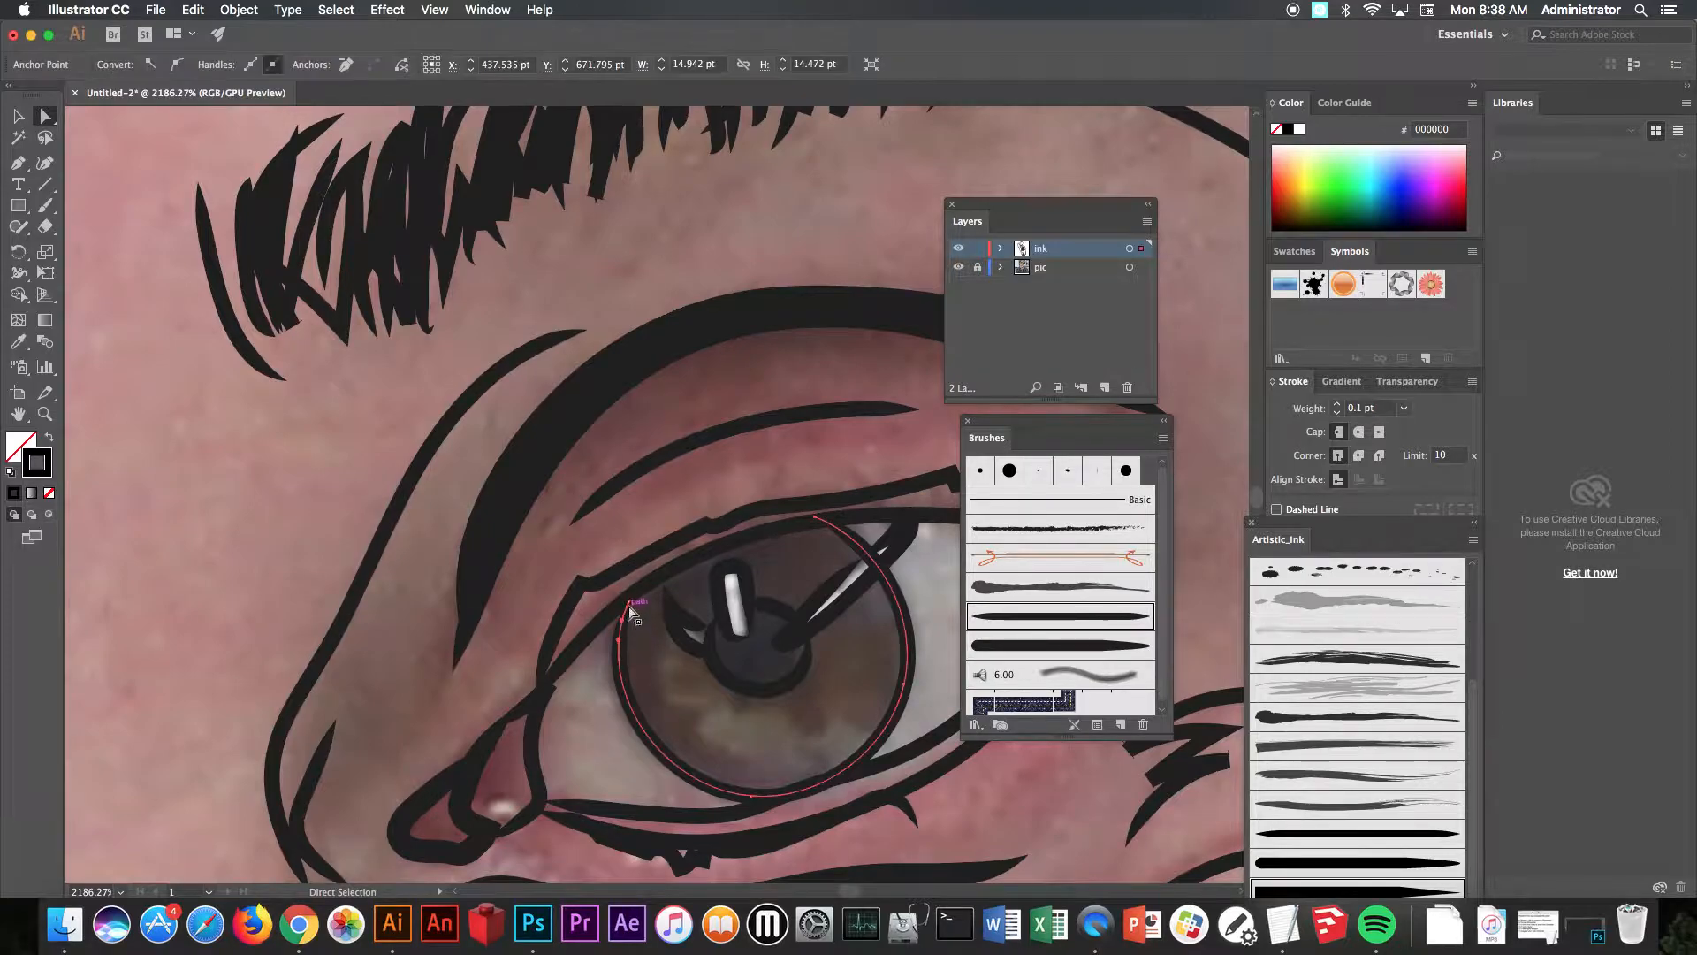
# Step: Drag an anchor point on the iris circle to reshape its outline
pyautogui.moveTo(630, 613); pyautogui.dragTo(632, 638)
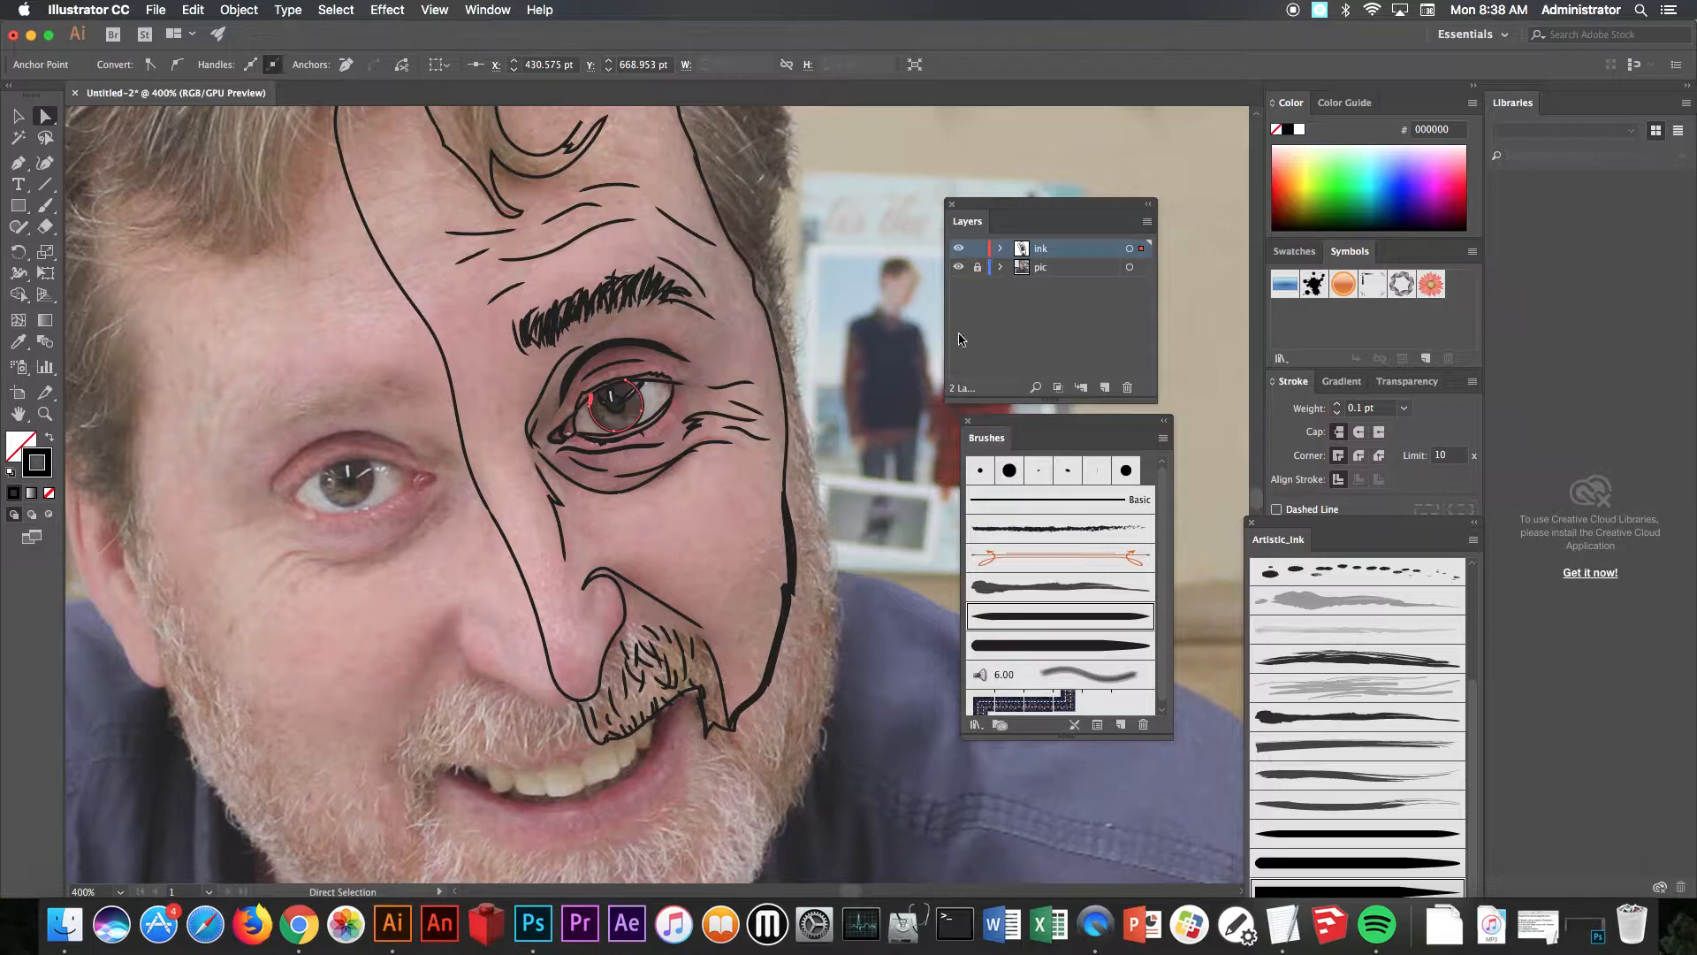
pyautogui.moveTo(977, 267)
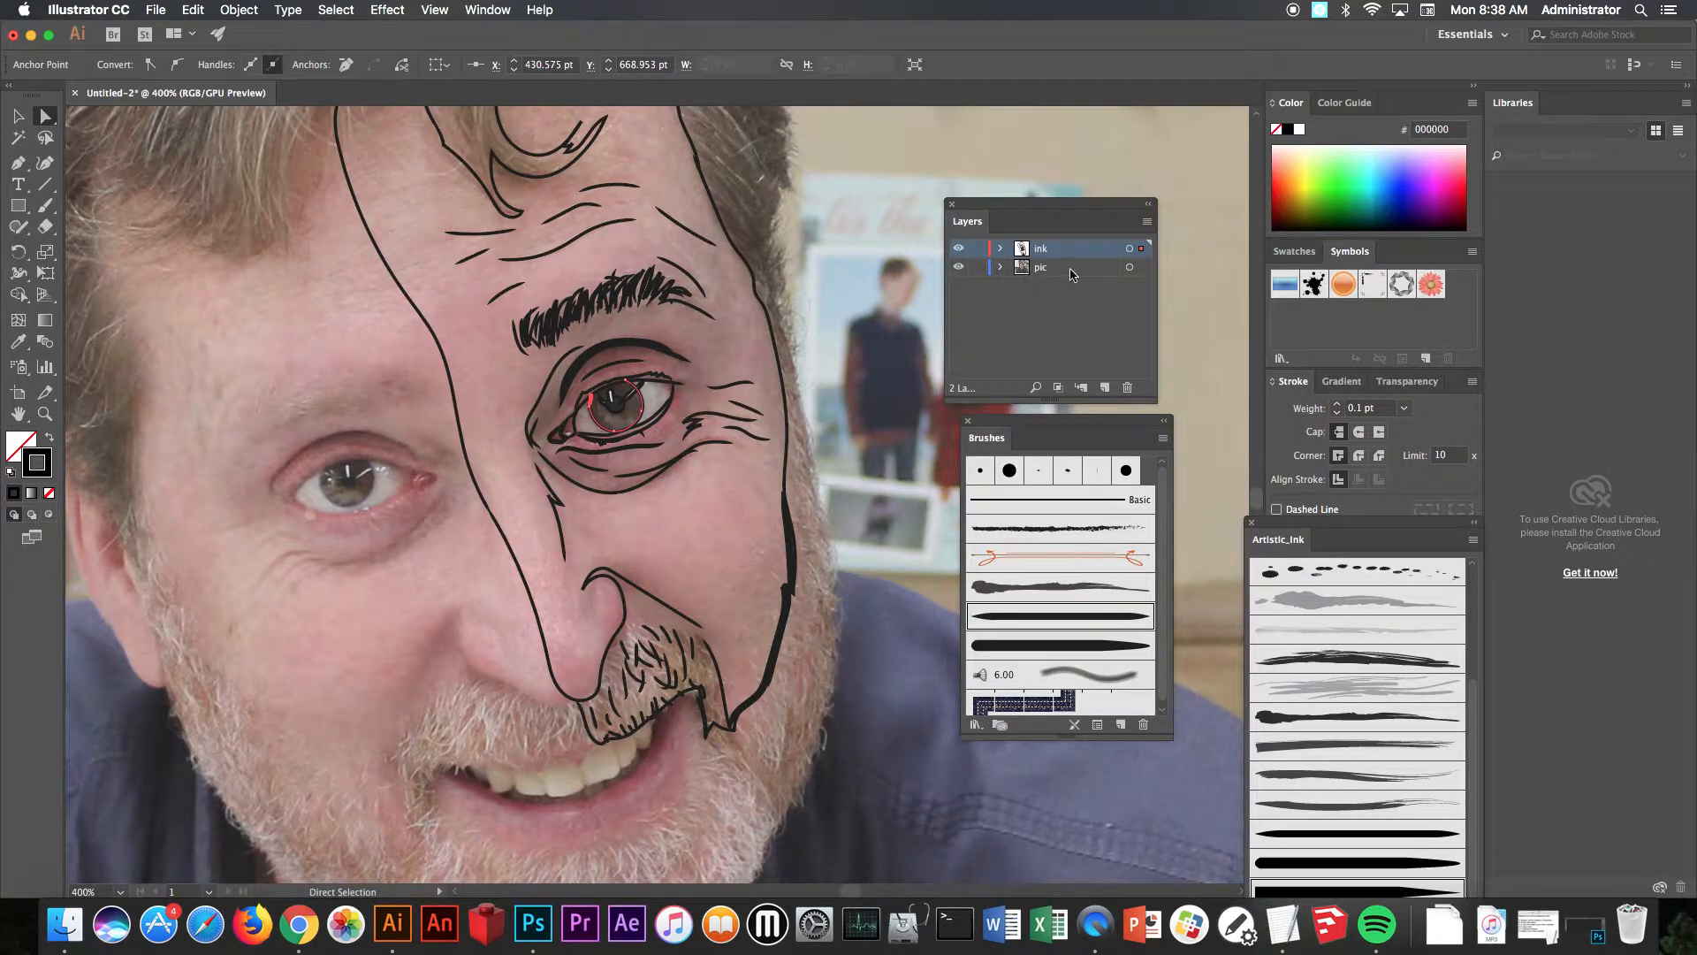
# Step: Duplicate the pic layer, hide the original, and move pic copy left of the artboard
pyautogui.click(1073, 266)
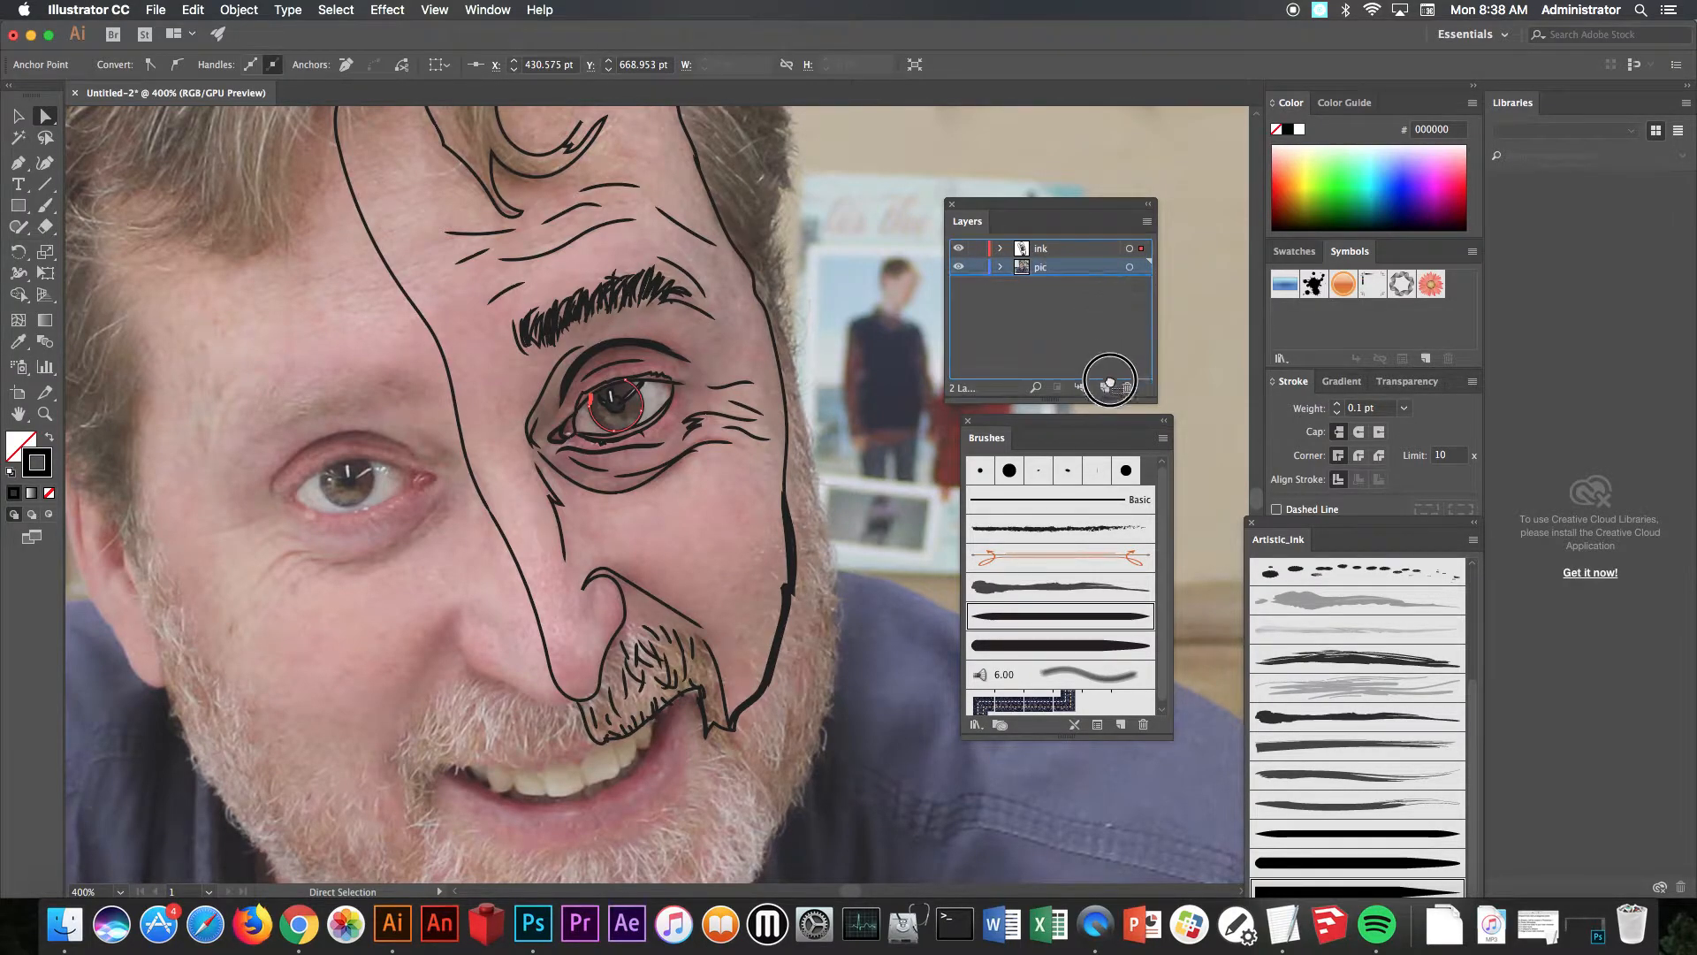
pyautogui.click(1104, 387)
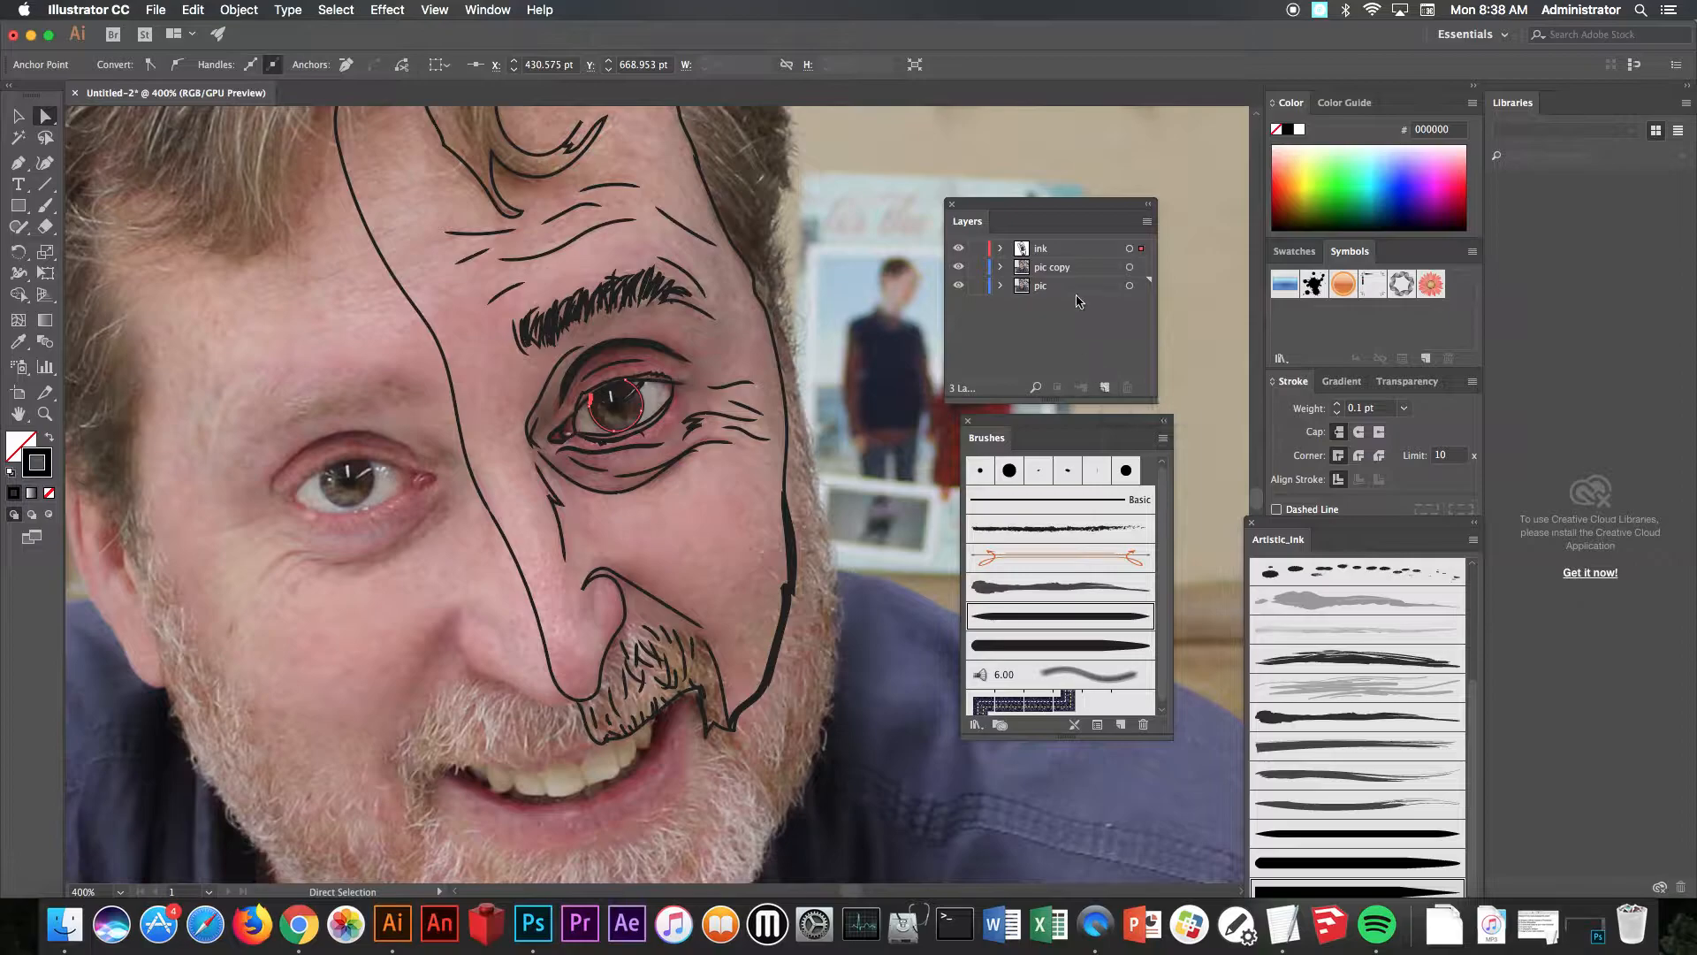
pyautogui.click(1039, 285)
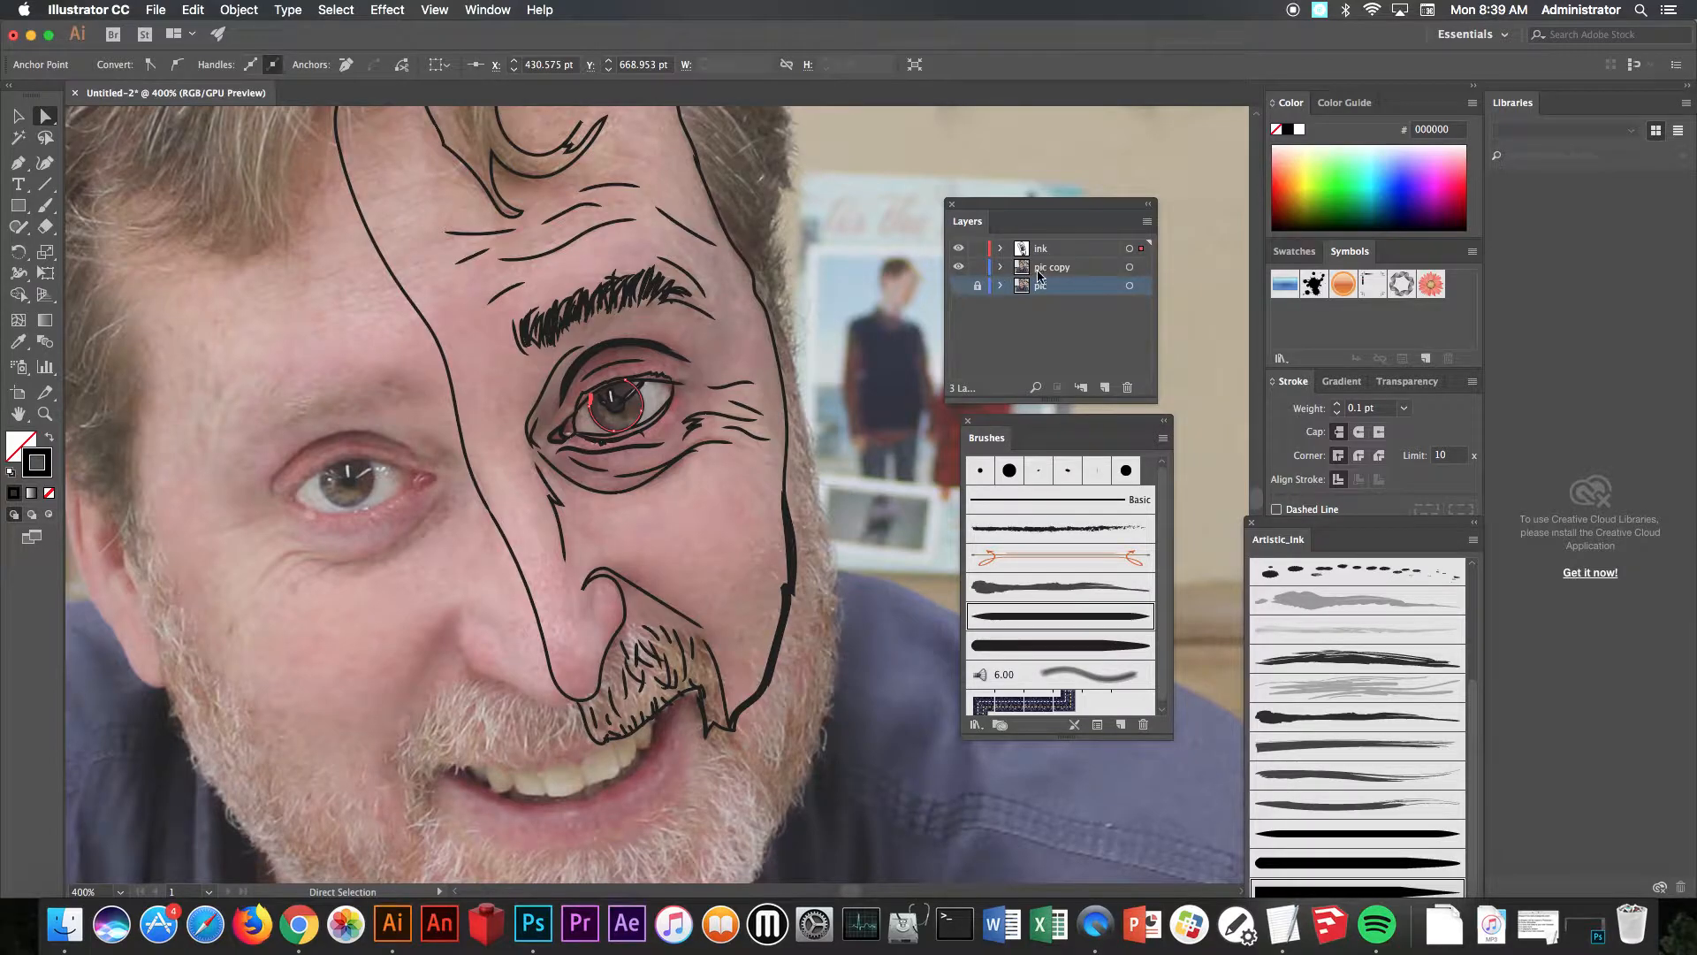
pyautogui.click(1076, 267)
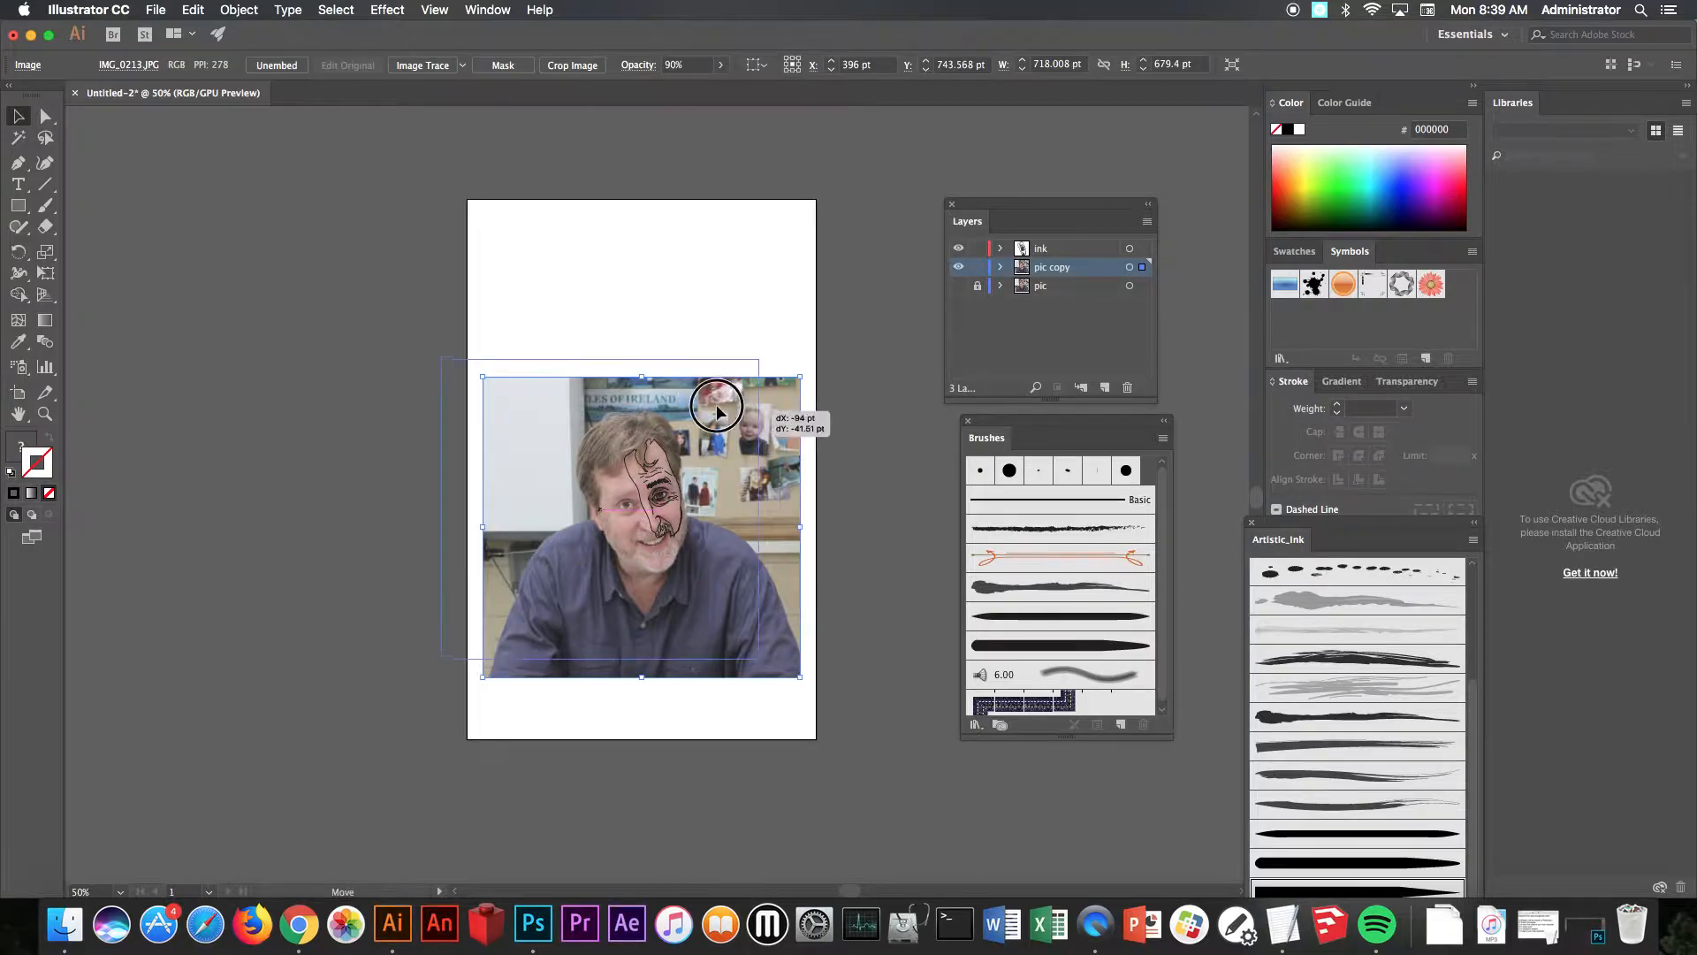
pyautogui.moveTo(714, 406); pyautogui.dragTo(351, 382)
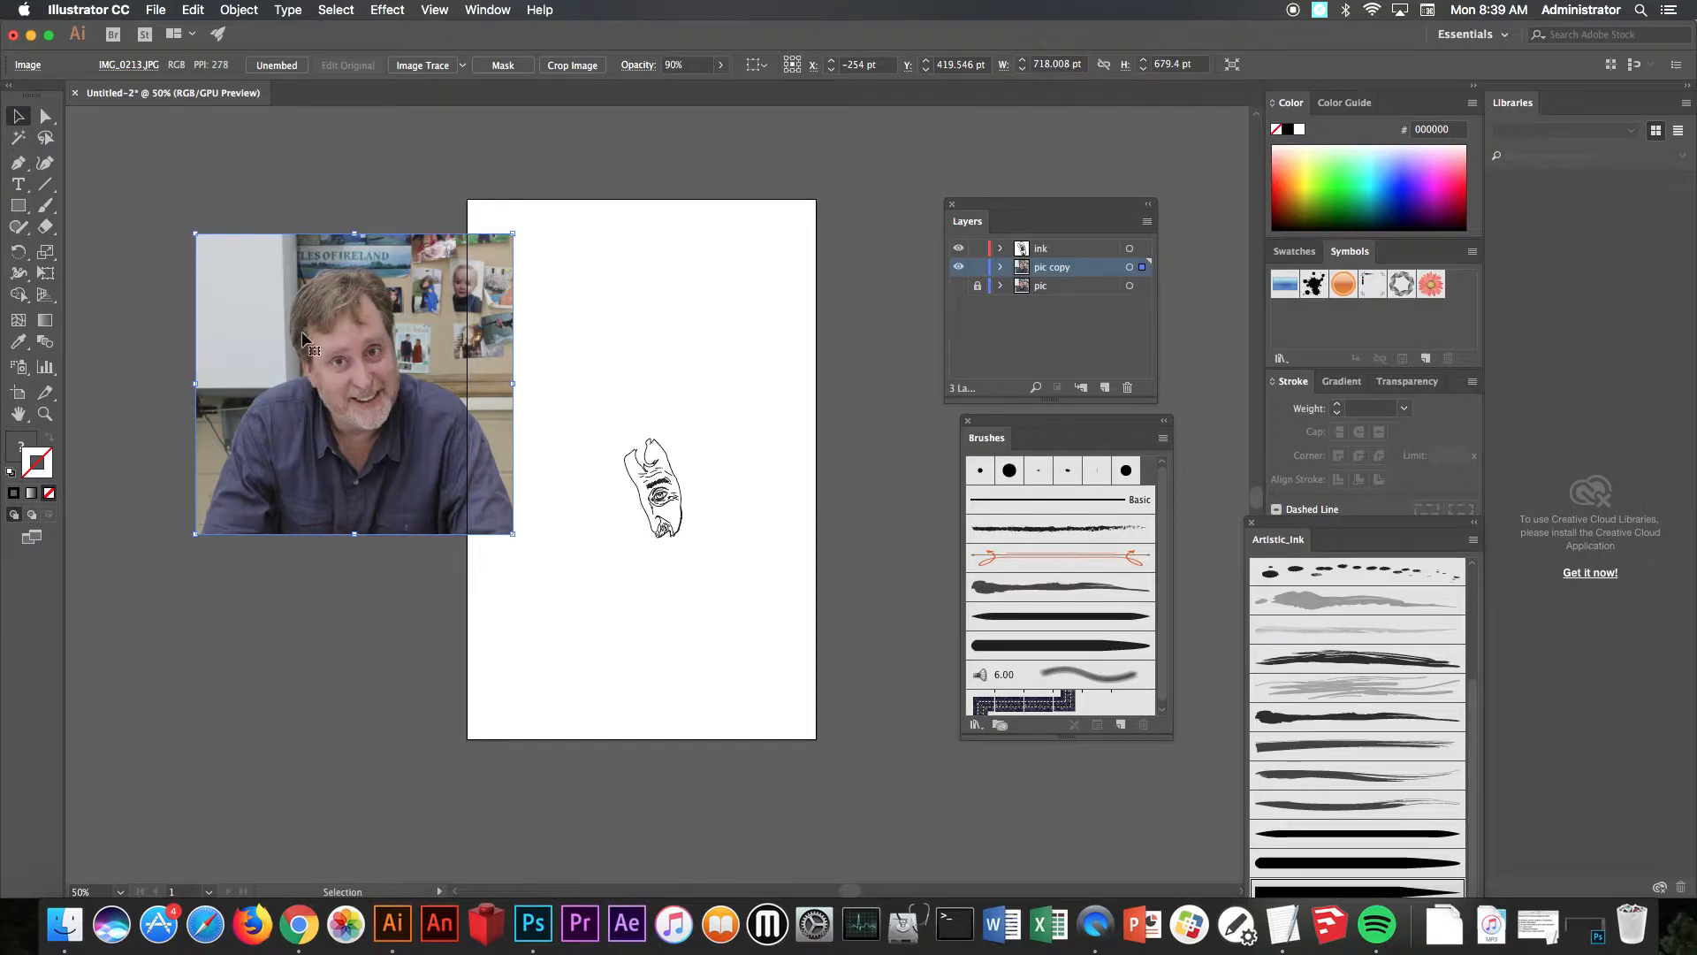
pyautogui.moveTo(459, 418)
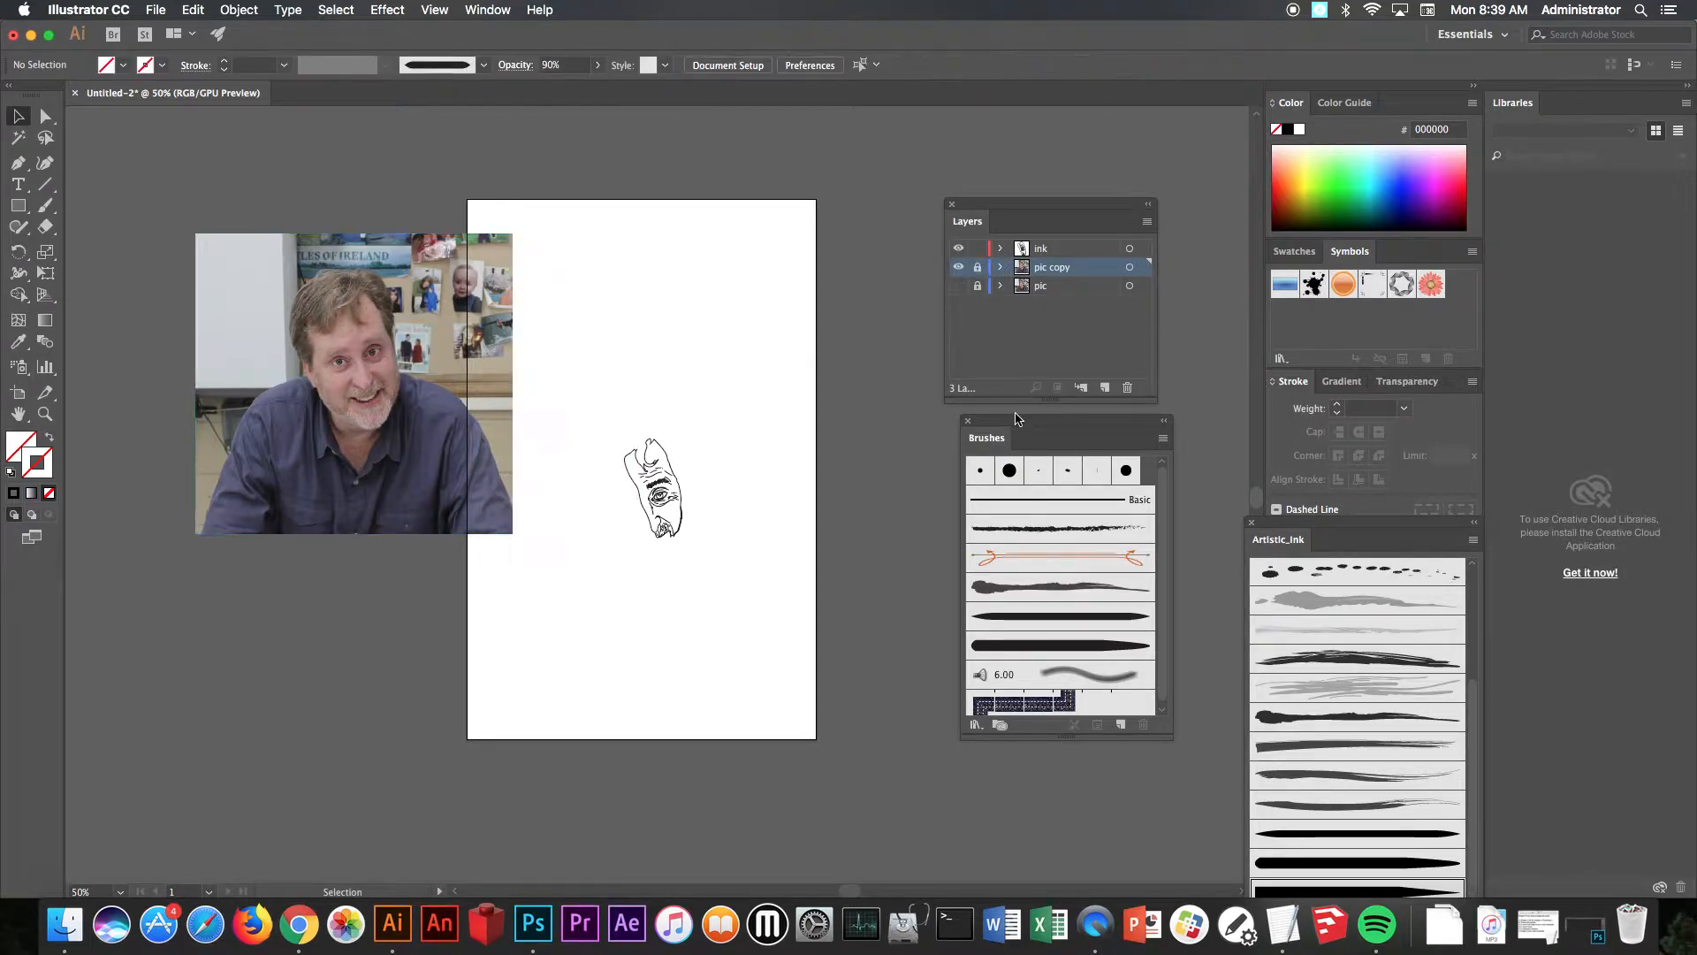
# Step: Expand the ink brush strokes via Object > Expand Appearance and inspect one expanded shape
pyautogui.click(1041, 247)
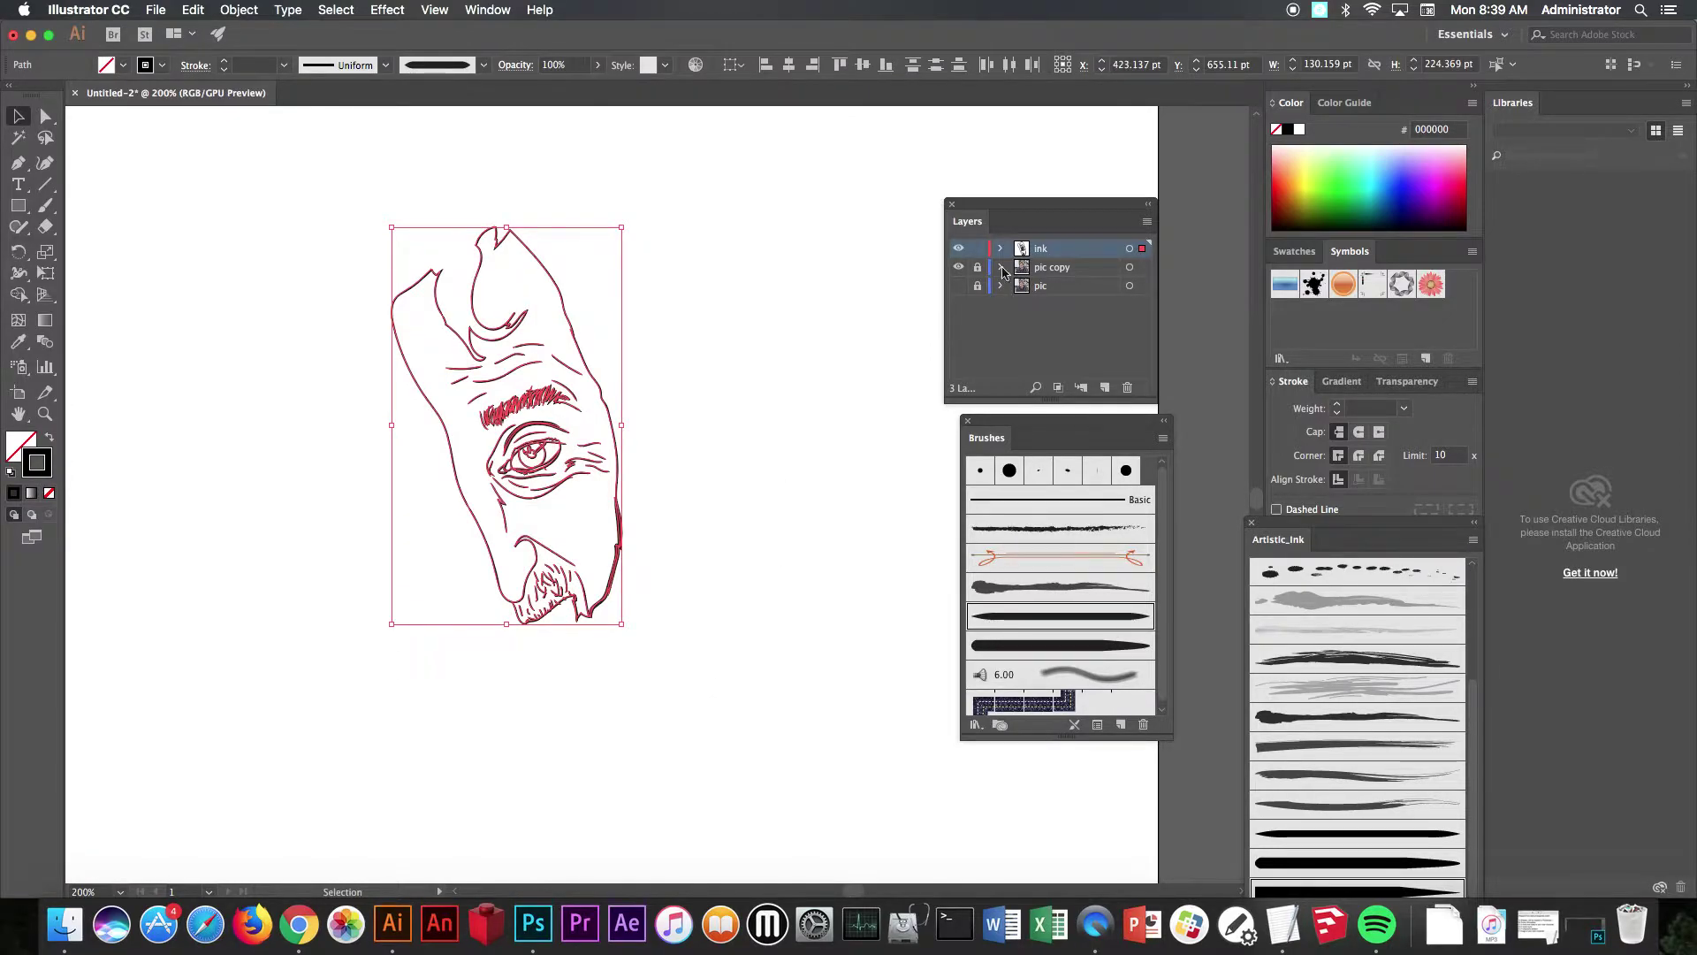
pyautogui.click(238, 10)
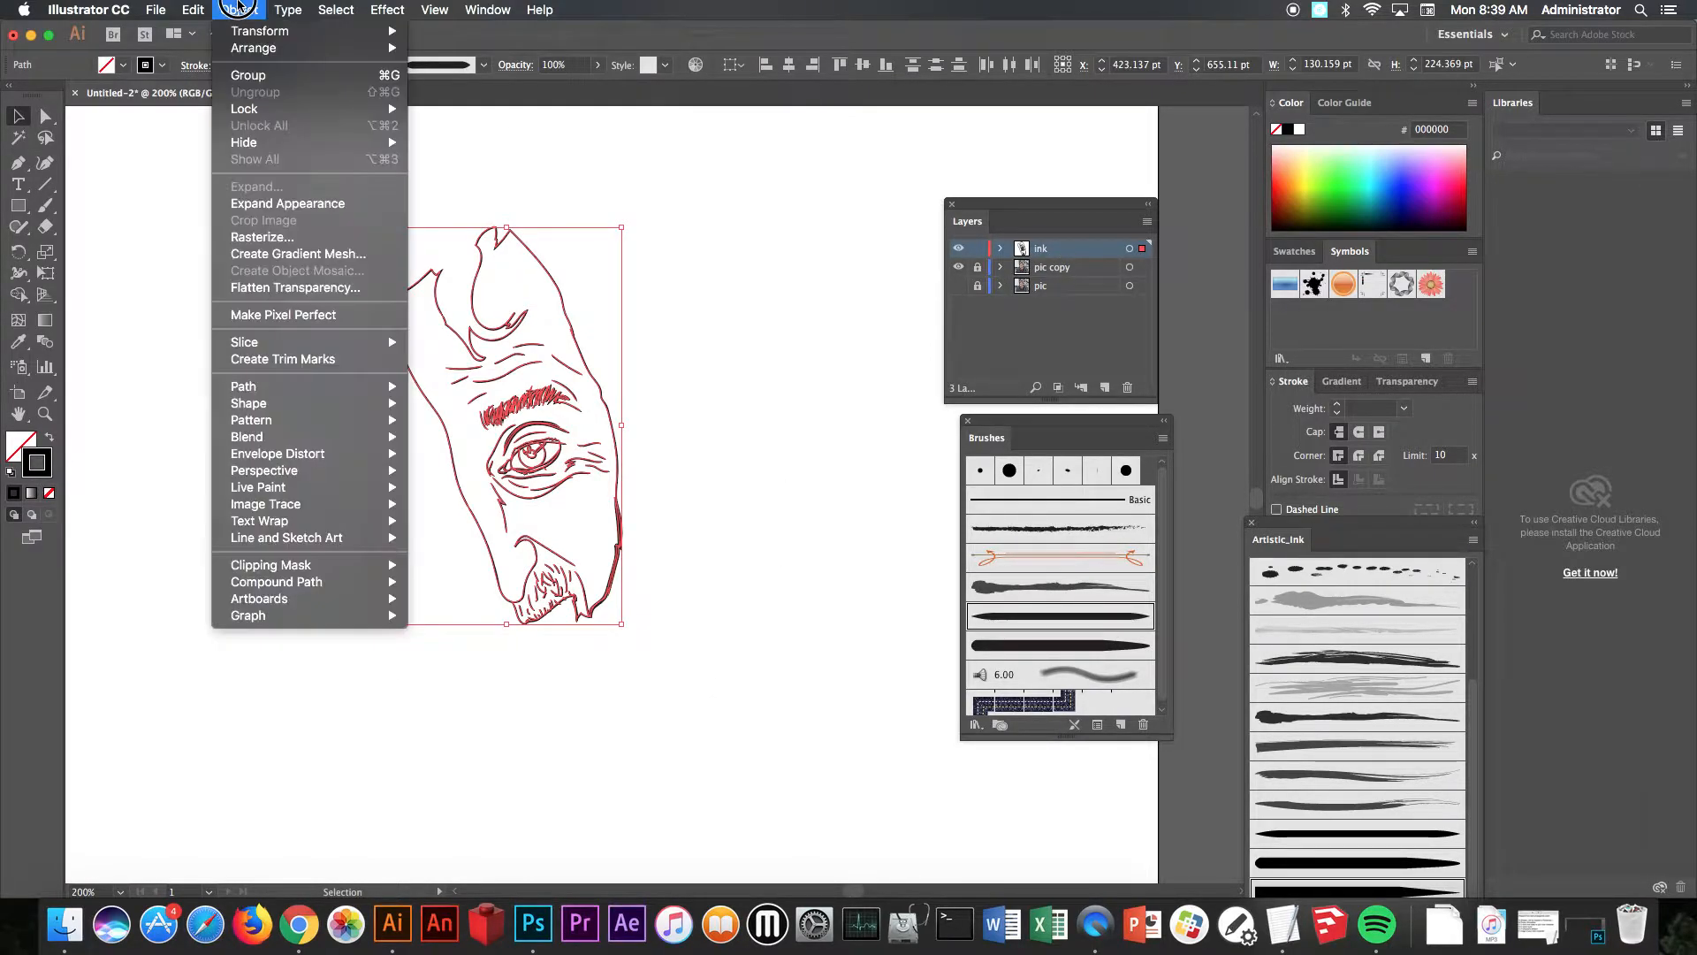
pyautogui.moveTo(308, 206)
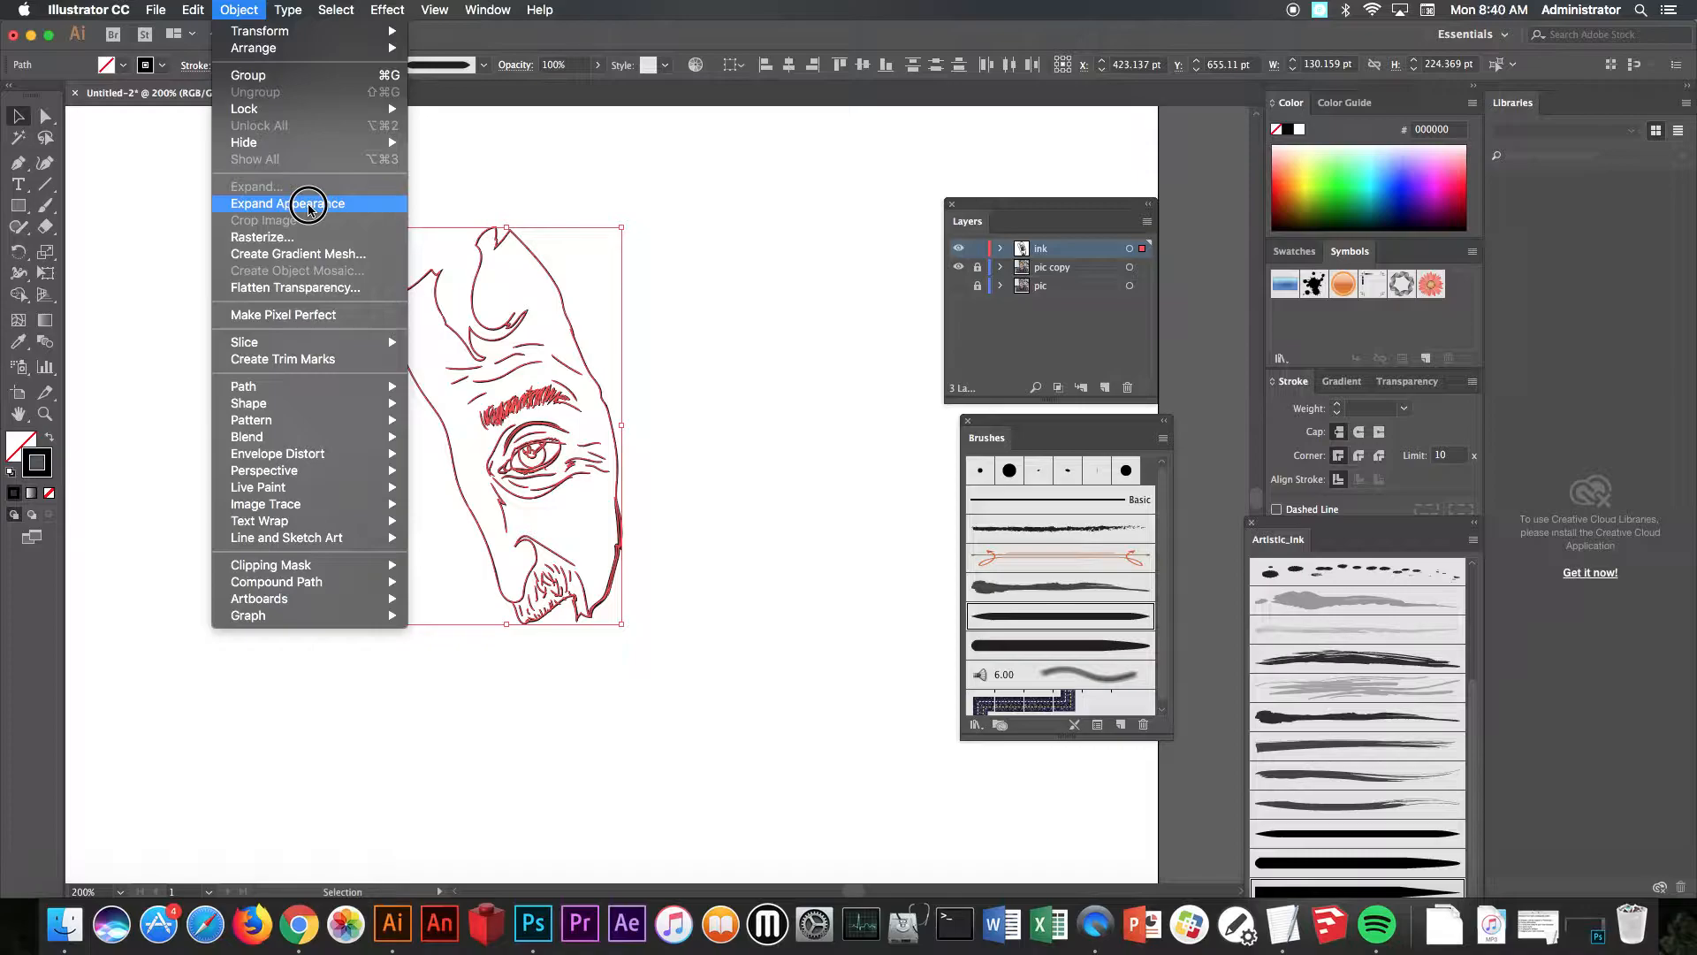
pyautogui.click(295, 203)
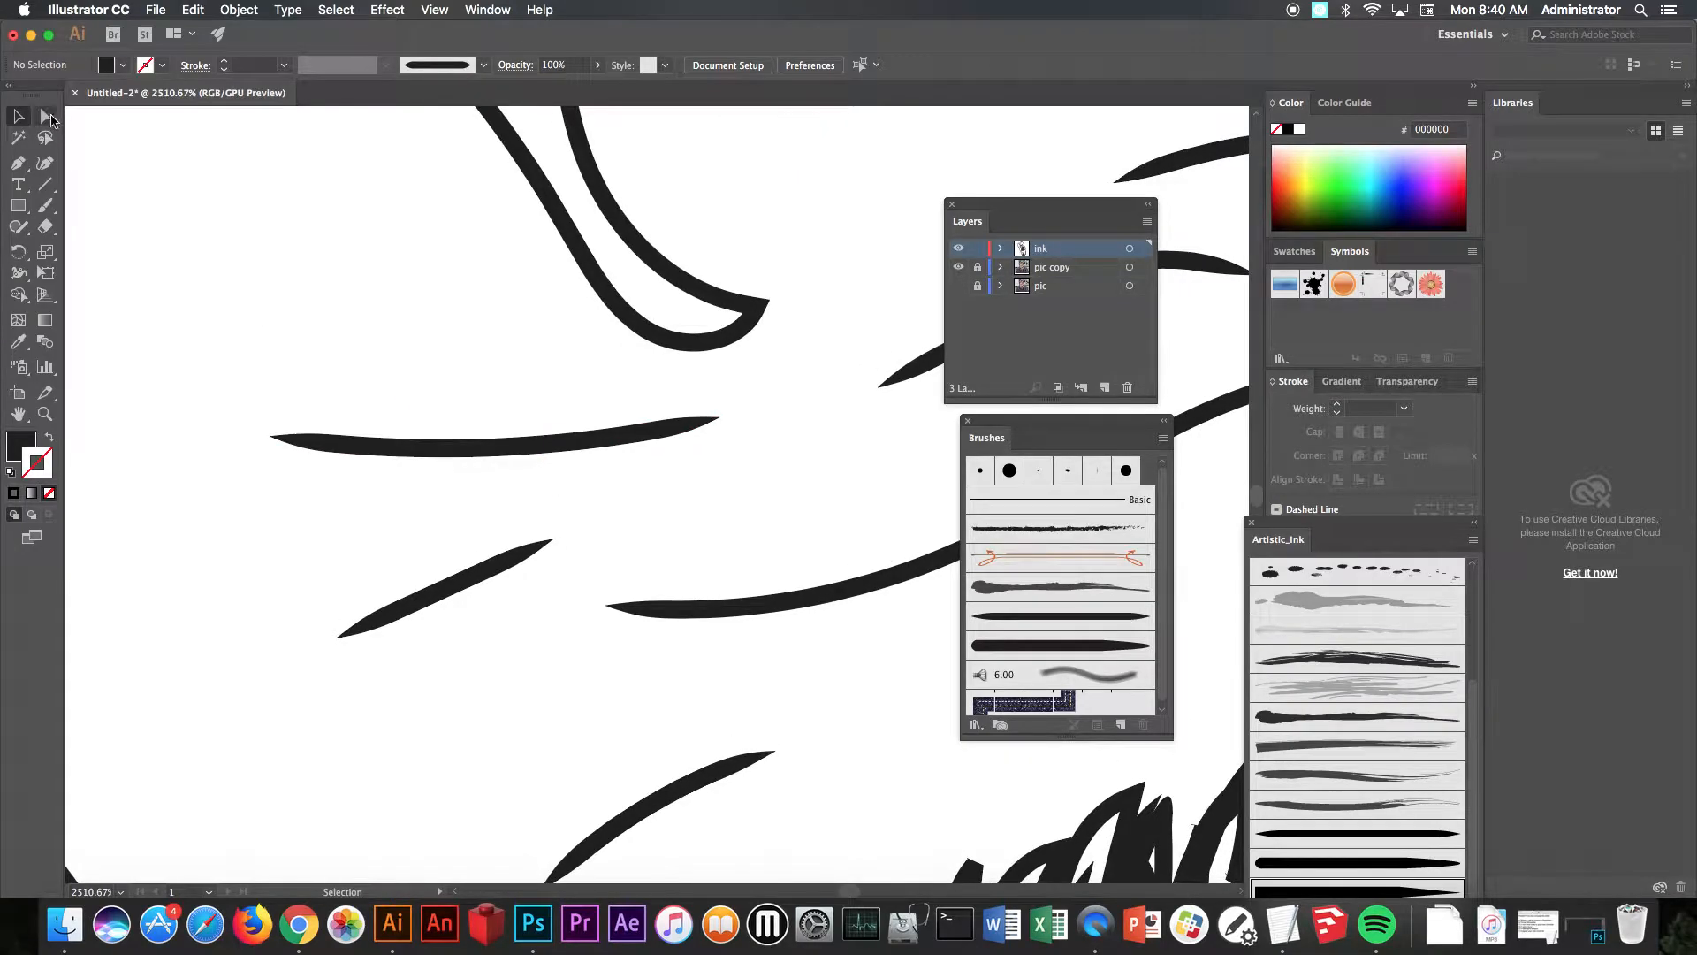
pyautogui.click(44, 116)
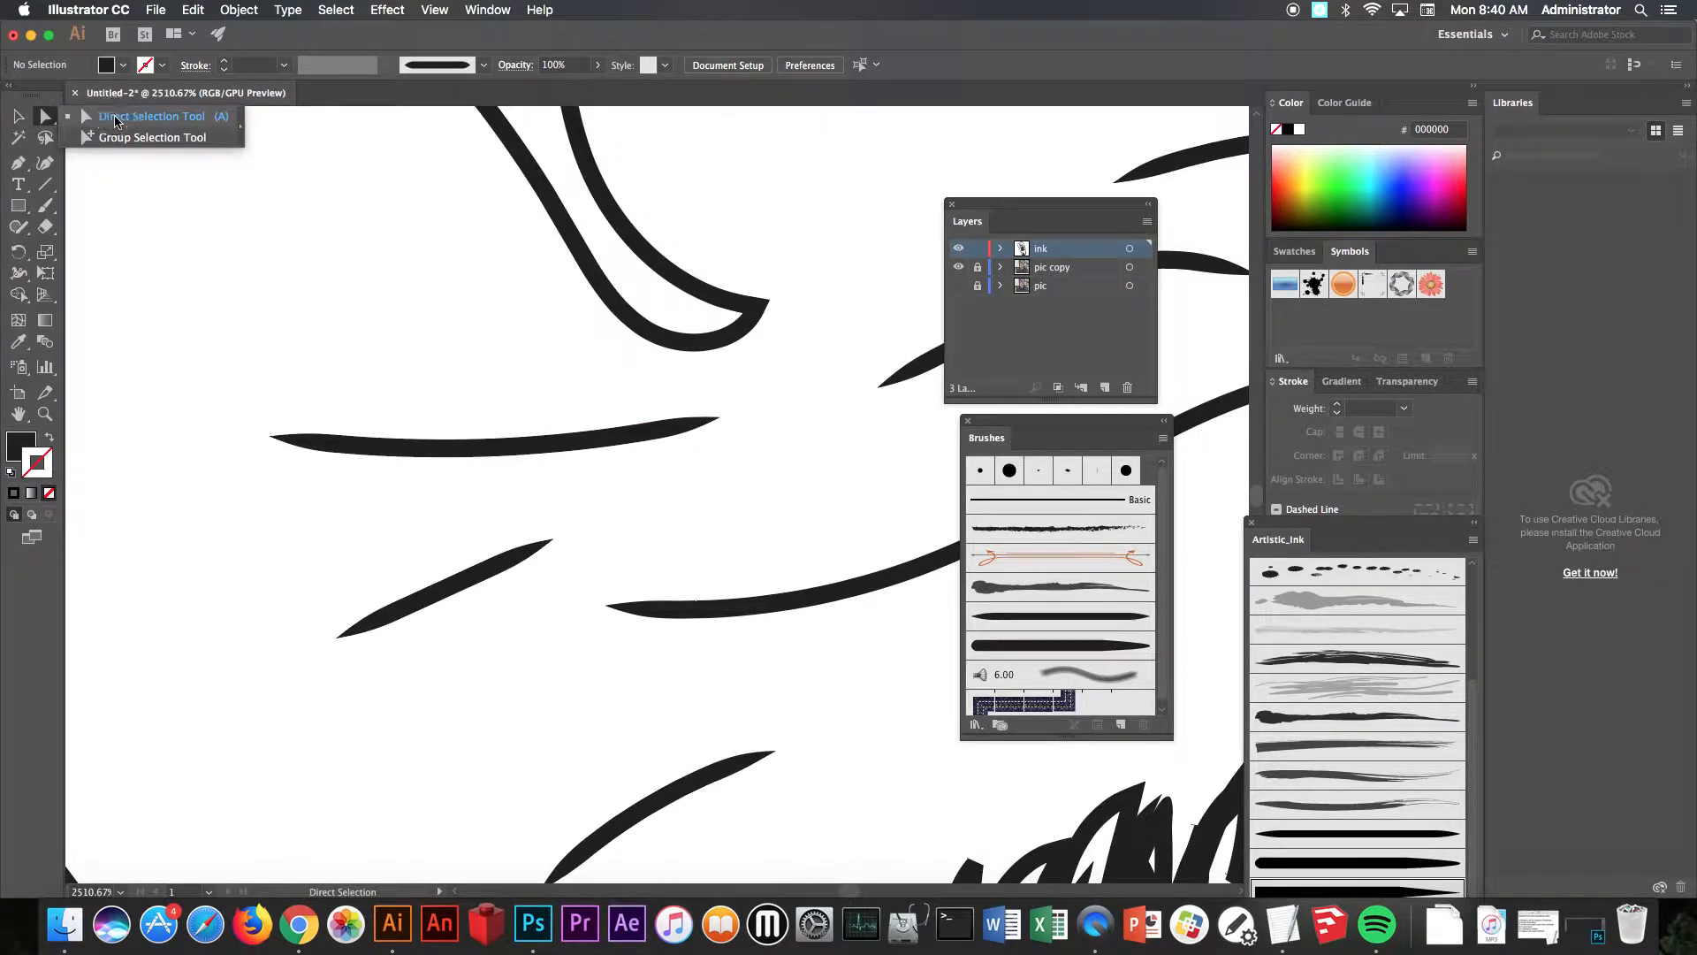
pyautogui.click(432, 445)
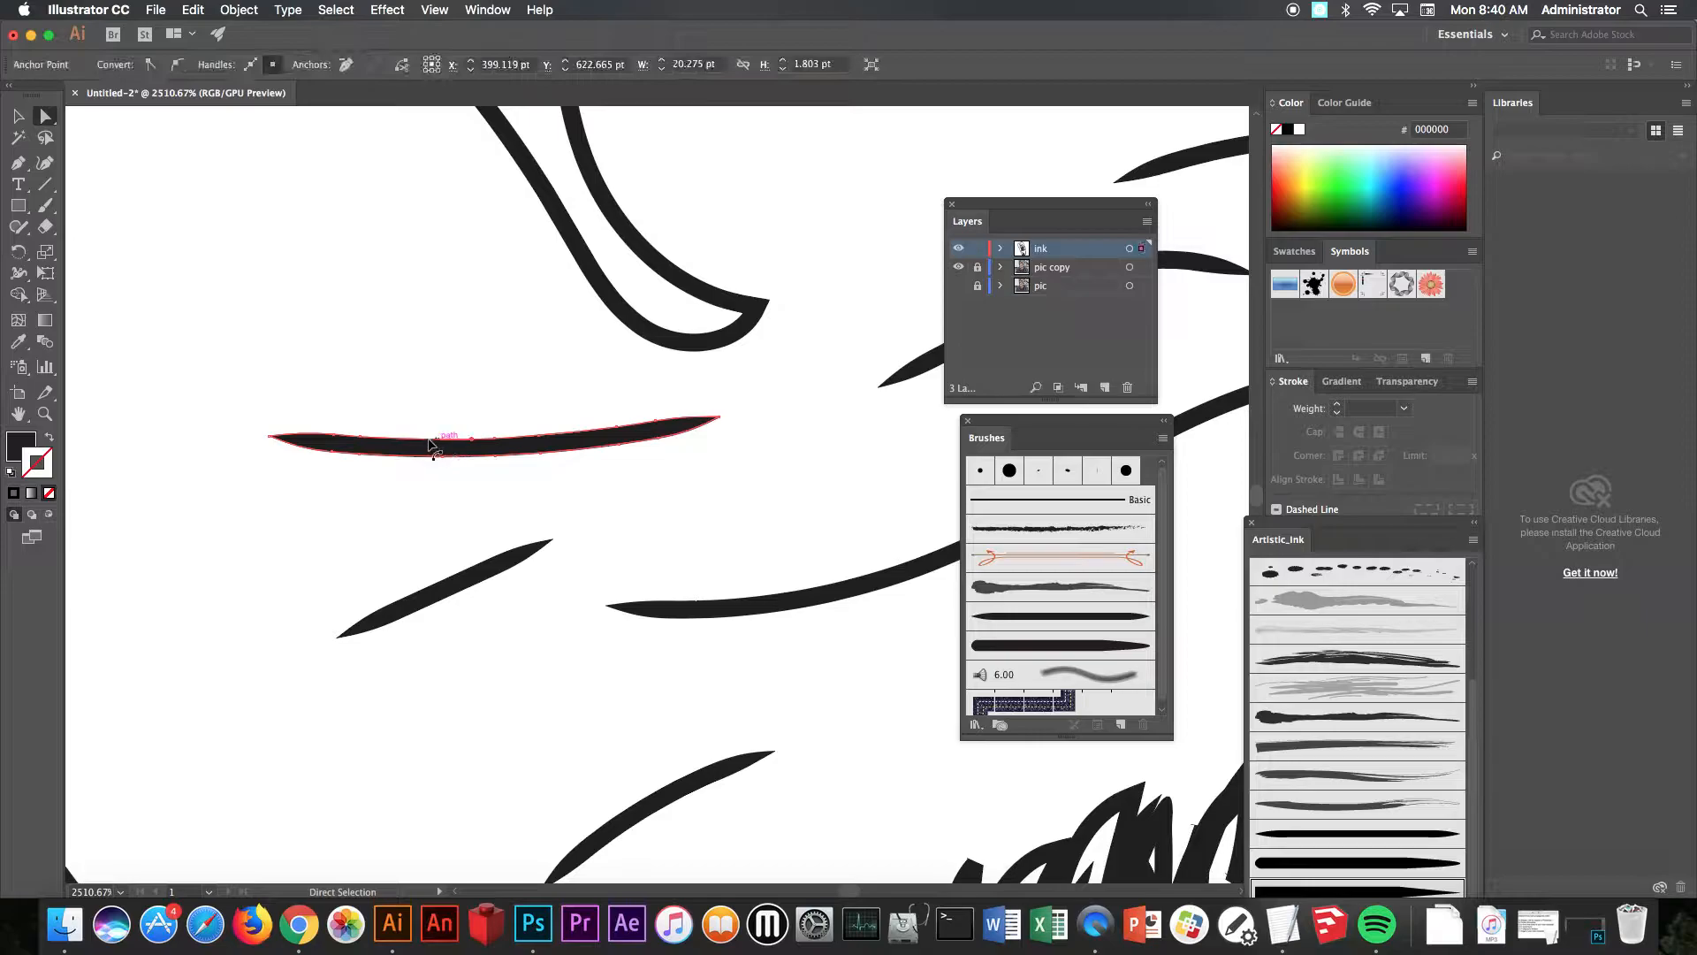
pyautogui.moveTo(545, 483)
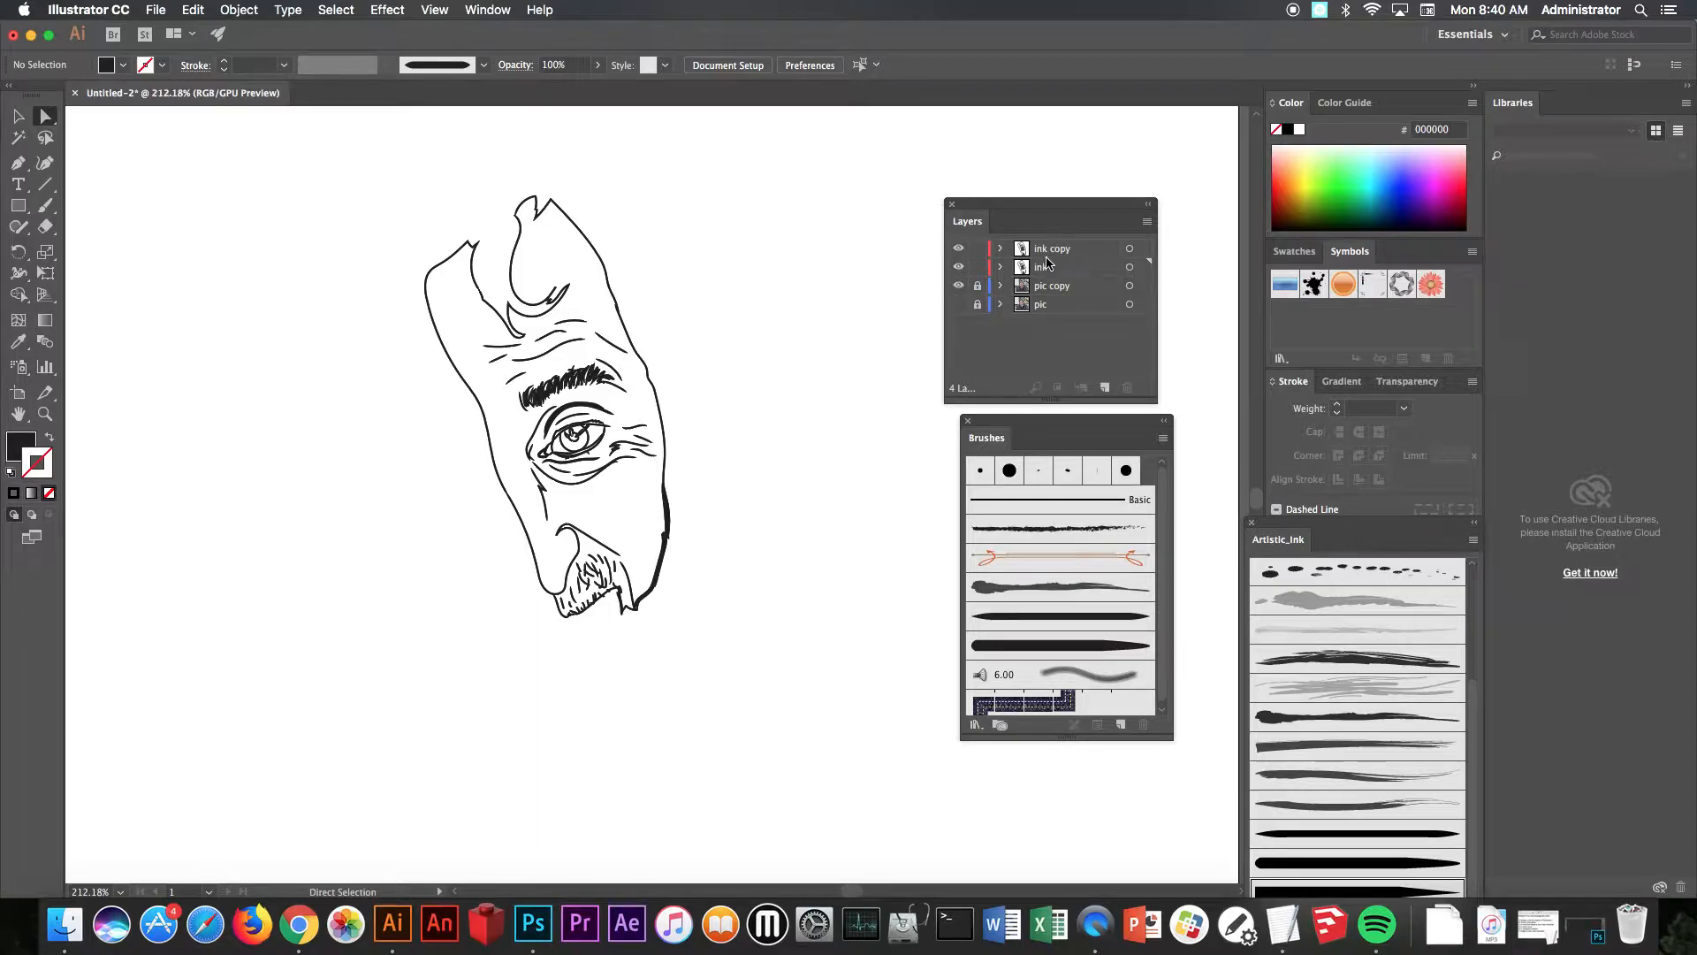
# Step: Lock the ink copy layer, target the ink layer, and set fill to #BD8884
pyautogui.click(1076, 248)
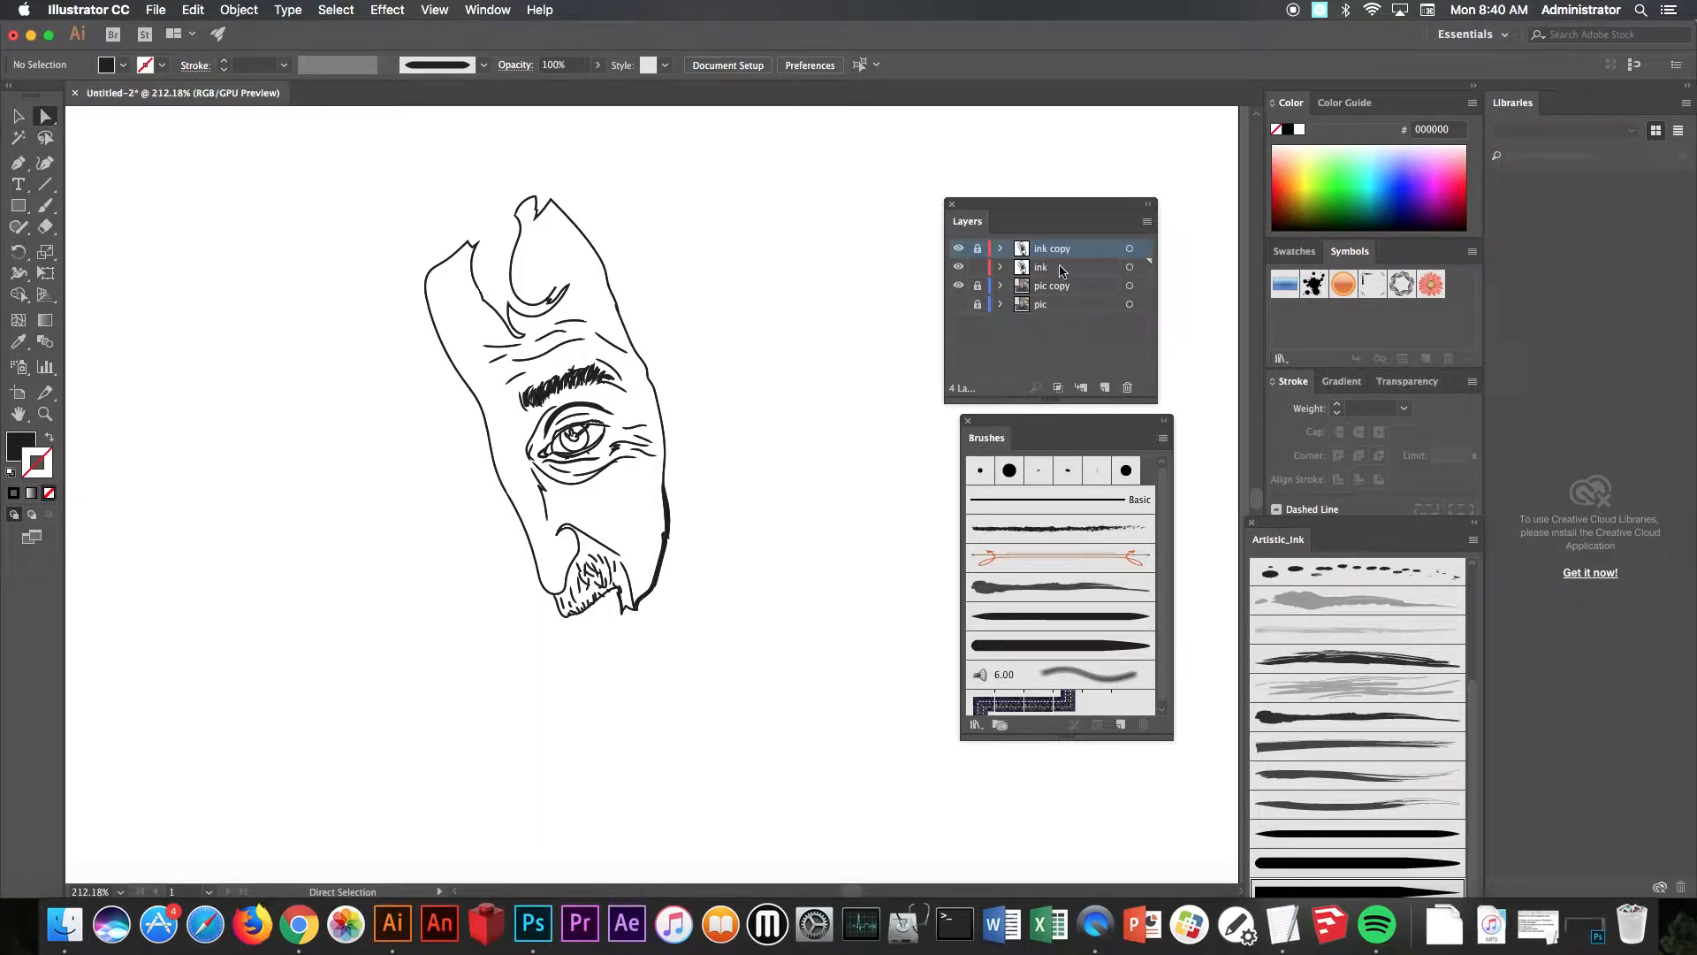
pyautogui.click(1054, 267)
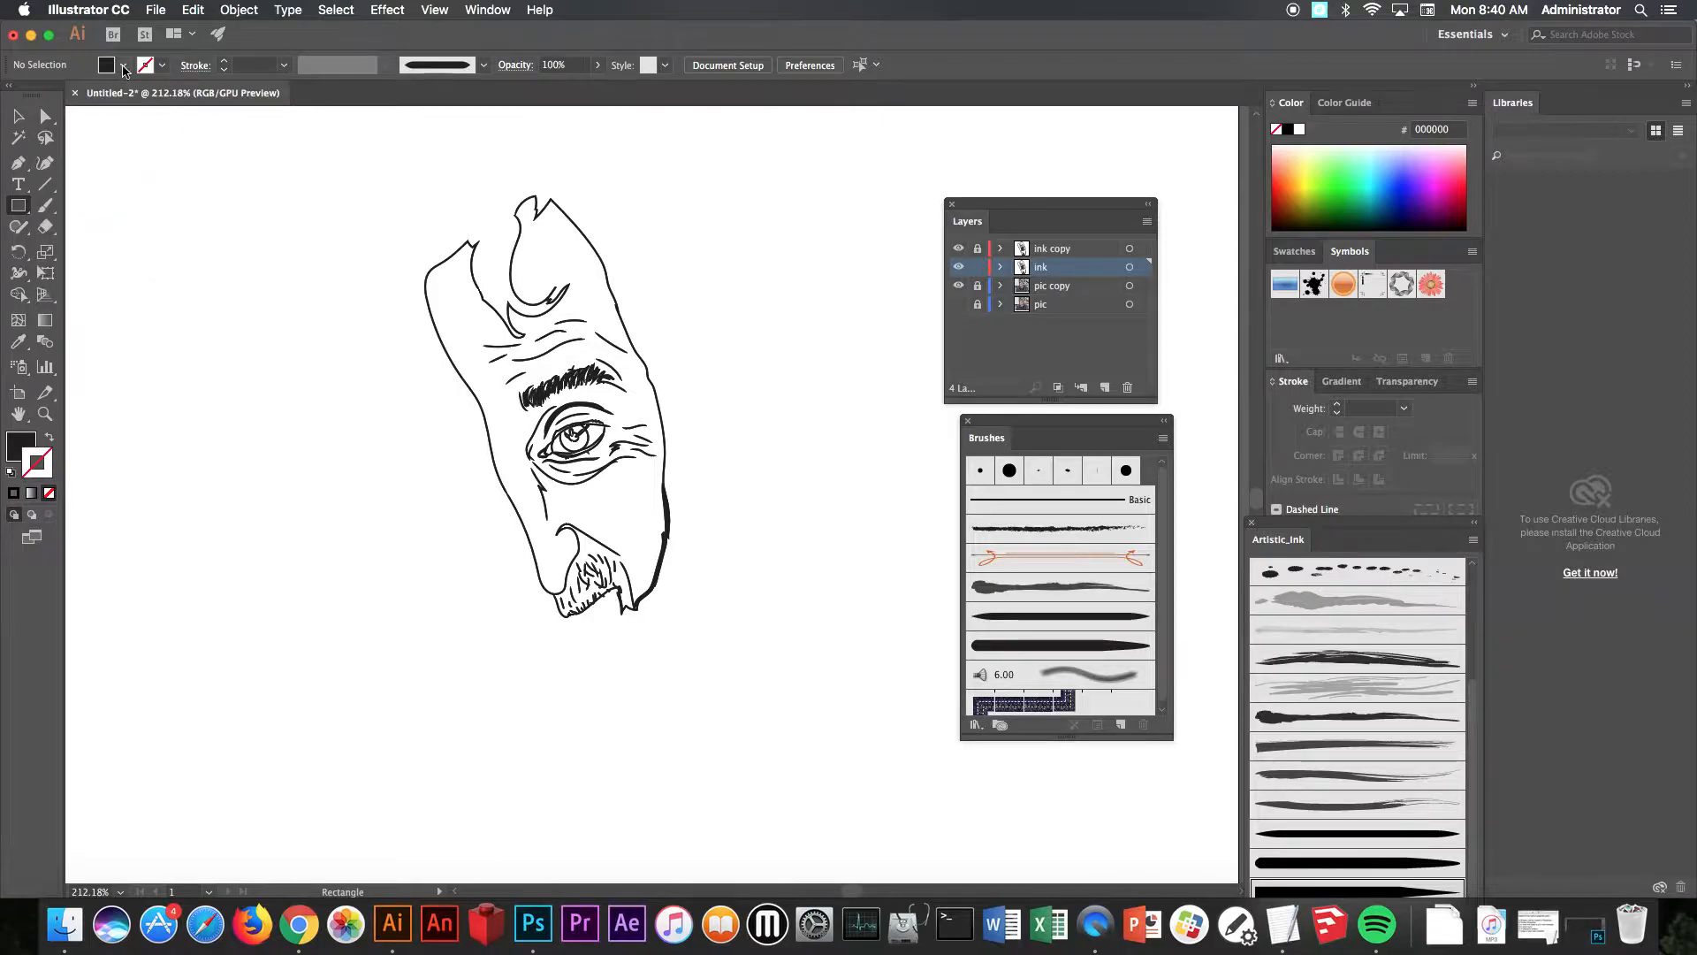
pyautogui.moveTo(89, 330); pyautogui.dragTo(531, 330)
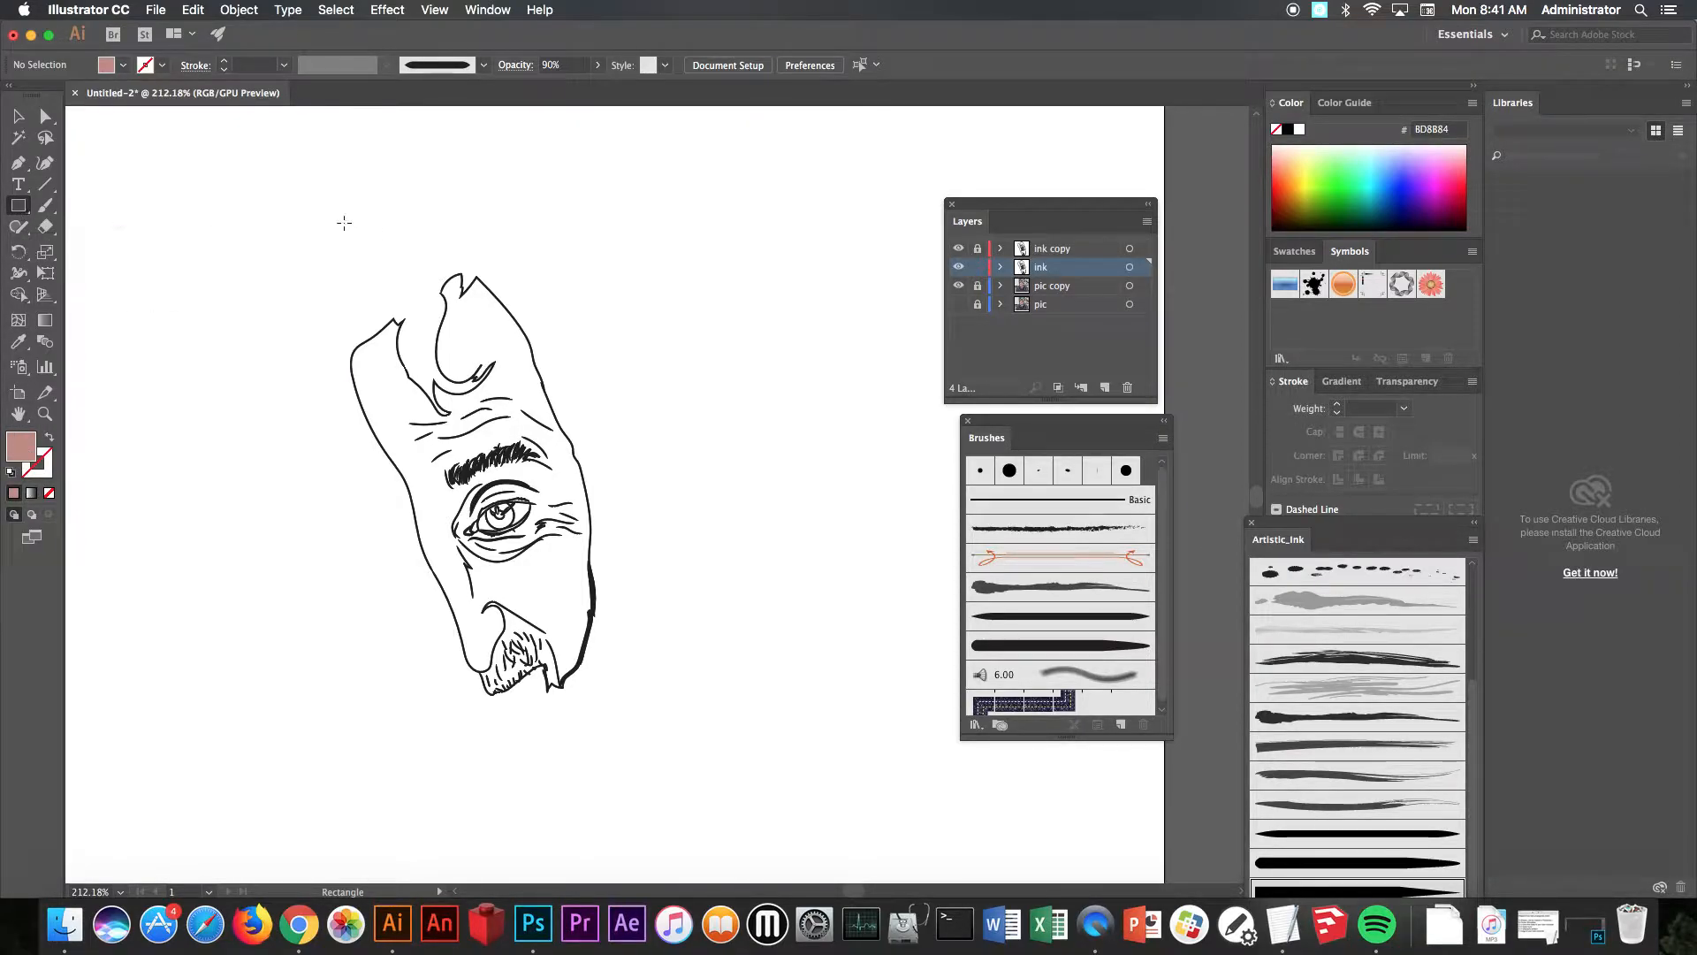
# Step: Draw a rectangle covering the whole face and send it to the back
pyautogui.moveTo(344, 222); pyautogui.dragTo(650, 787)
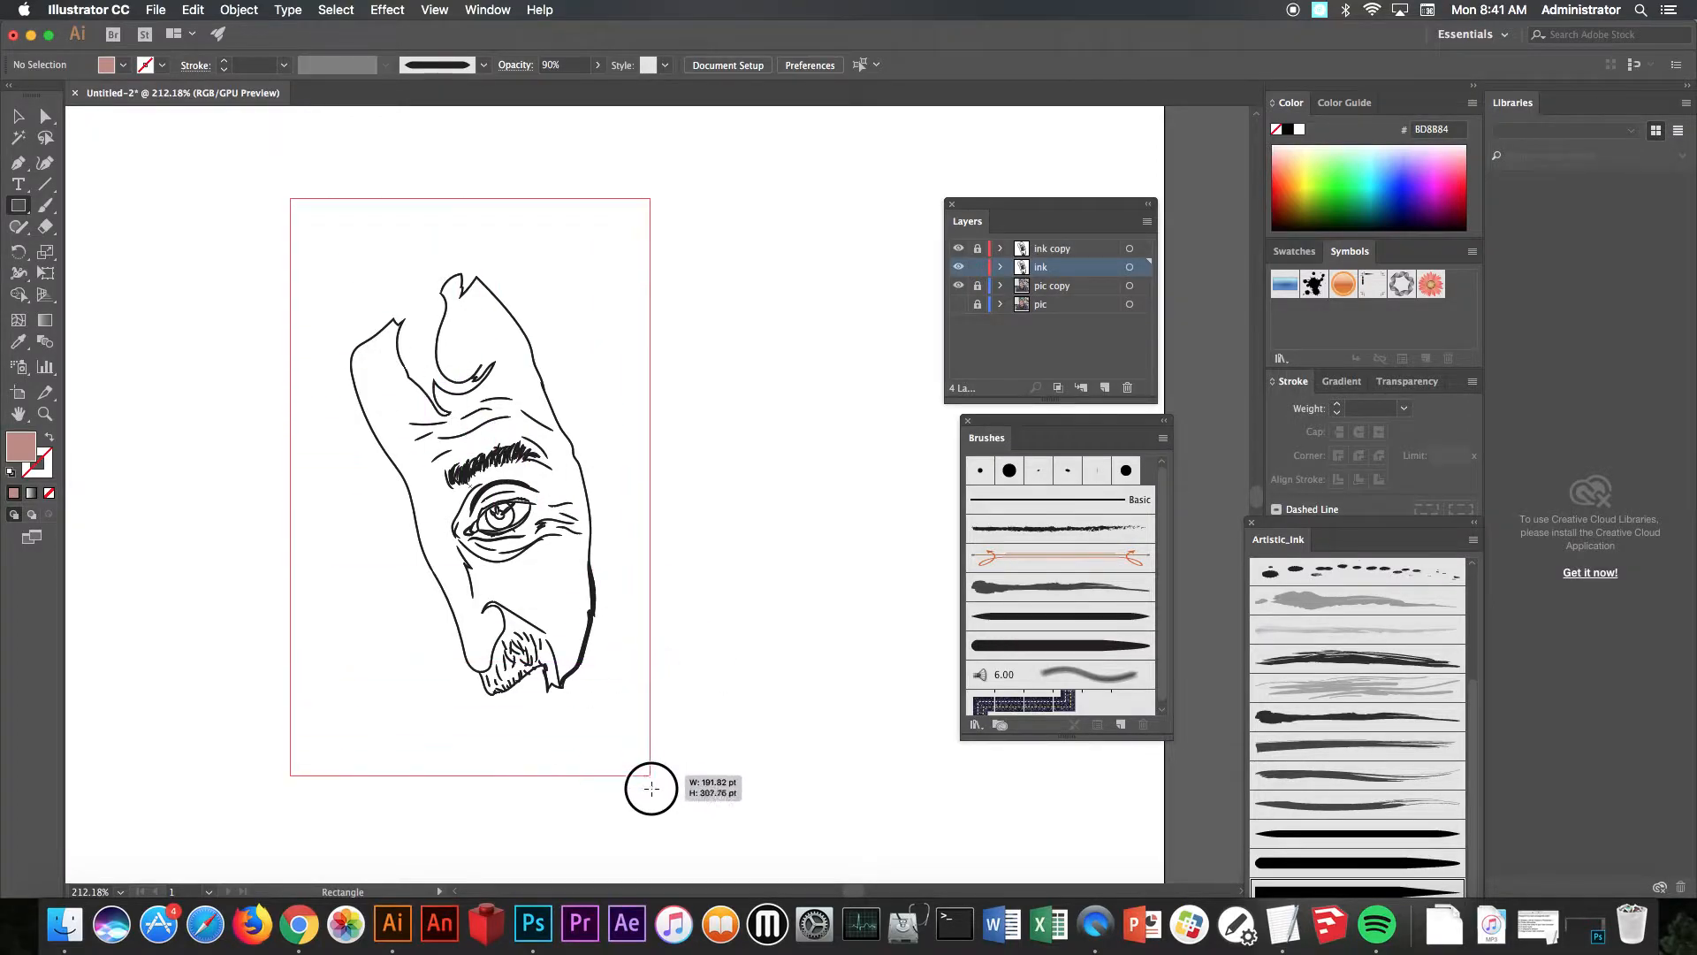
pyautogui.moveTo(651, 758); pyautogui.dragTo(651, 787)
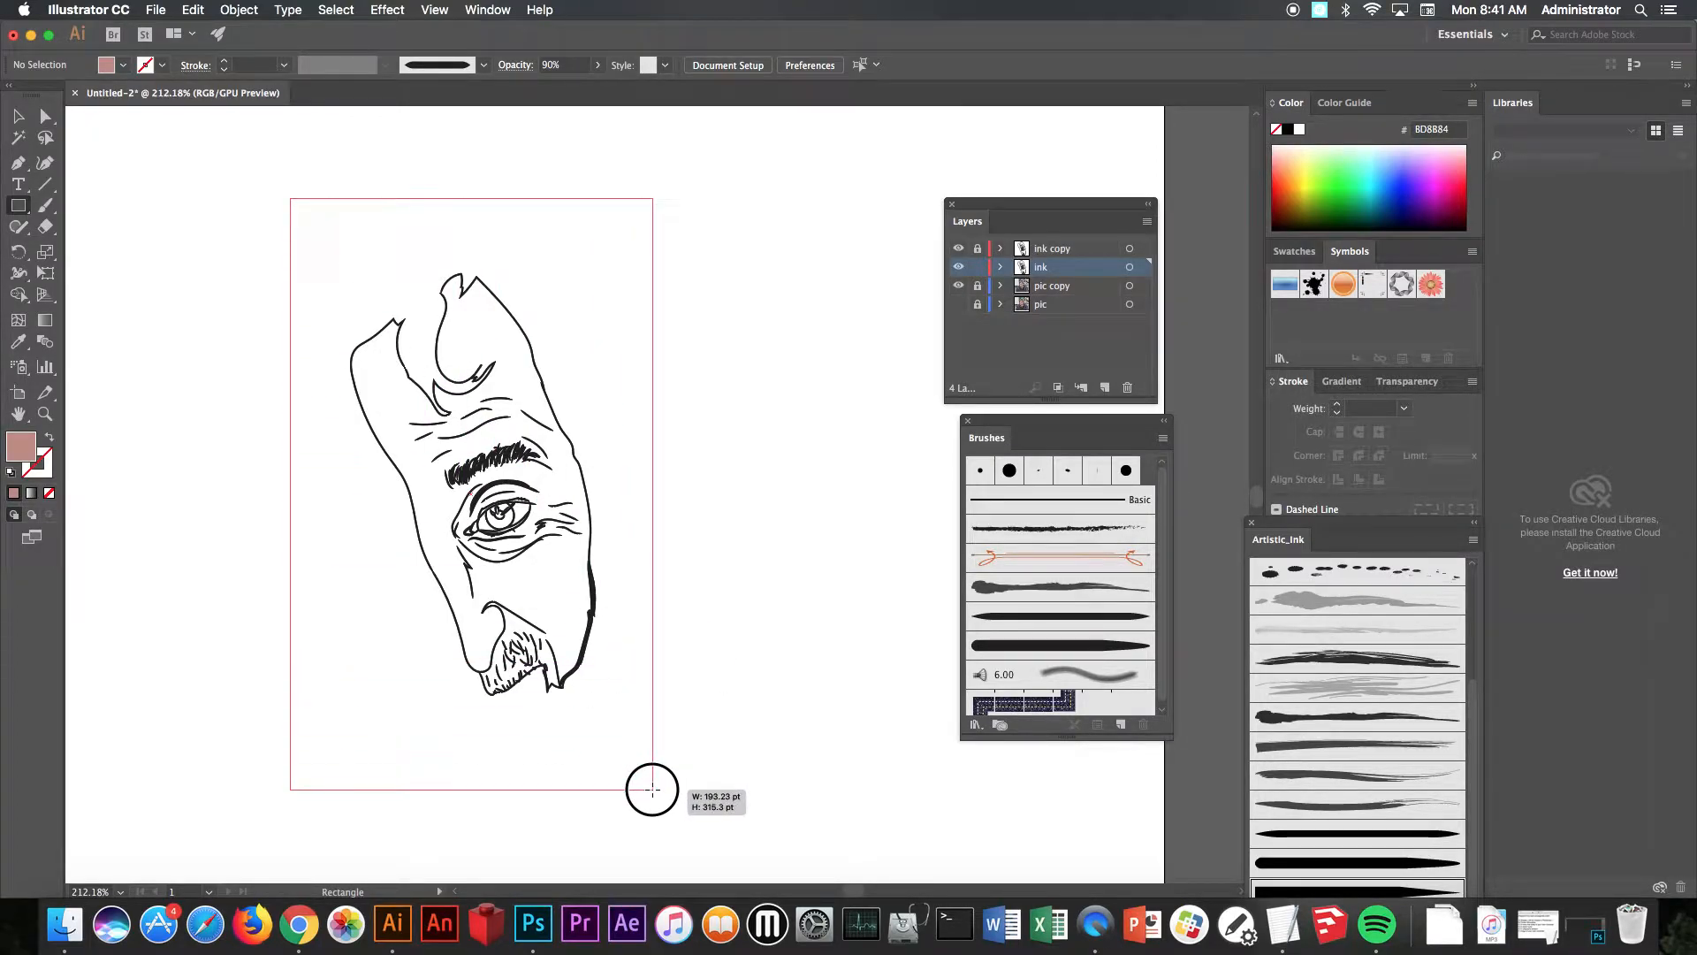
pyautogui.moveTo(290, 199); pyautogui.dragTo(651, 788)
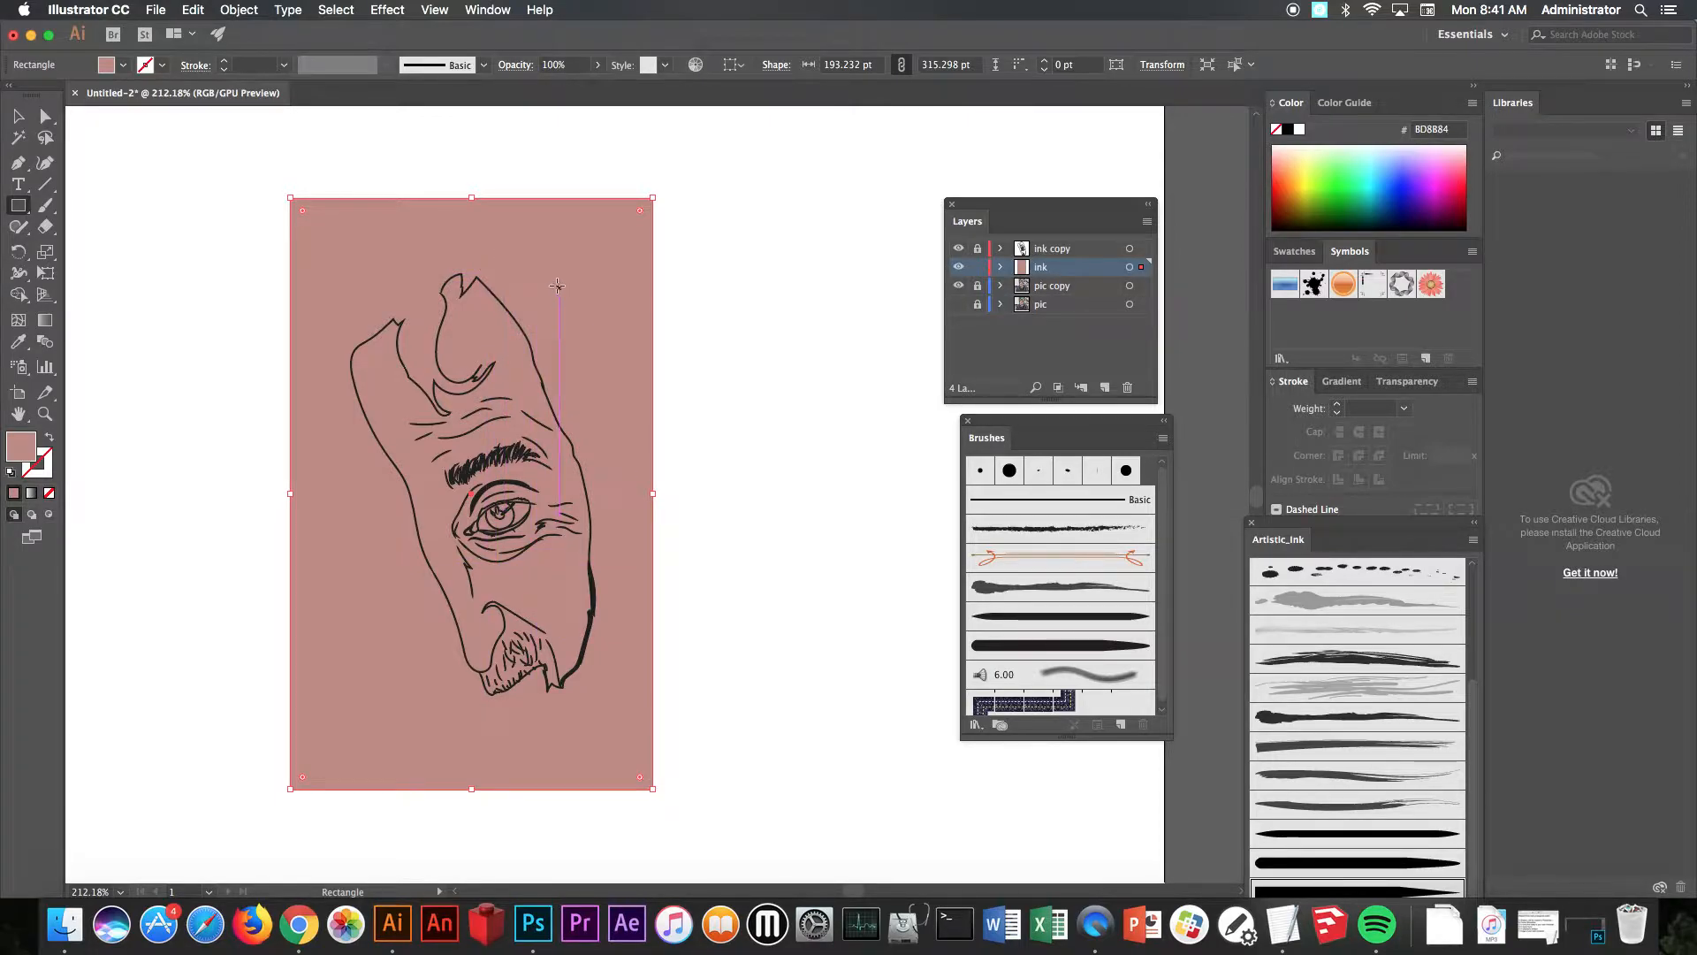
pyautogui.rightClick(585, 275)
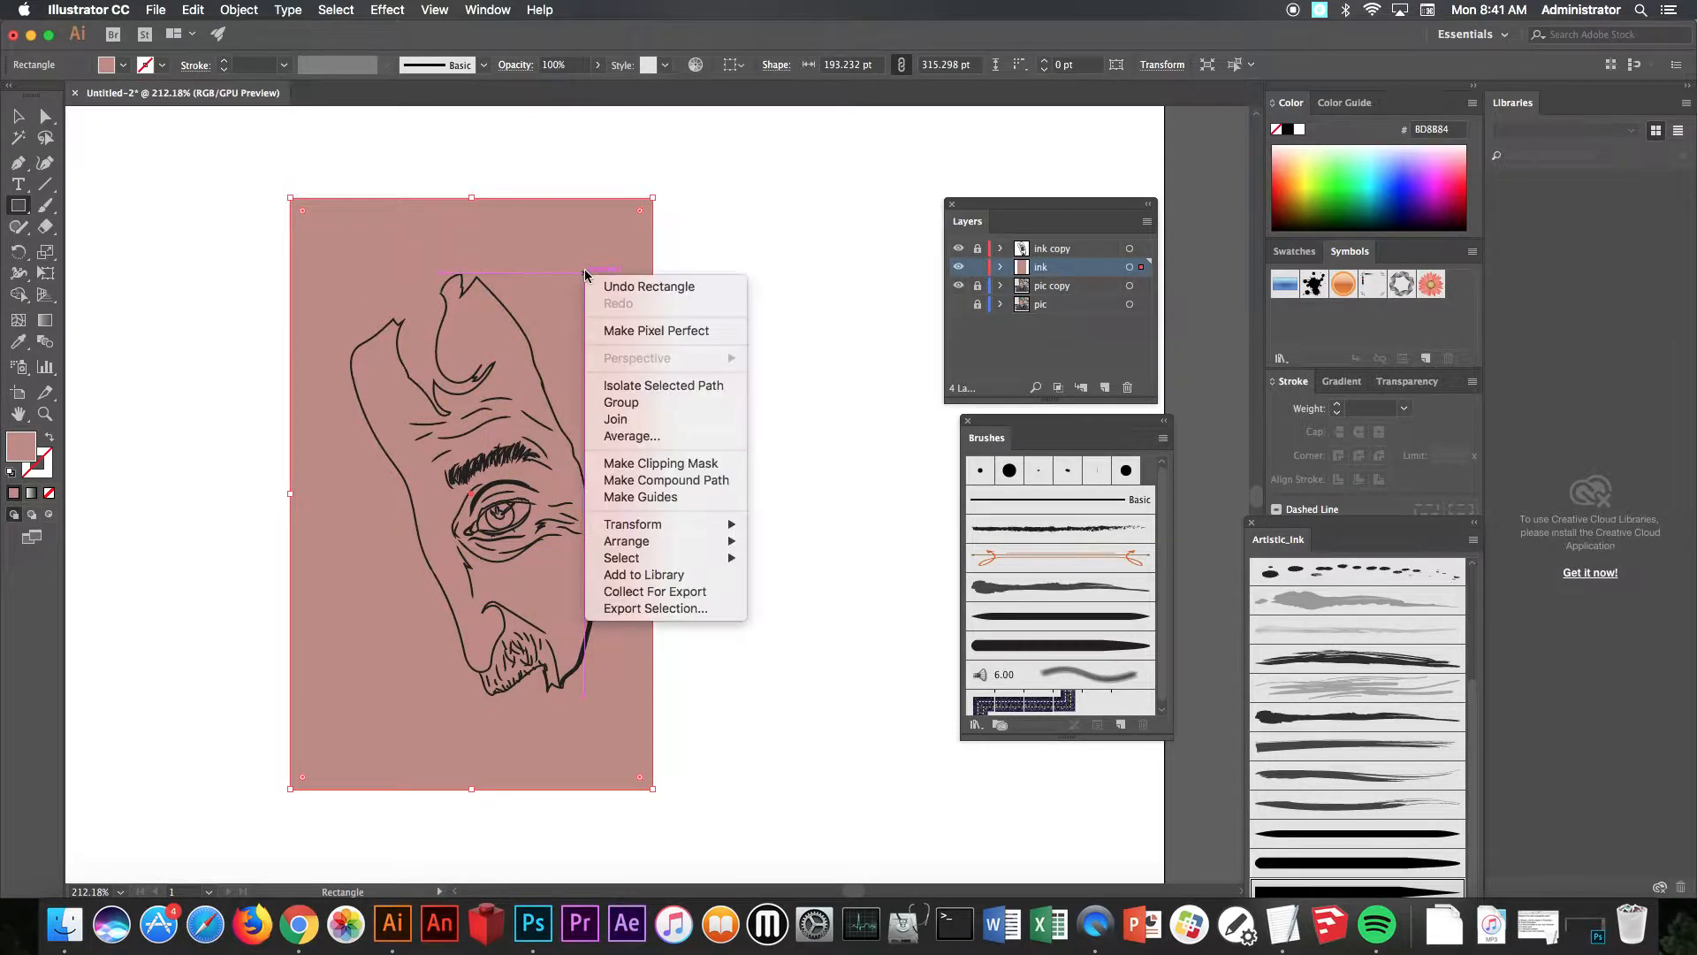
pyautogui.moveTo(627, 541)
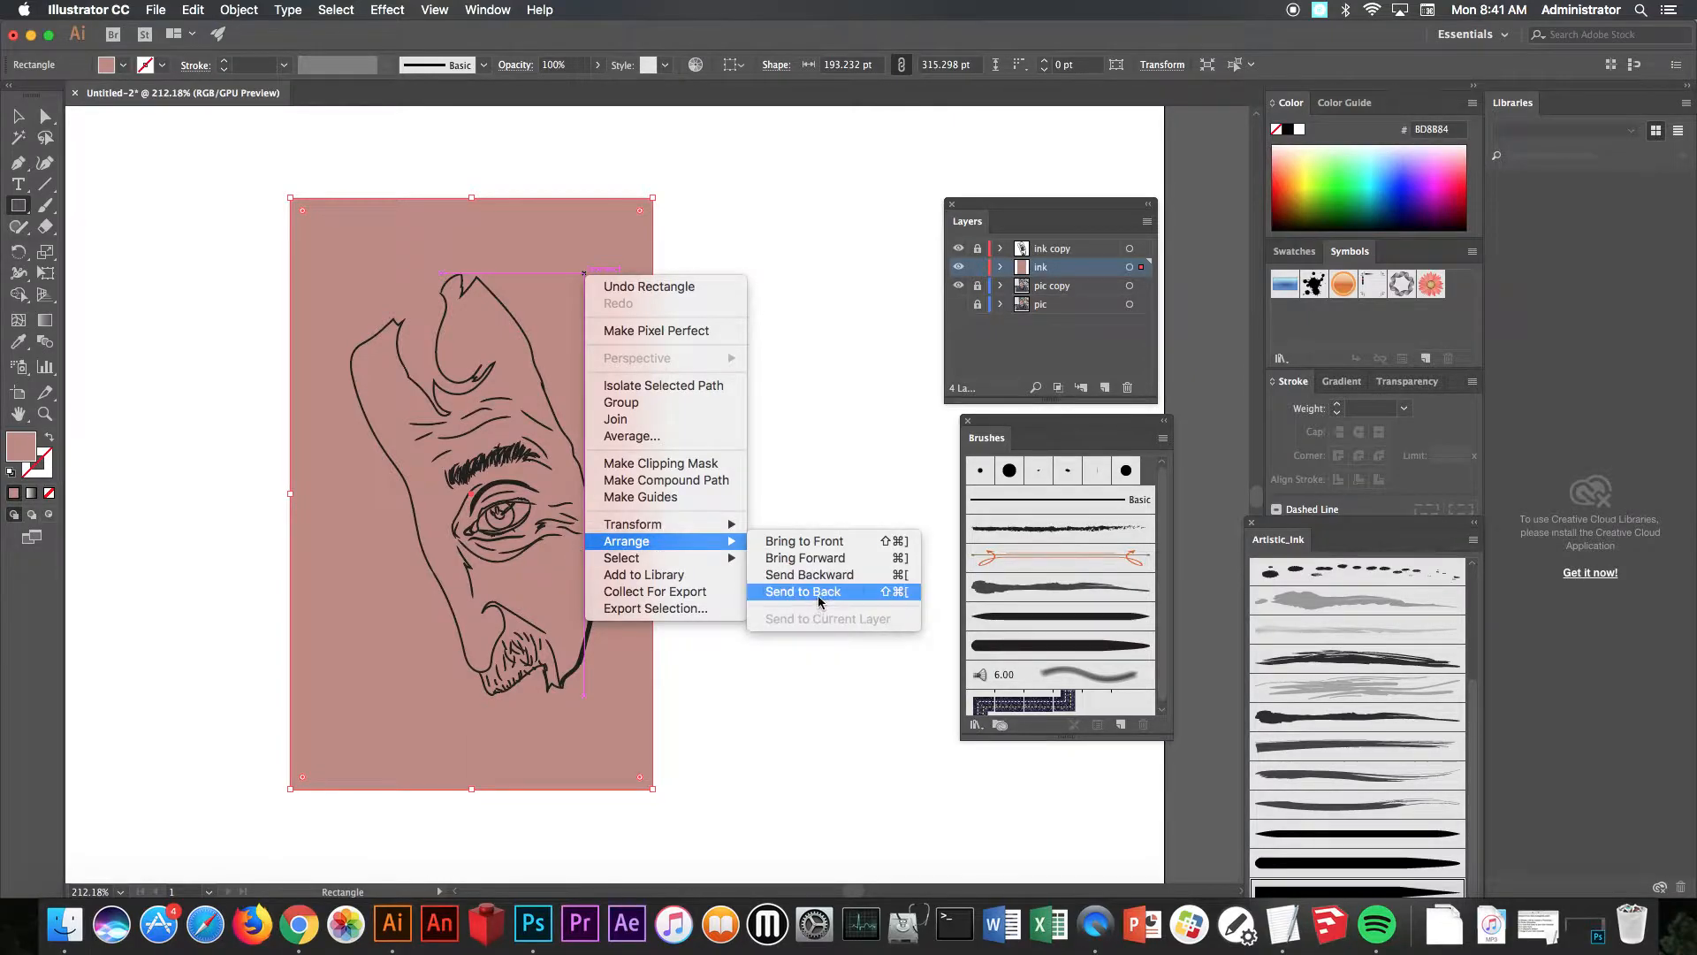
pyautogui.click(802, 591)
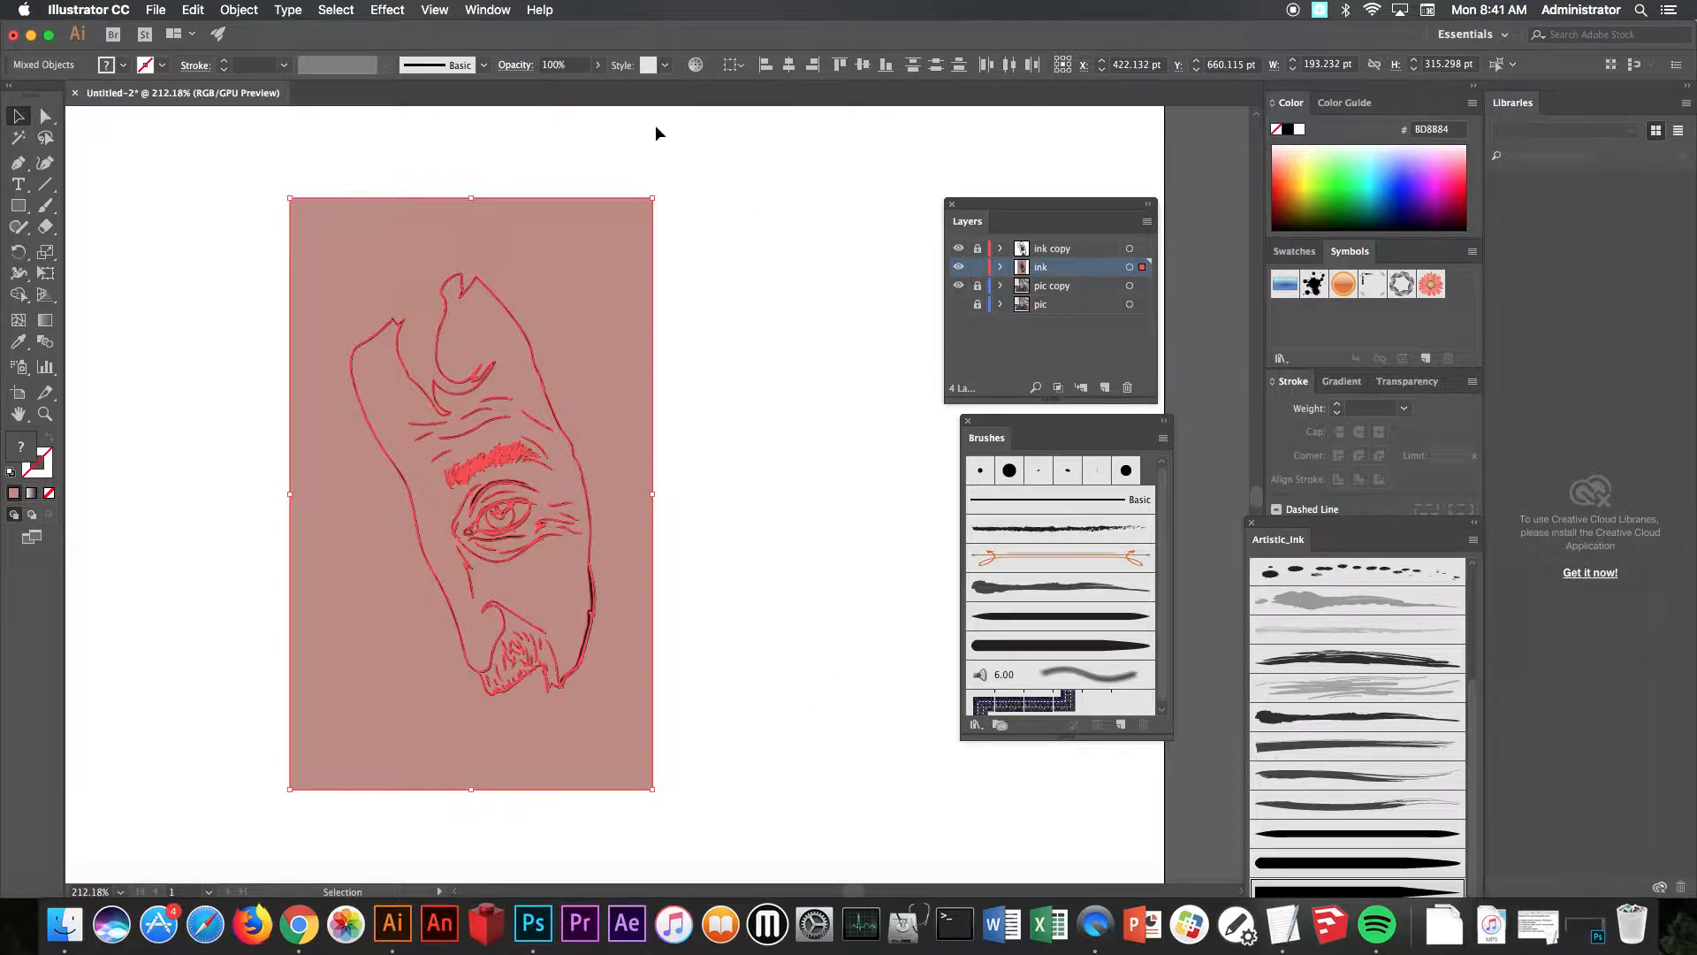
# Step: Merge the selected ink paths with Pathfinder Merge and select the merged group
pyautogui.click(487, 10)
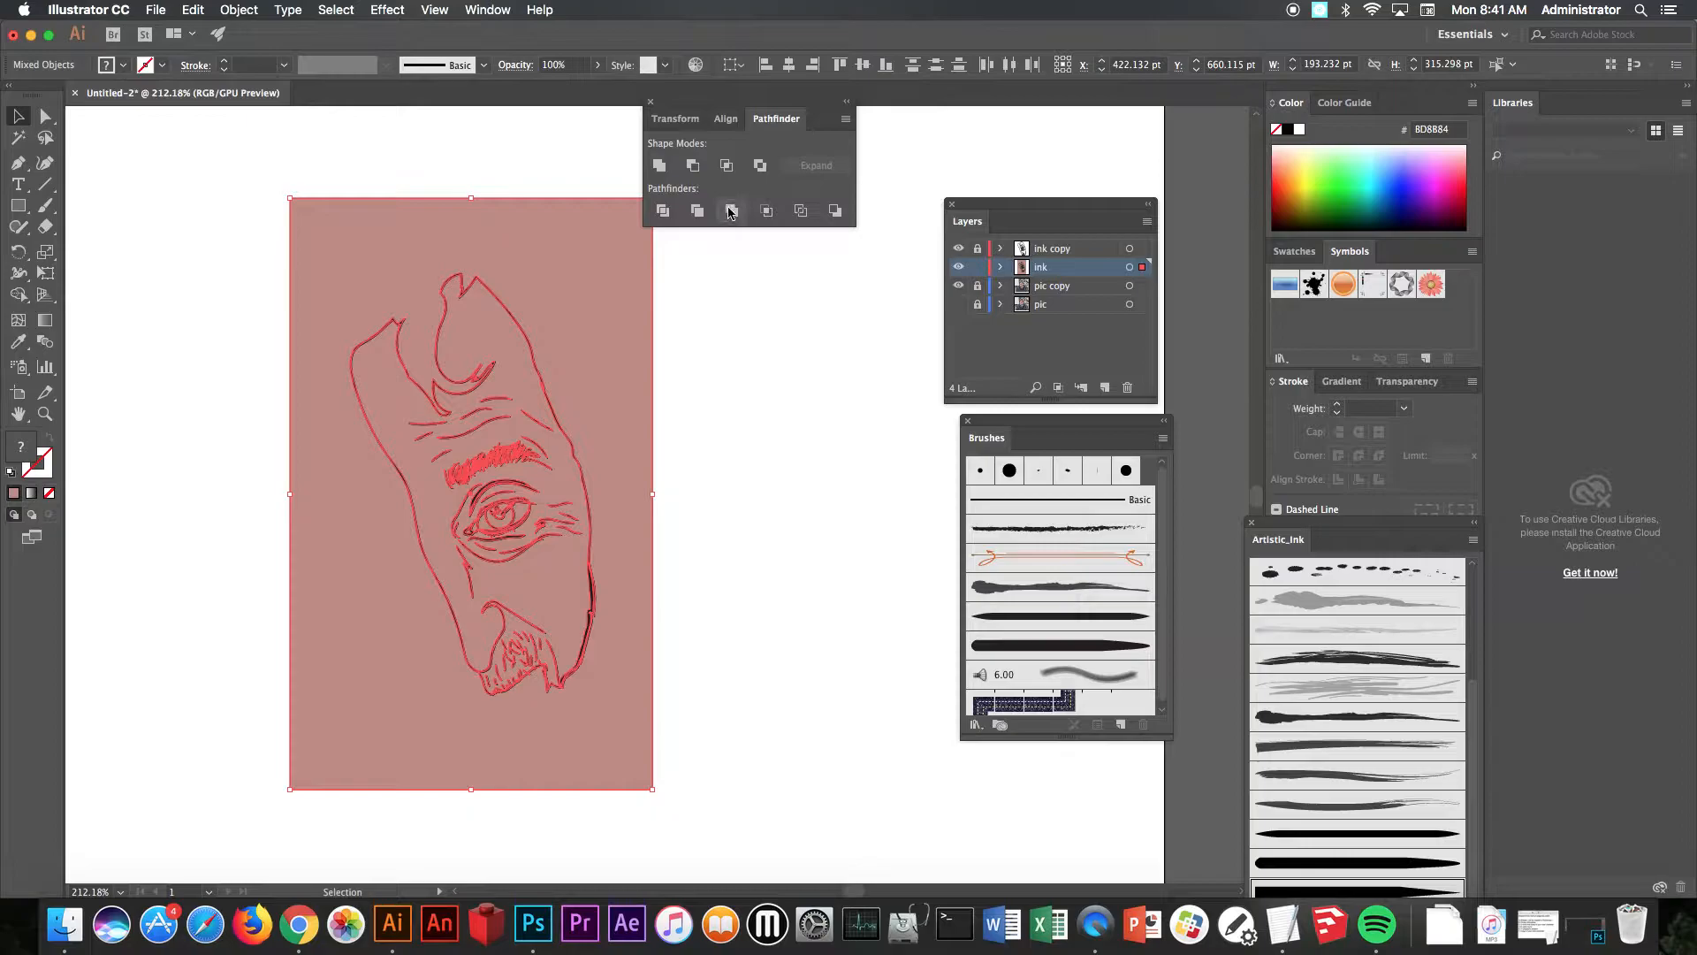
pyautogui.moveTo(732, 211)
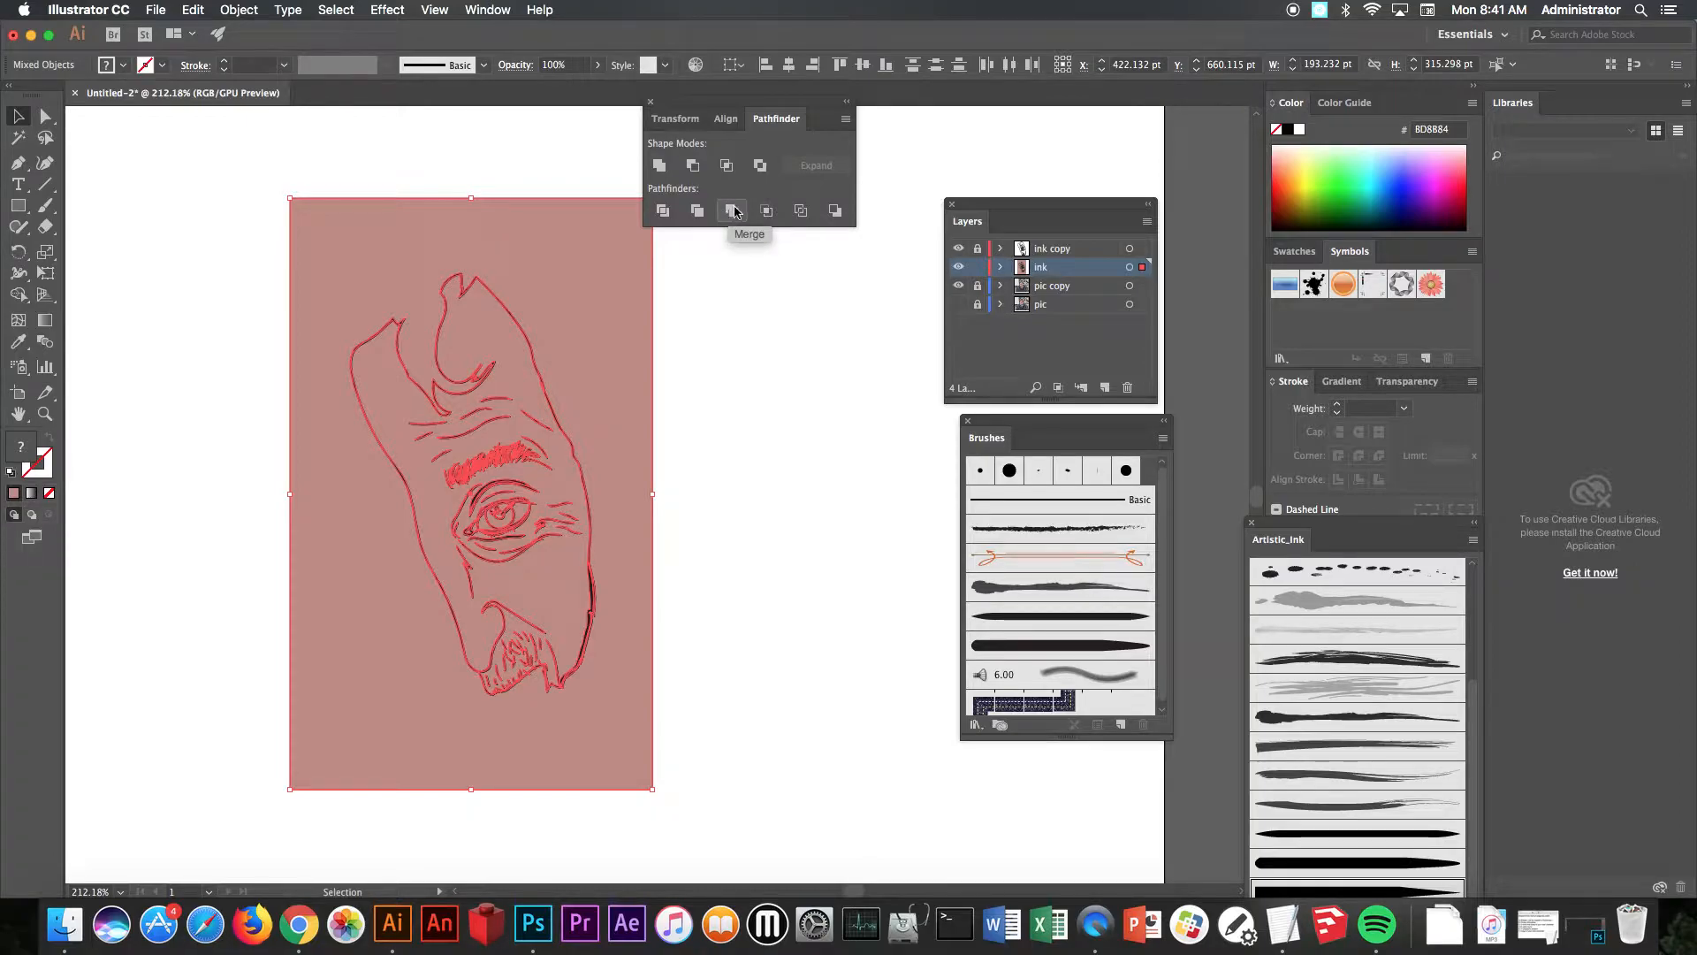
pyautogui.click(731, 210)
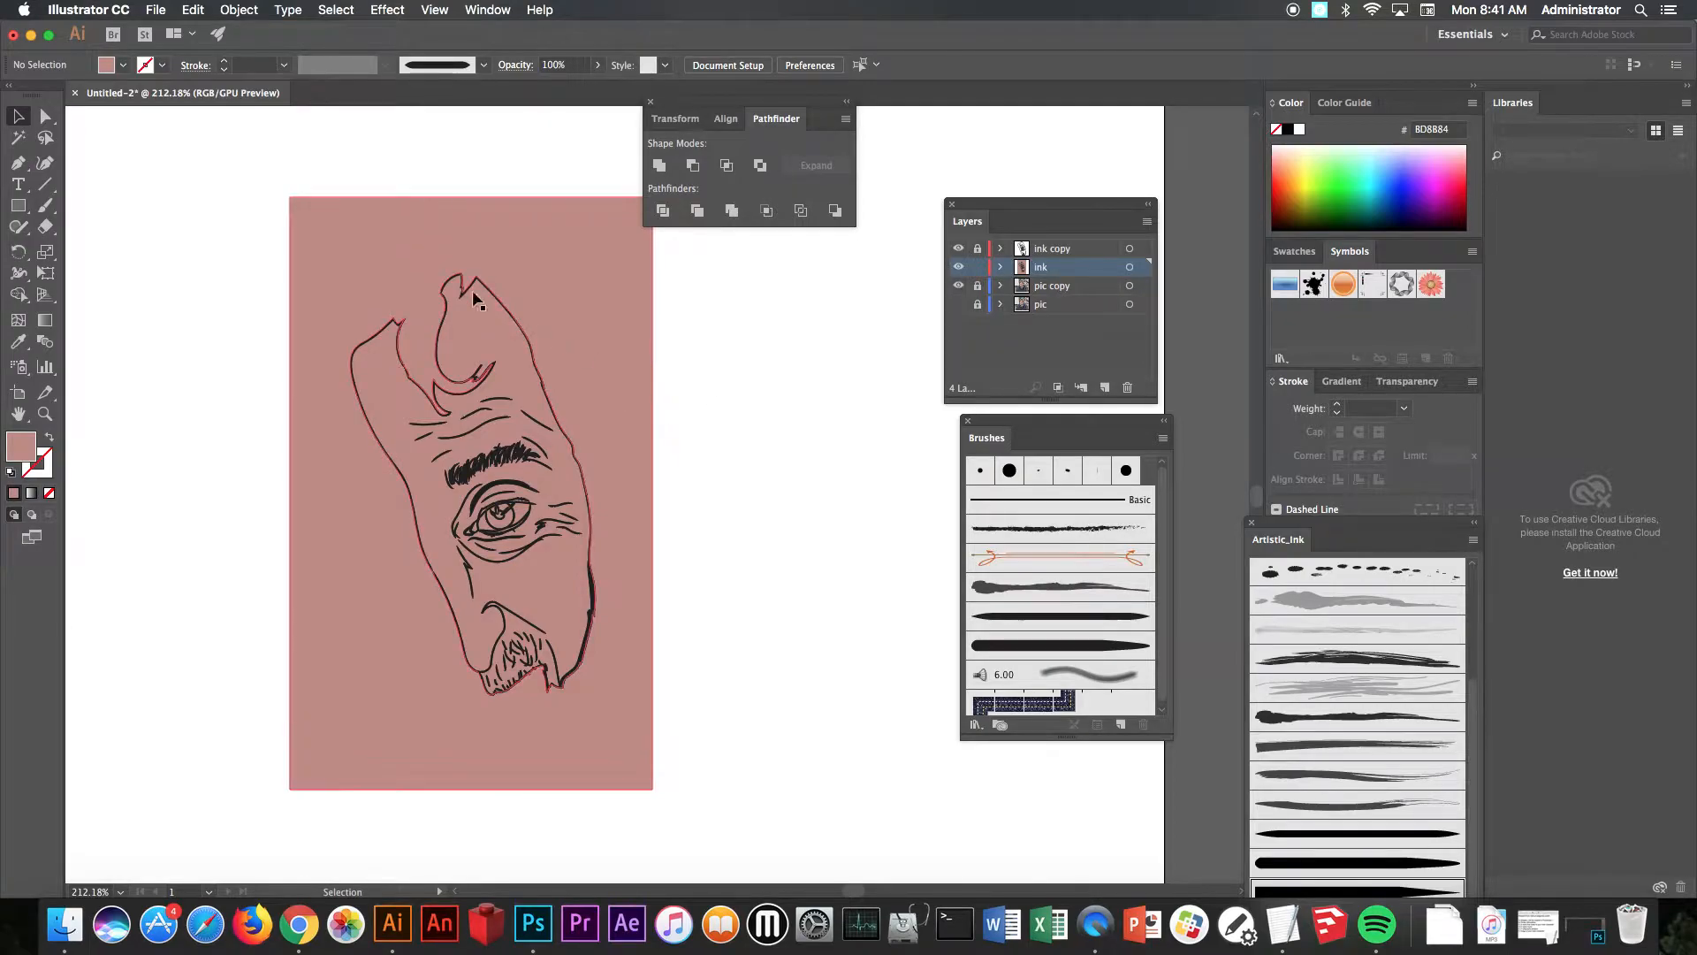
pyautogui.click(47, 116)
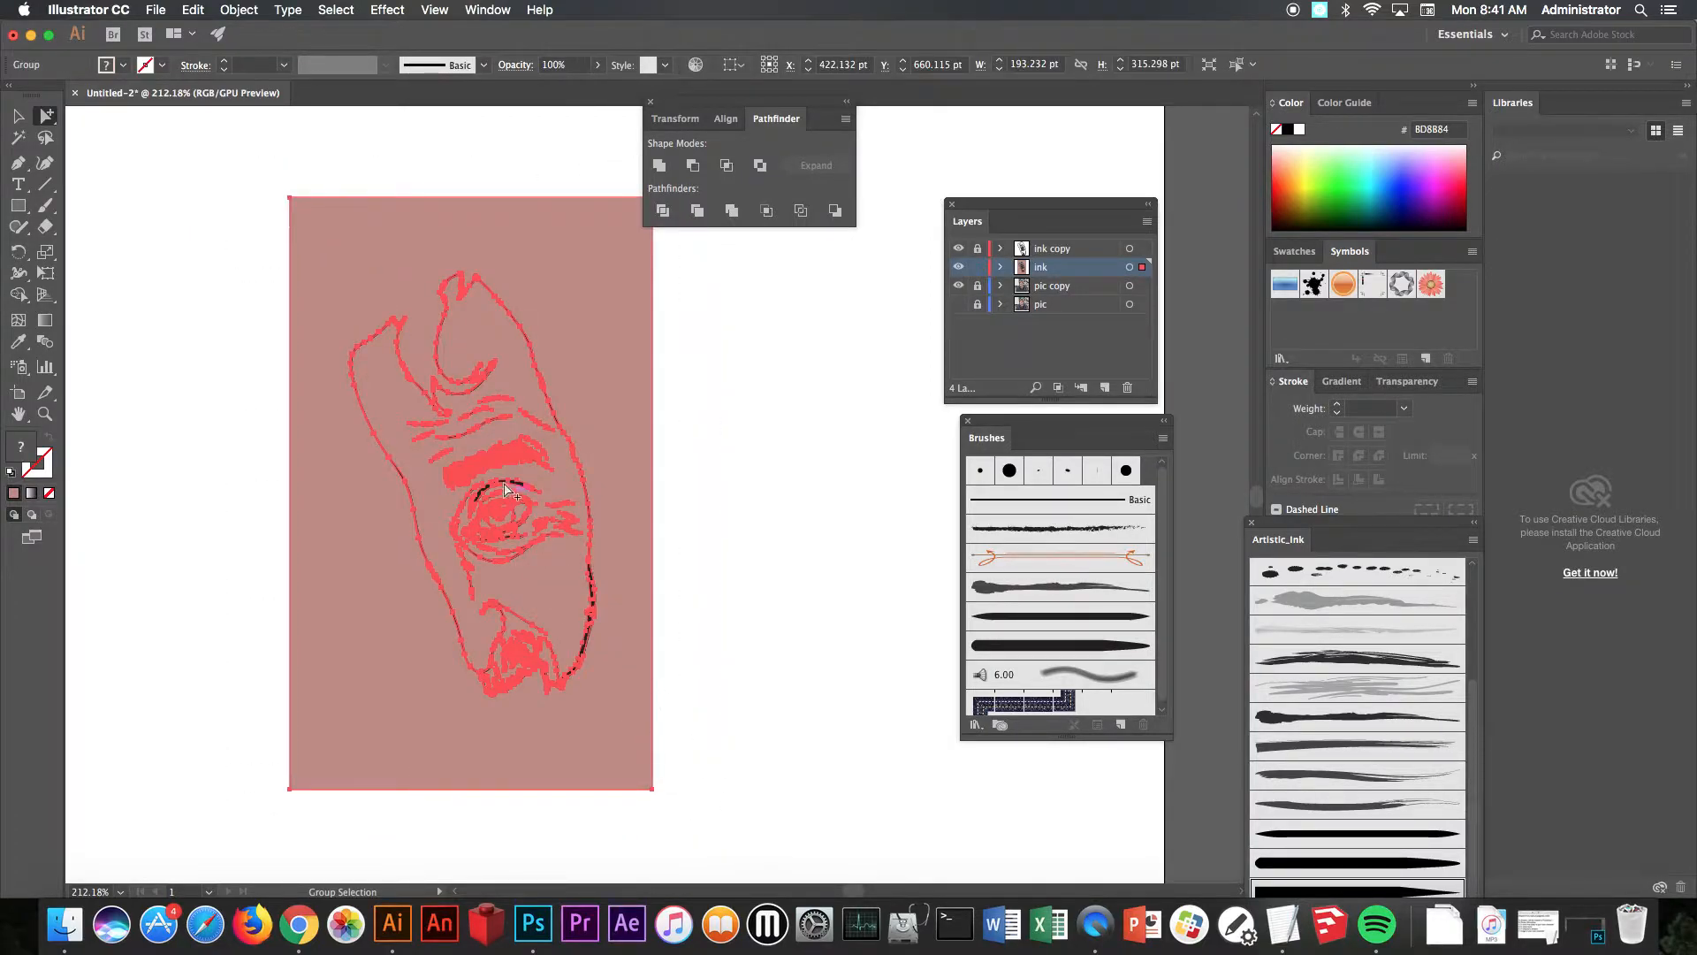
# Step: Isolate the selected ink group and bring up the fill colour choices
pyautogui.rightClick(506, 490)
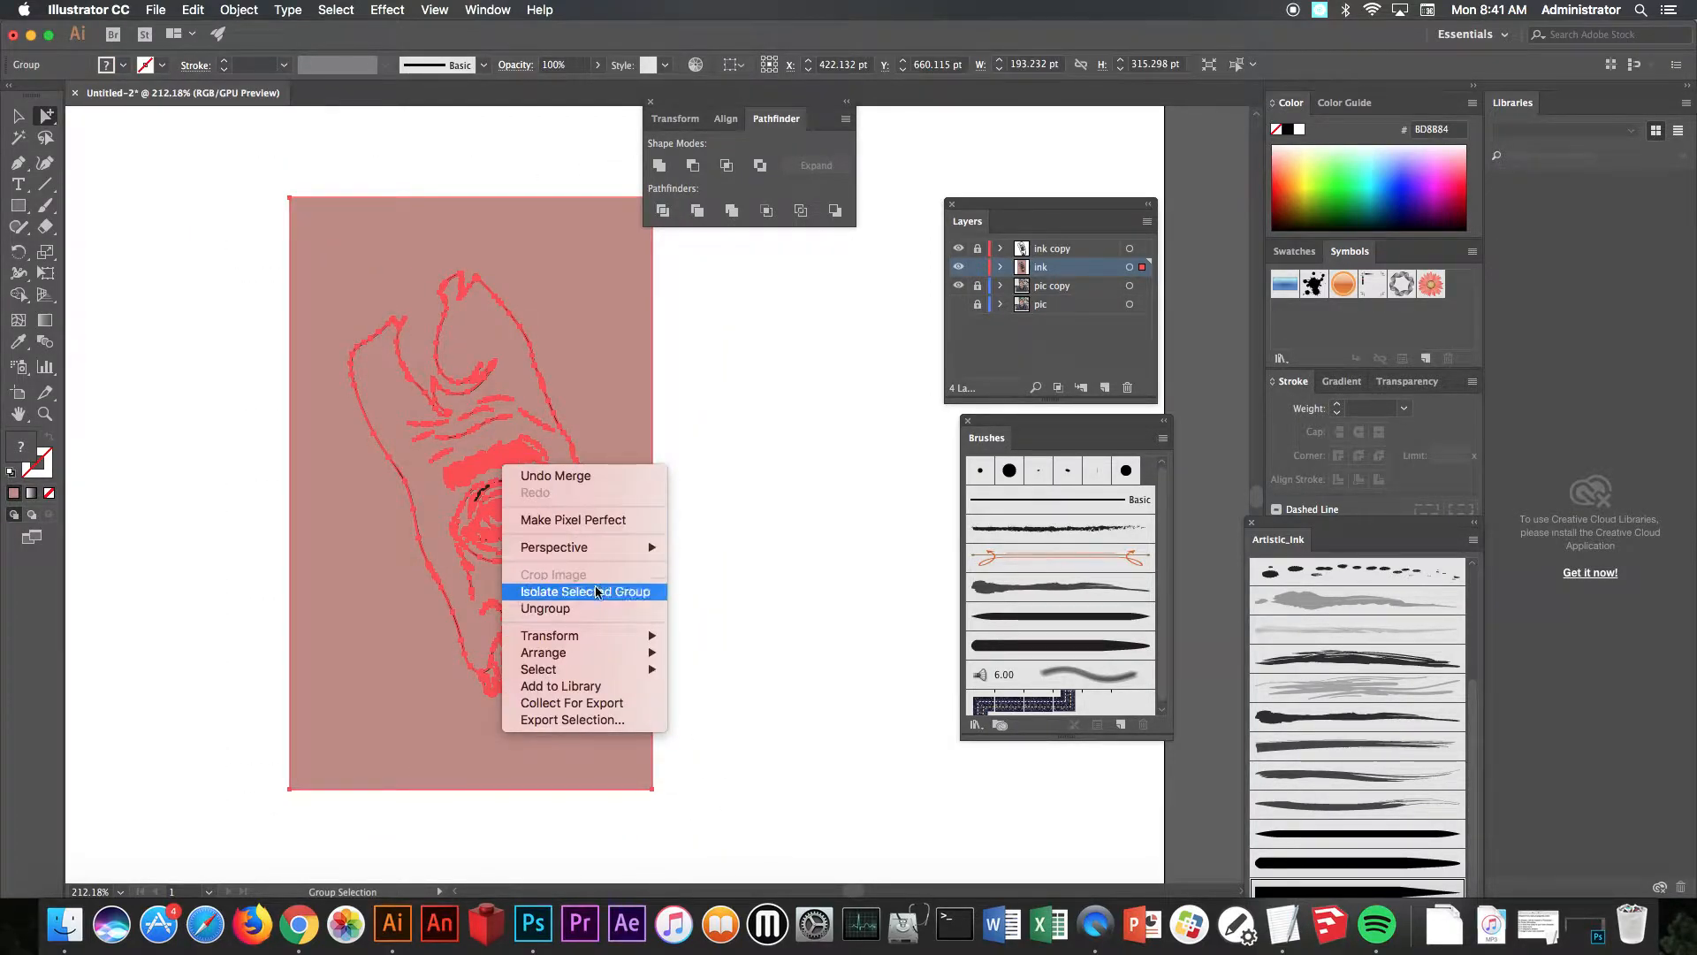
pyautogui.click(584, 591)
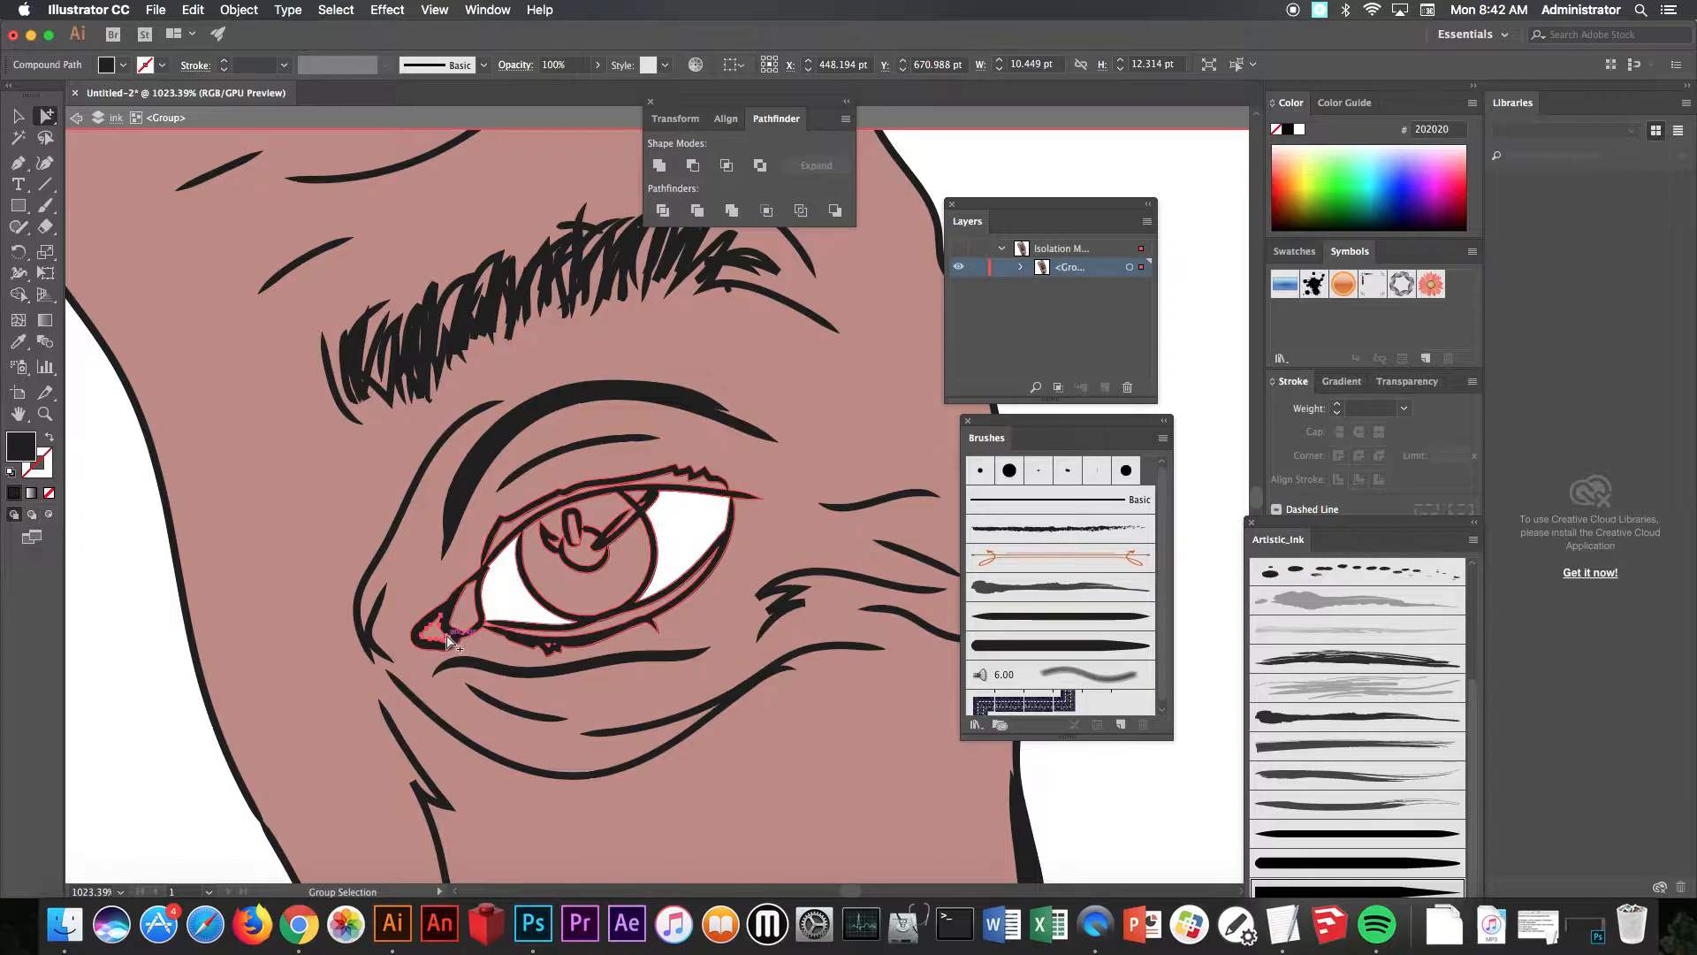
pyautogui.click(124, 64)
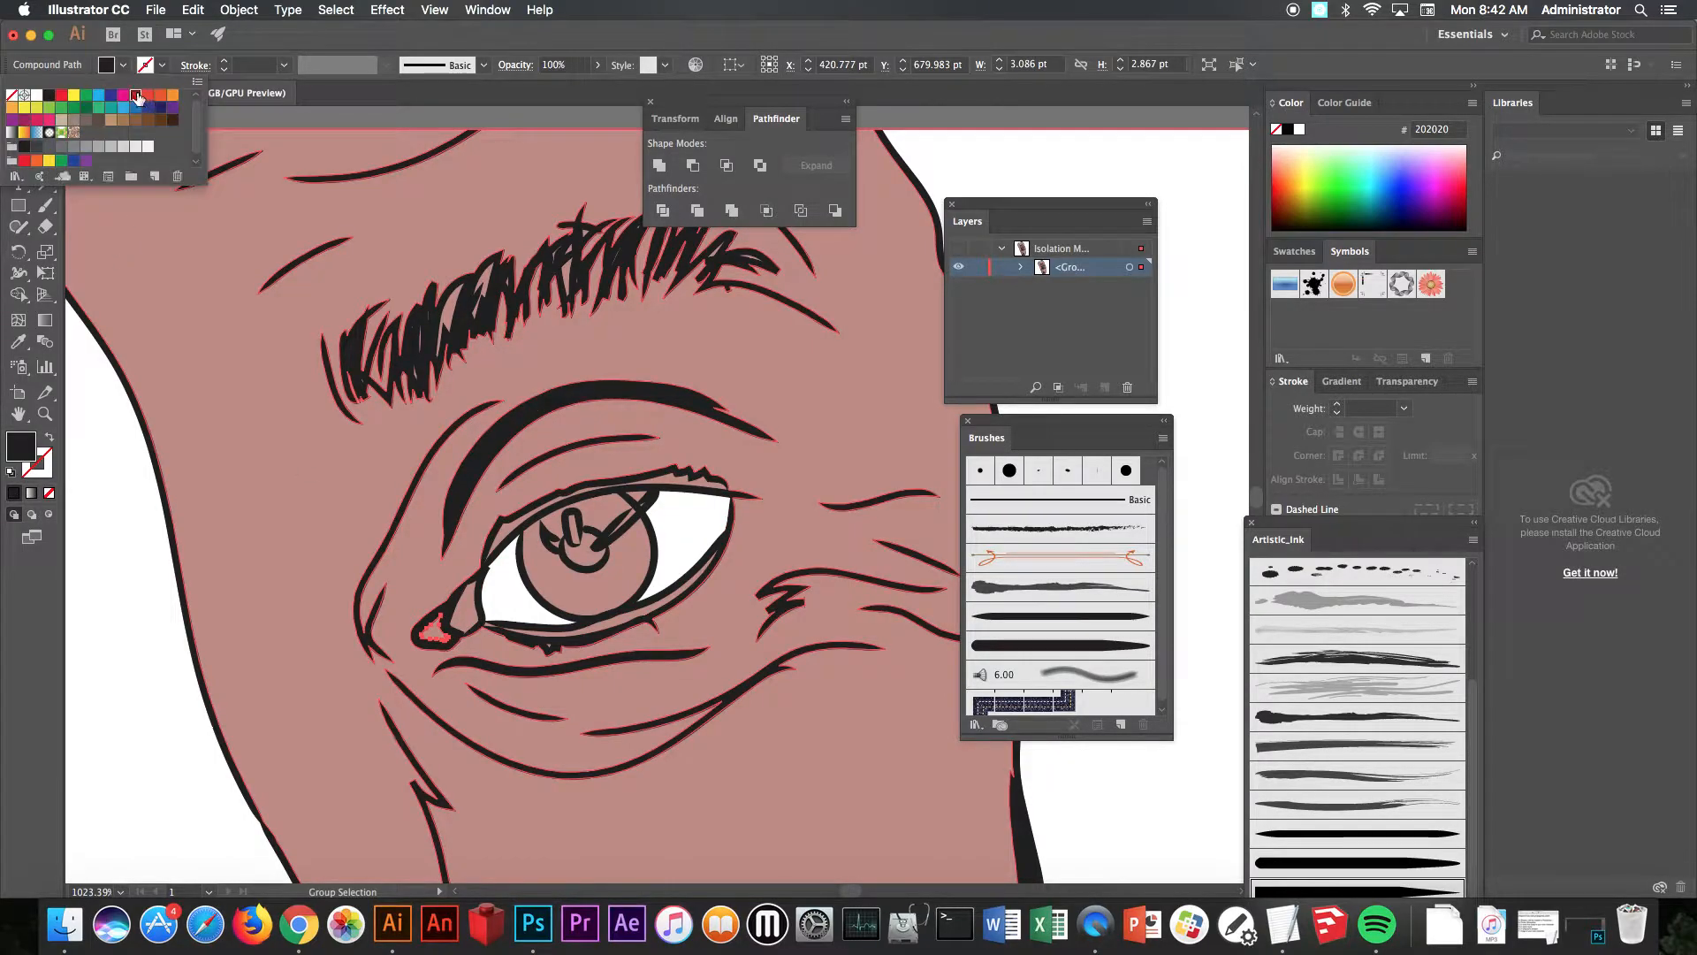
pyautogui.click(50, 120)
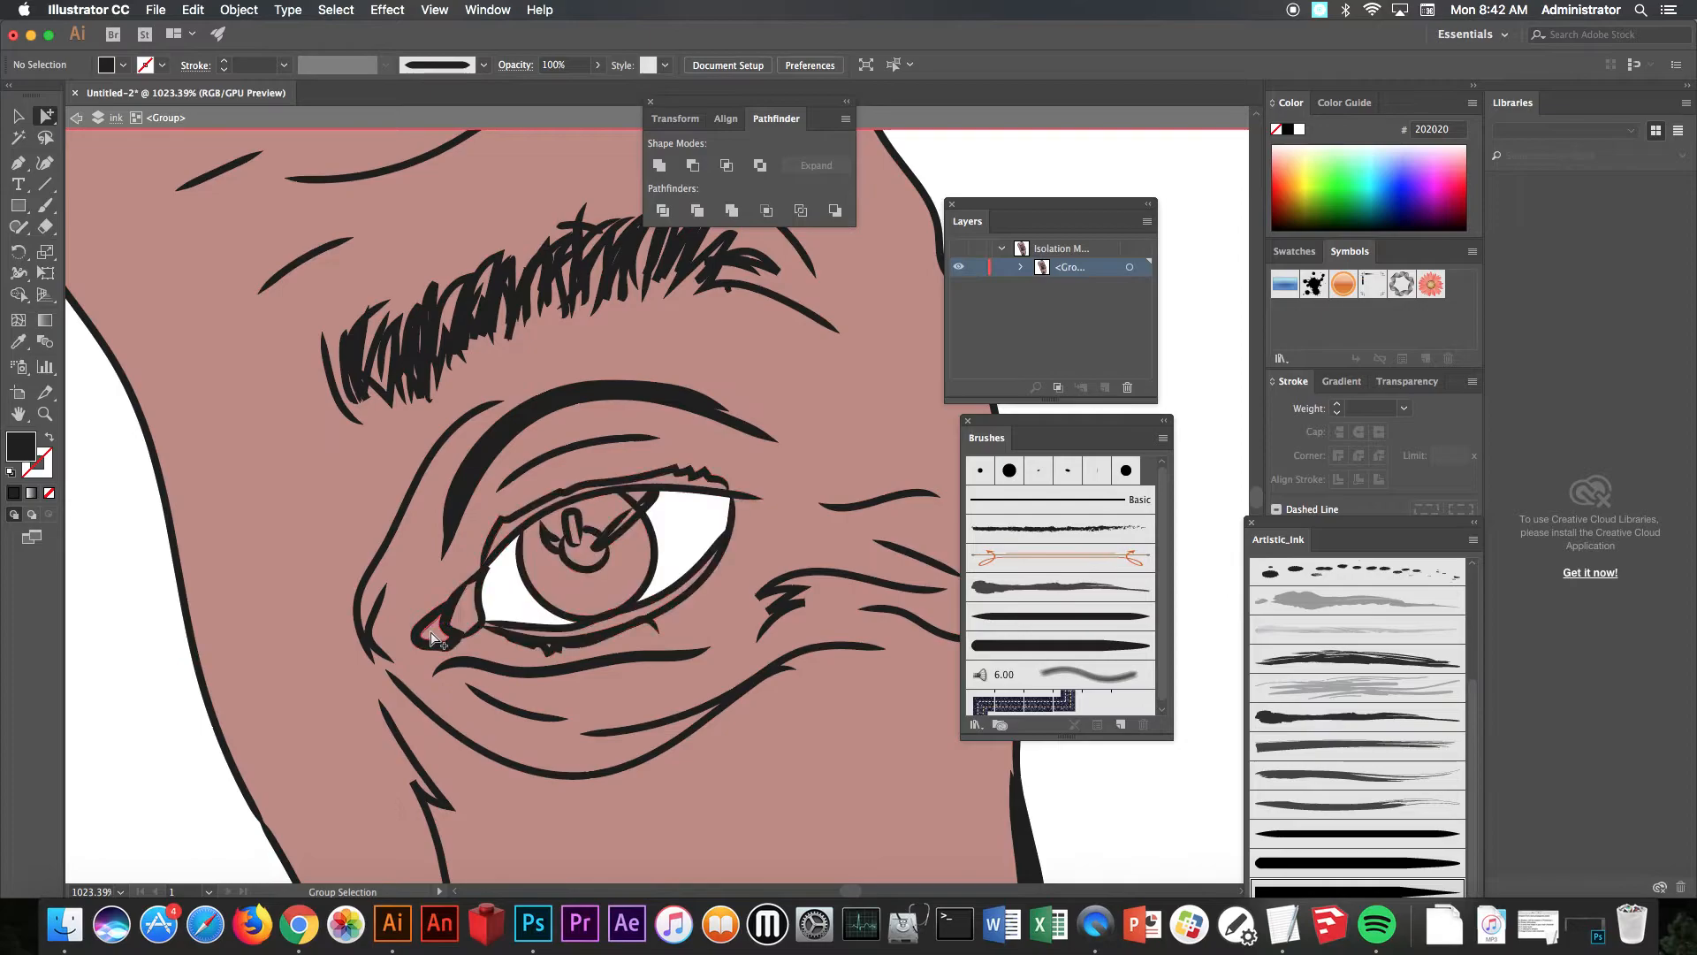
# Step: Cut and paste the inner eye corner shape, fill it pink, and colour the iris
pyautogui.click(432, 636)
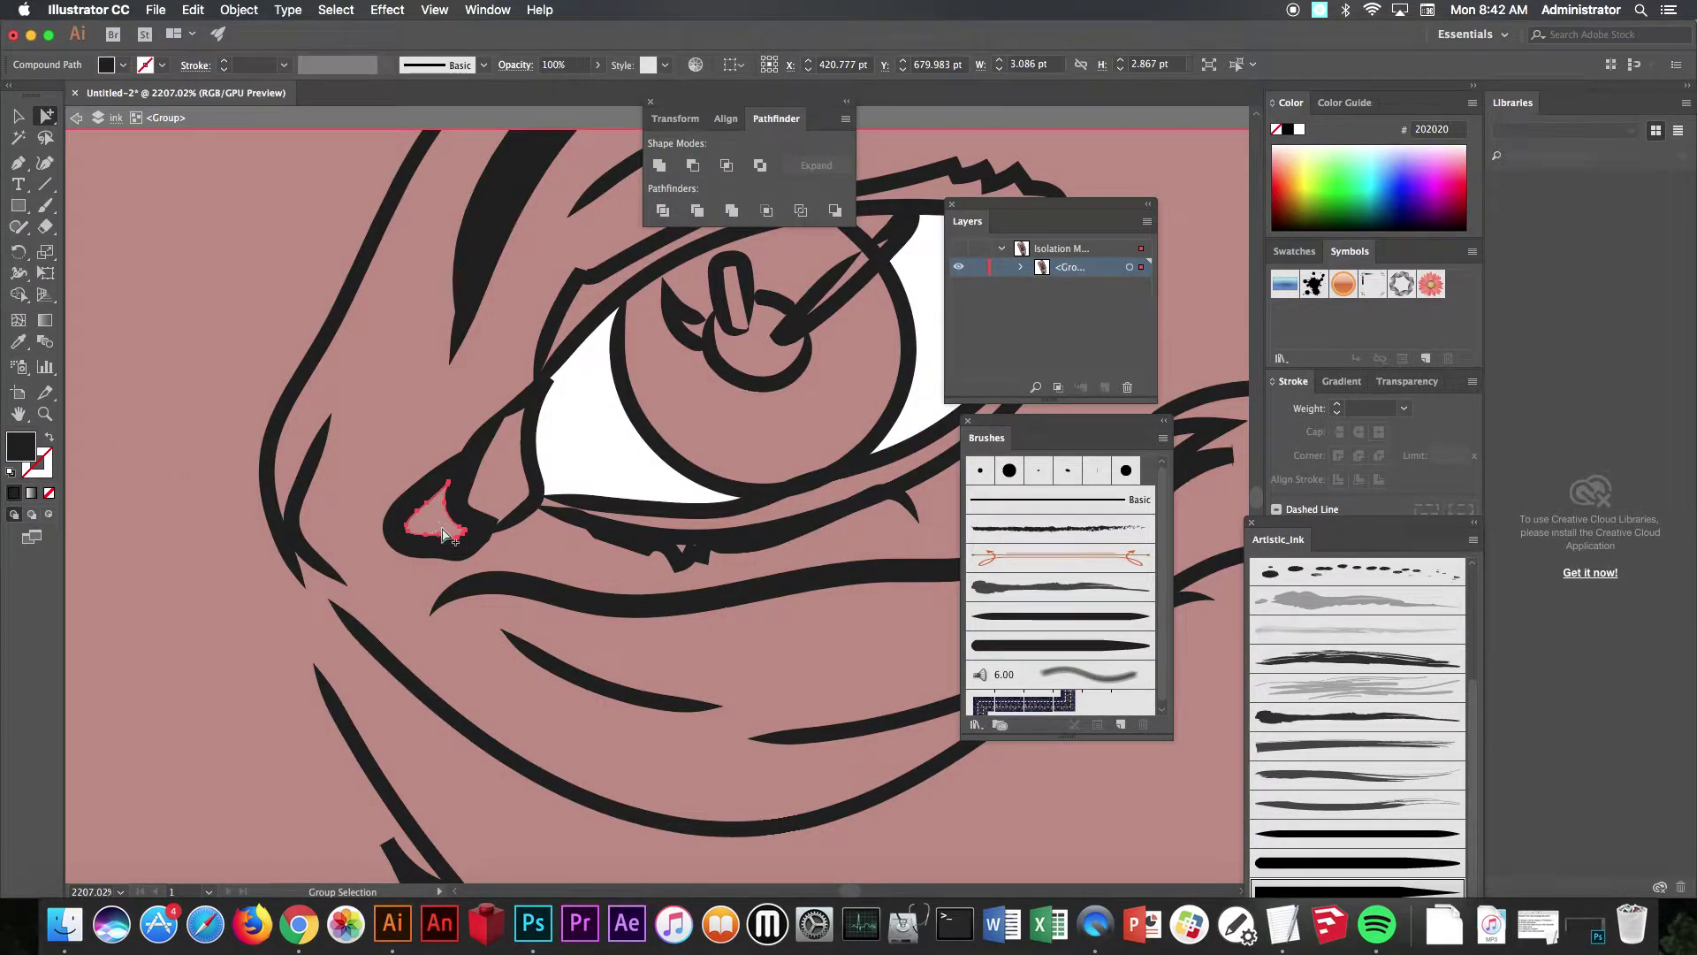
pyautogui.click(195, 9)
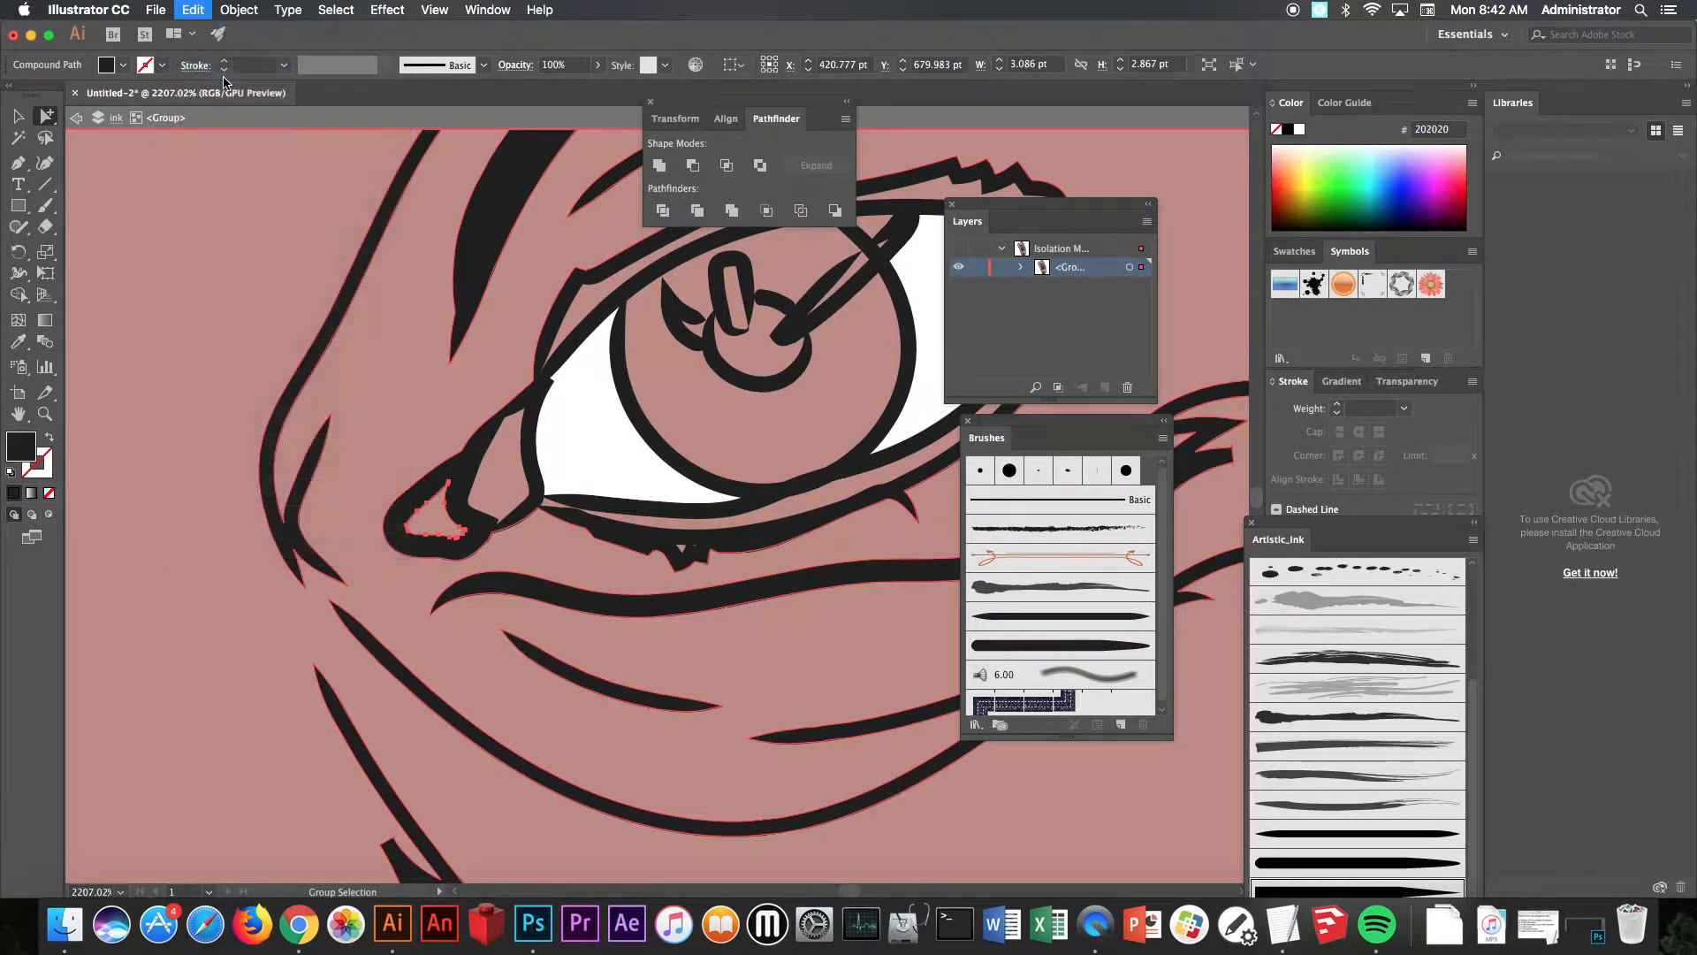
pyautogui.click(192, 10)
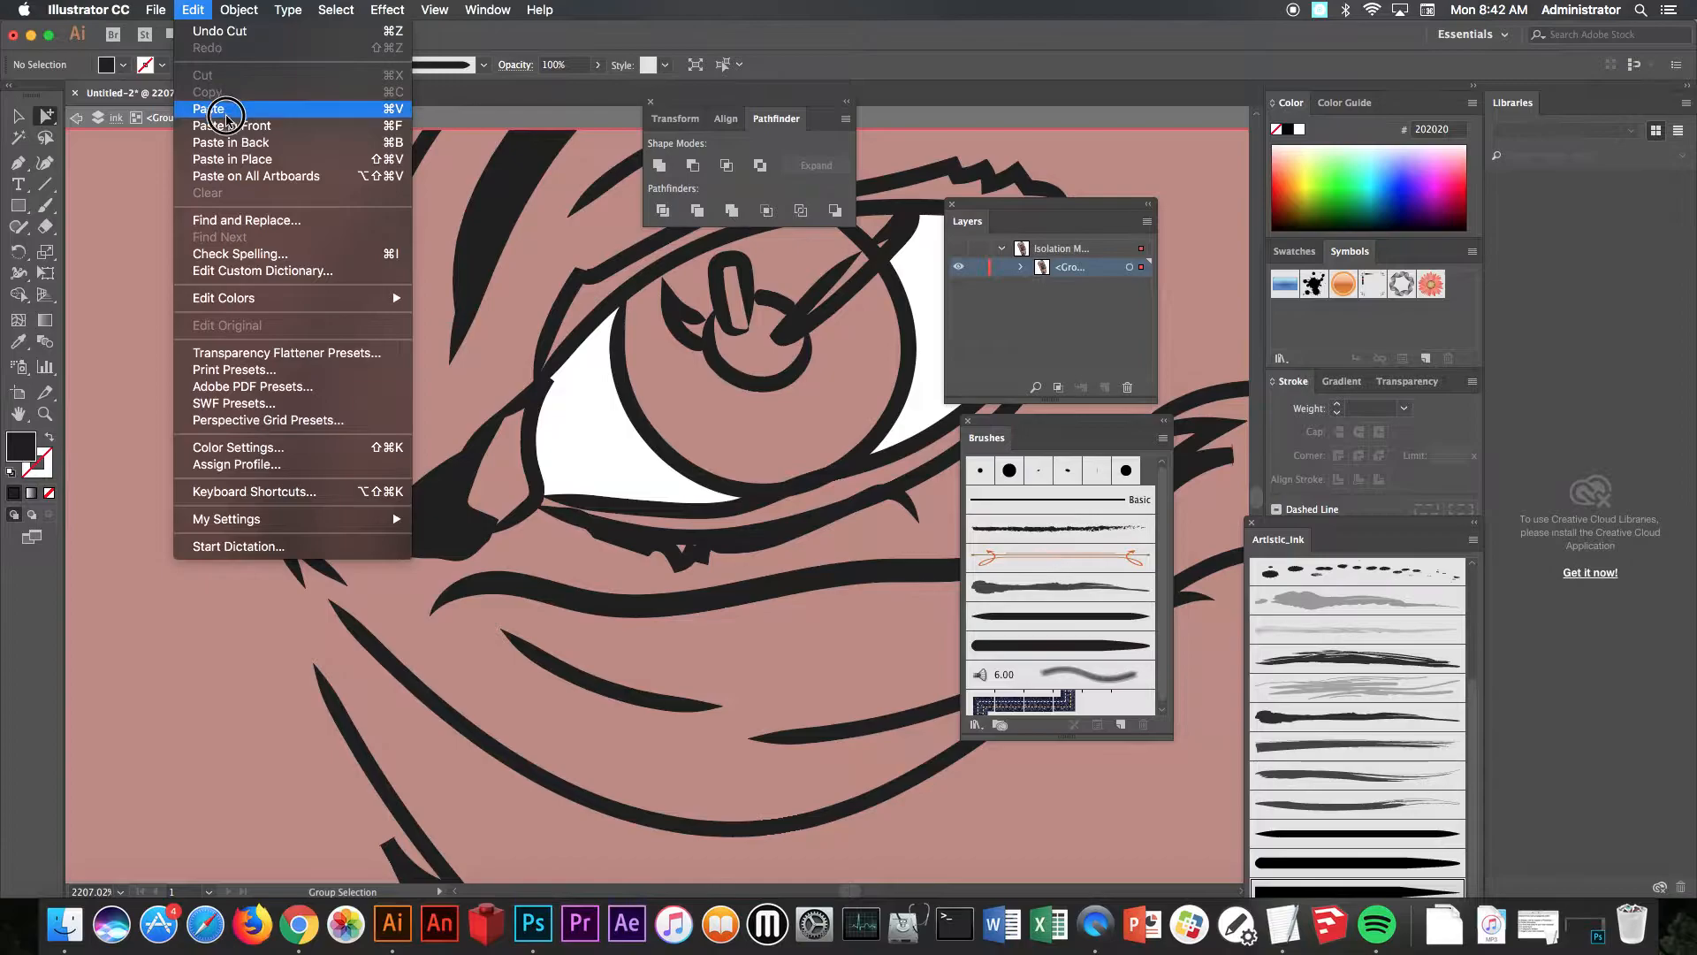
pyautogui.click(209, 109)
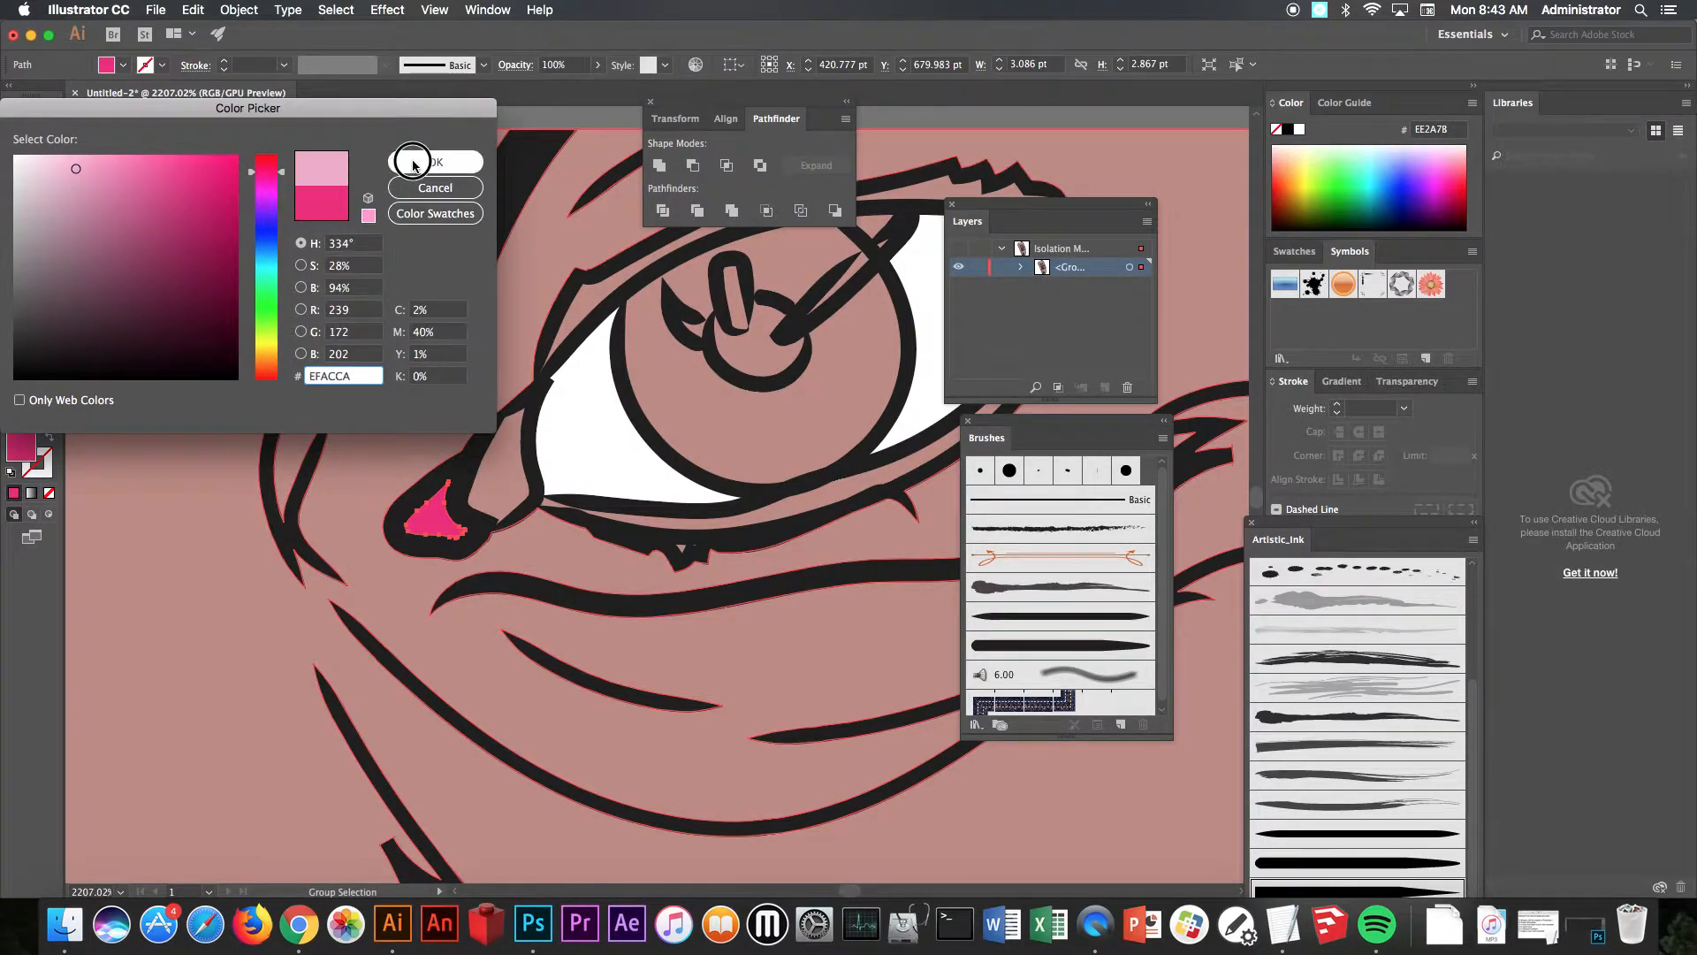
pyautogui.click(435, 162)
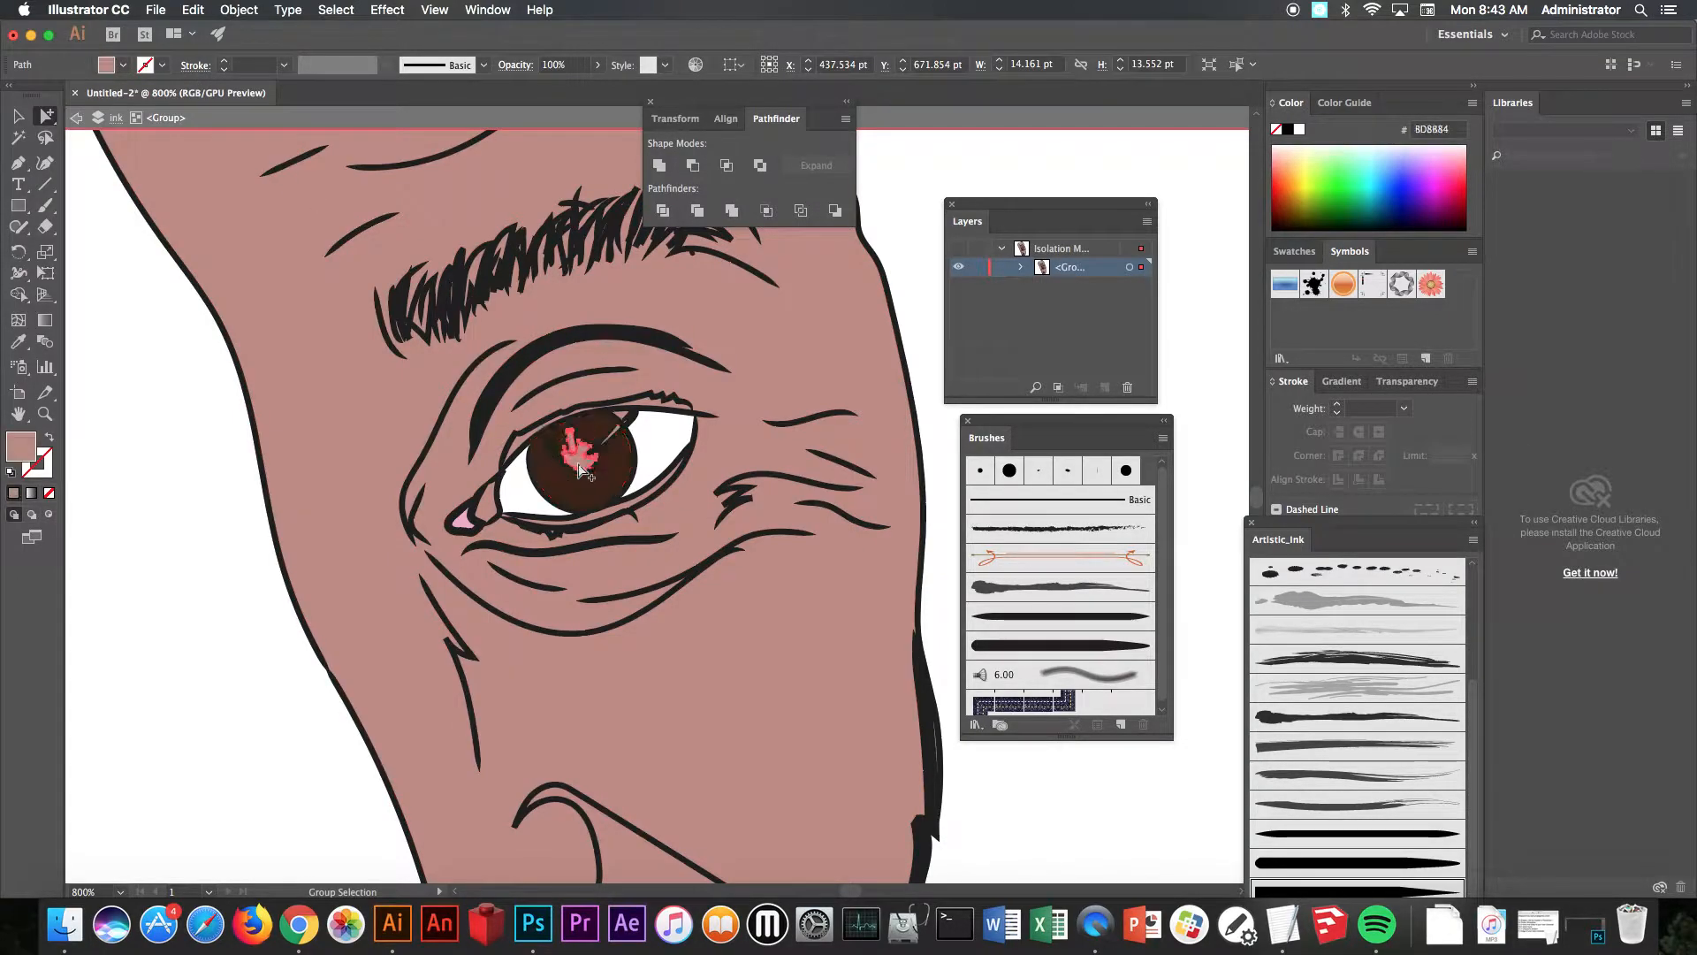
pyautogui.click(121, 64)
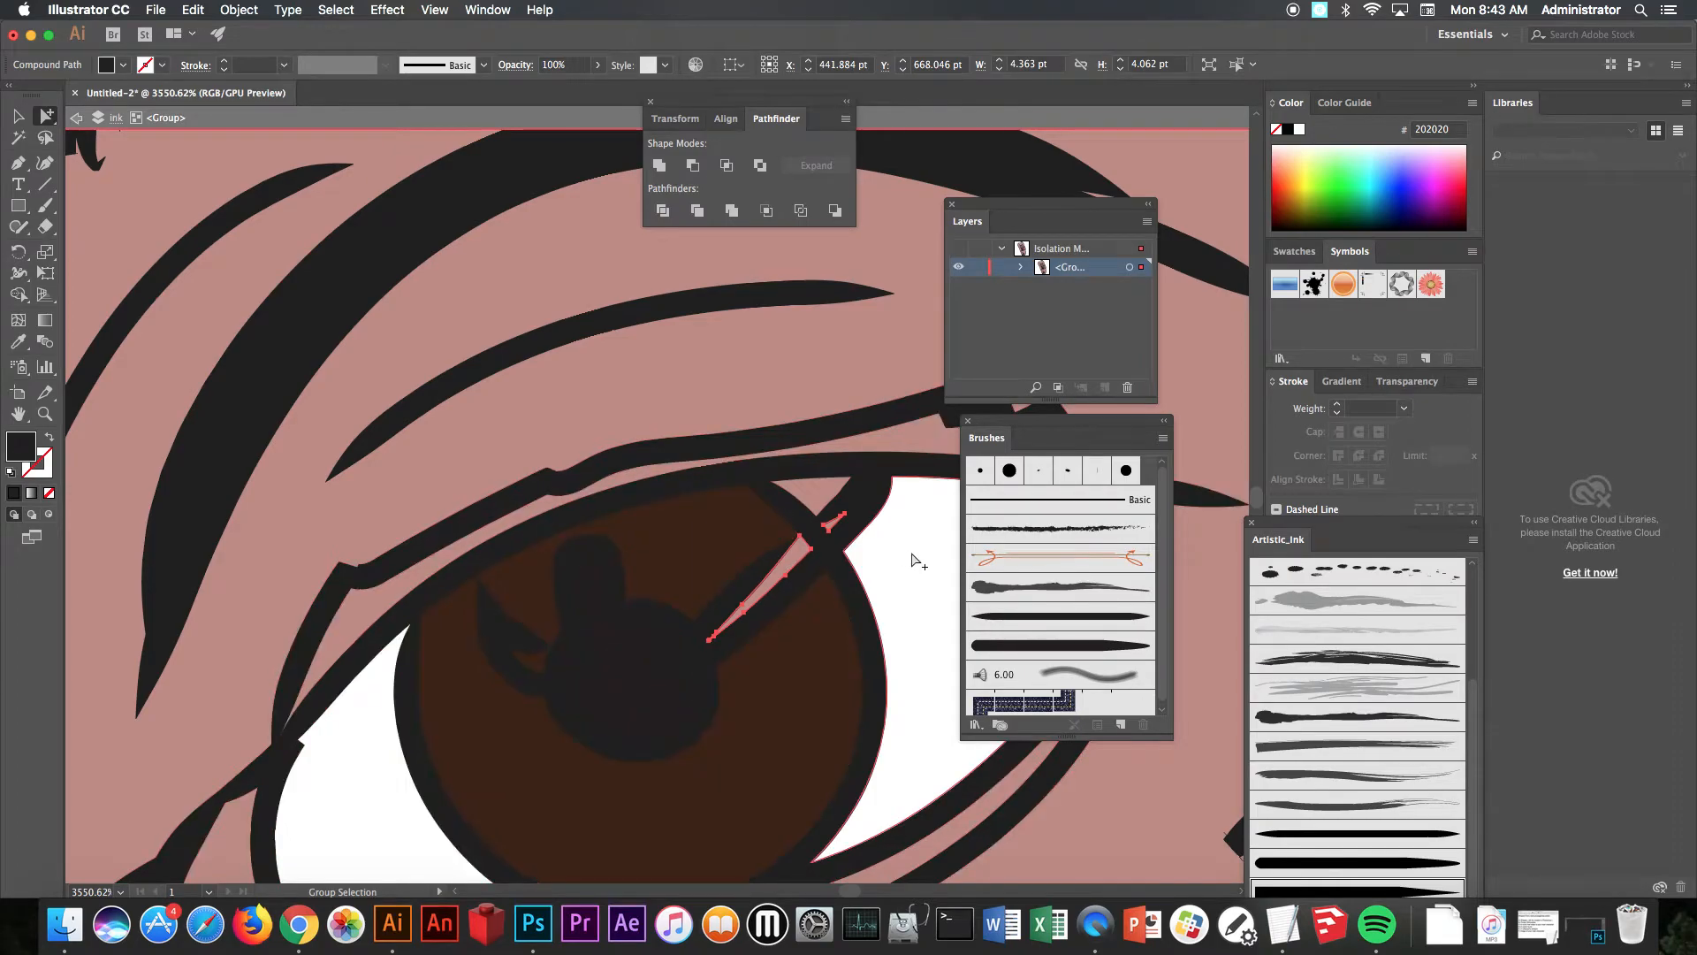
# Step: Cut the streak across the iris out of the ink artwork with Edit > Cut
pyautogui.click(192, 9)
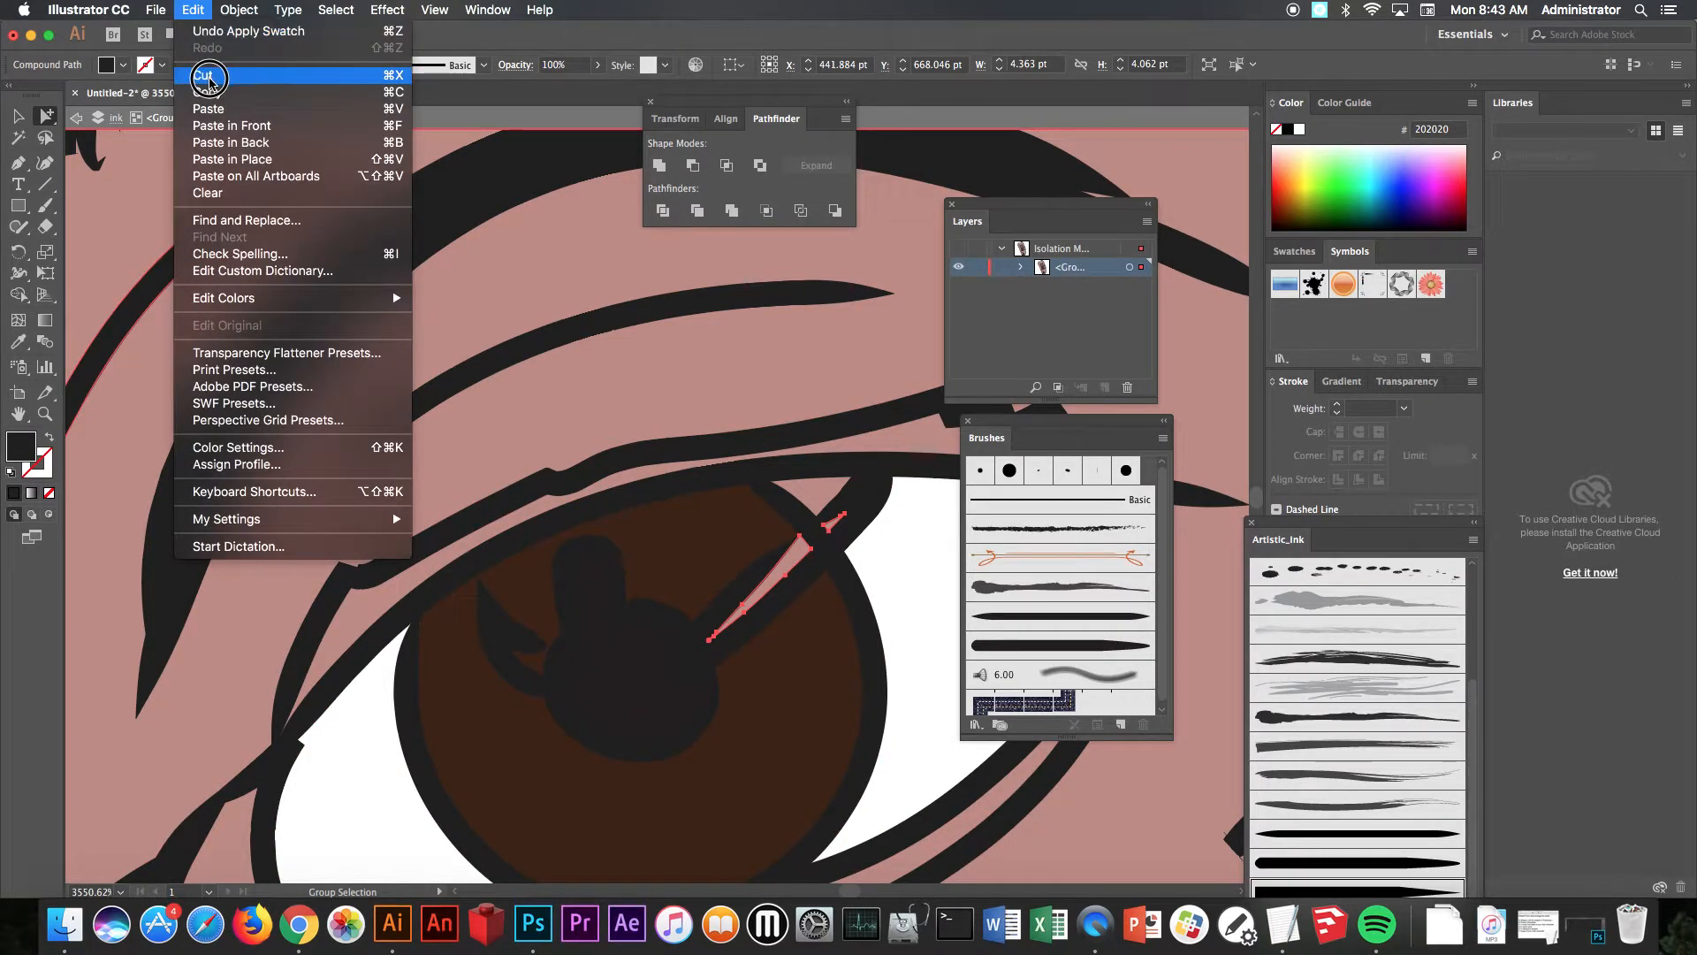
pyautogui.click(203, 77)
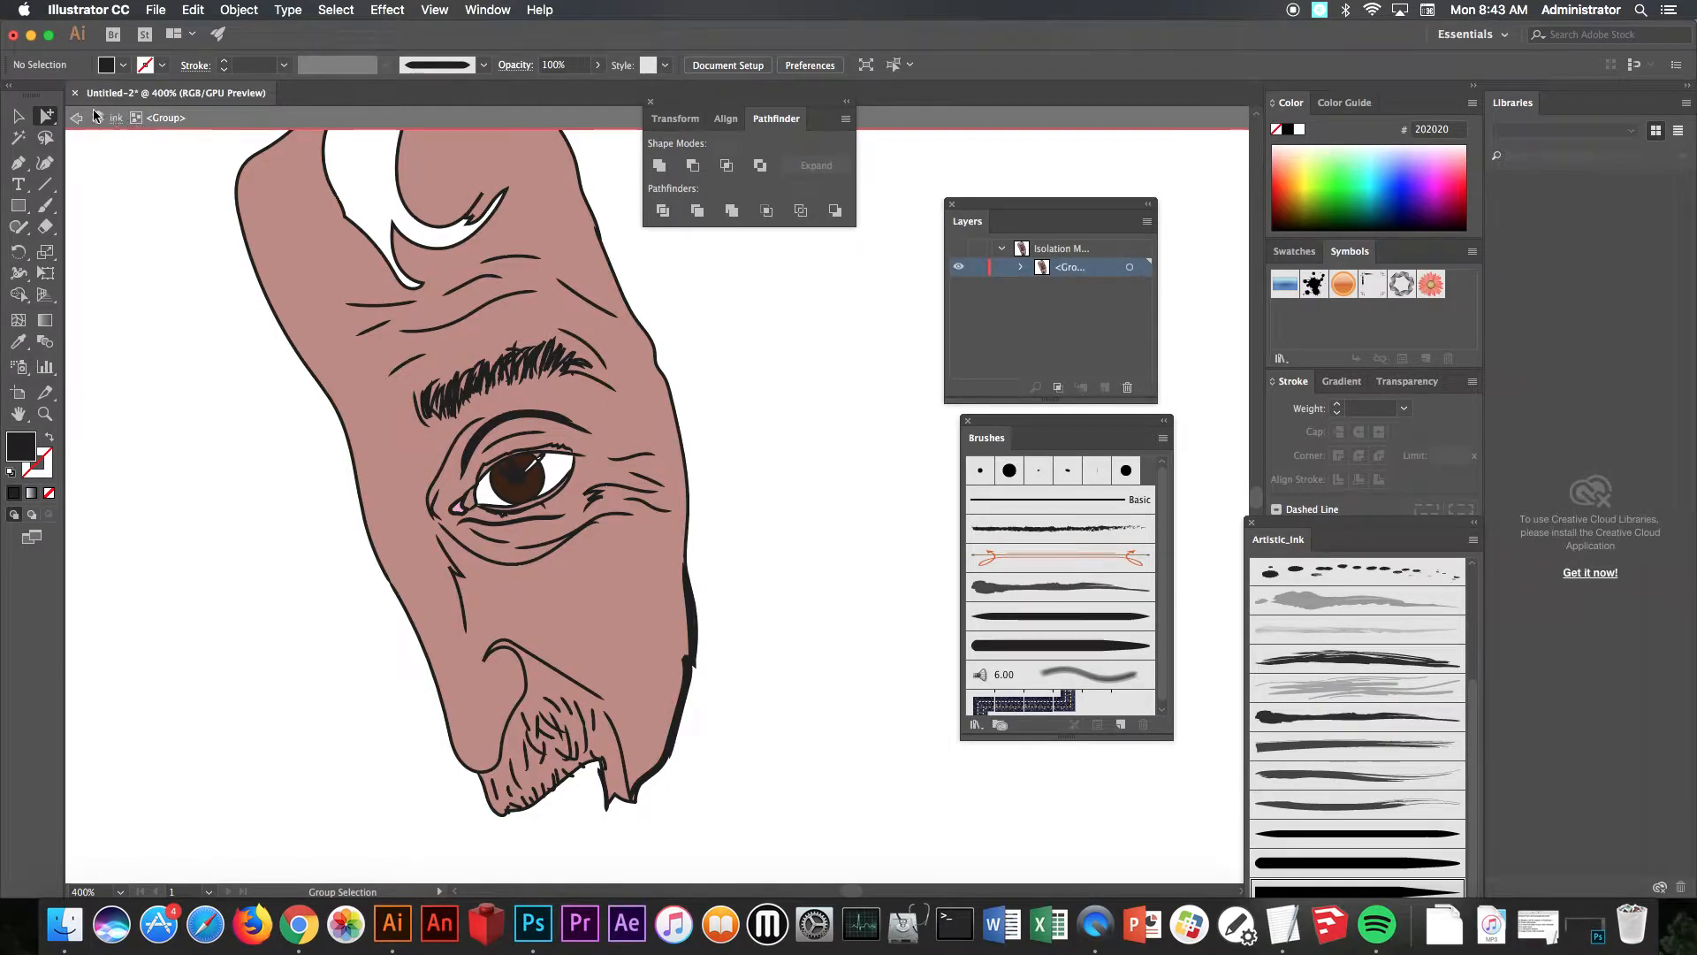
pyautogui.moveTo(75, 123)
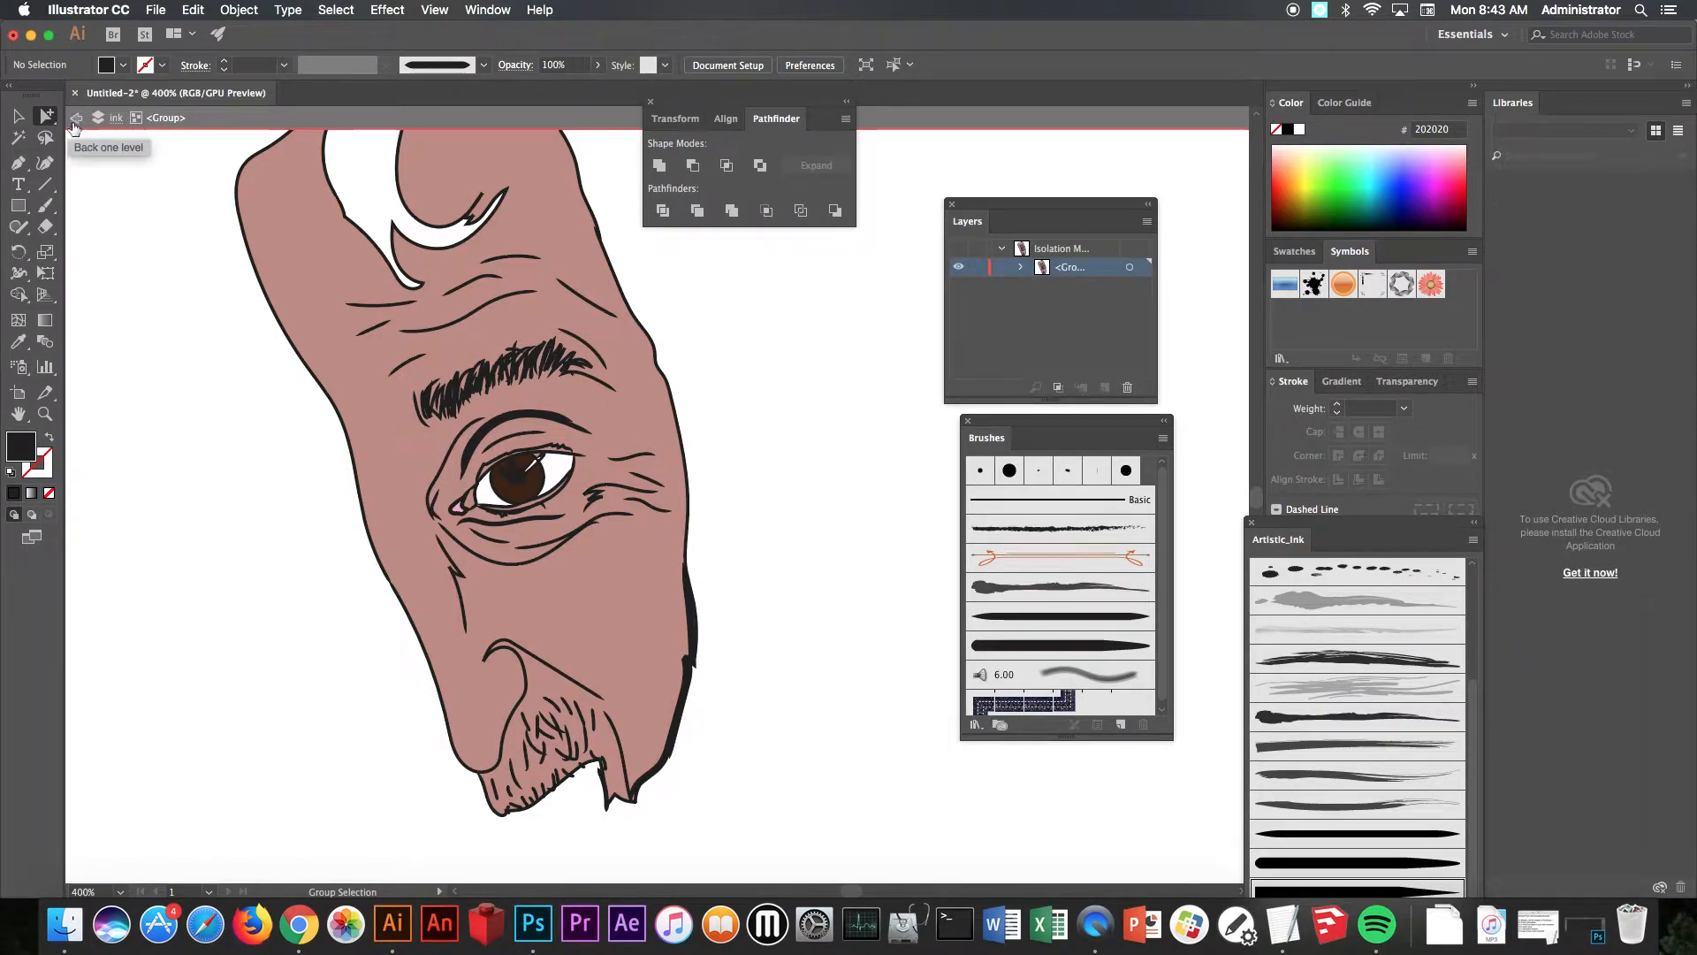
# Step: Exit isolation mode and add a new layer renamed 'shadows 1'
pyautogui.click(78, 117)
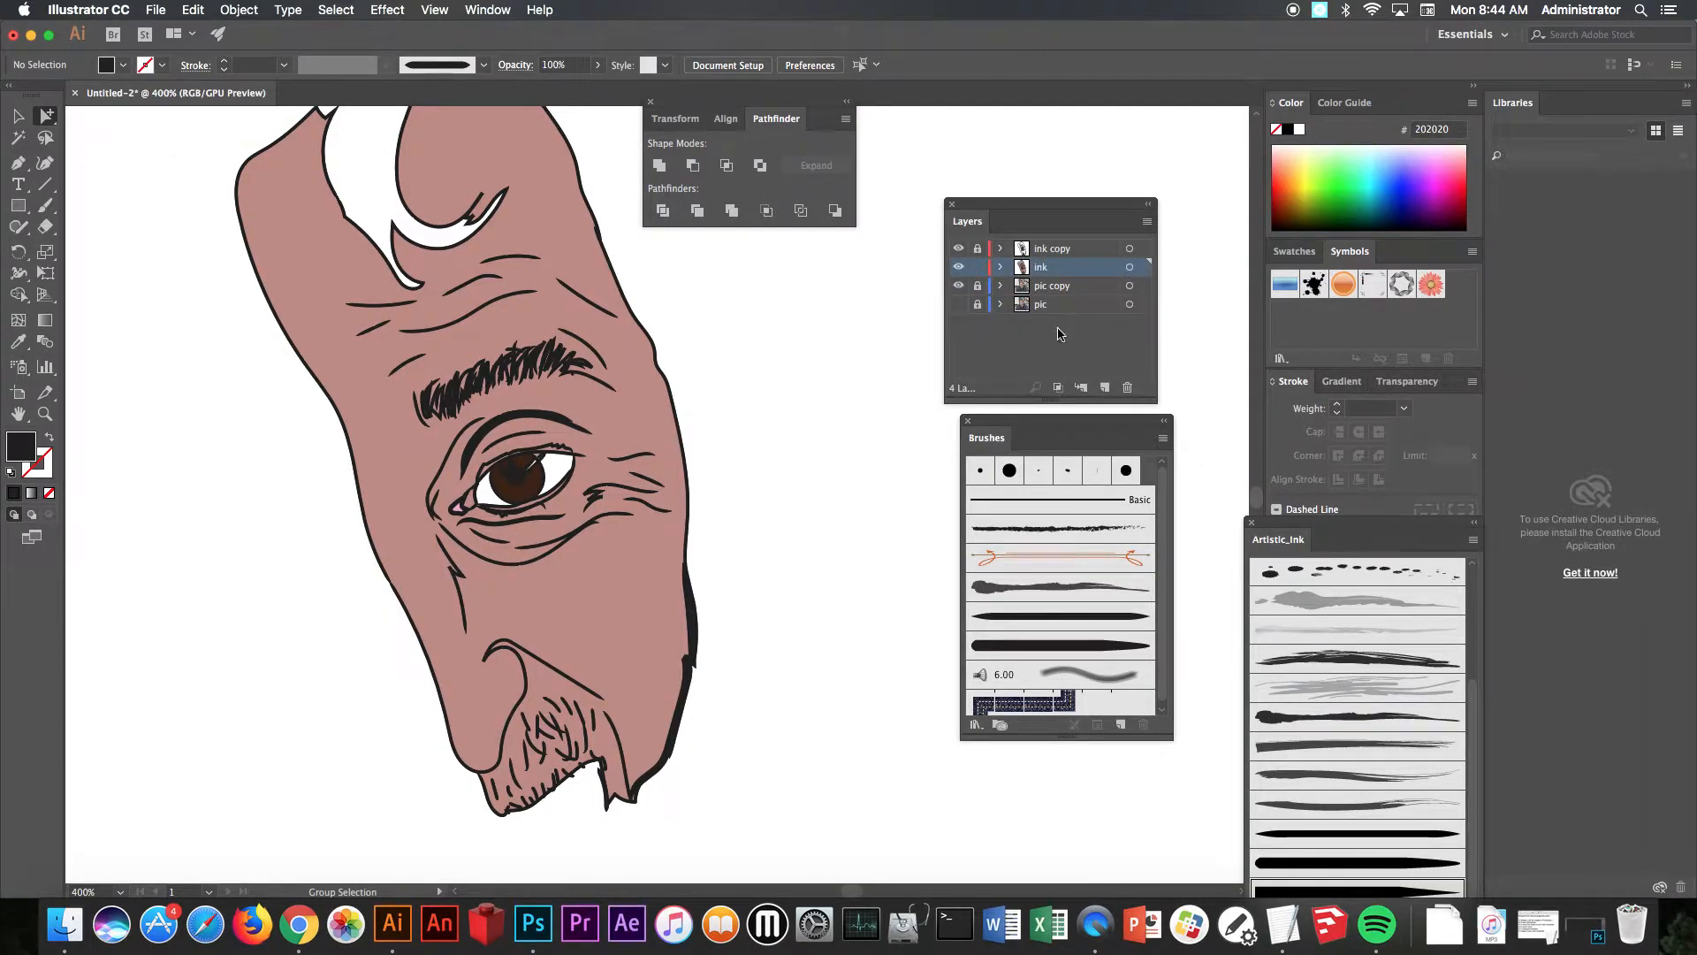
pyautogui.moveTo(1105, 387)
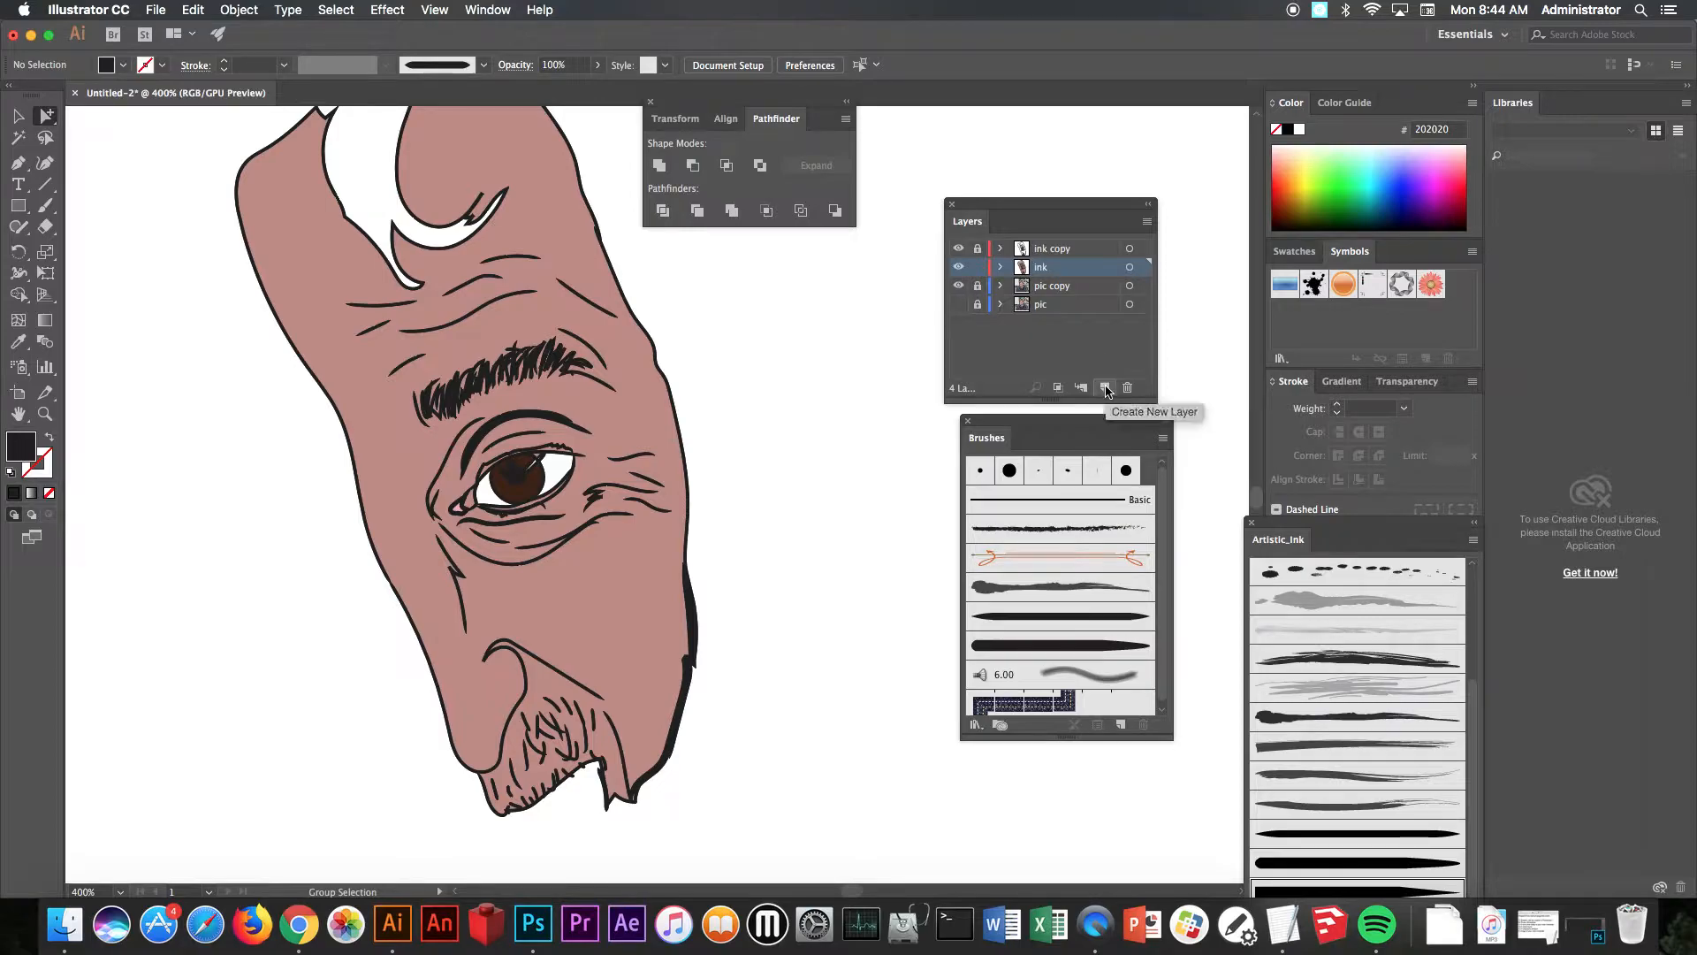
pyautogui.moveTo(1107, 379)
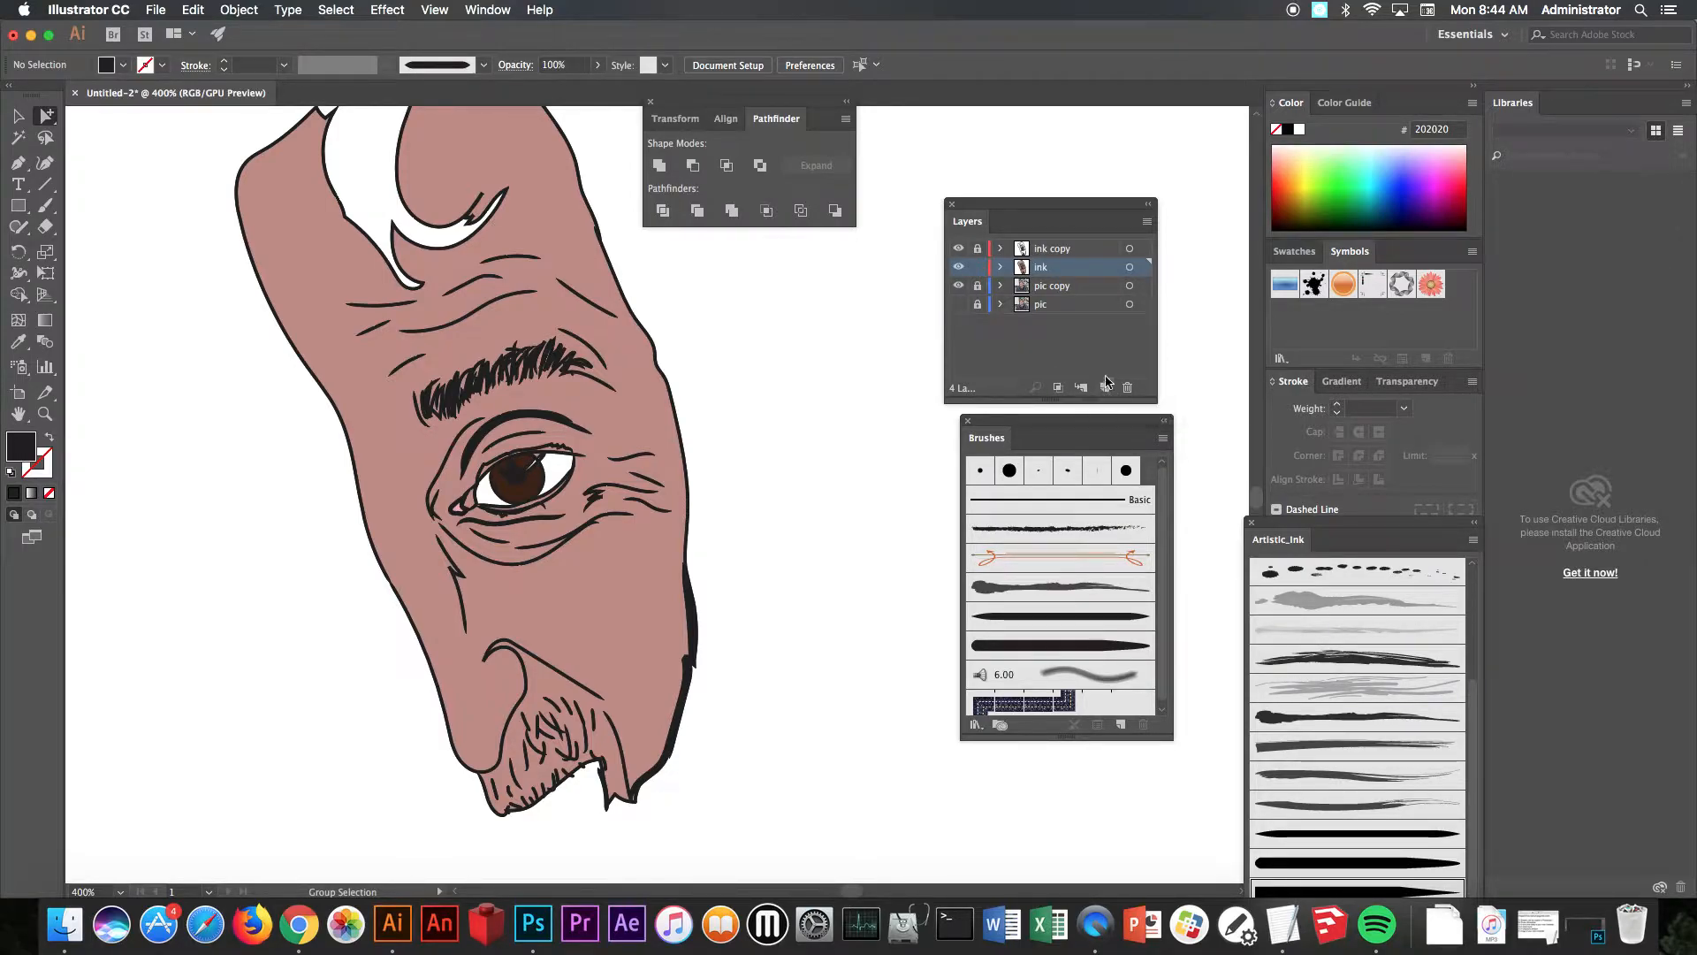
pyautogui.click(1104, 387)
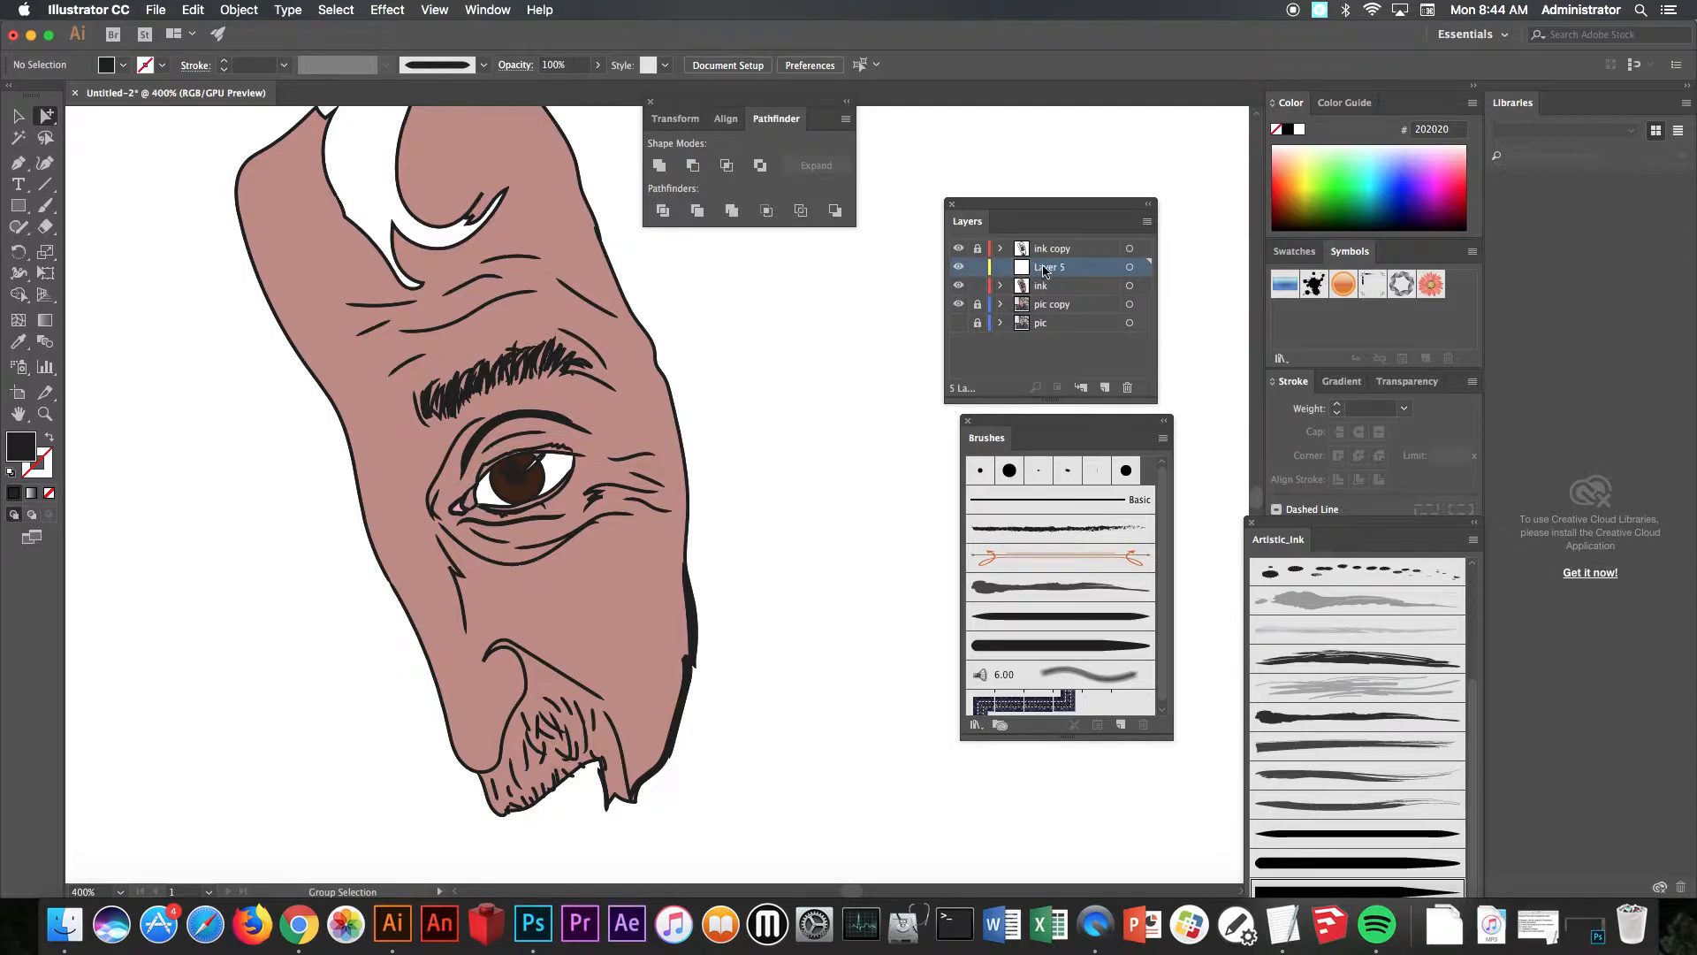
pyautogui.doubleClick(1052, 266)
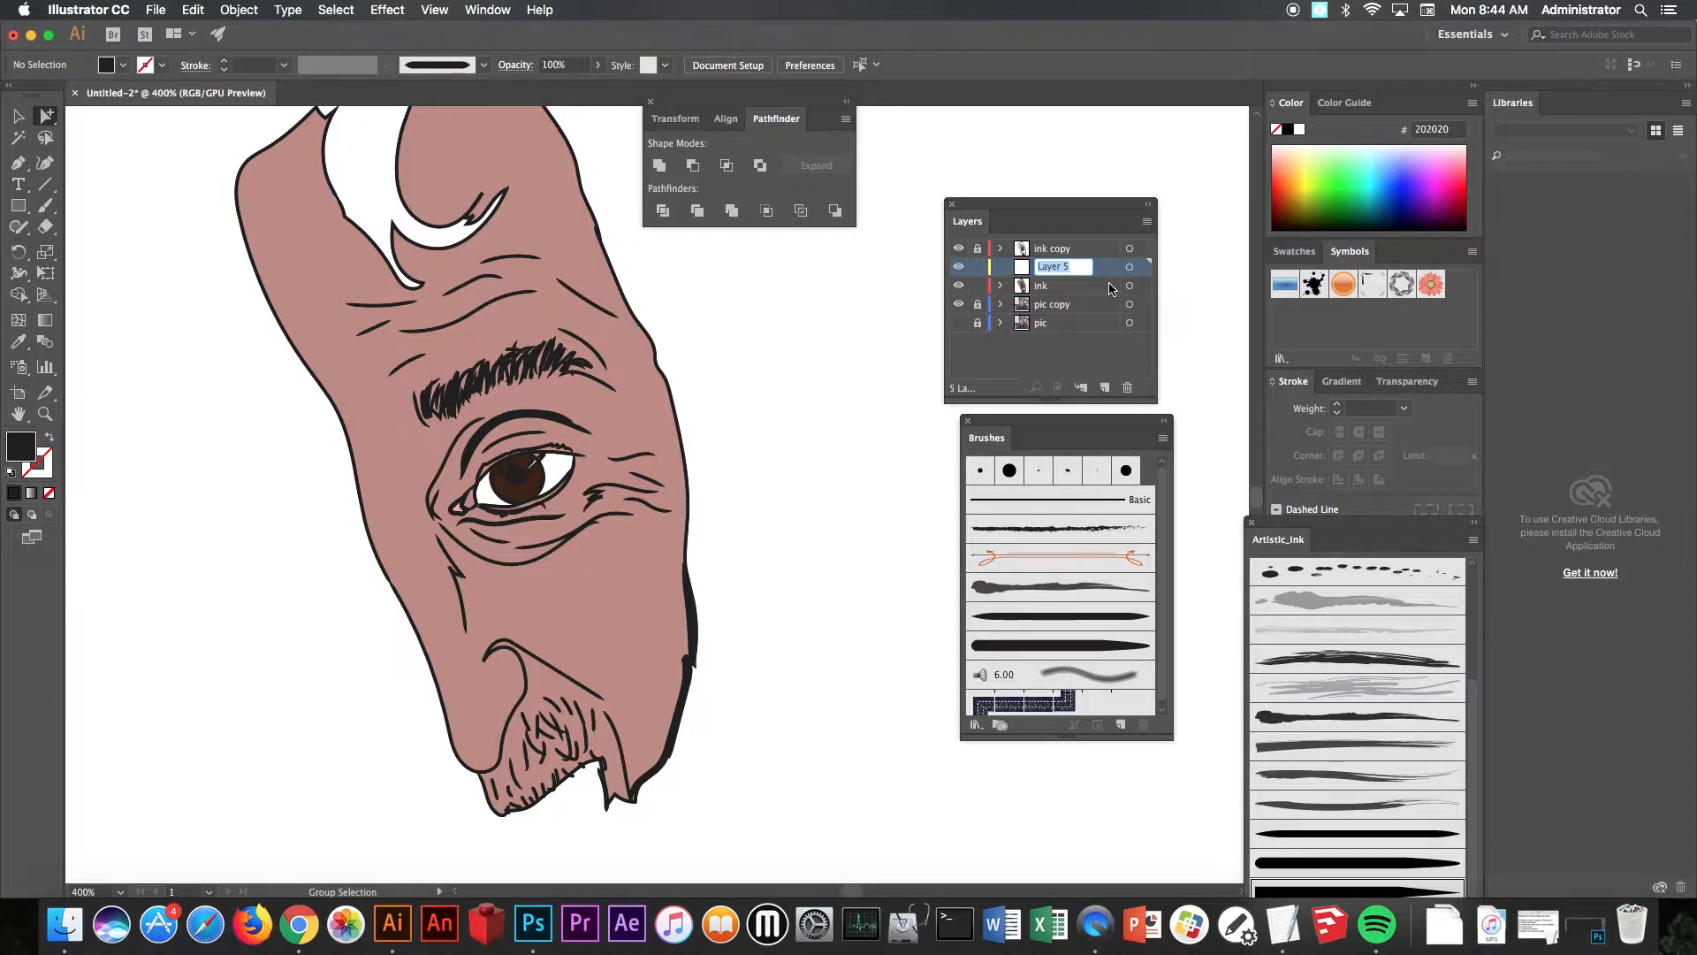
pyautogui.write('shadows 1')
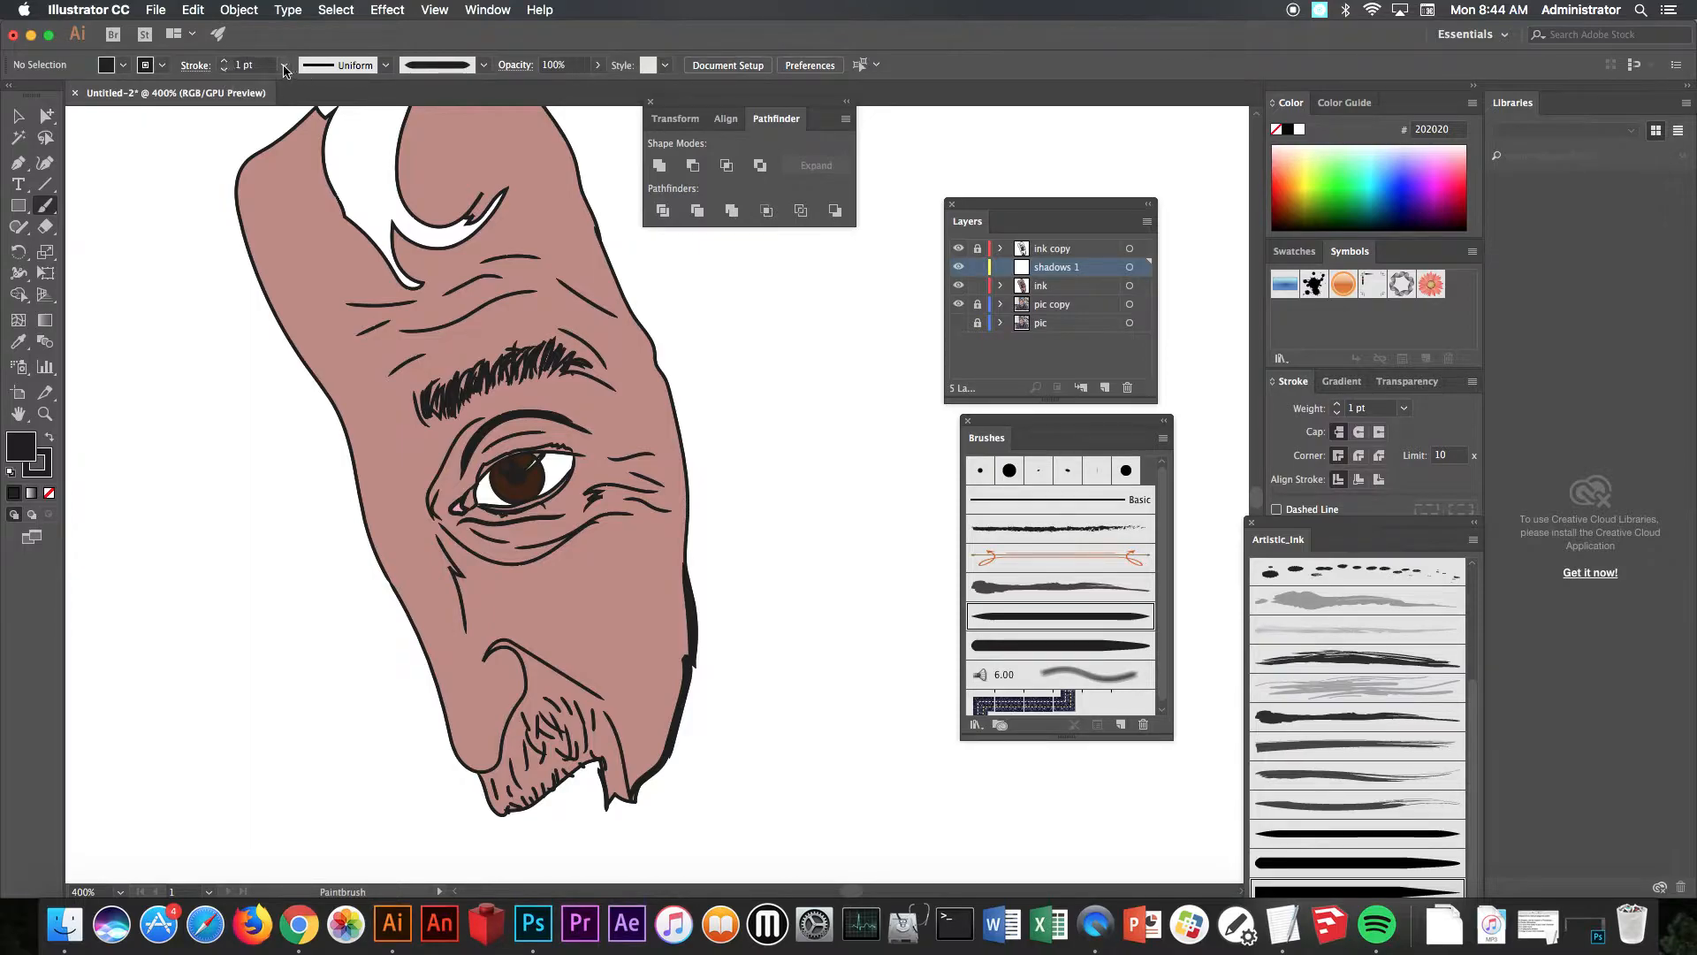
# Step: Set a 0.25 pt stroke with no fill and a darker 936661 shadow colour
pyautogui.click(283, 64)
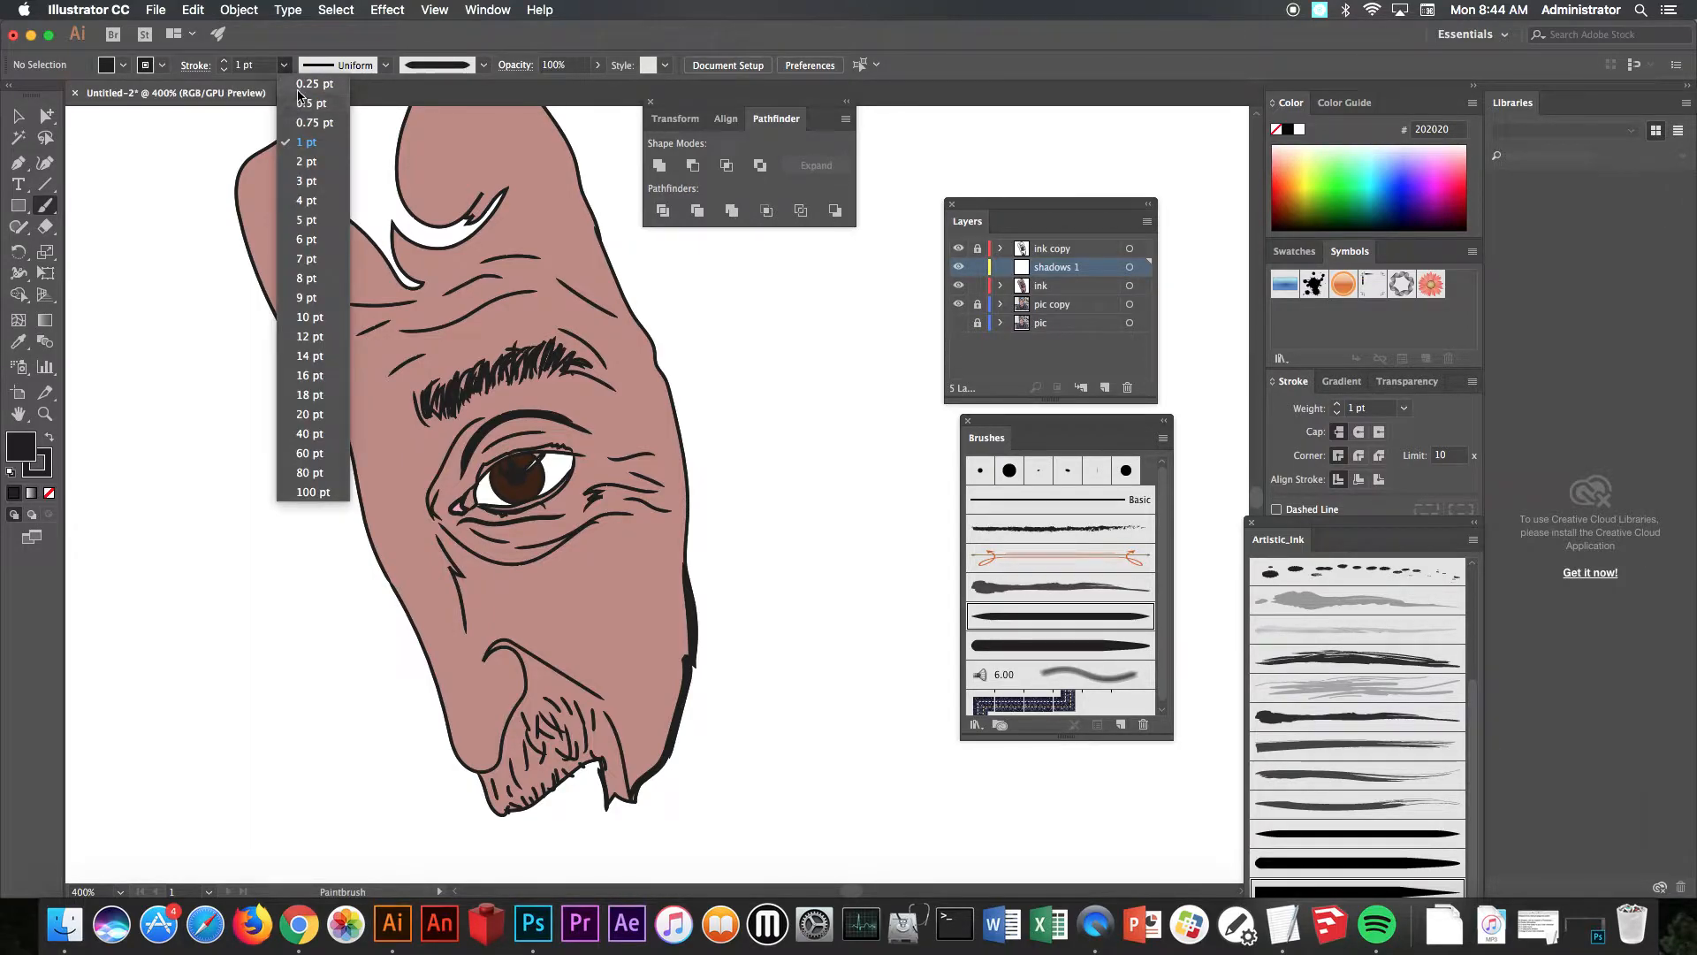
pyautogui.click(315, 83)
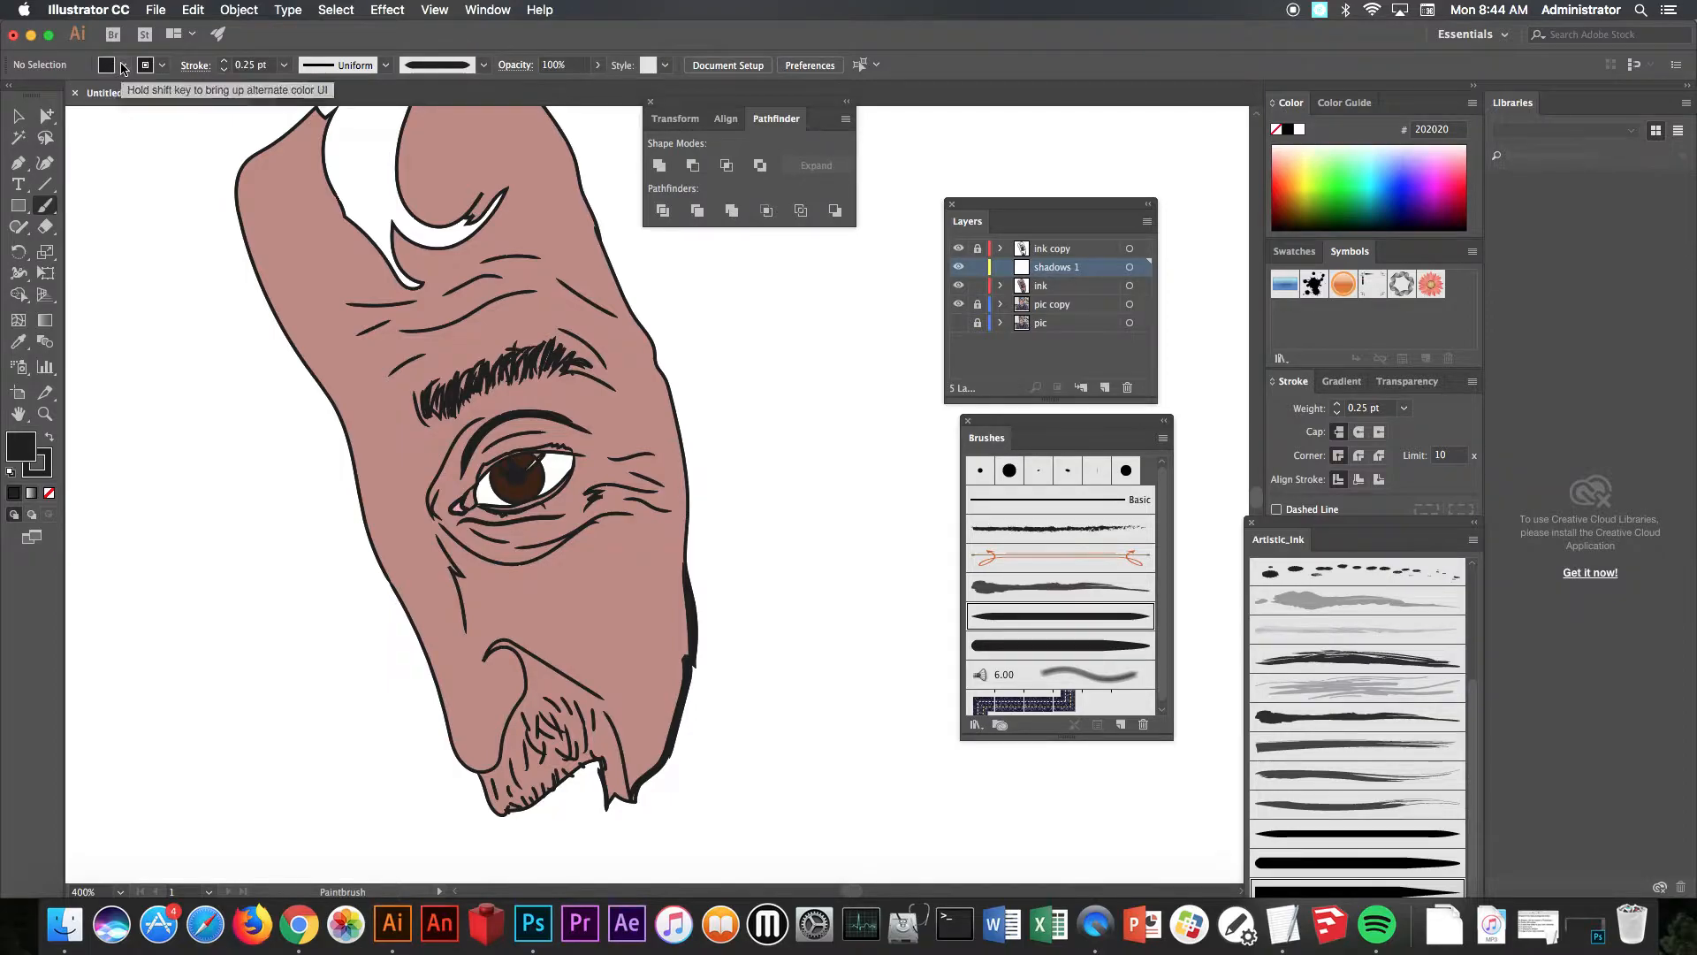
pyautogui.click(124, 65)
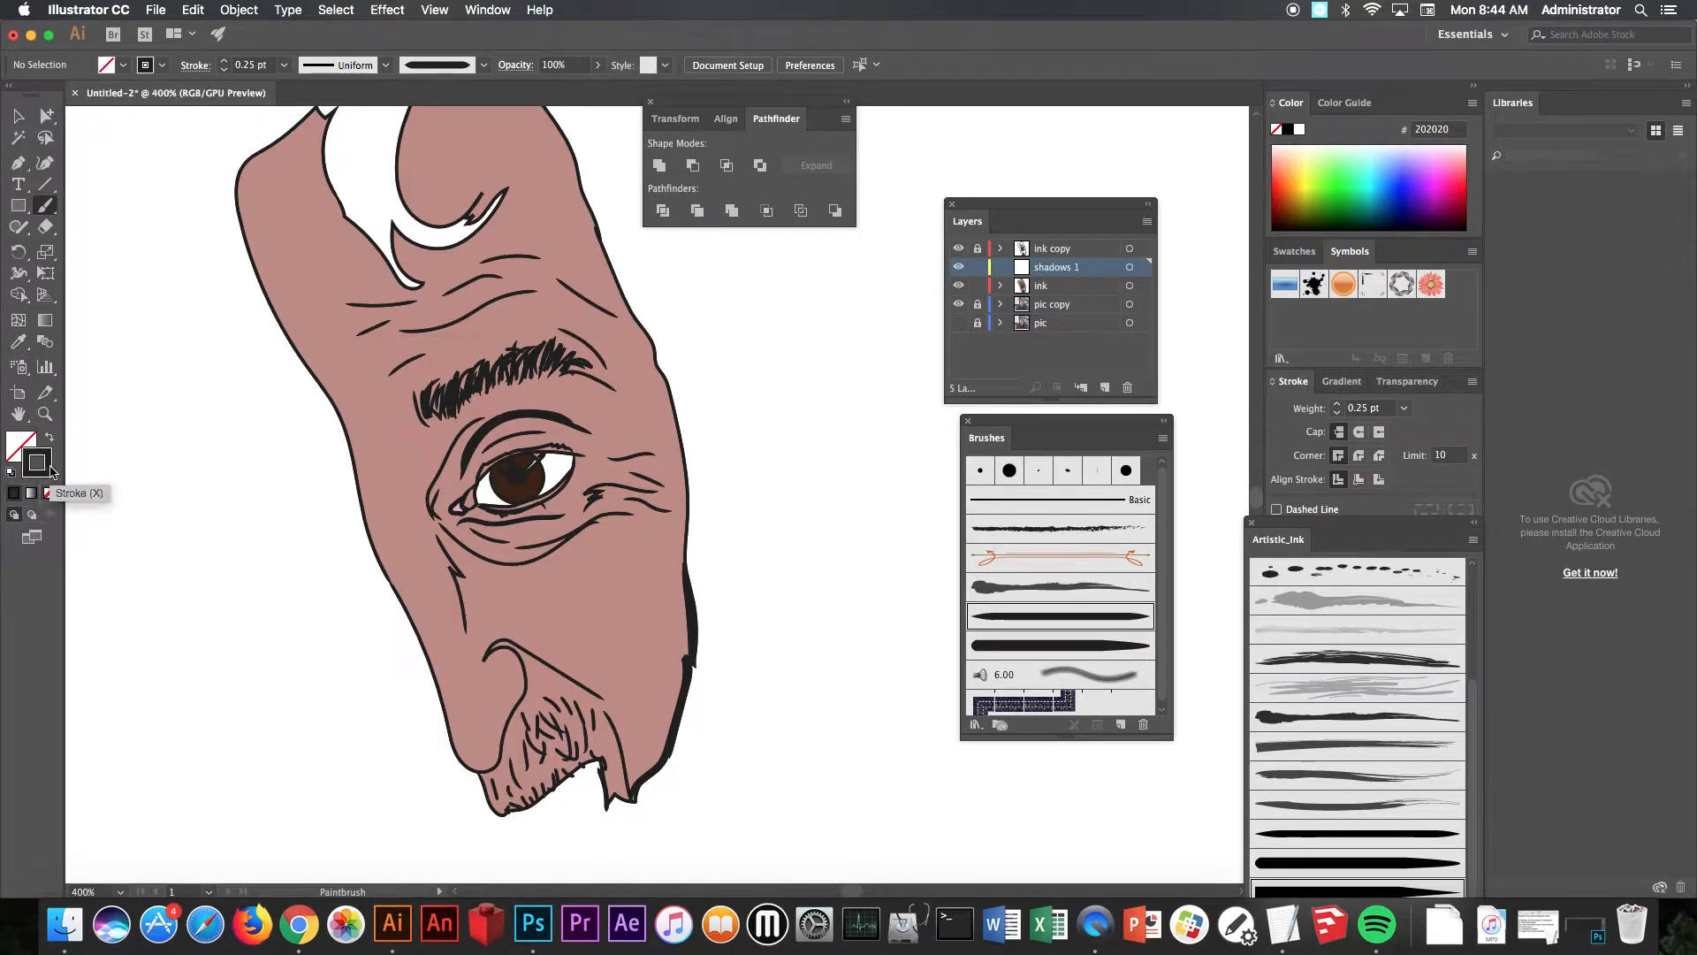
pyautogui.moveTo(37, 395)
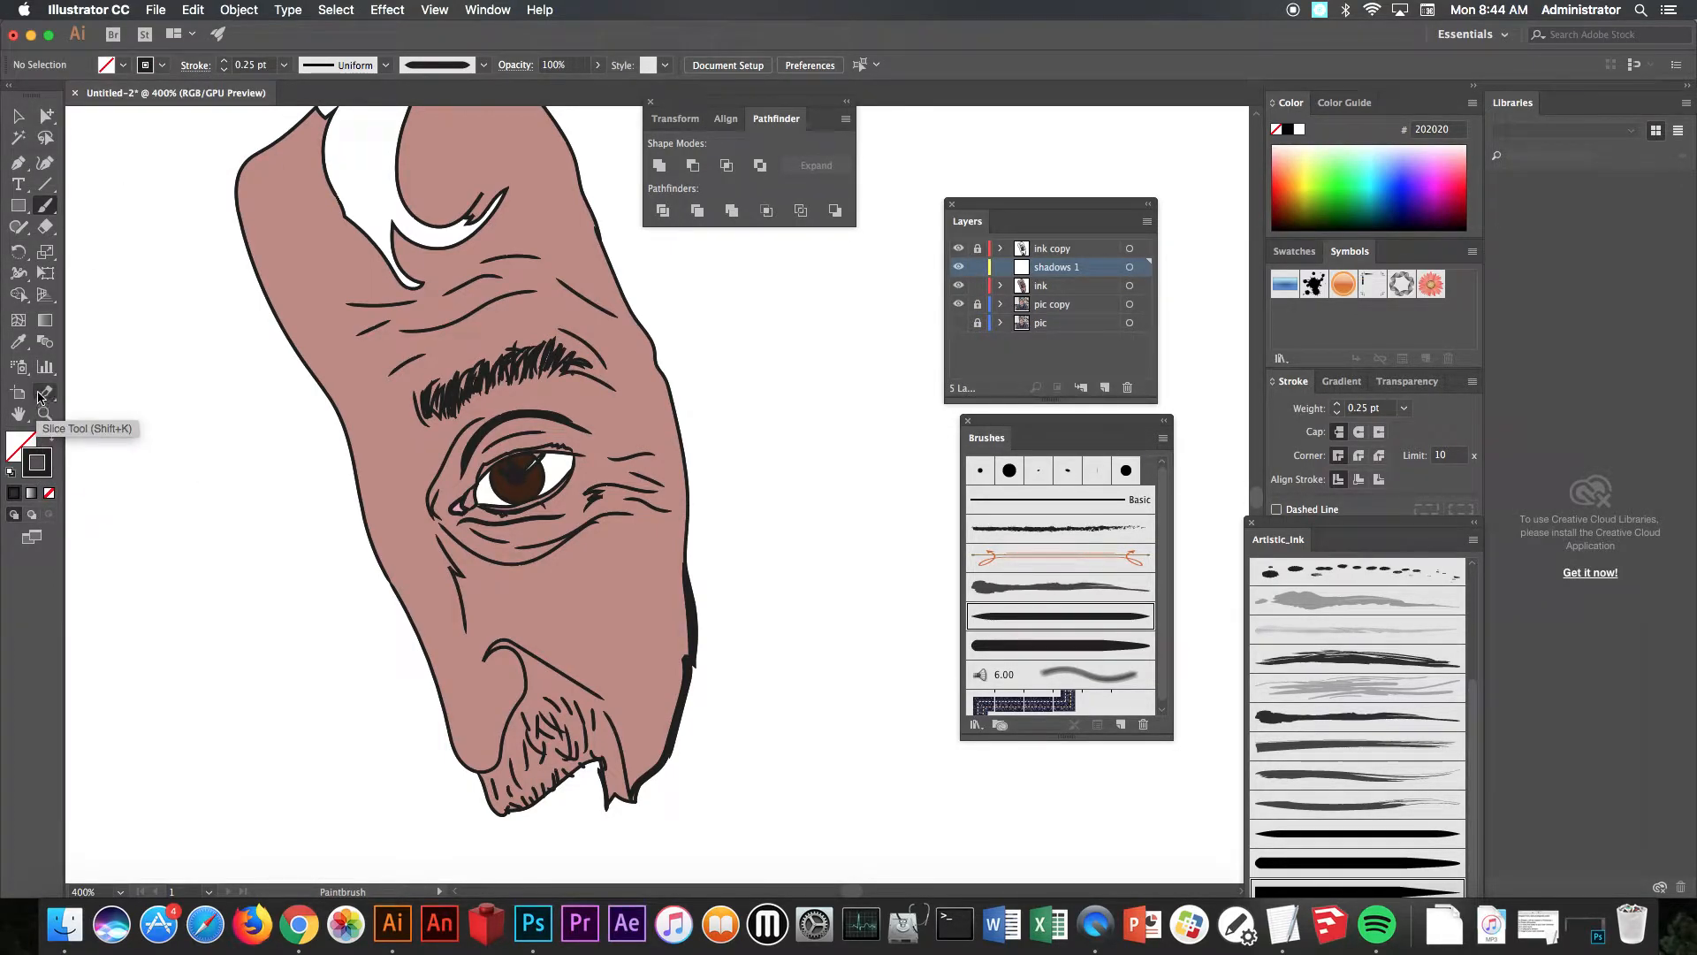
pyautogui.click(17, 343)
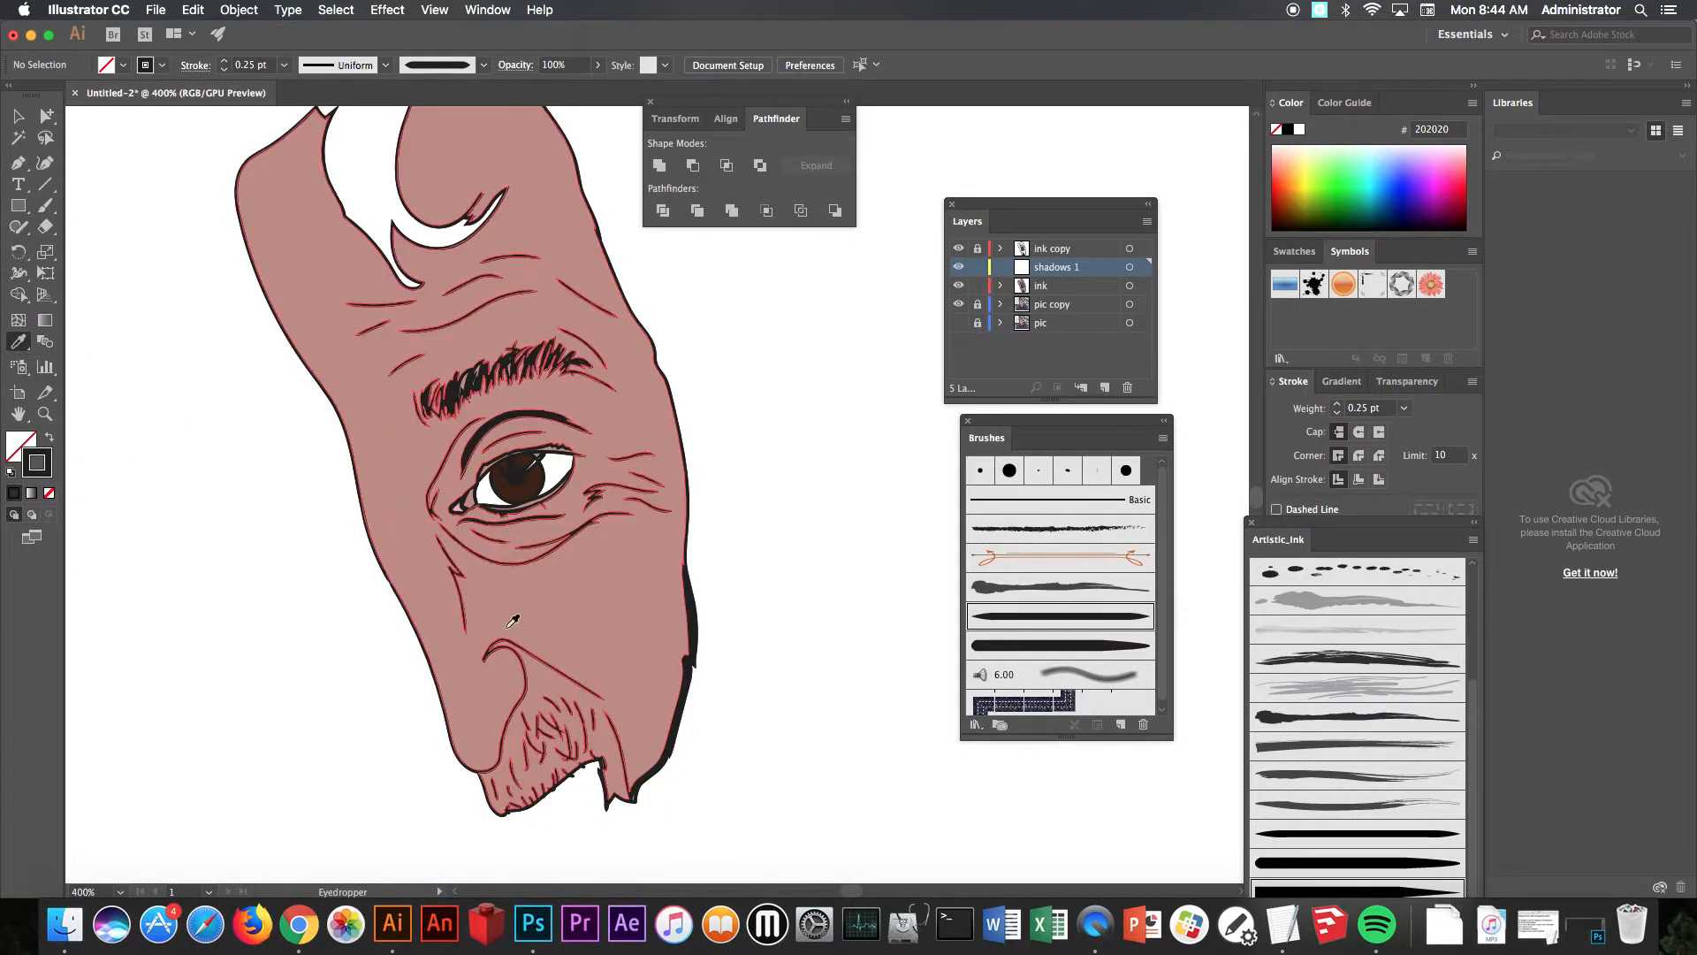
pyautogui.moveTo(610, 585)
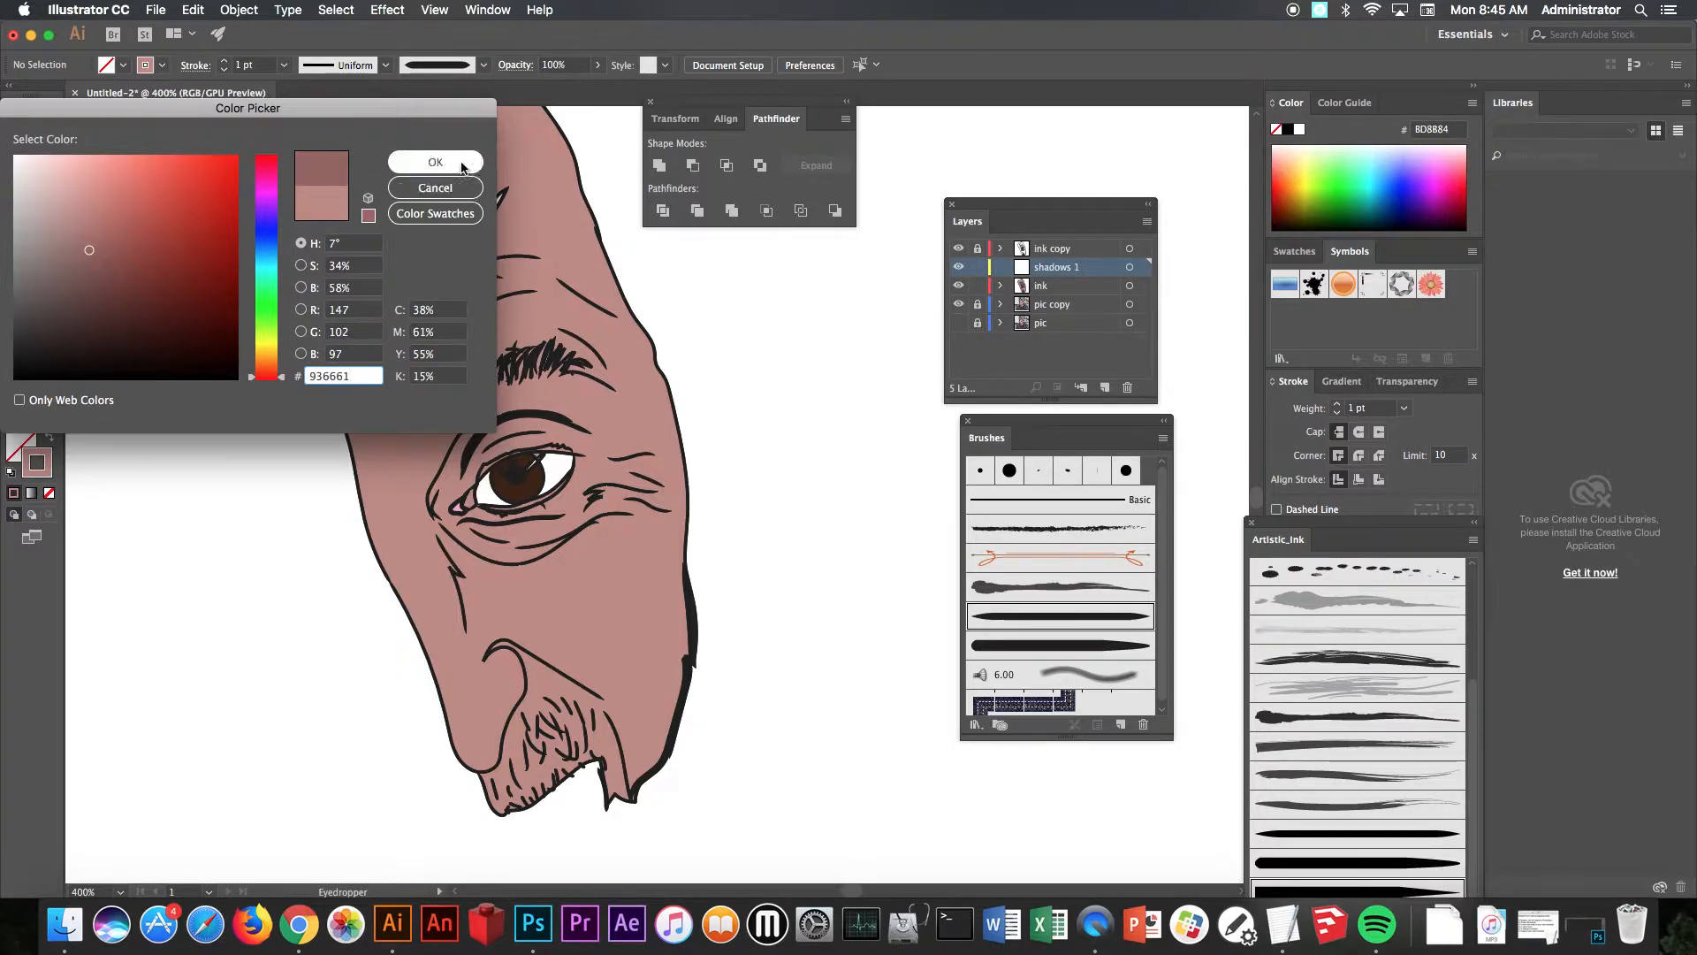
pyautogui.click(435, 162)
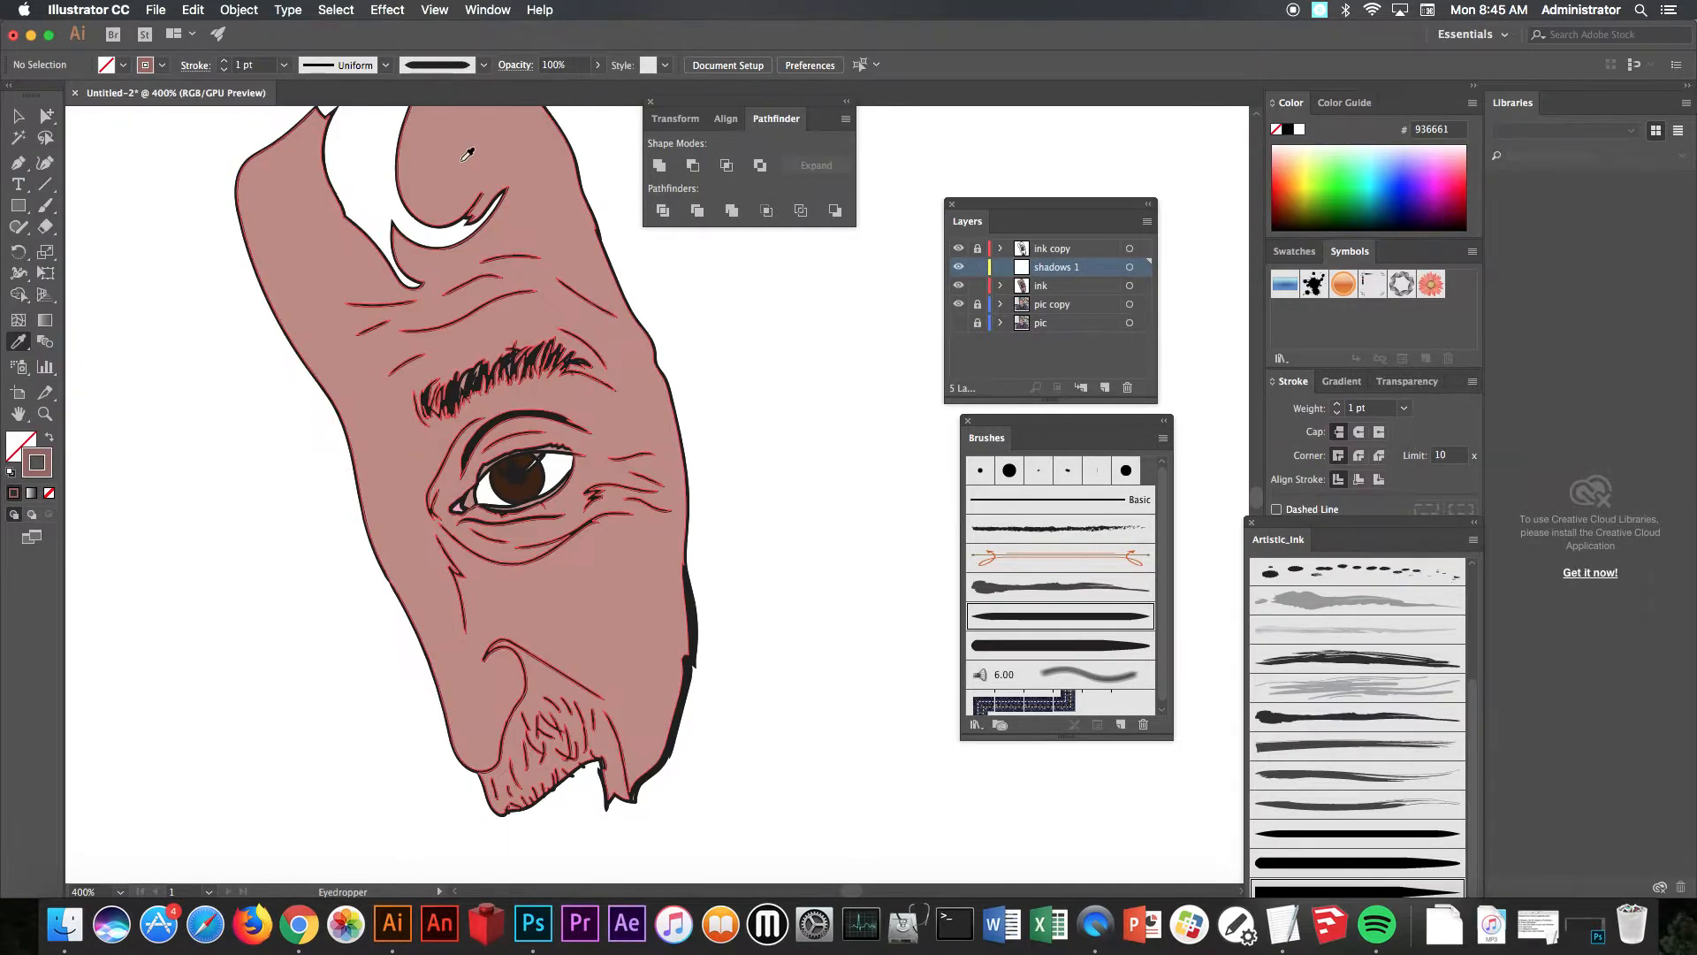
pyautogui.click(46, 185)
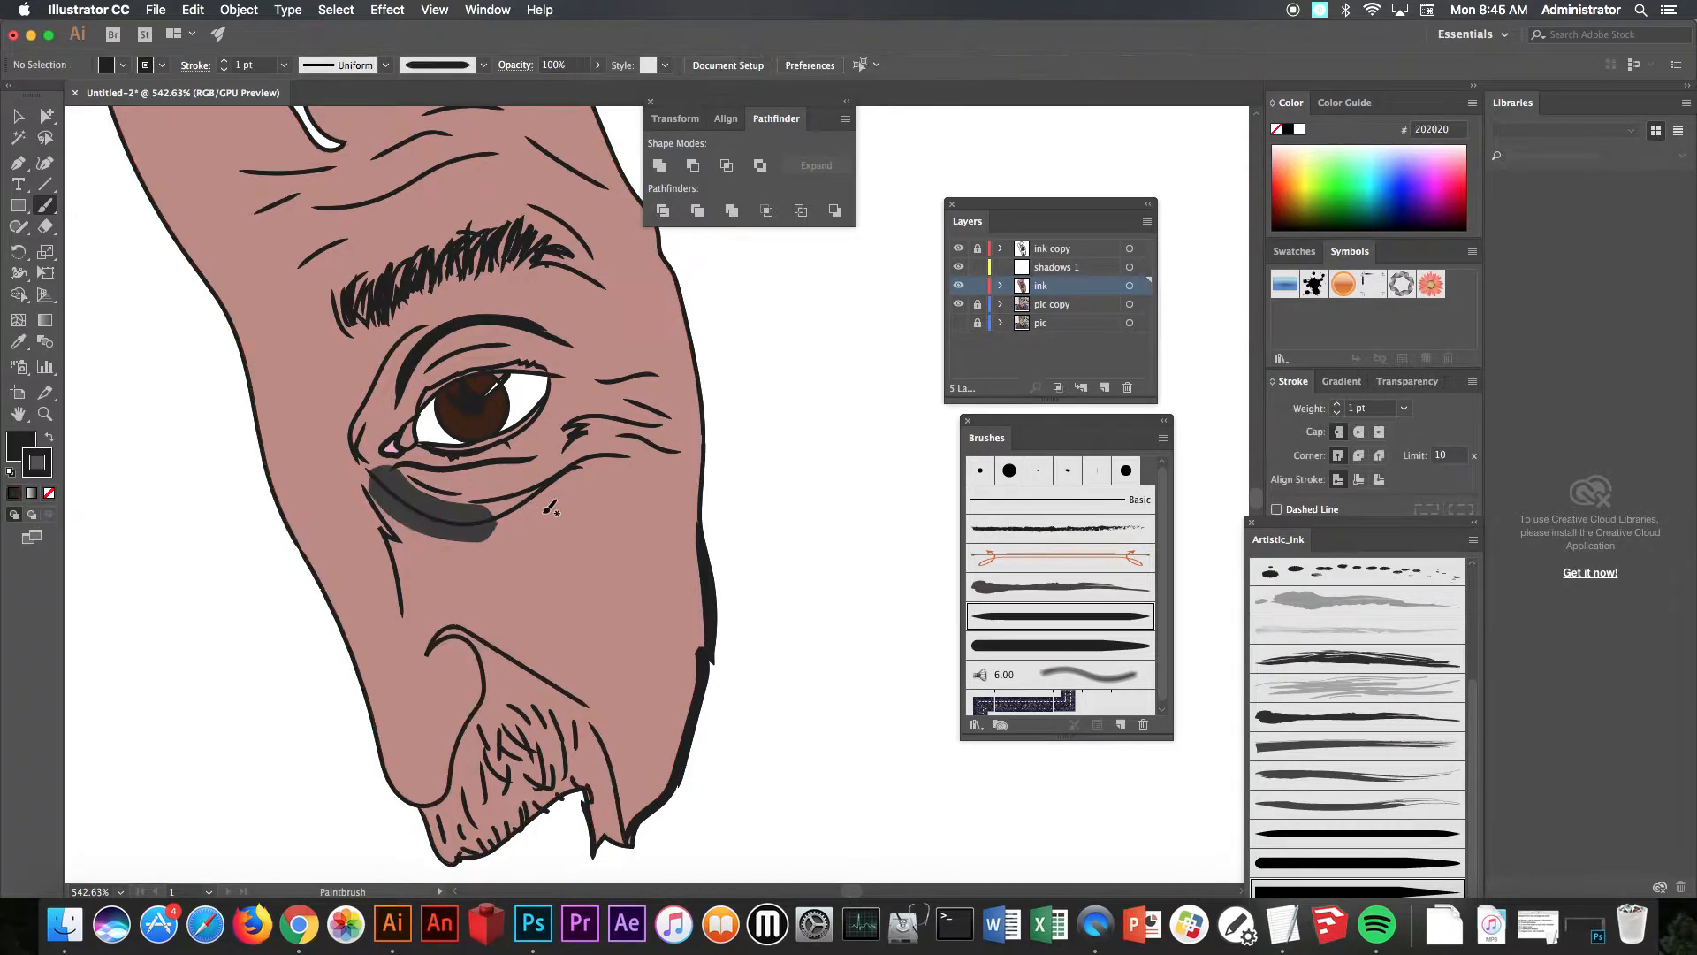
pyautogui.moveTo(568, 489)
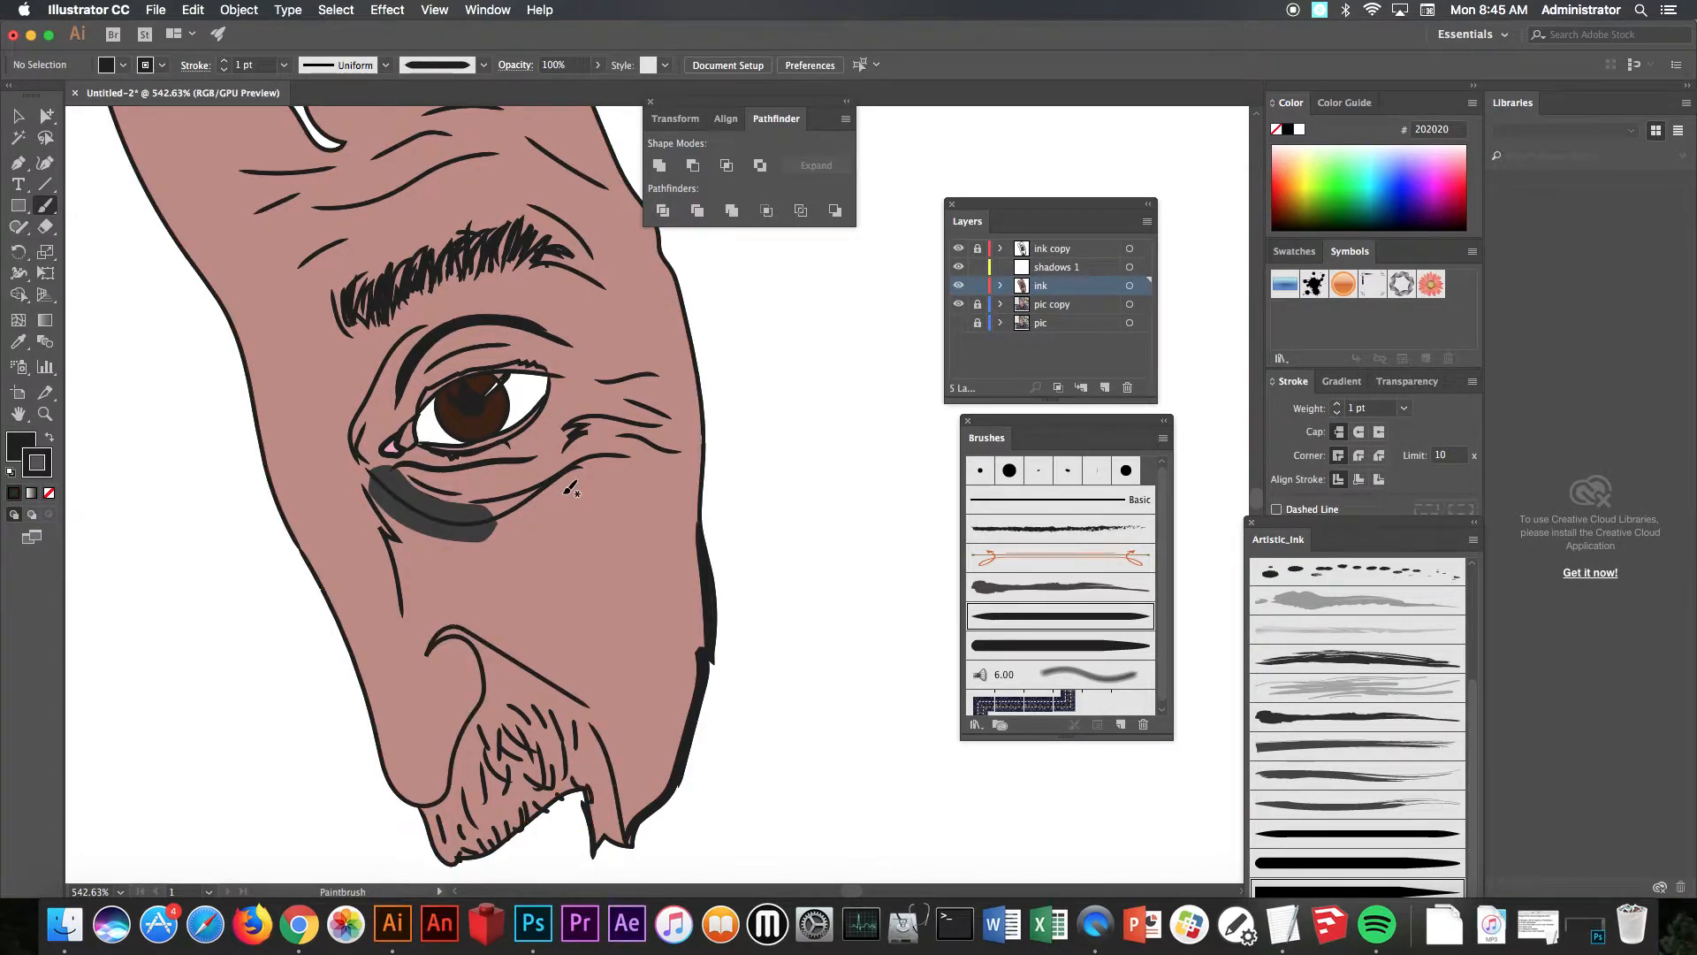
pyautogui.moveTo(609, 444)
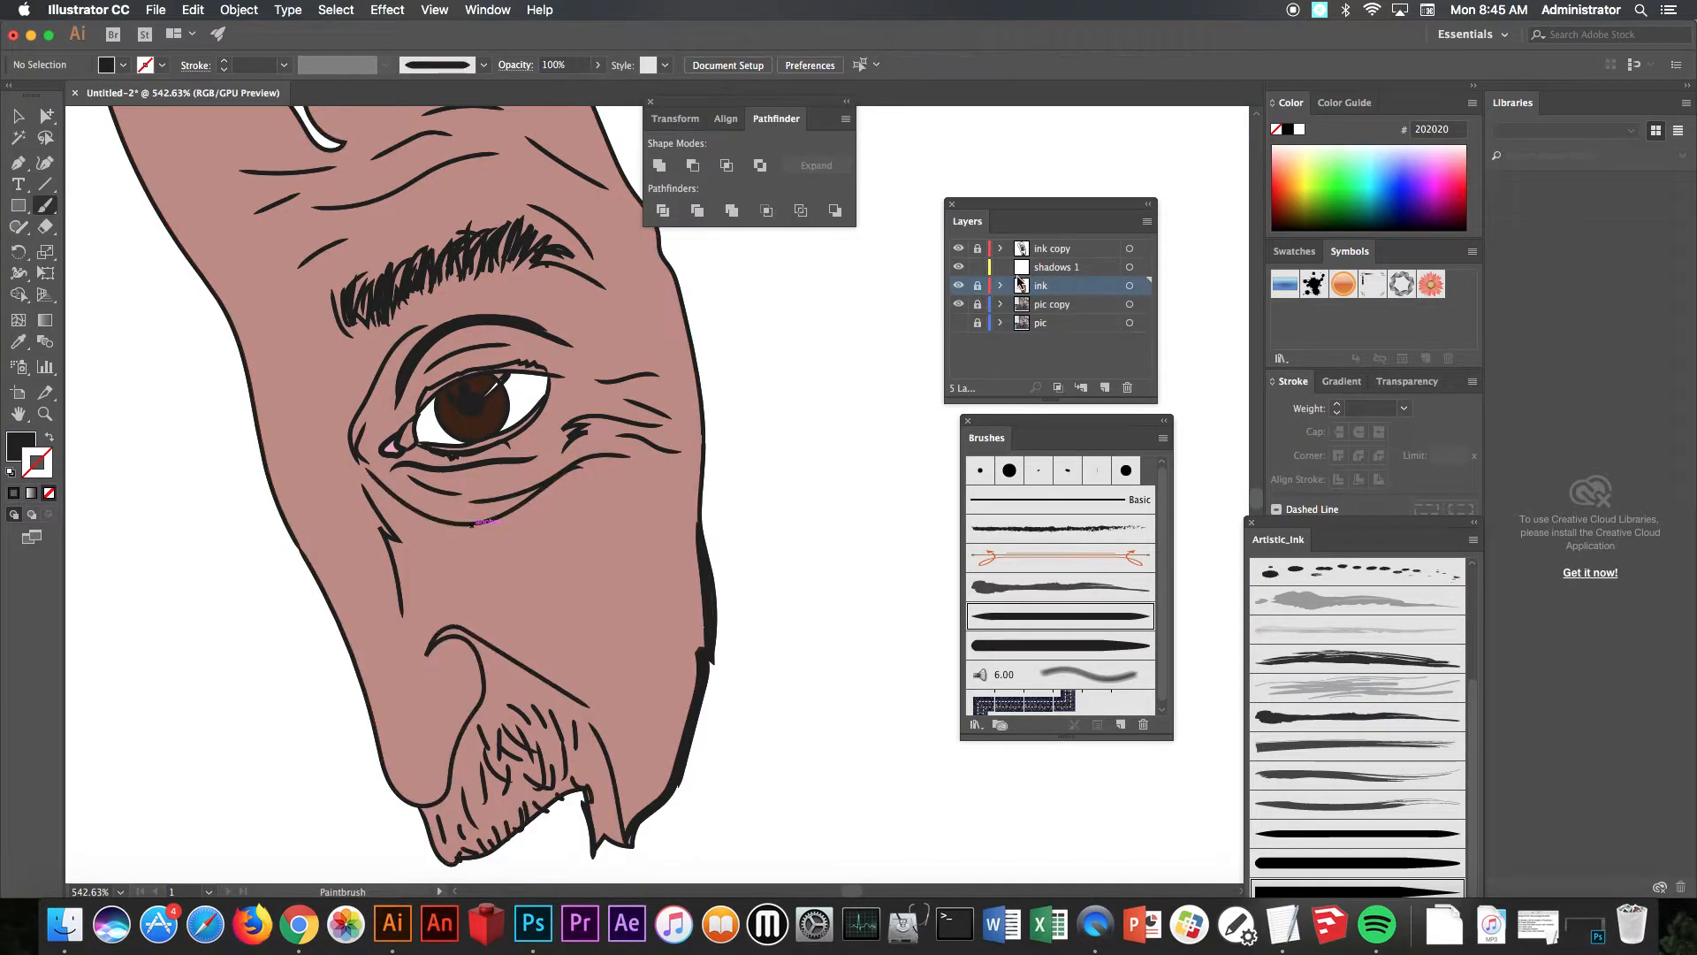
# Step: Target shadows 1, choose the Tapered Stroke brush, and set stroke weight 0.5 pt
pyautogui.click(1055, 267)
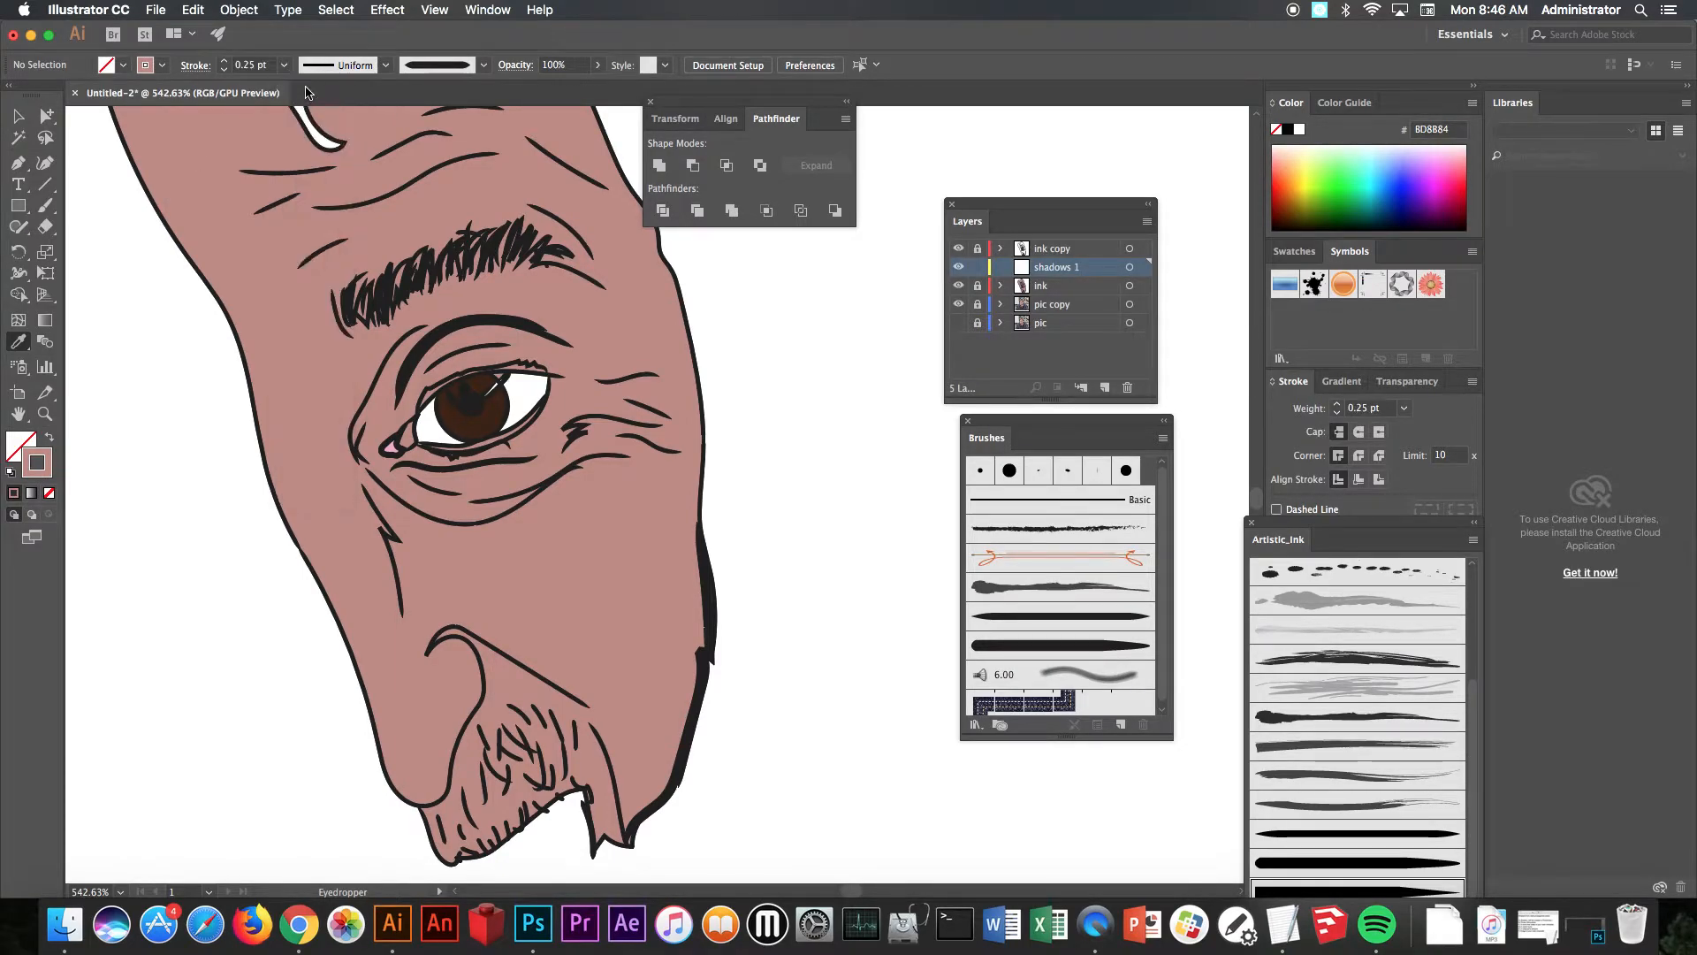
pyautogui.click(1060, 616)
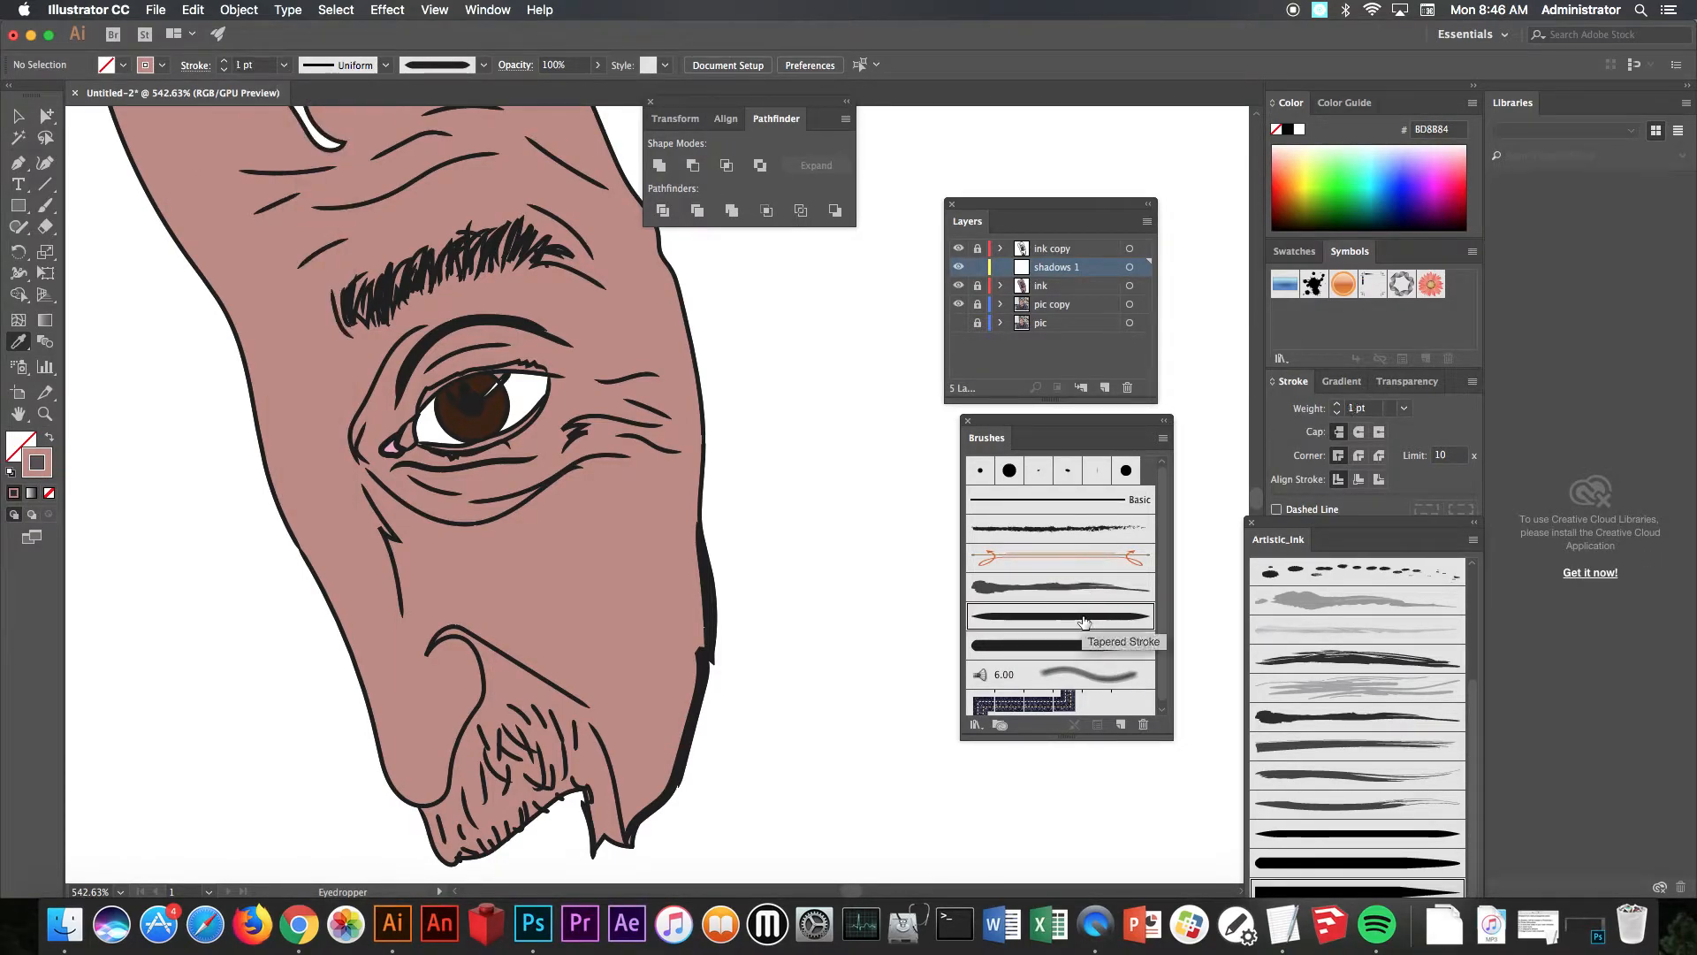
pyautogui.click(281, 65)
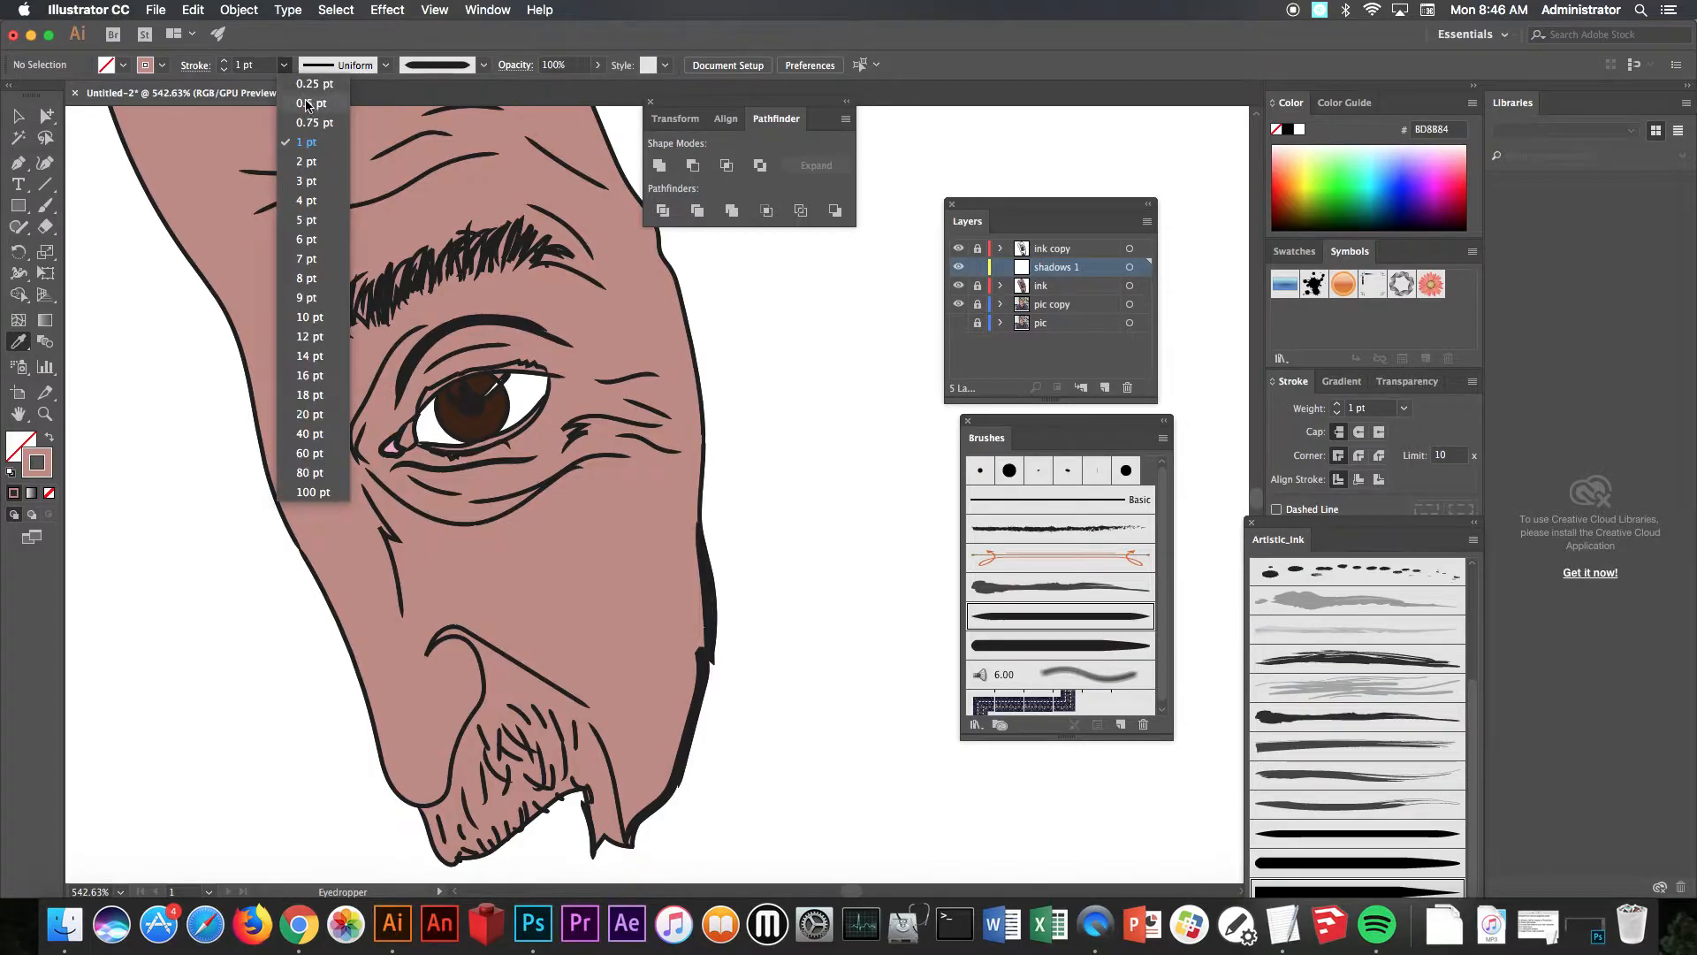
pyautogui.click(303, 104)
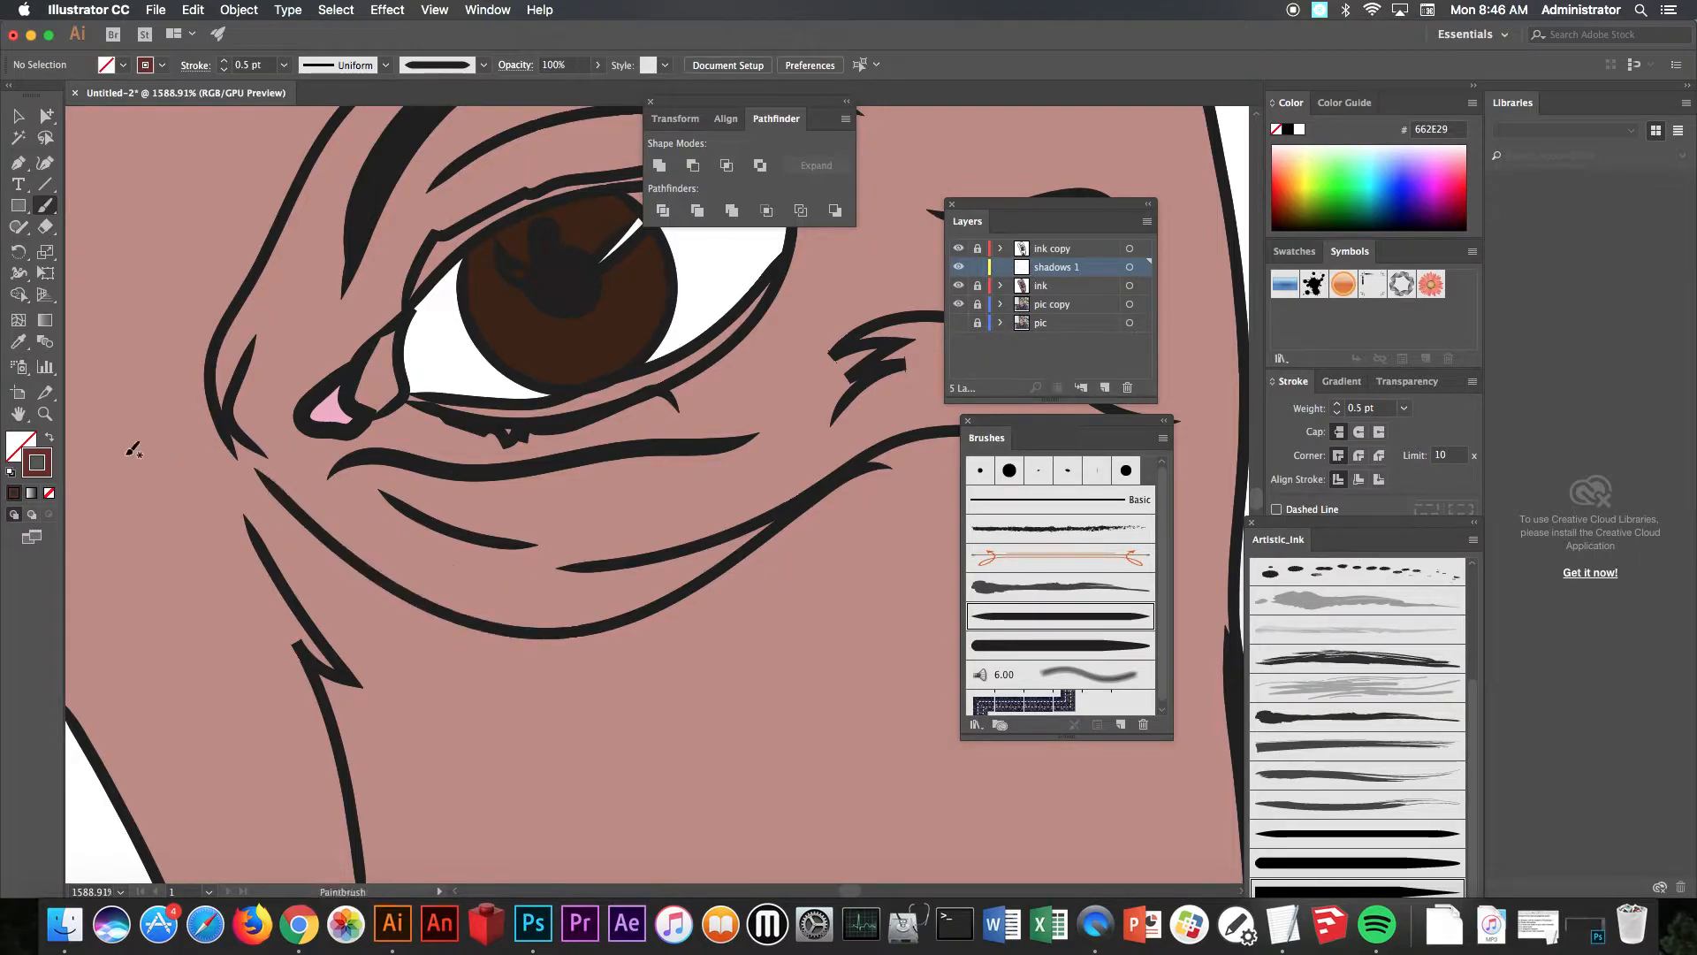
pyautogui.moveTo(146, 425)
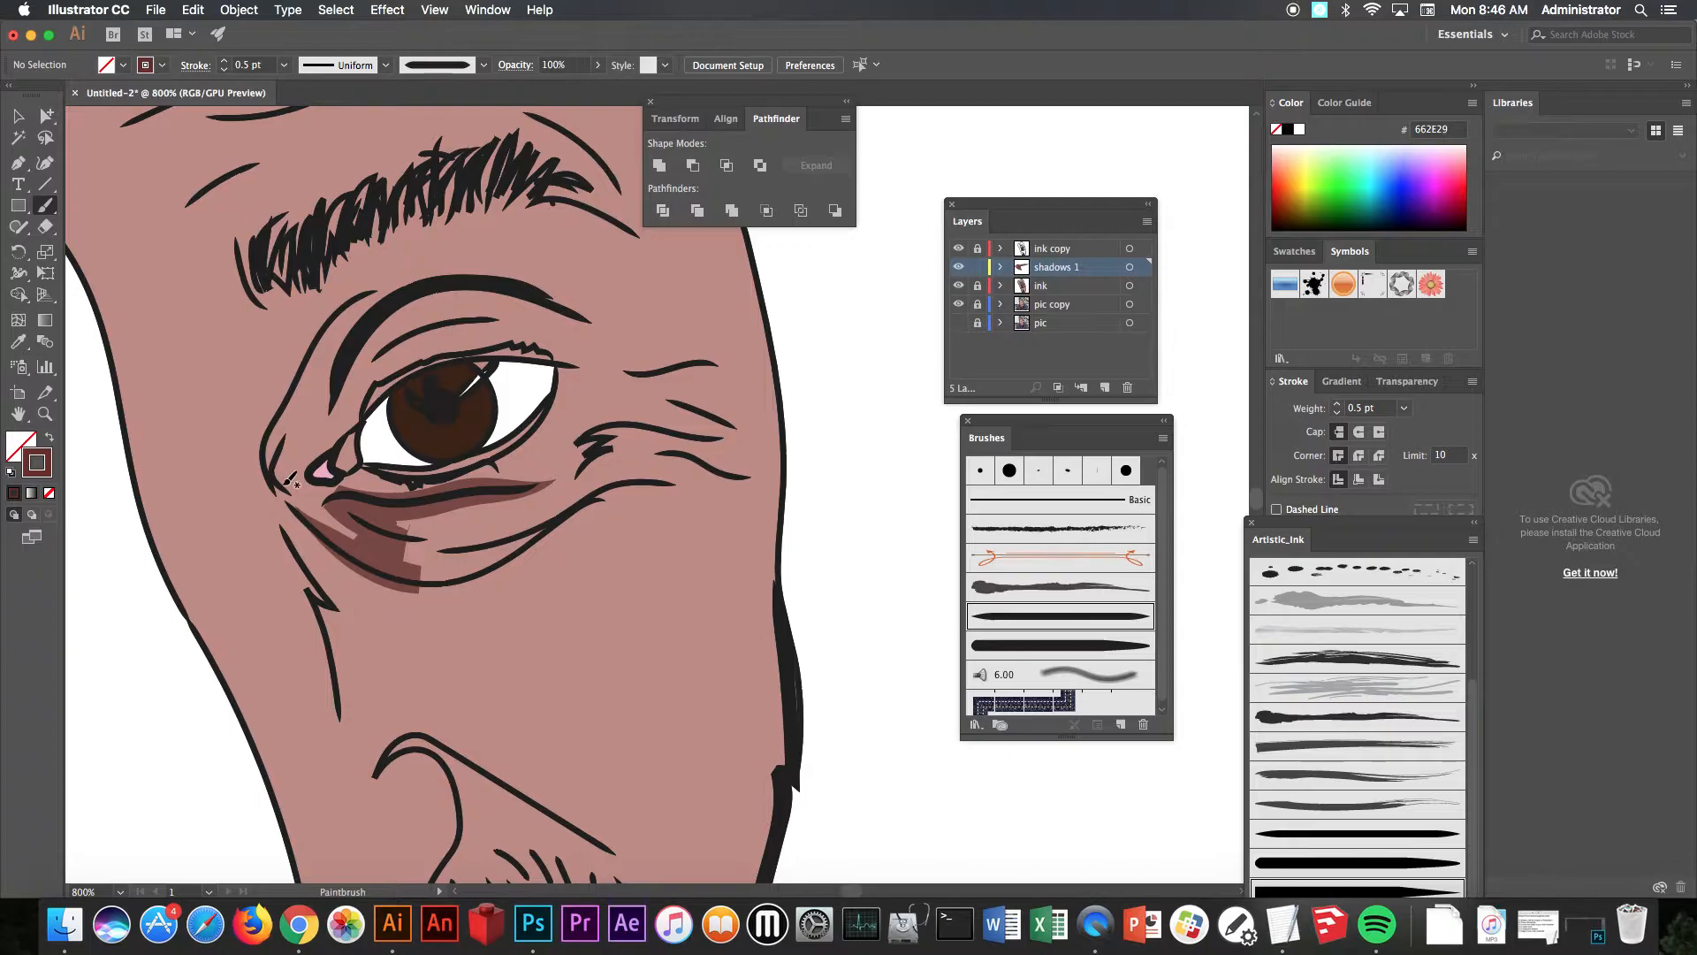
pyautogui.moveTo(275, 442)
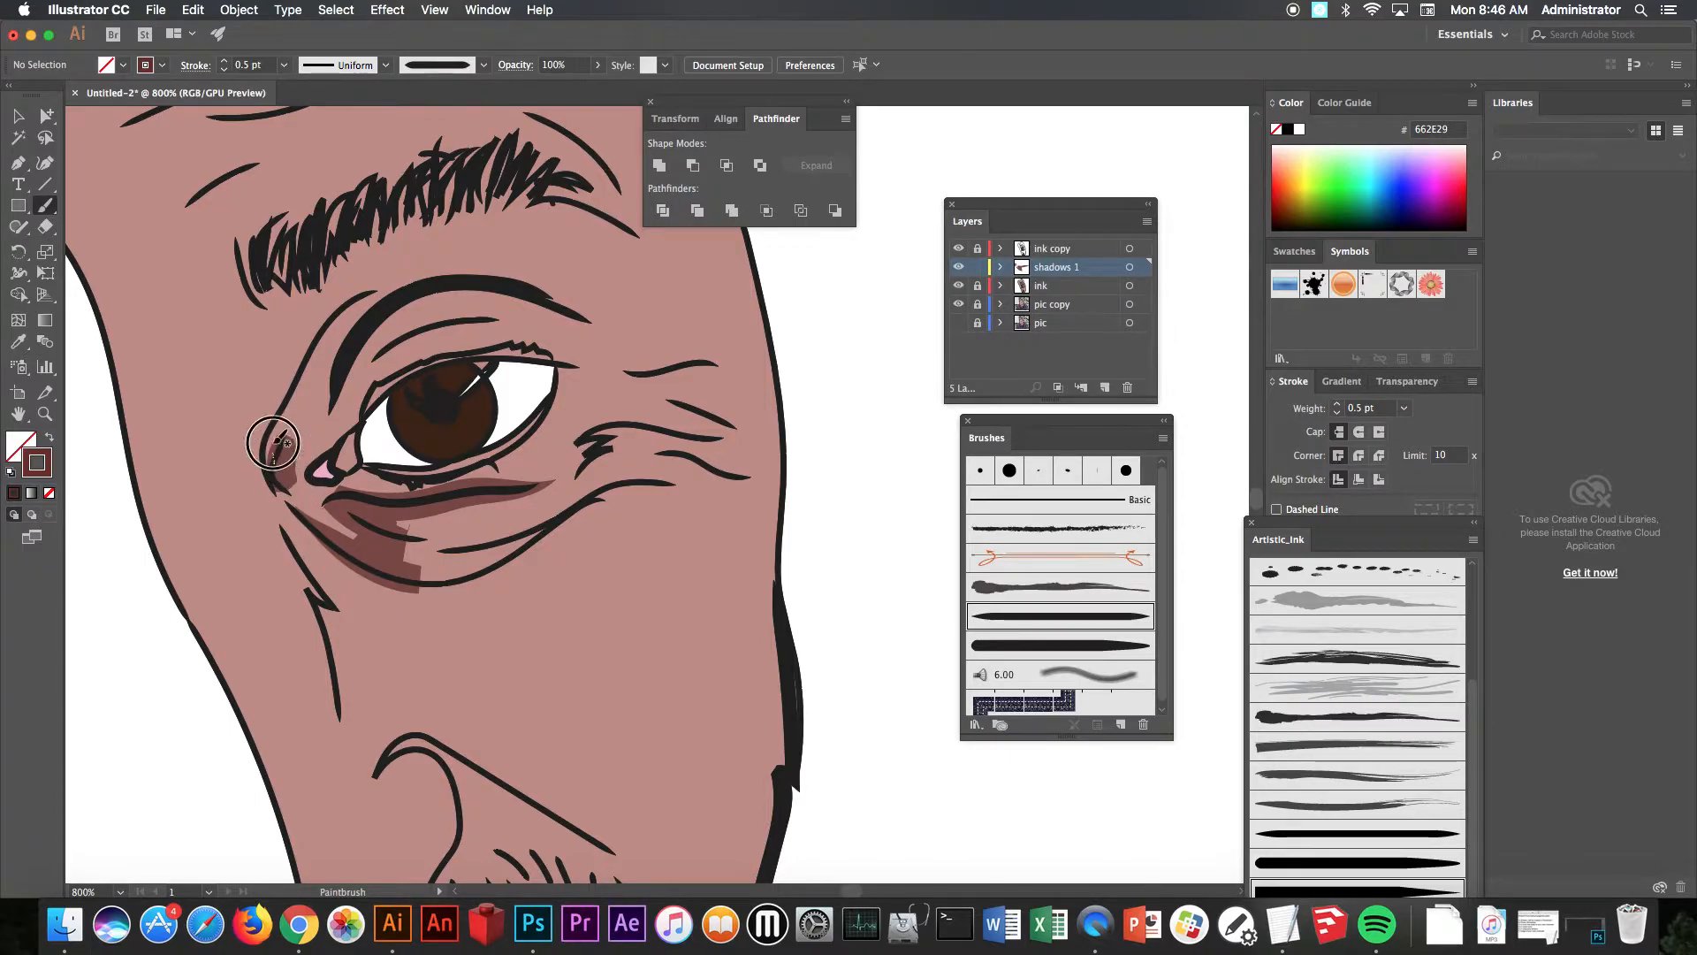
# Step: Paint a 662E29 reddish-brown shadow stroke under the eye along the crow's-feet wrinkles
pyautogui.moveTo(270, 444); pyautogui.dragTo(502, 330)
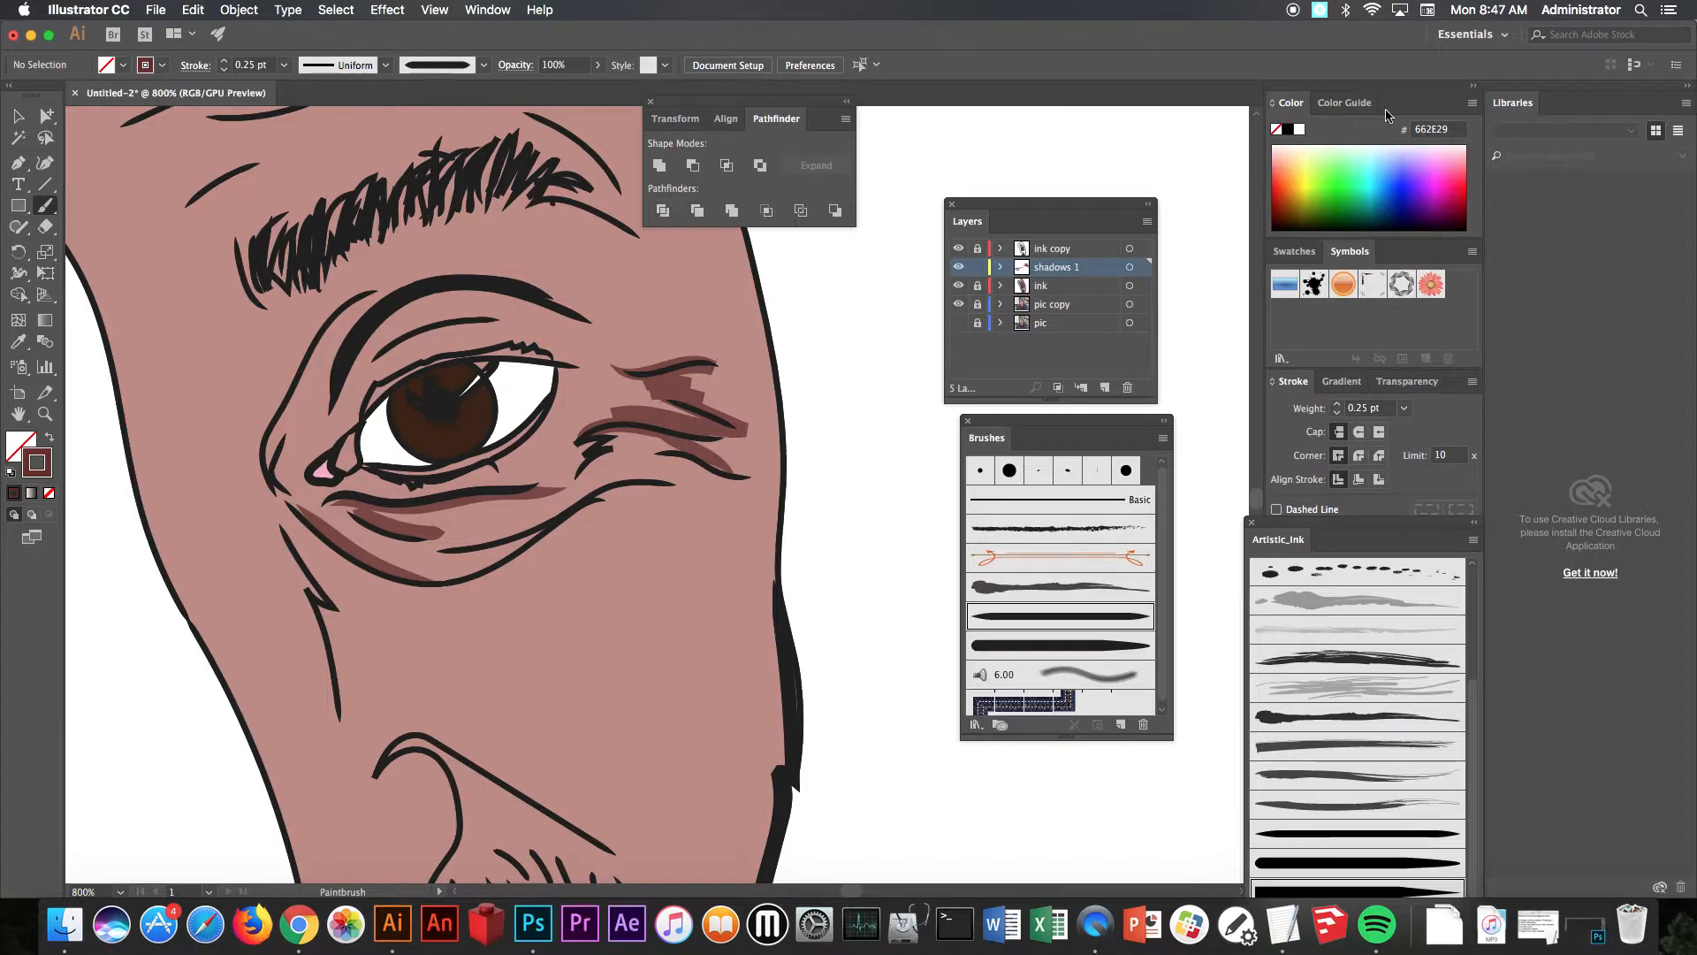
# Step: Draw a dark shadow shape against the eye's inner corner and fill it darker red
pyautogui.click(486, 10)
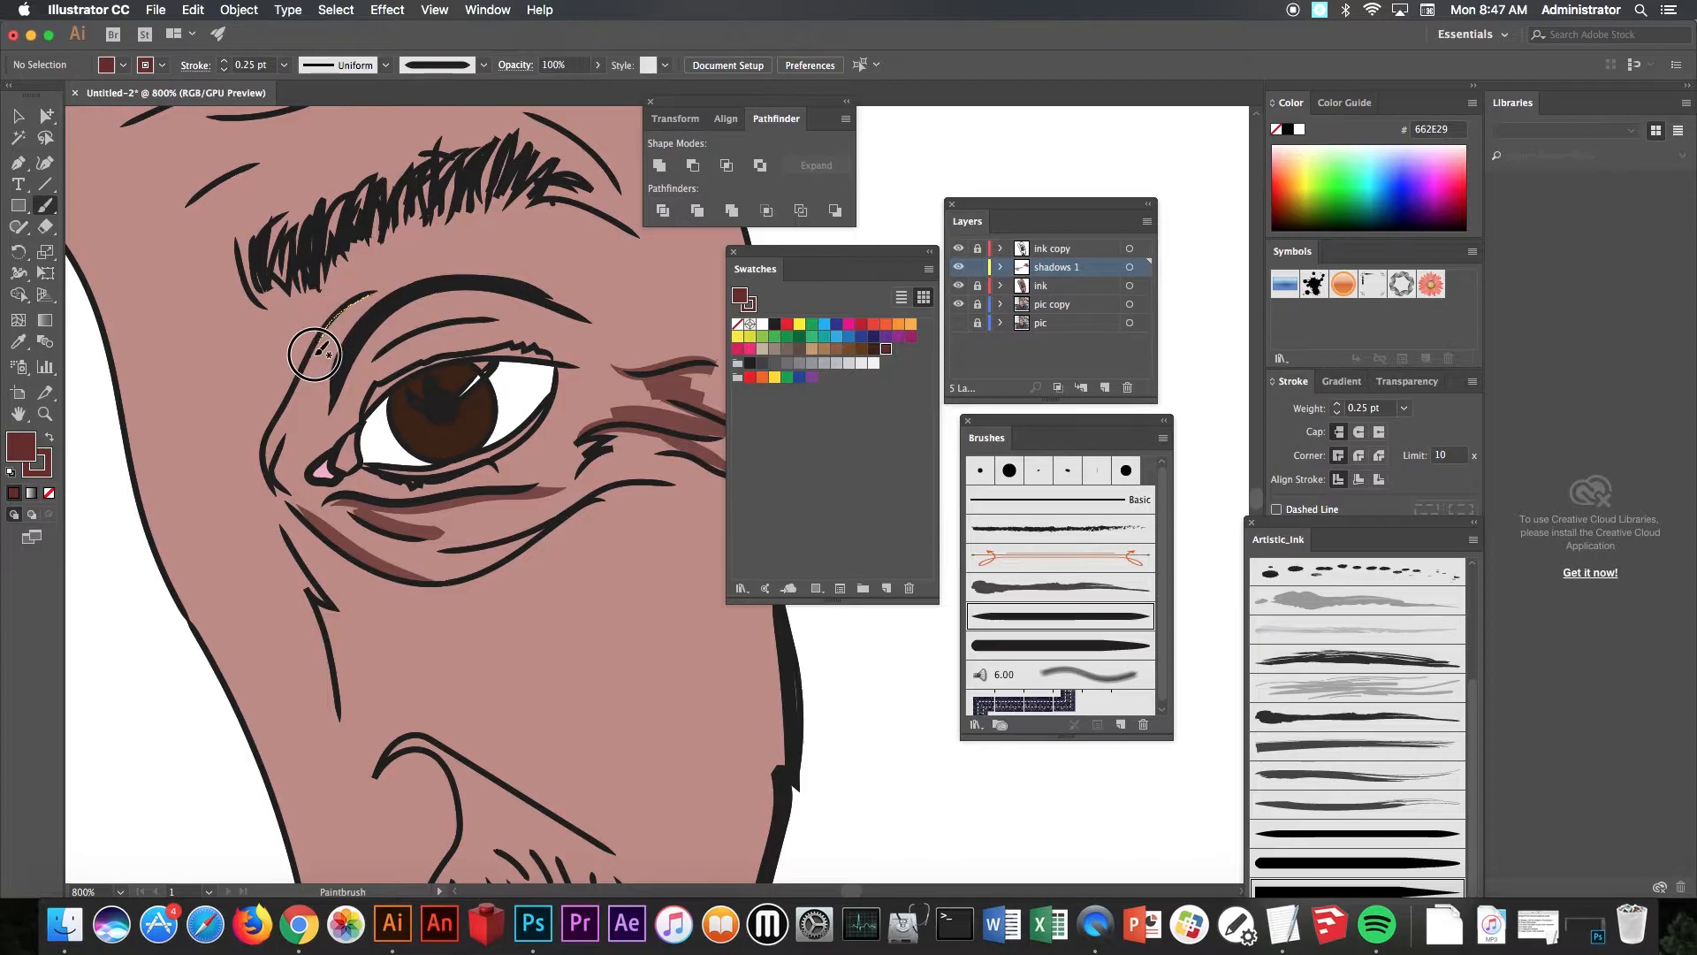
pyautogui.moveTo(314, 356); pyautogui.dragTo(336, 492)
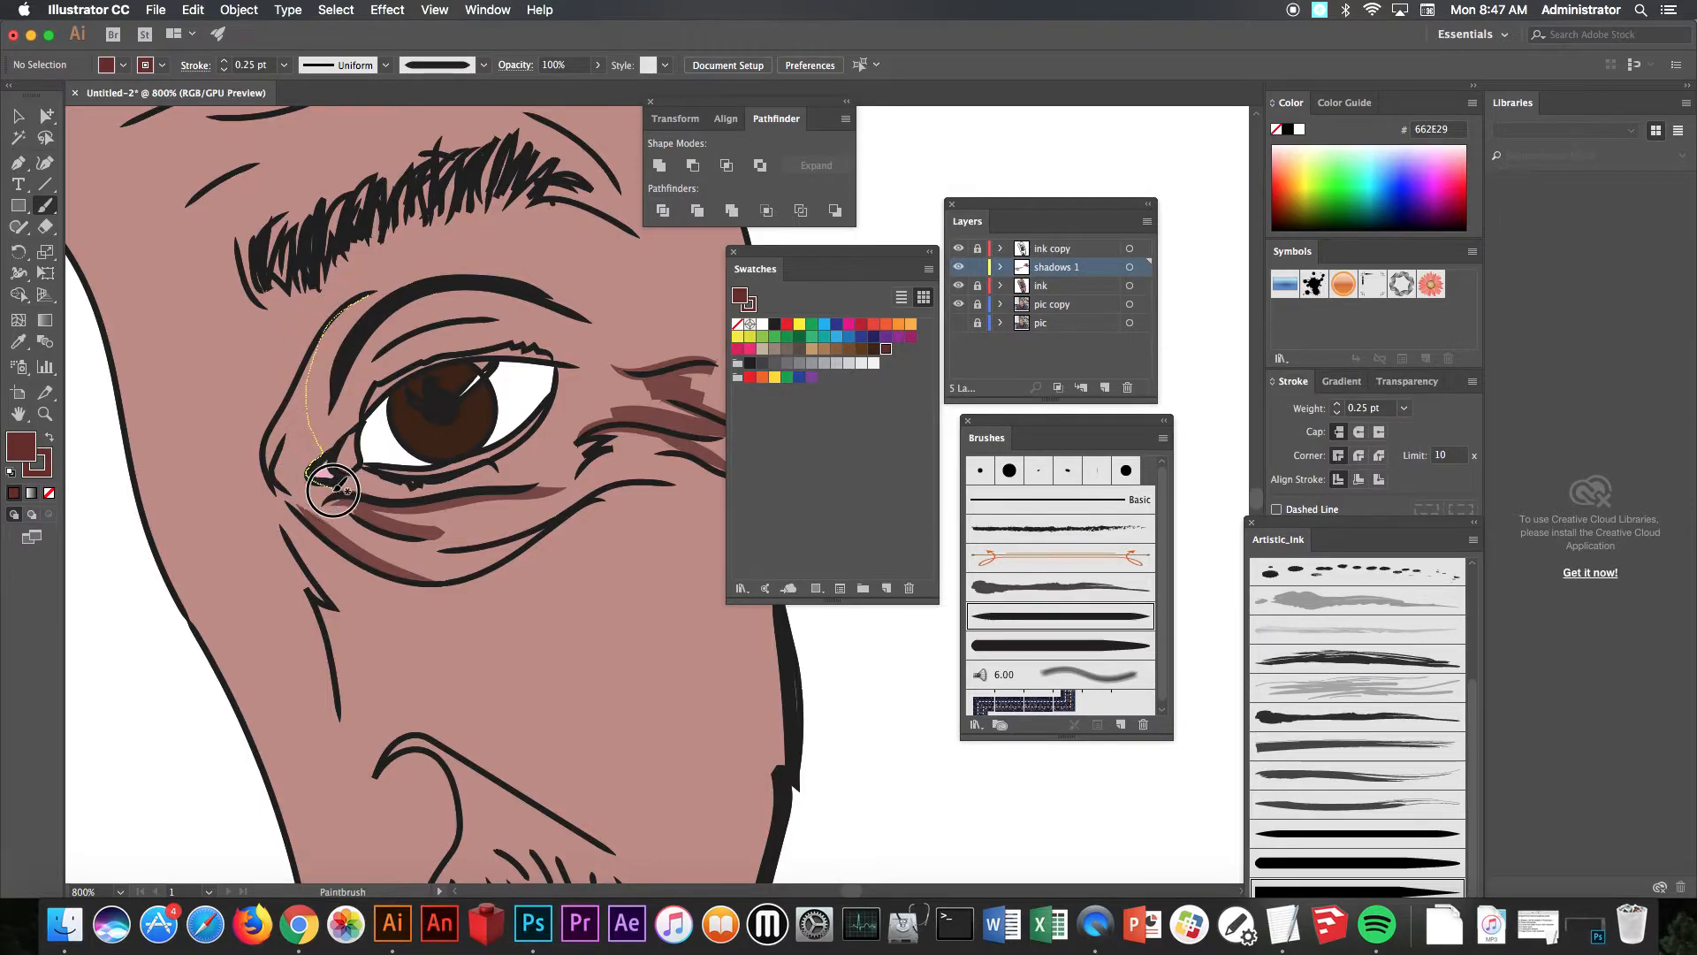
pyautogui.moveTo(333, 491); pyautogui.dragTo(292, 498)
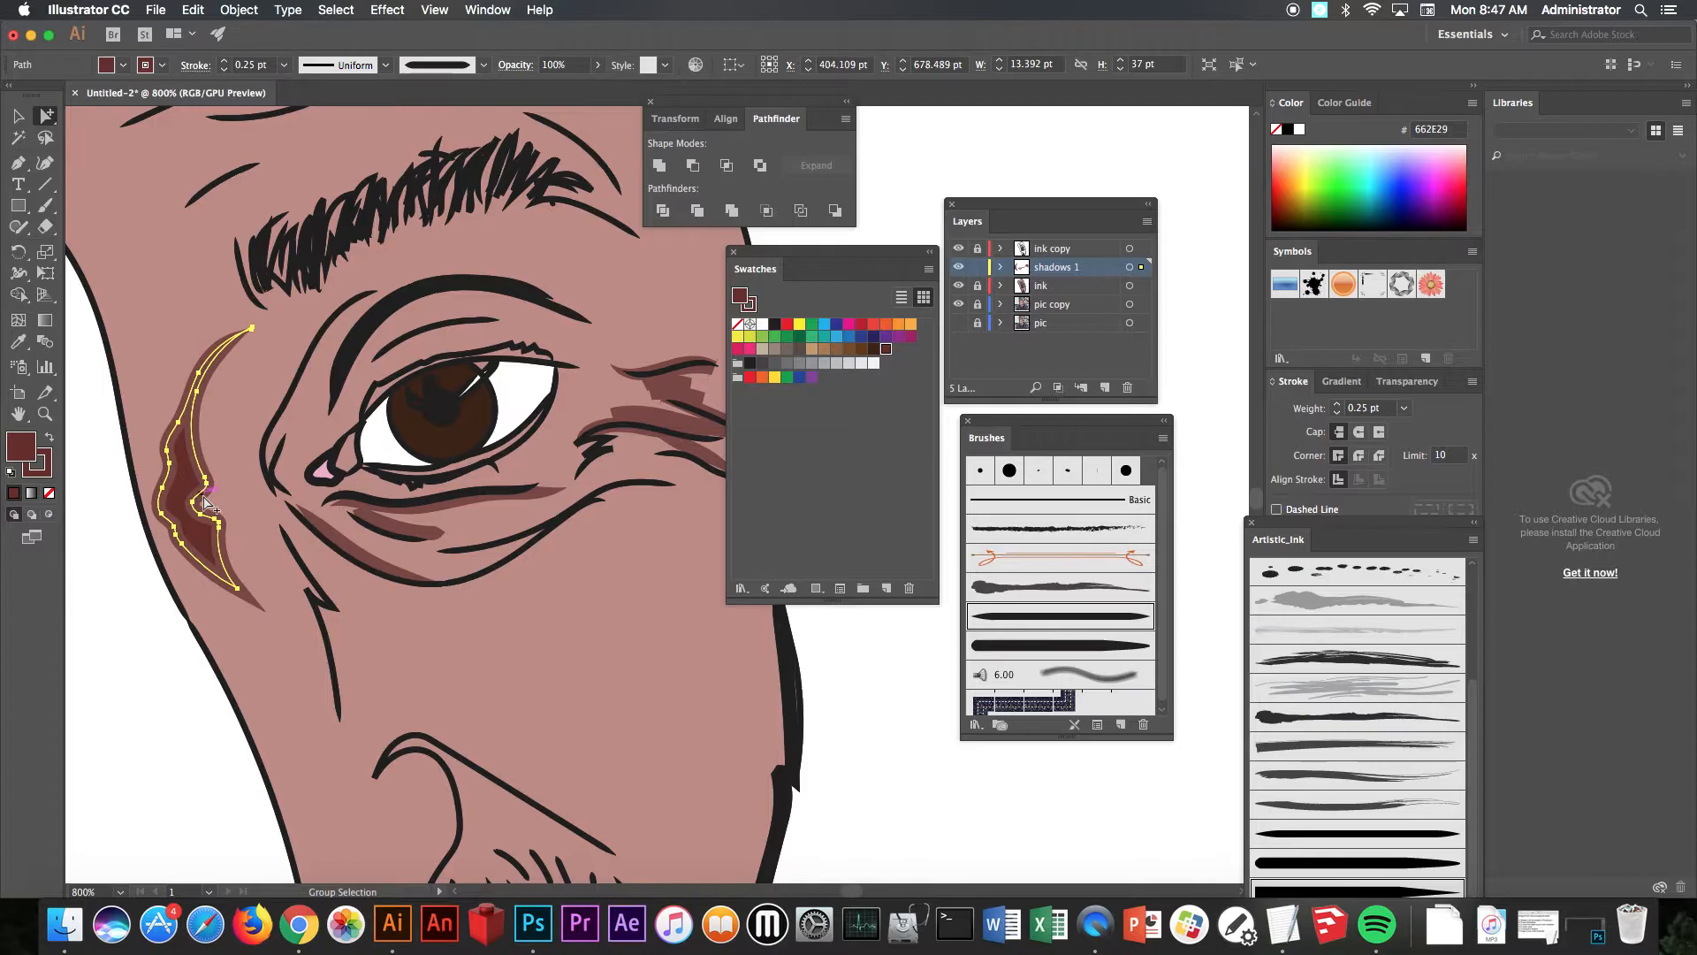
pyautogui.moveTo(200, 503); pyautogui.dragTo(346, 433)
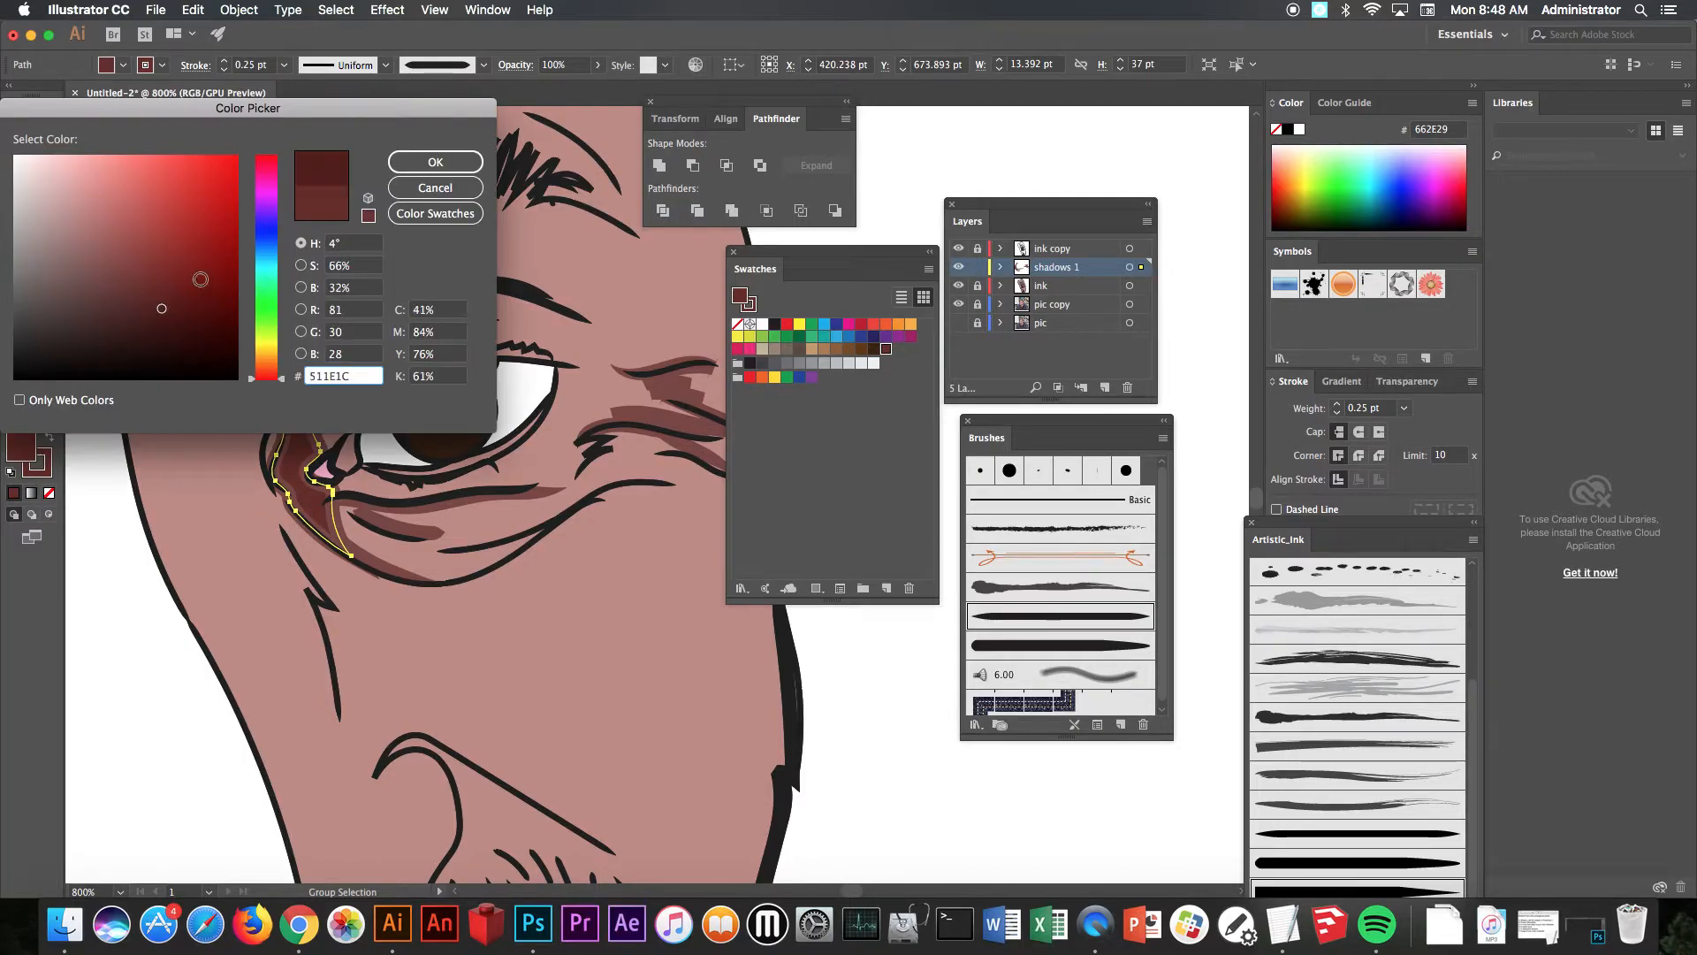
pyautogui.click(434, 162)
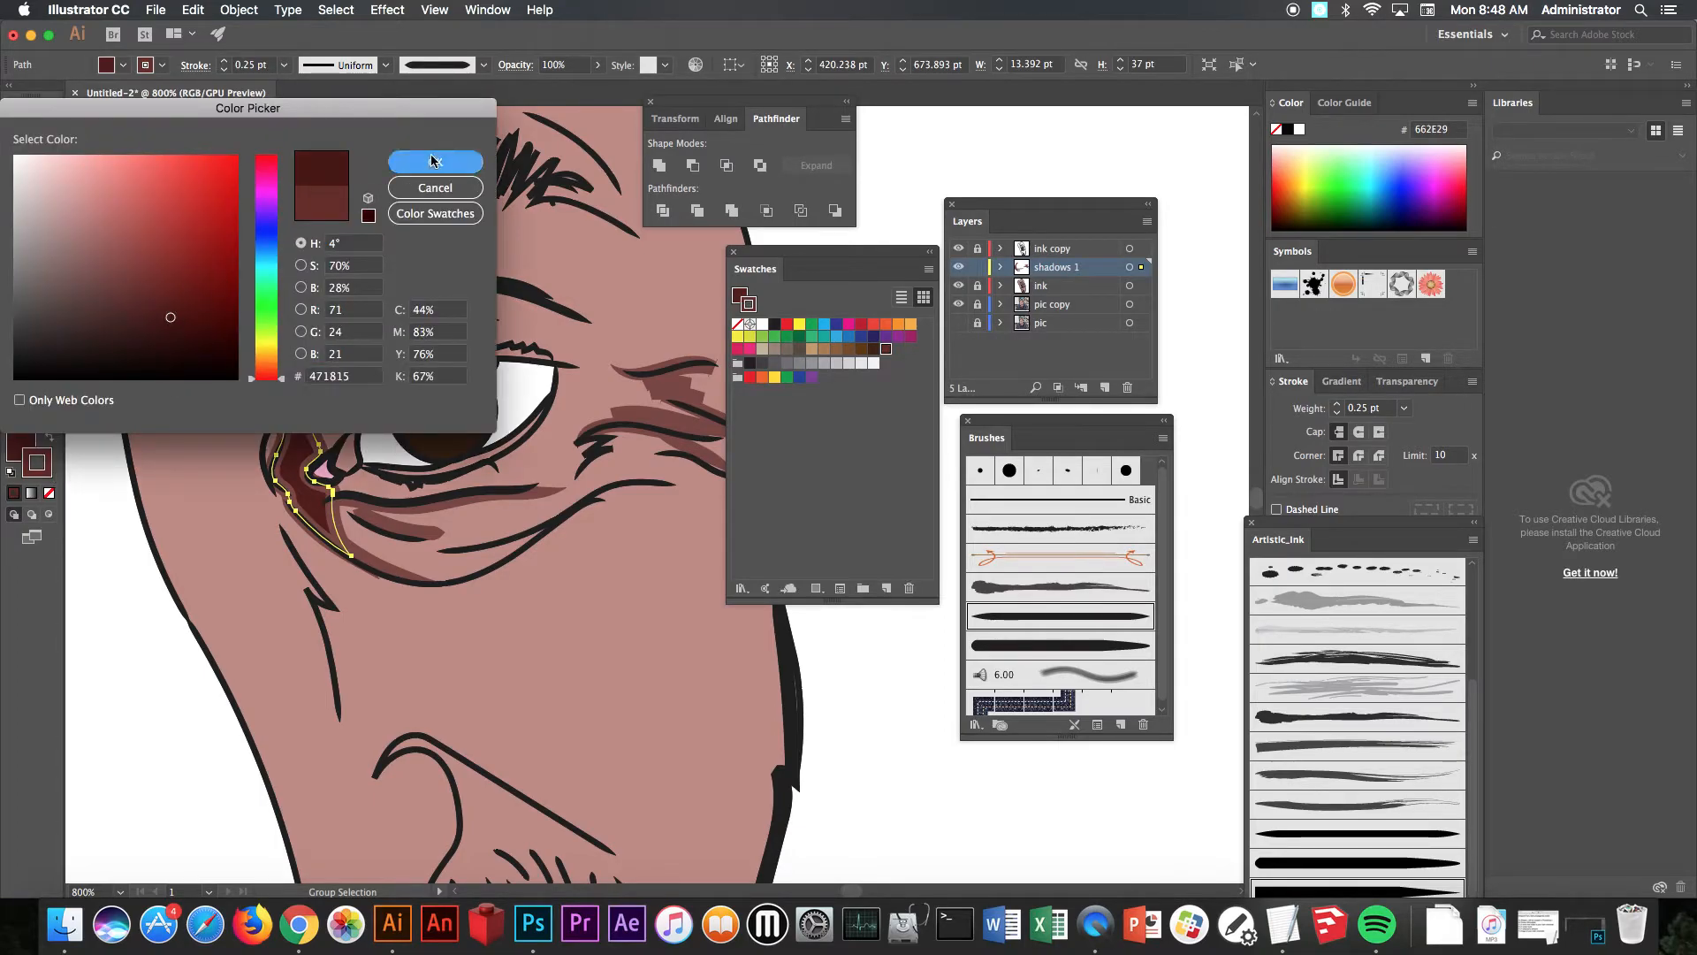
pyautogui.click(435, 161)
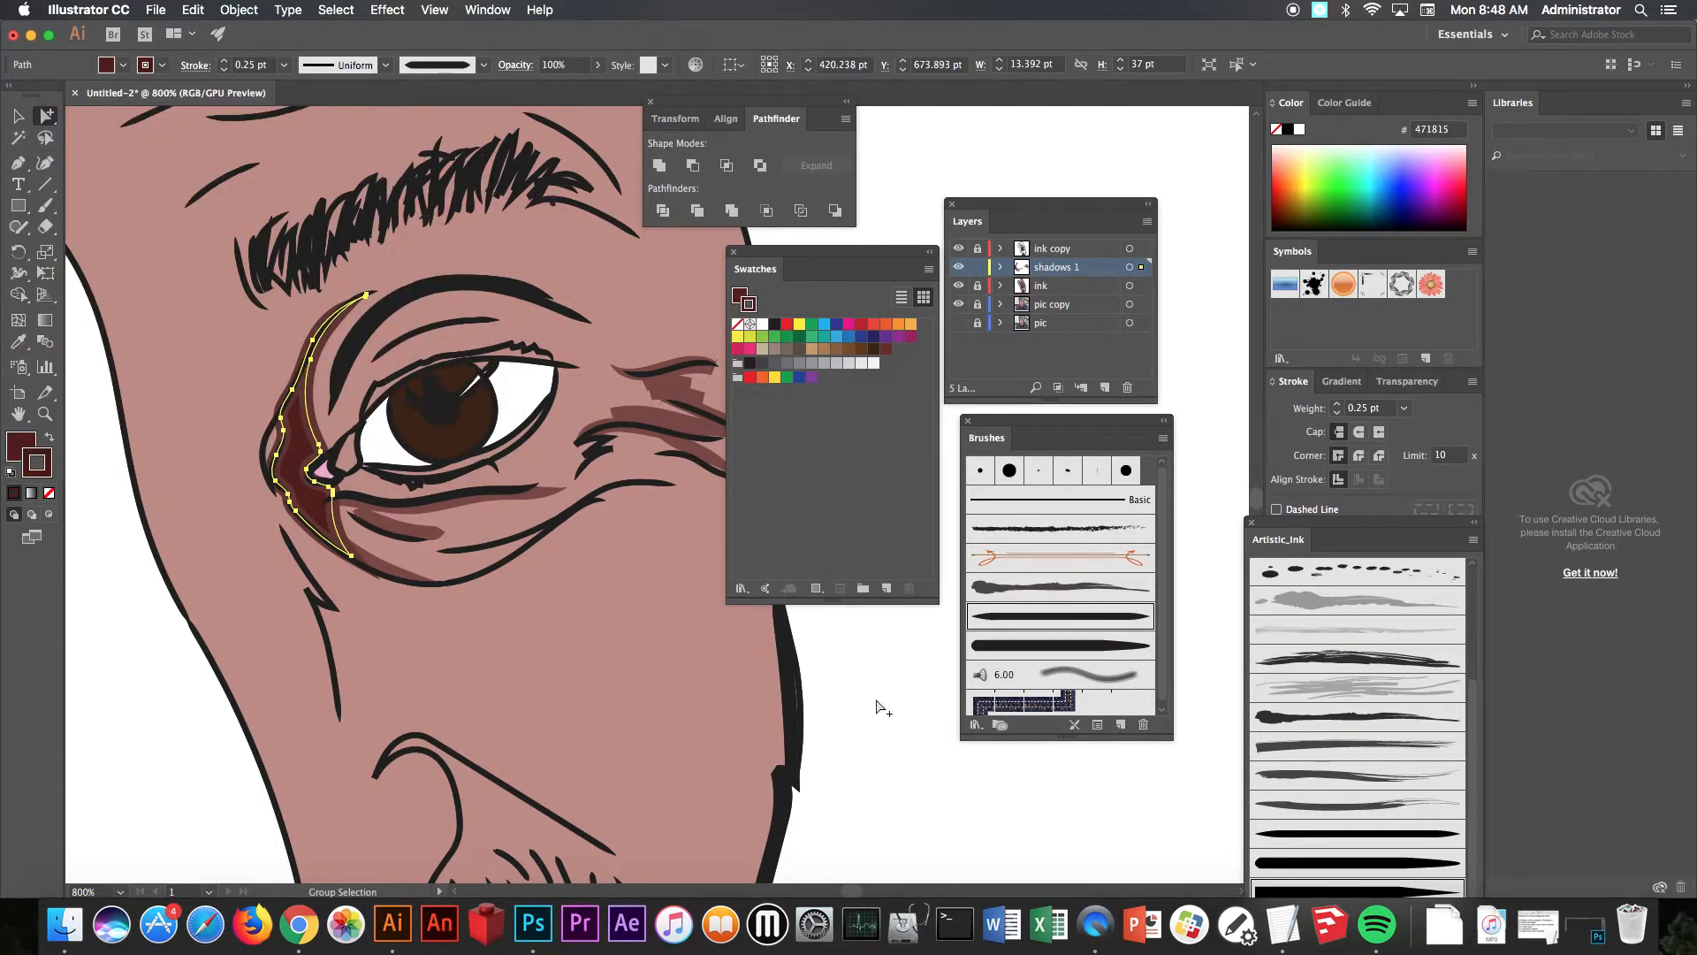
# Step: Paint additional shadow strokes beside the eye
pyautogui.click(470, 482)
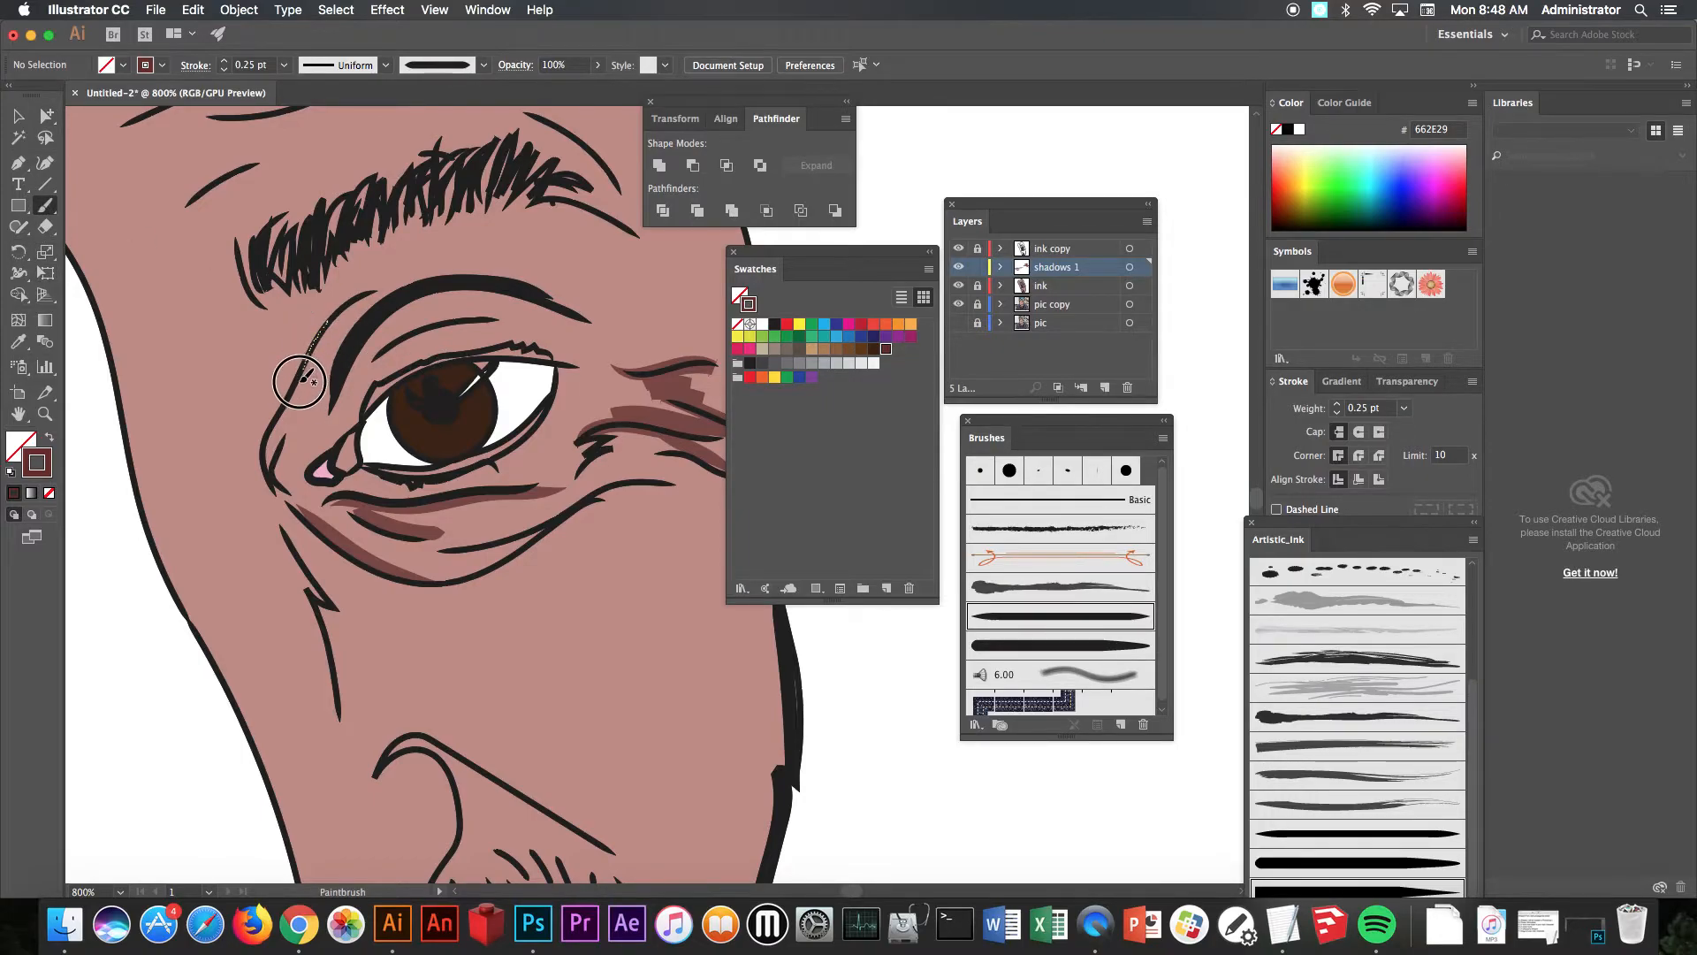
pyautogui.moveTo(313, 336); pyautogui.dragTo(317, 520)
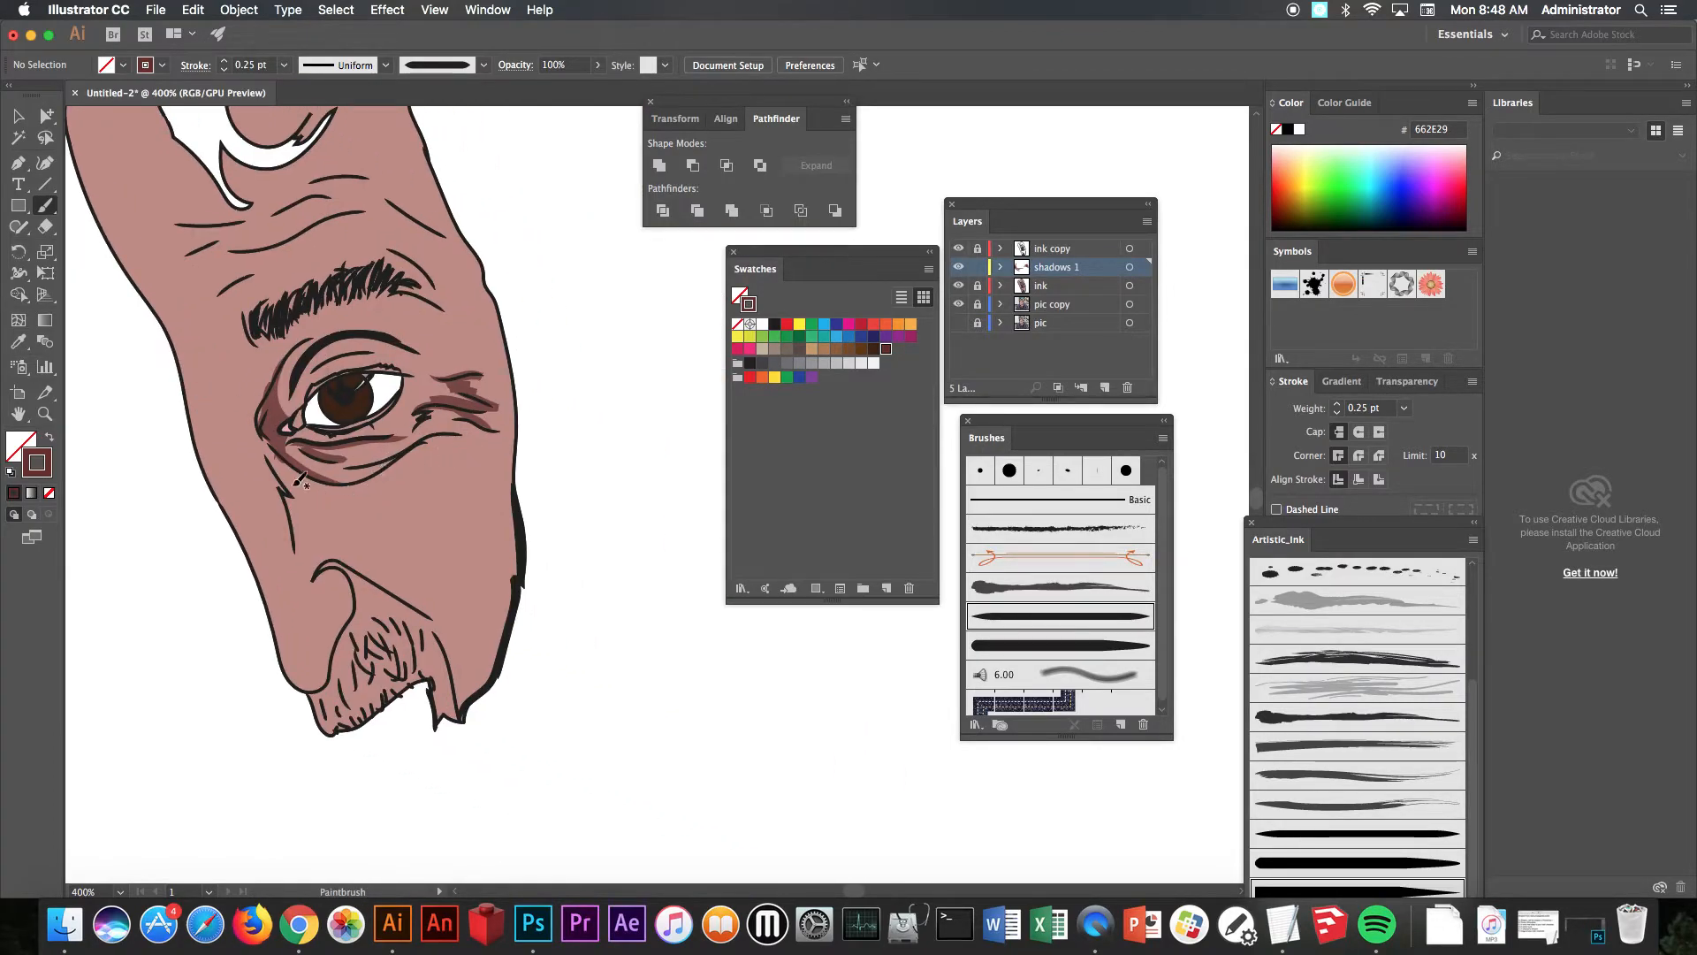
pyautogui.moveTo(303, 482); pyautogui.dragTo(325, 568)
pyautogui.write('show')
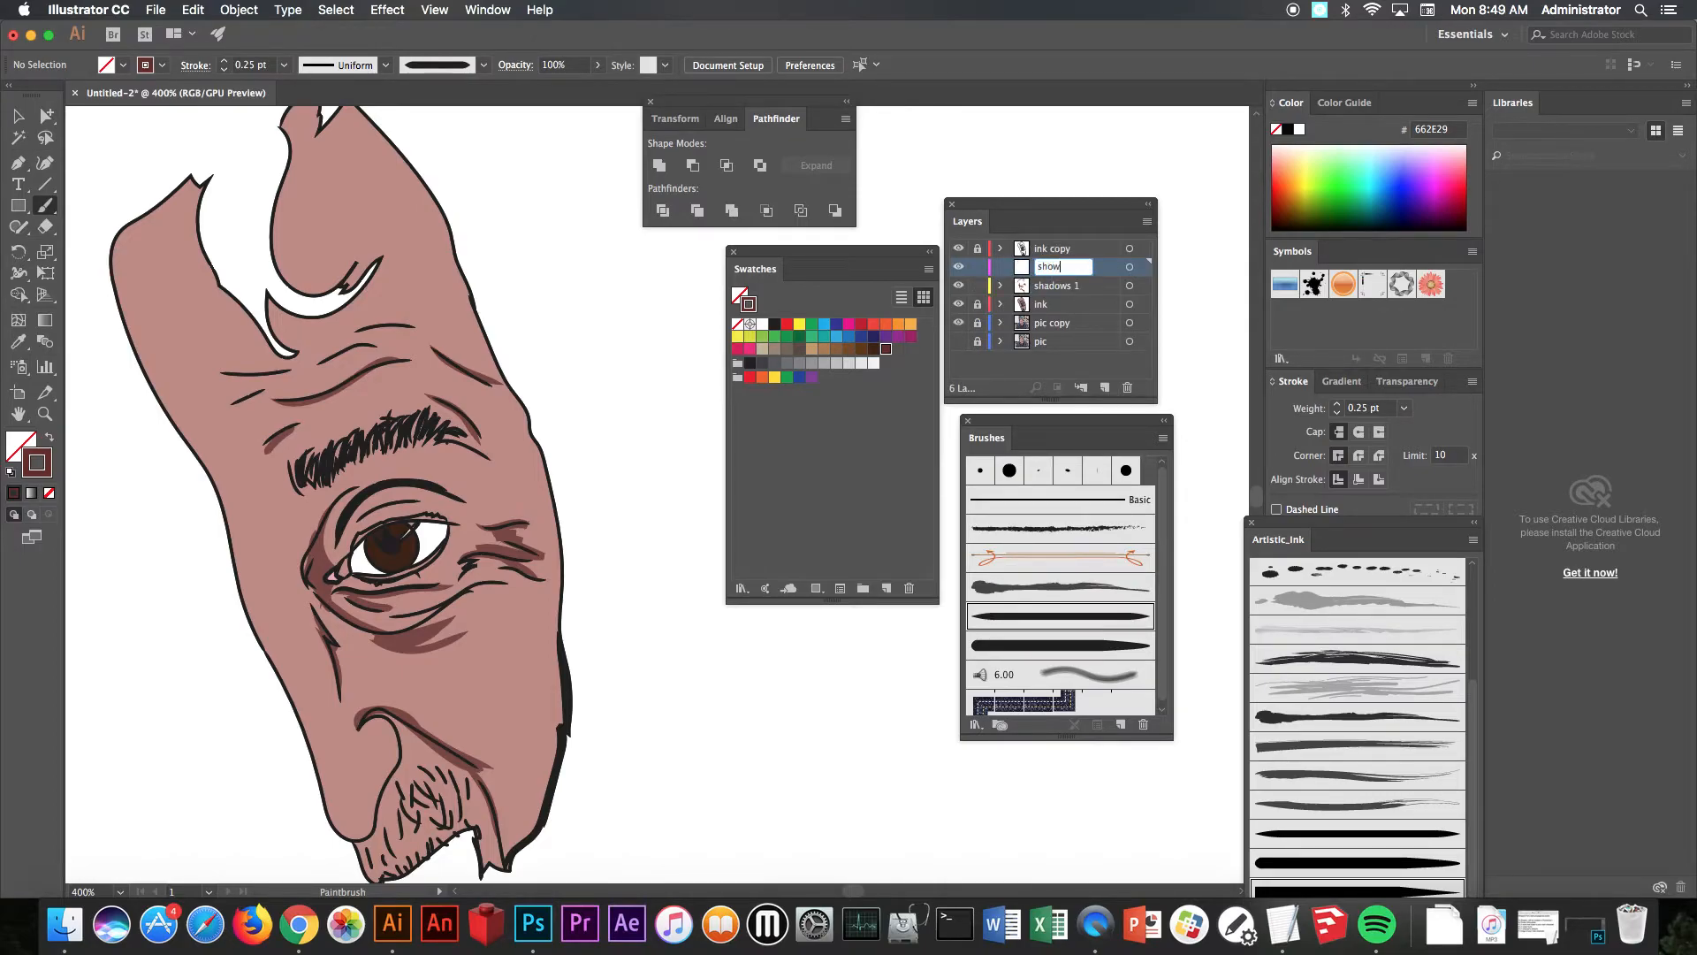
# Step: Name the layer shadows 2 and choose a paler pink highlight colour
pyautogui.press('Backspace')
pyautogui.write('s 2')
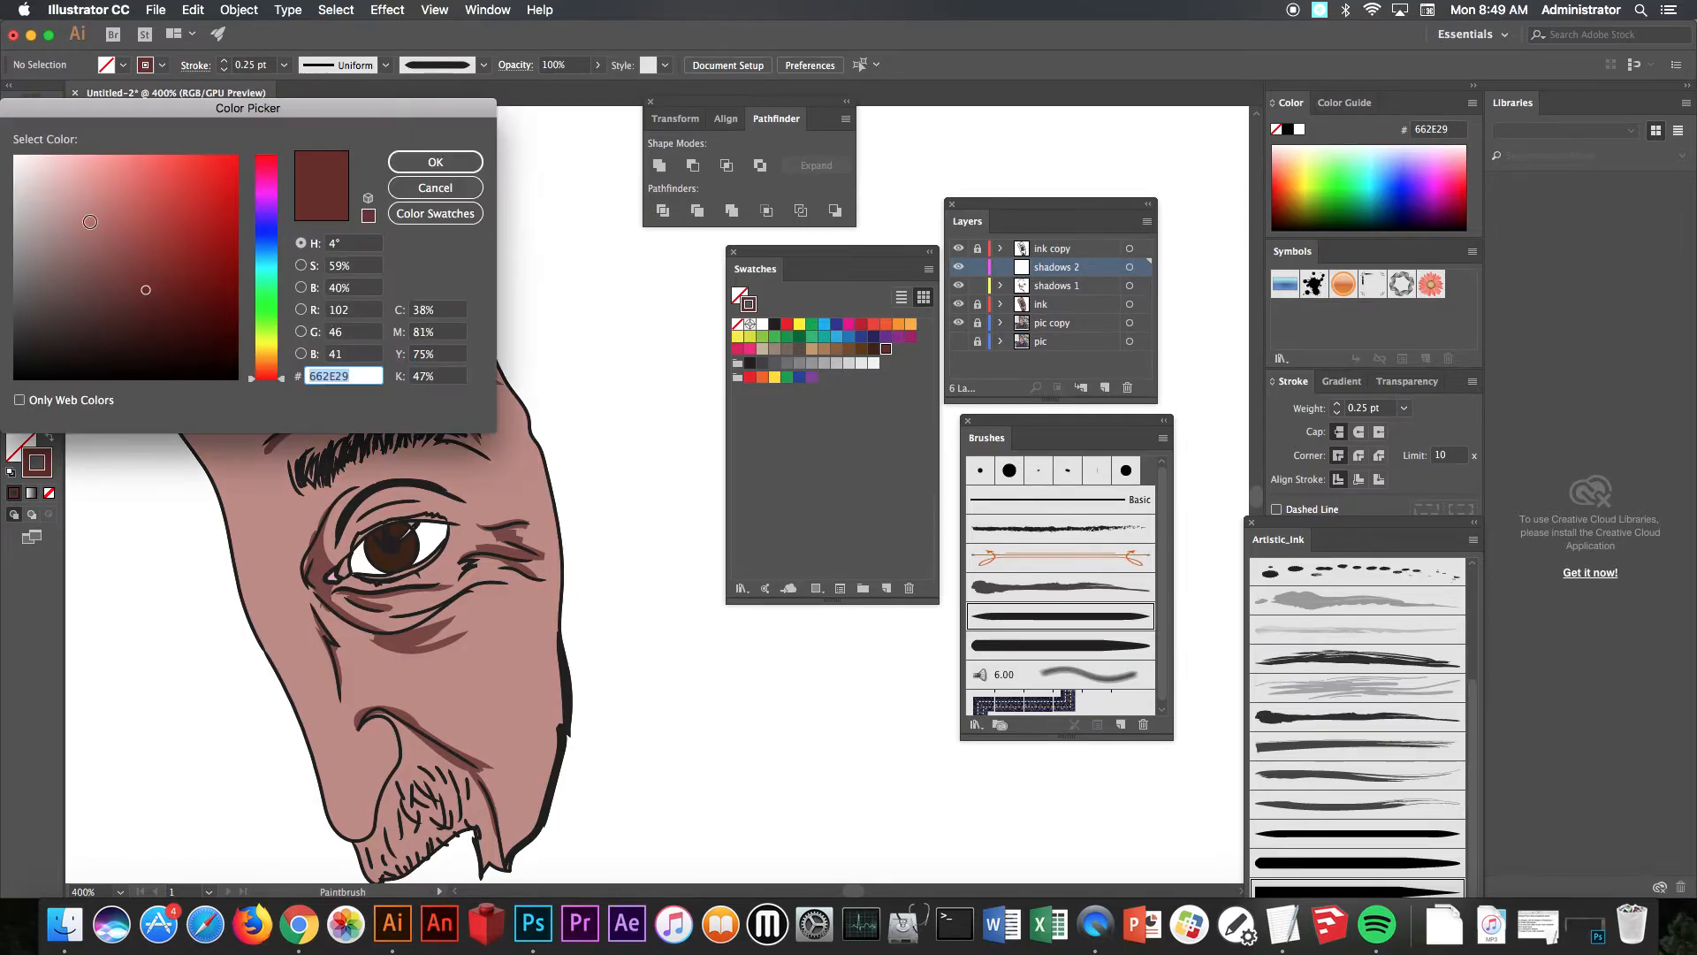
pyautogui.click(71, 243)
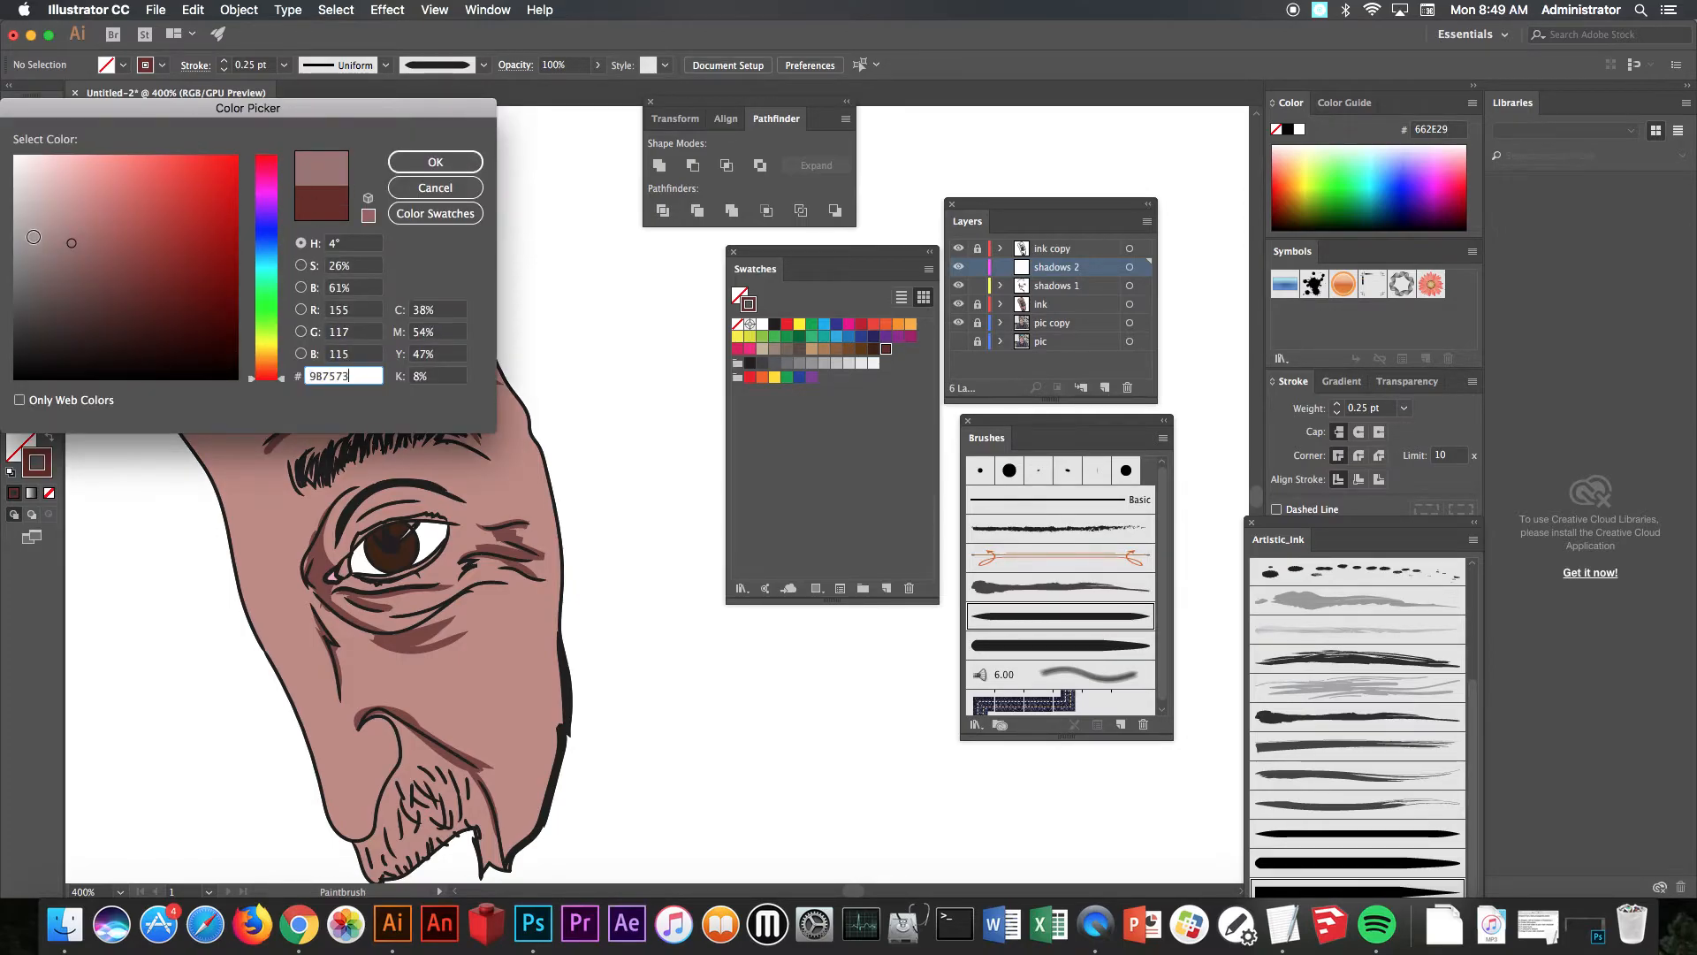
pyautogui.click(435, 162)
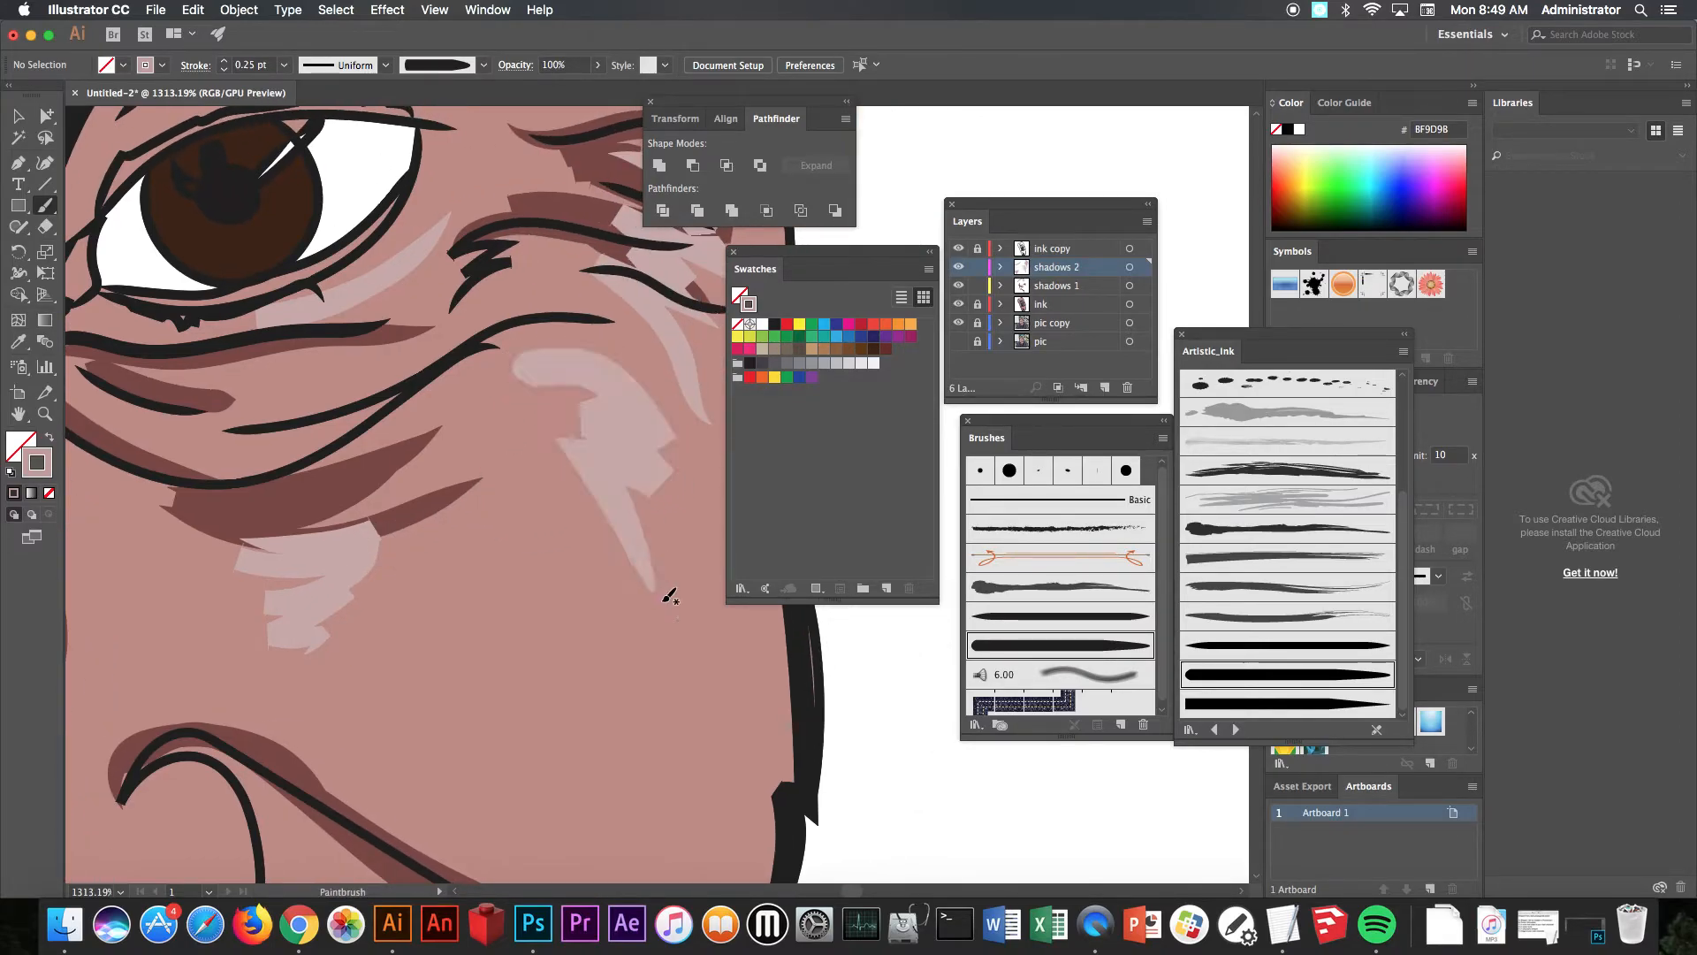
# Step: Give the pale highlight stroke under the eye a Round Join
pyautogui.click(632, 446)
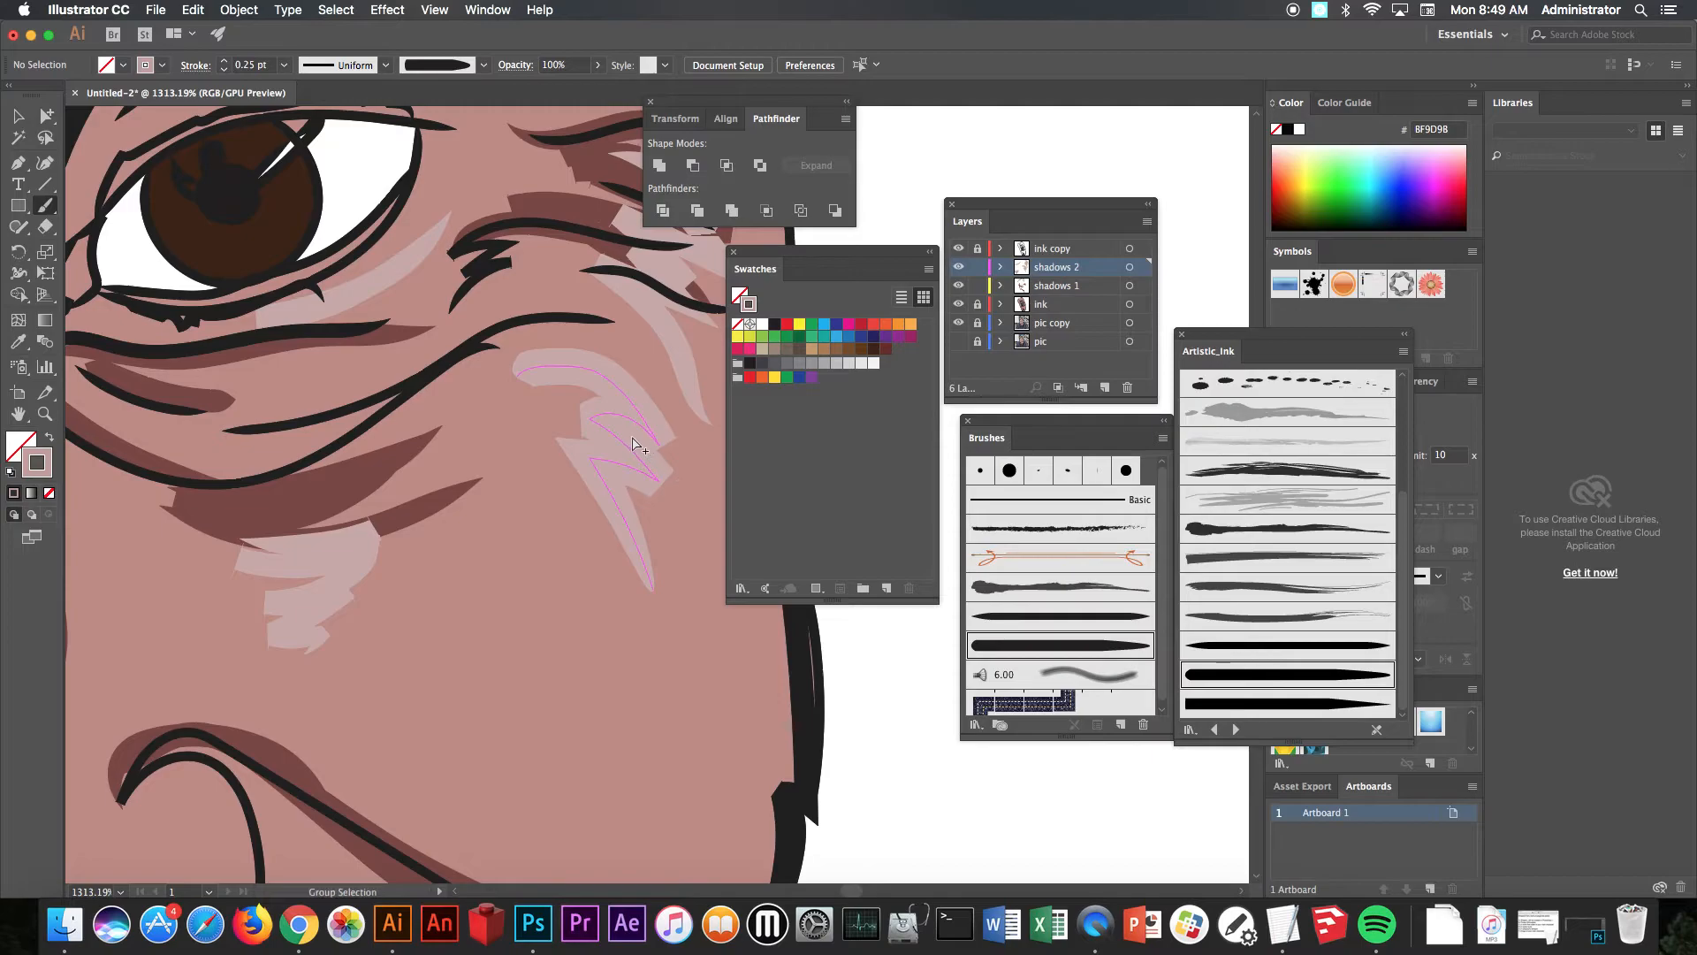
pyautogui.click(14, 115)
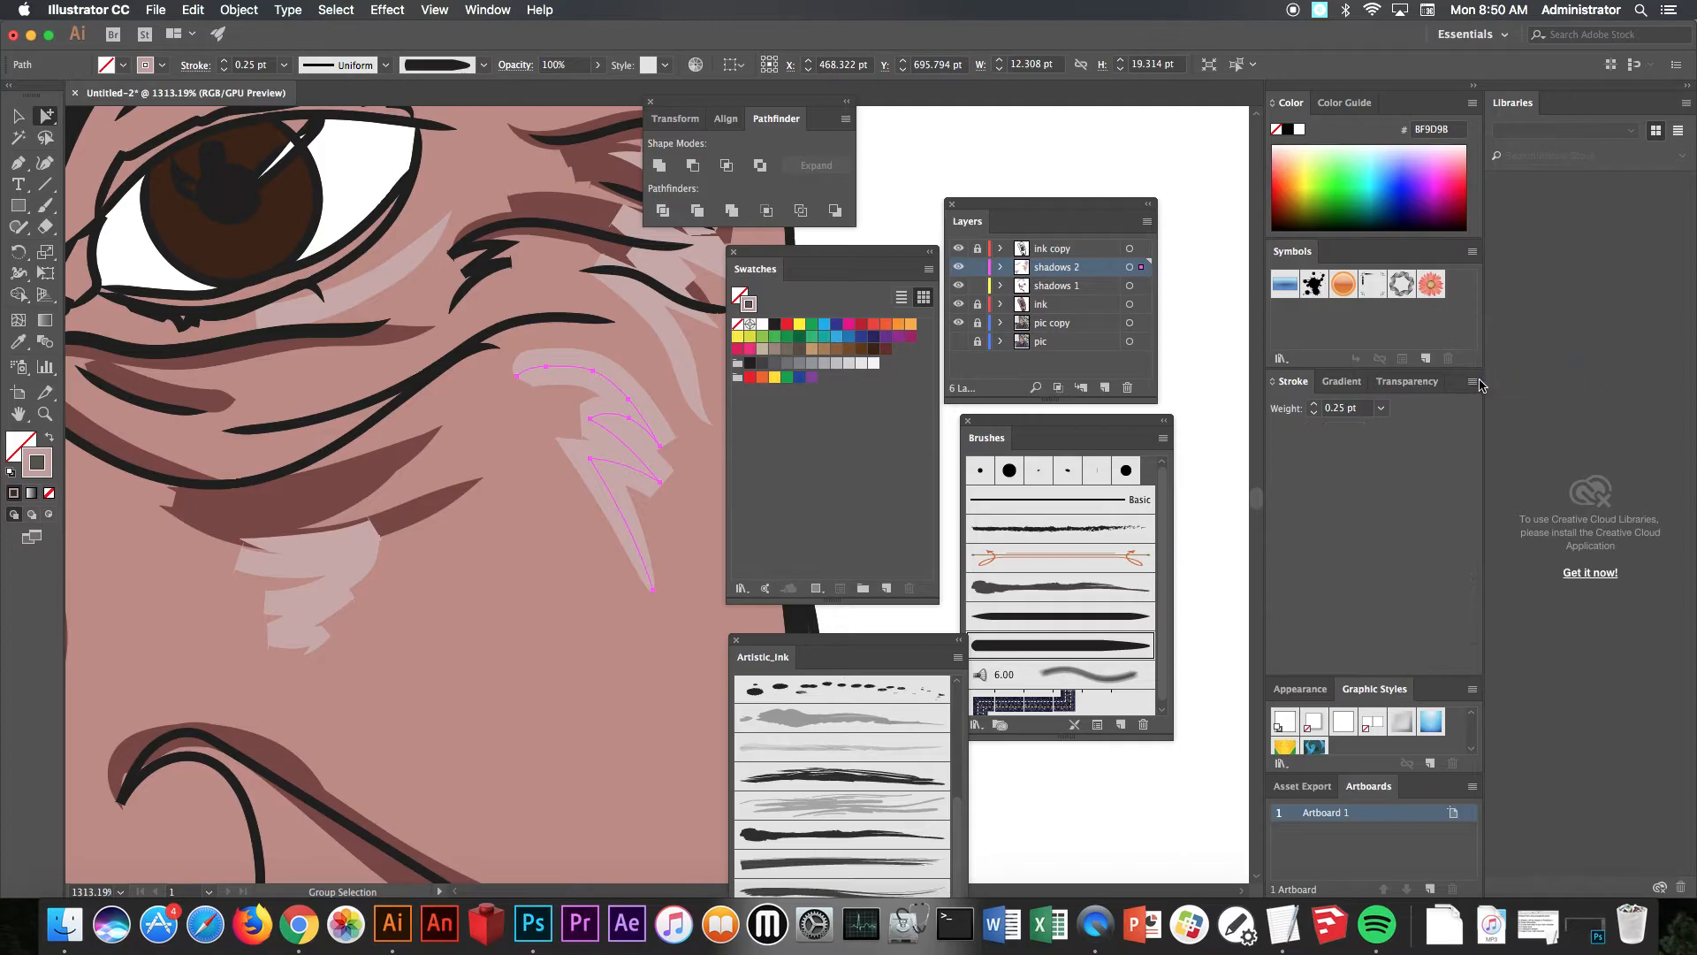
pyautogui.click(1472, 382)
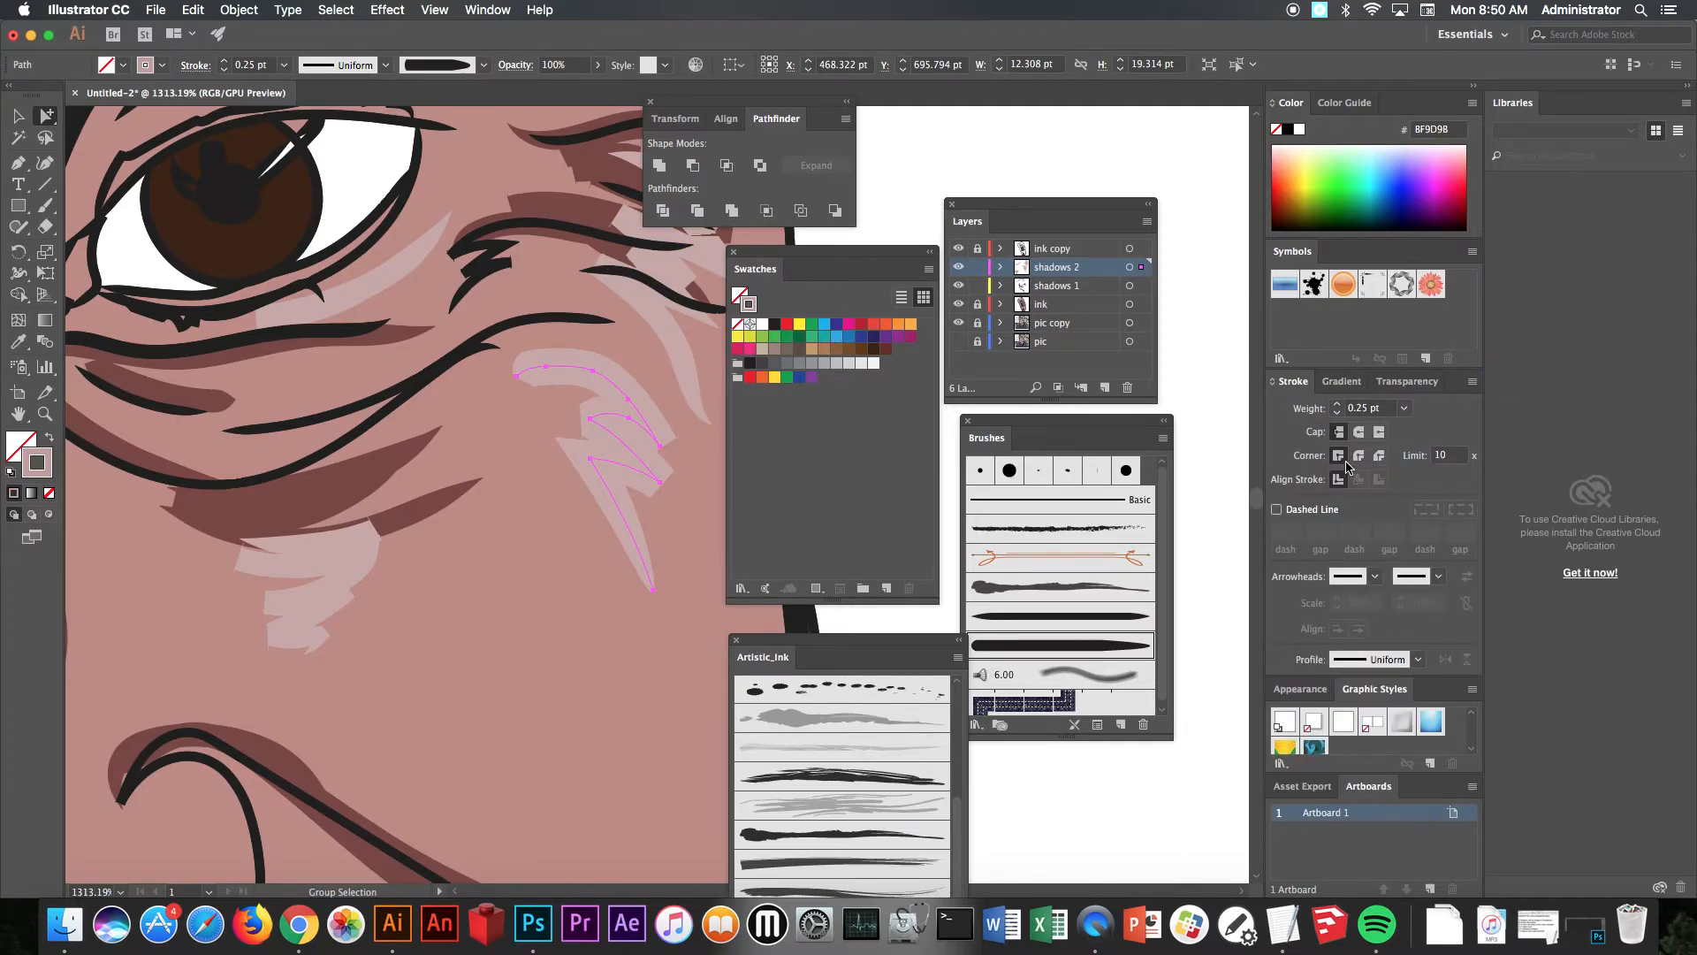
pyautogui.click(1359, 431)
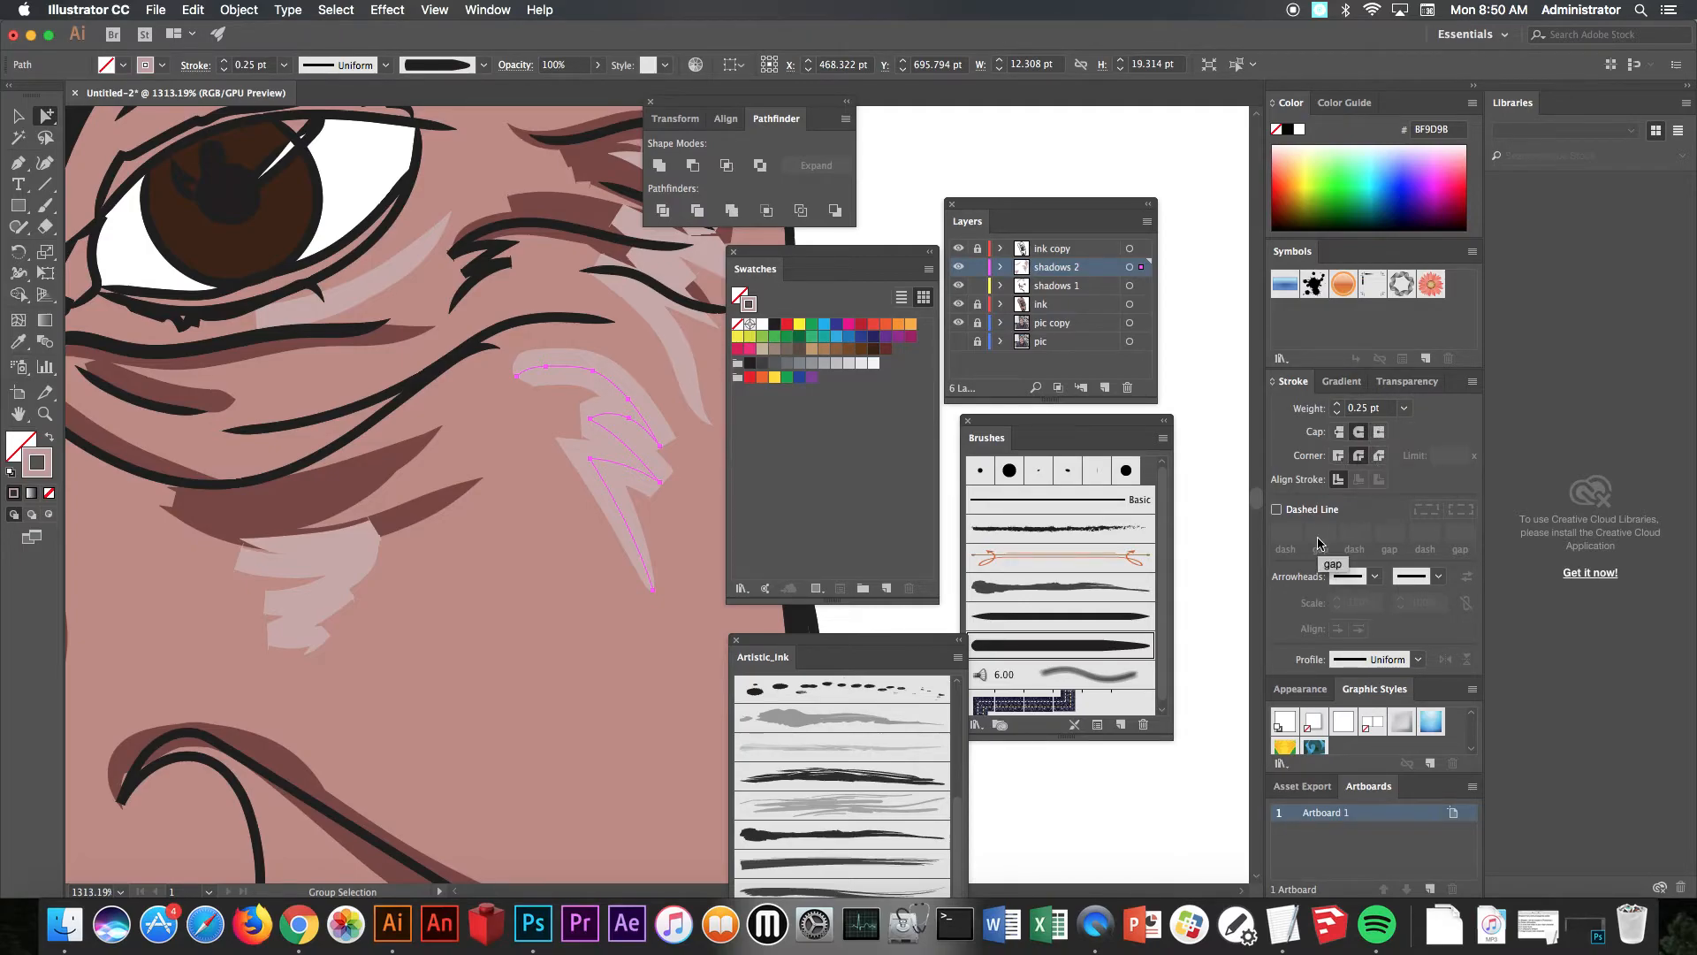
pyautogui.moveTo(1358, 428)
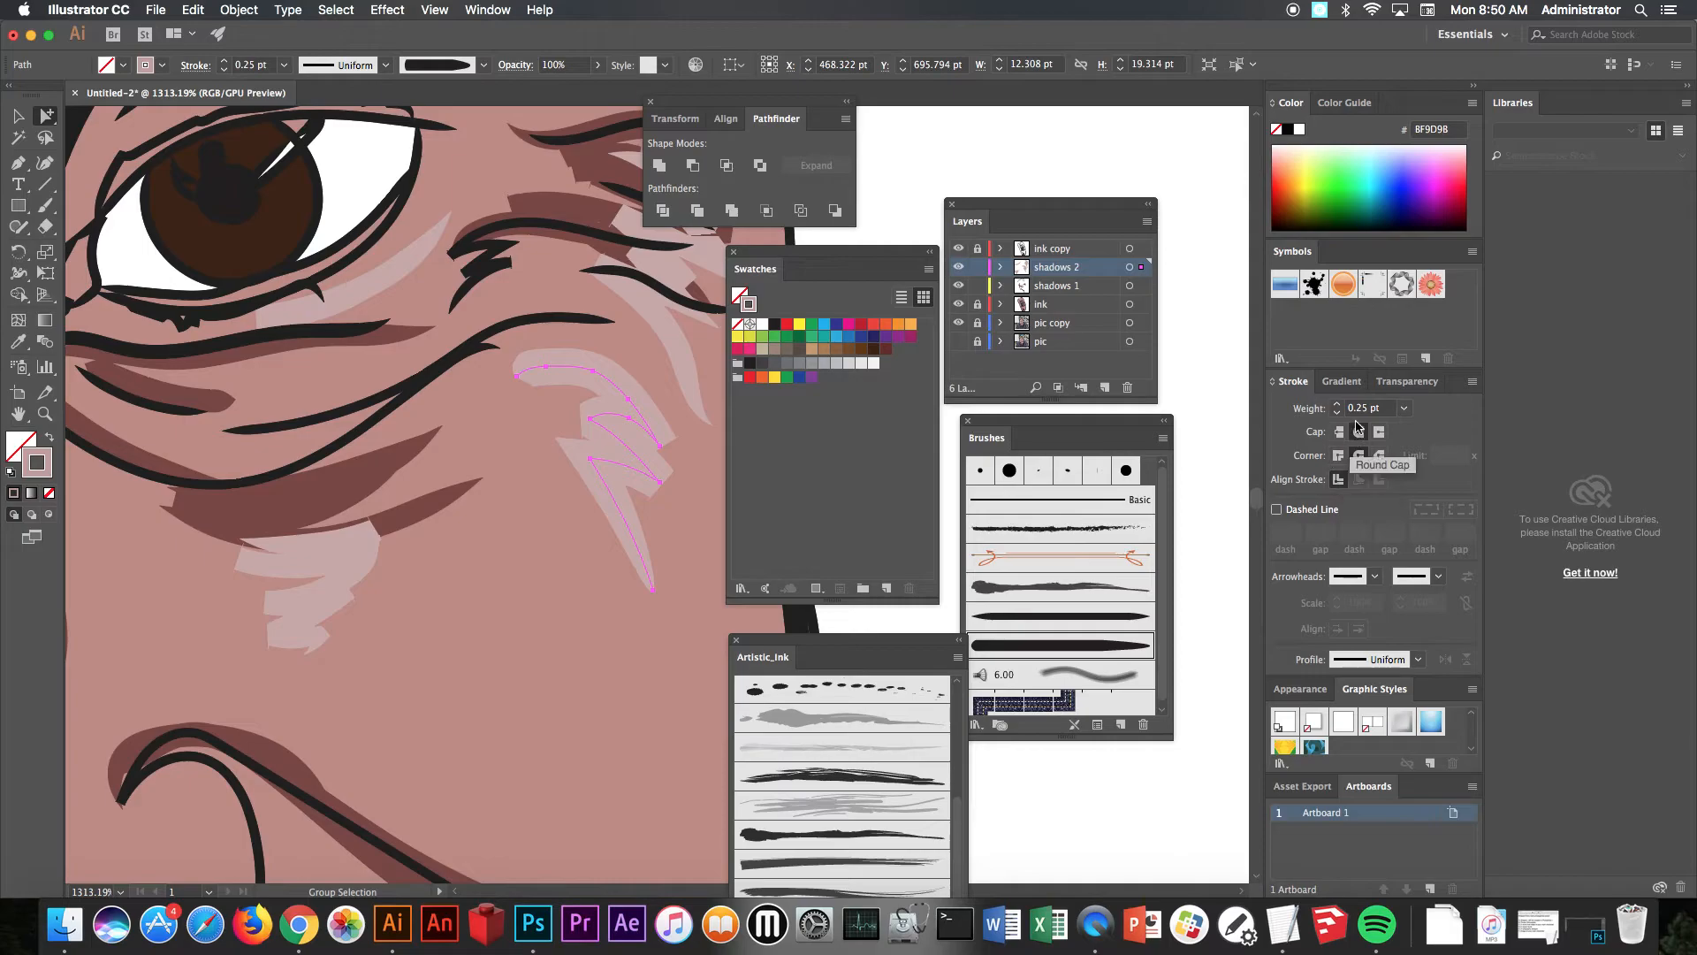
pyautogui.moveTo(917, 627)
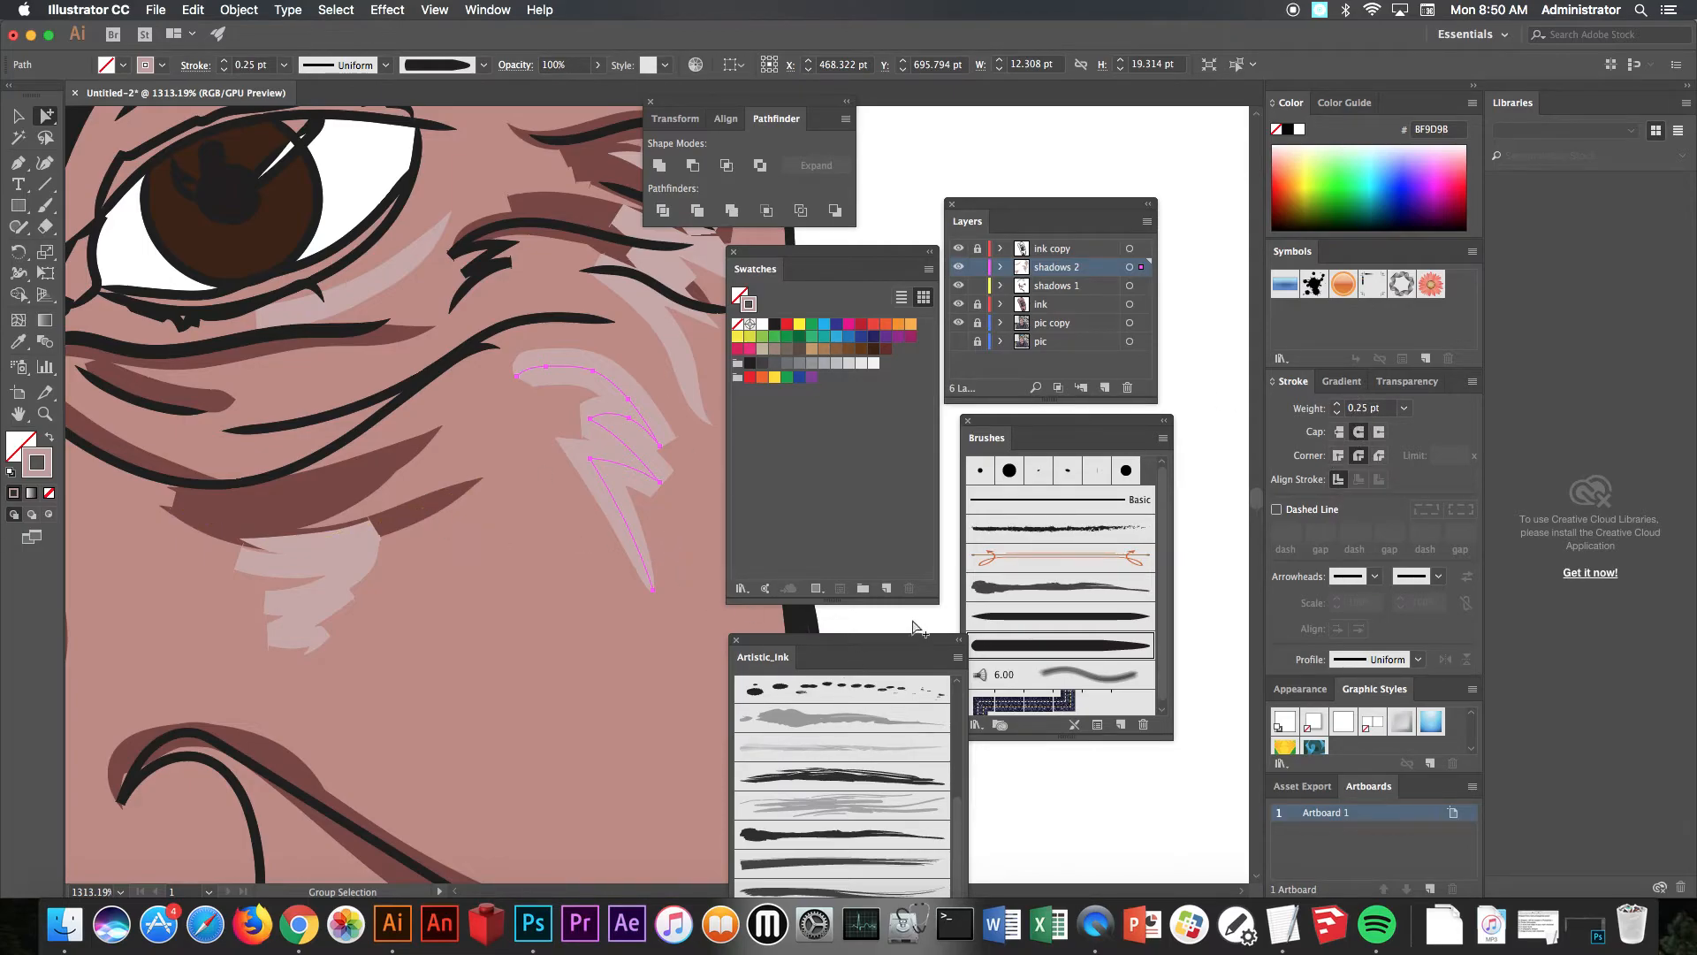
# Step: Reselect the highlight stroke and set pale pink BF9D98 as the painting colour
pyautogui.click(615, 455)
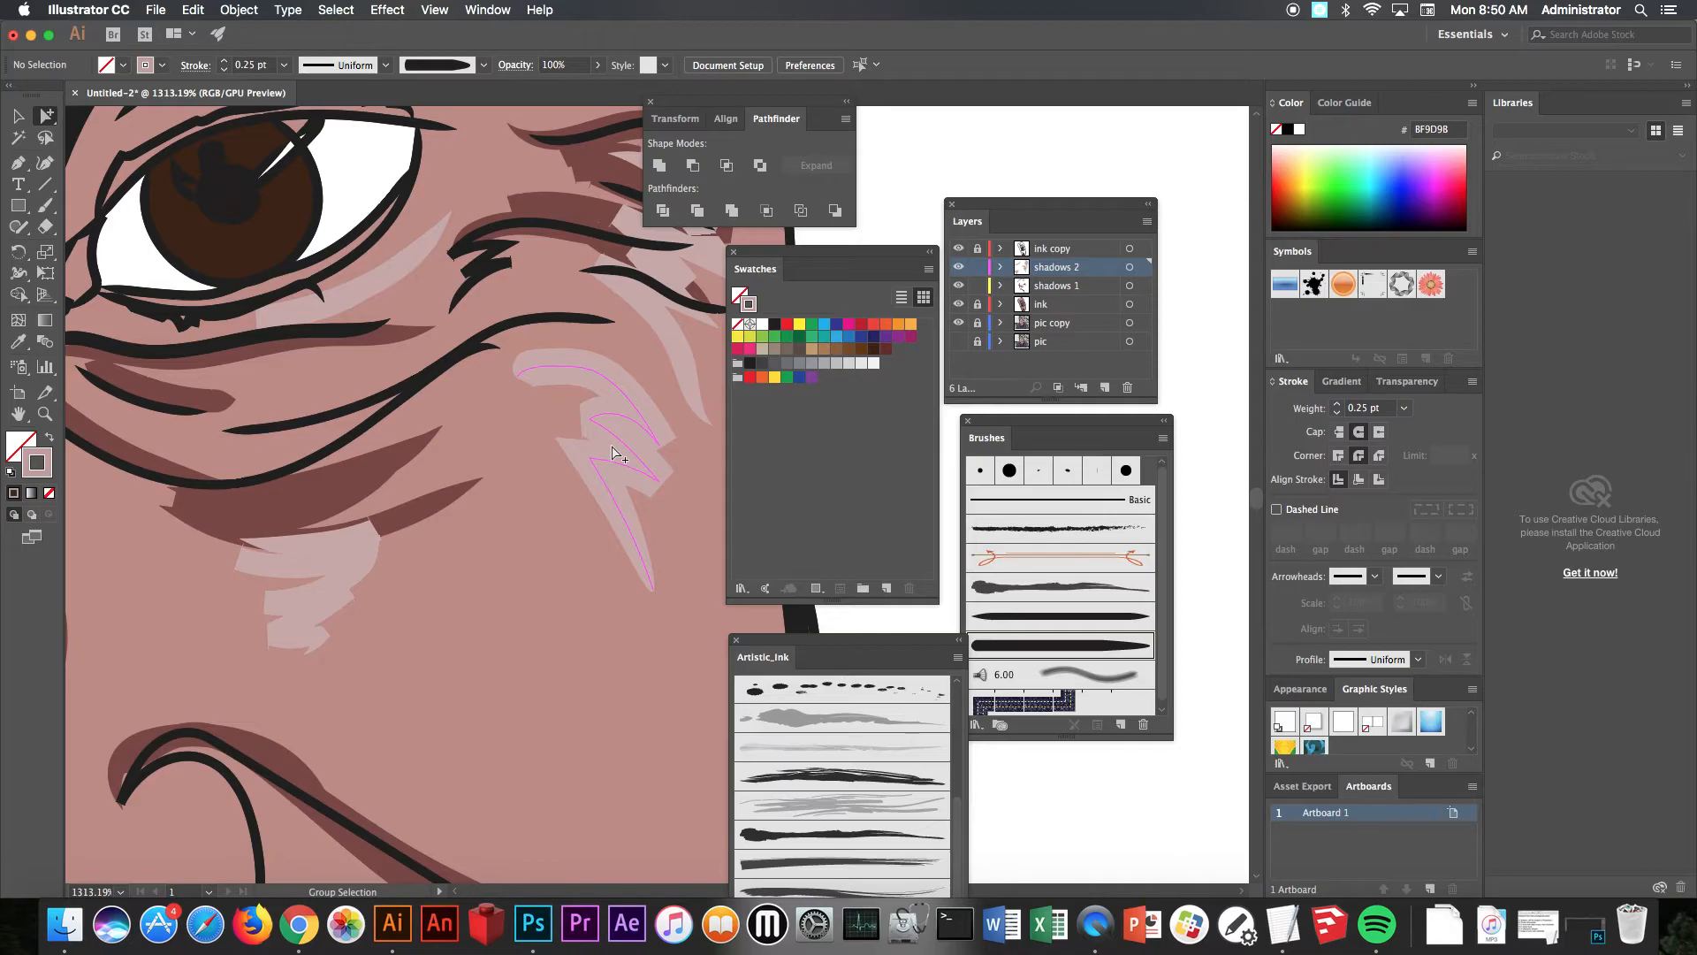
pyautogui.click(611, 454)
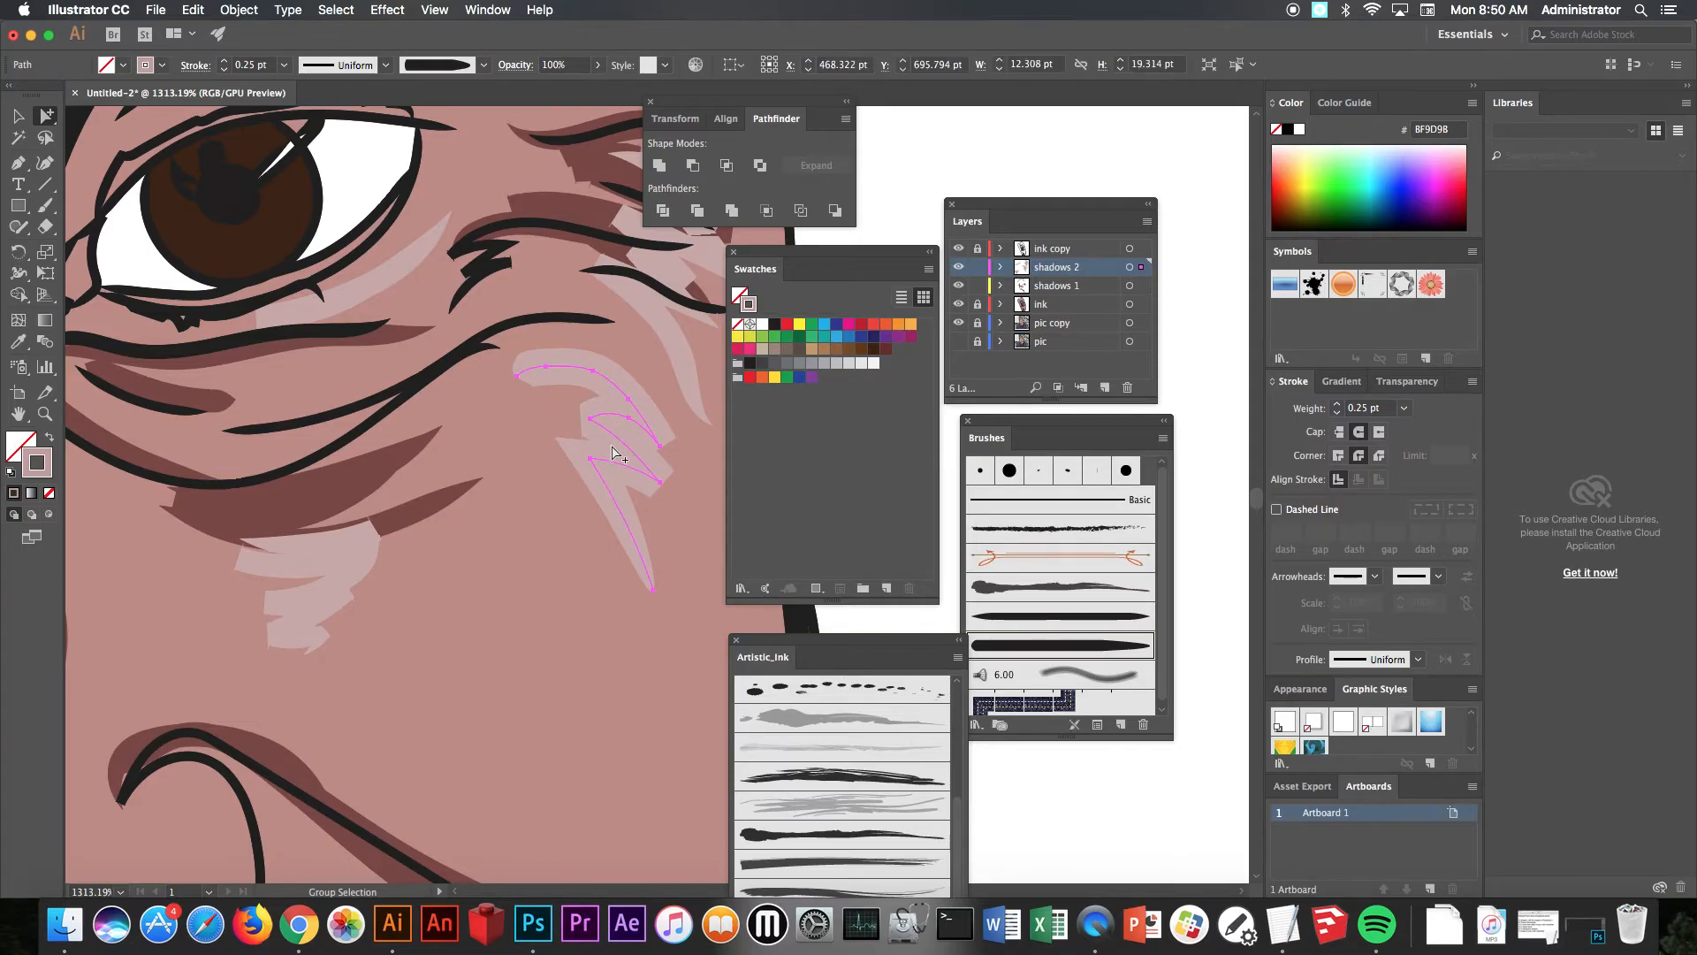
pyautogui.click(44, 205)
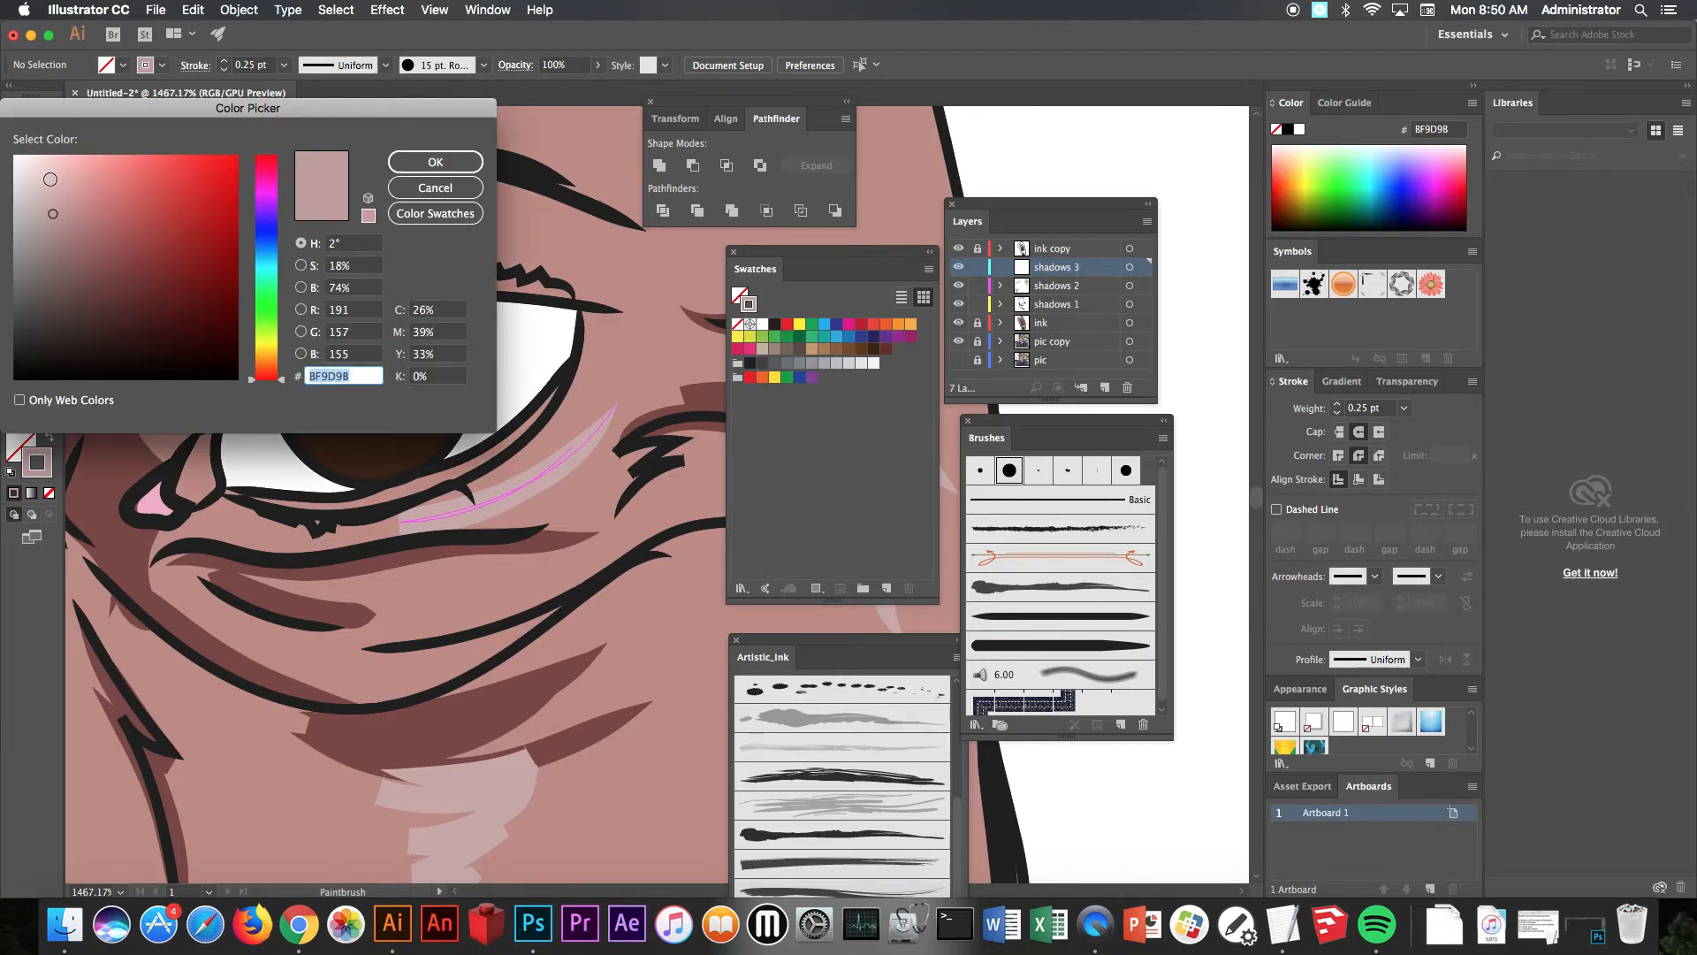
# Step: Paint a pale pink E5C4C3 highlight around the lower iris, then select the pupil path
pyautogui.click(435, 162)
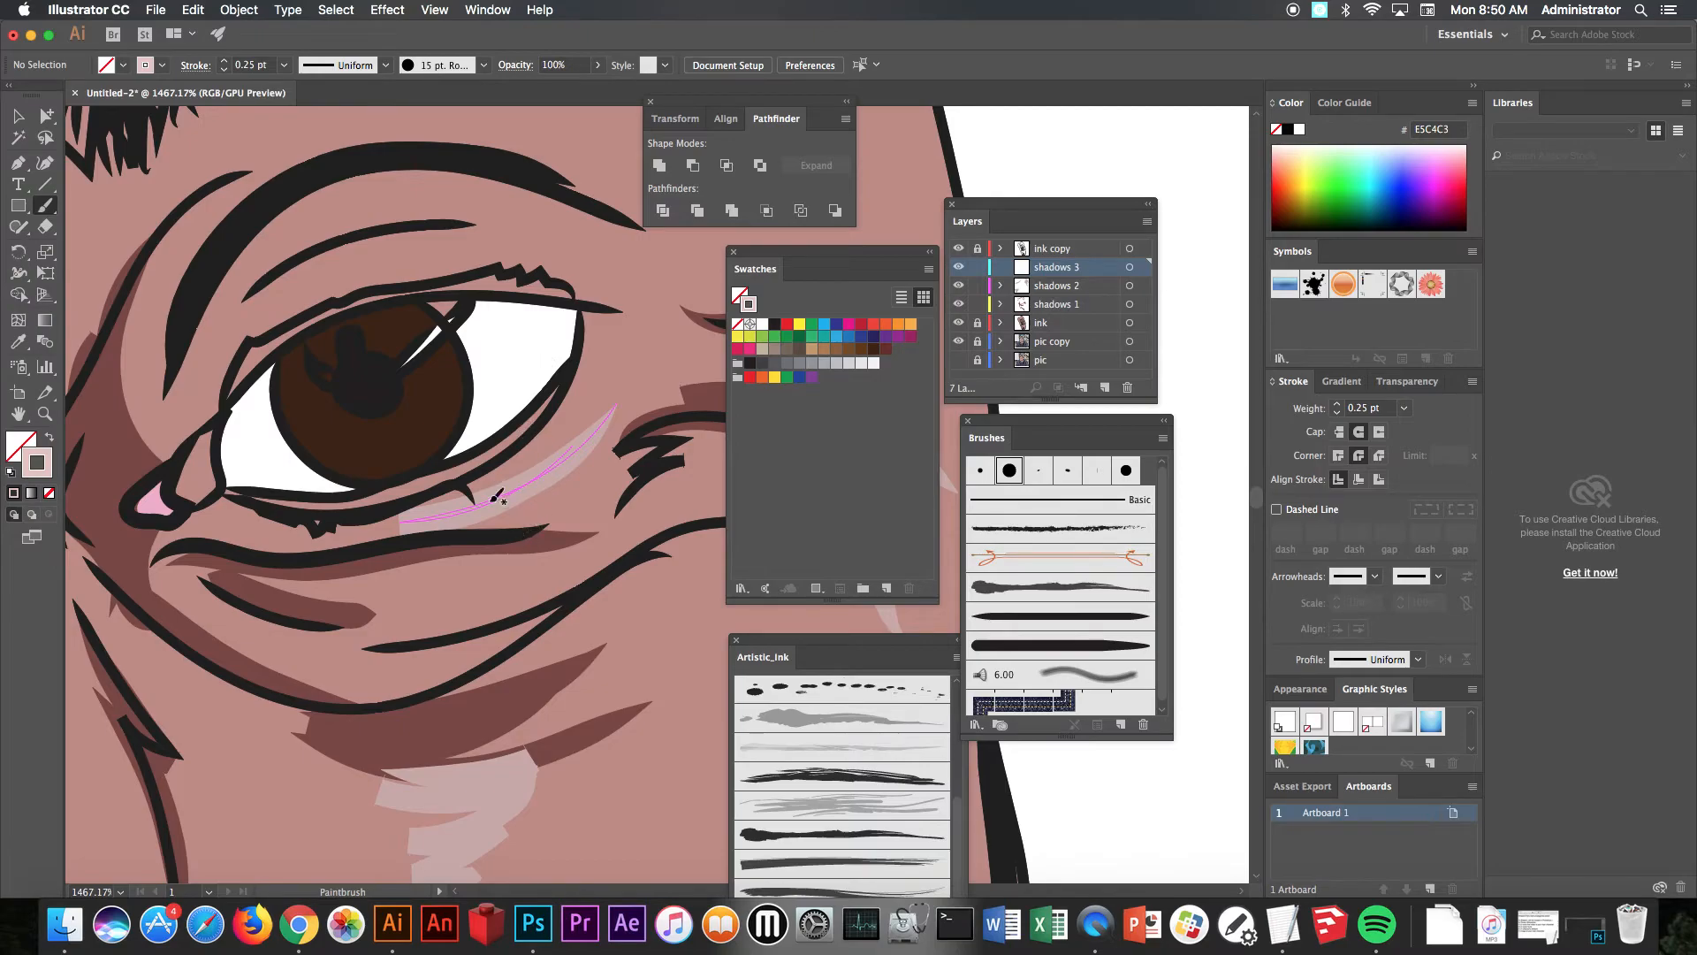
pyautogui.click(1059, 616)
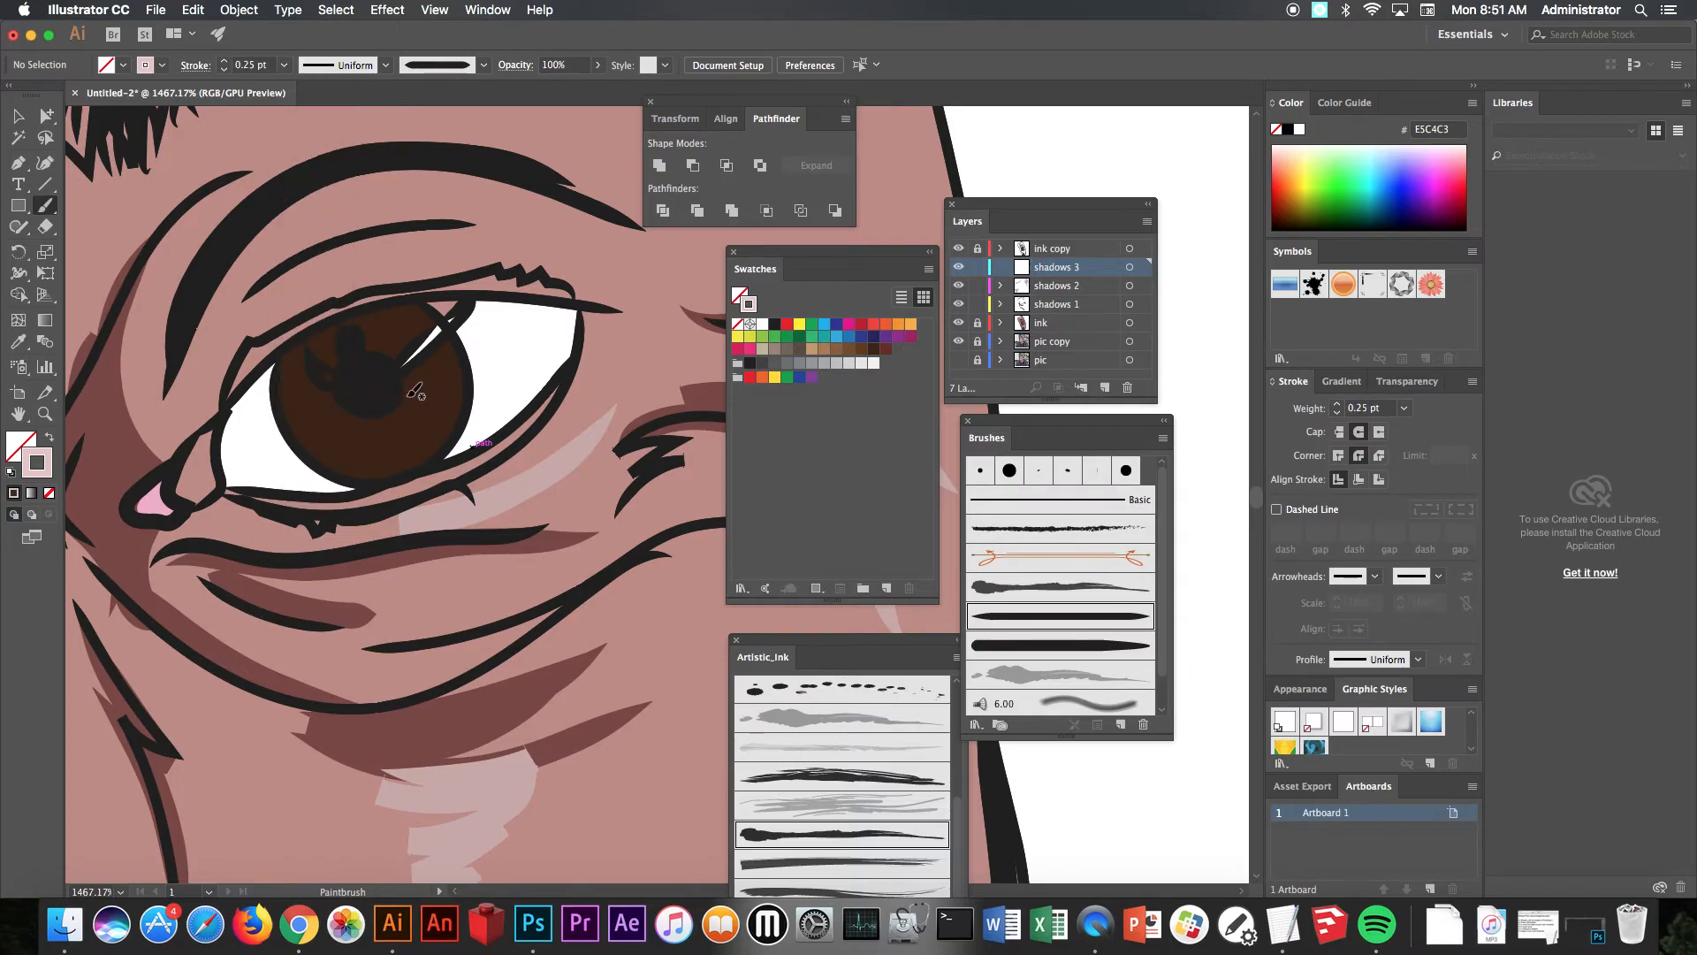
pyautogui.moveTo(406, 389); pyautogui.dragTo(438, 453)
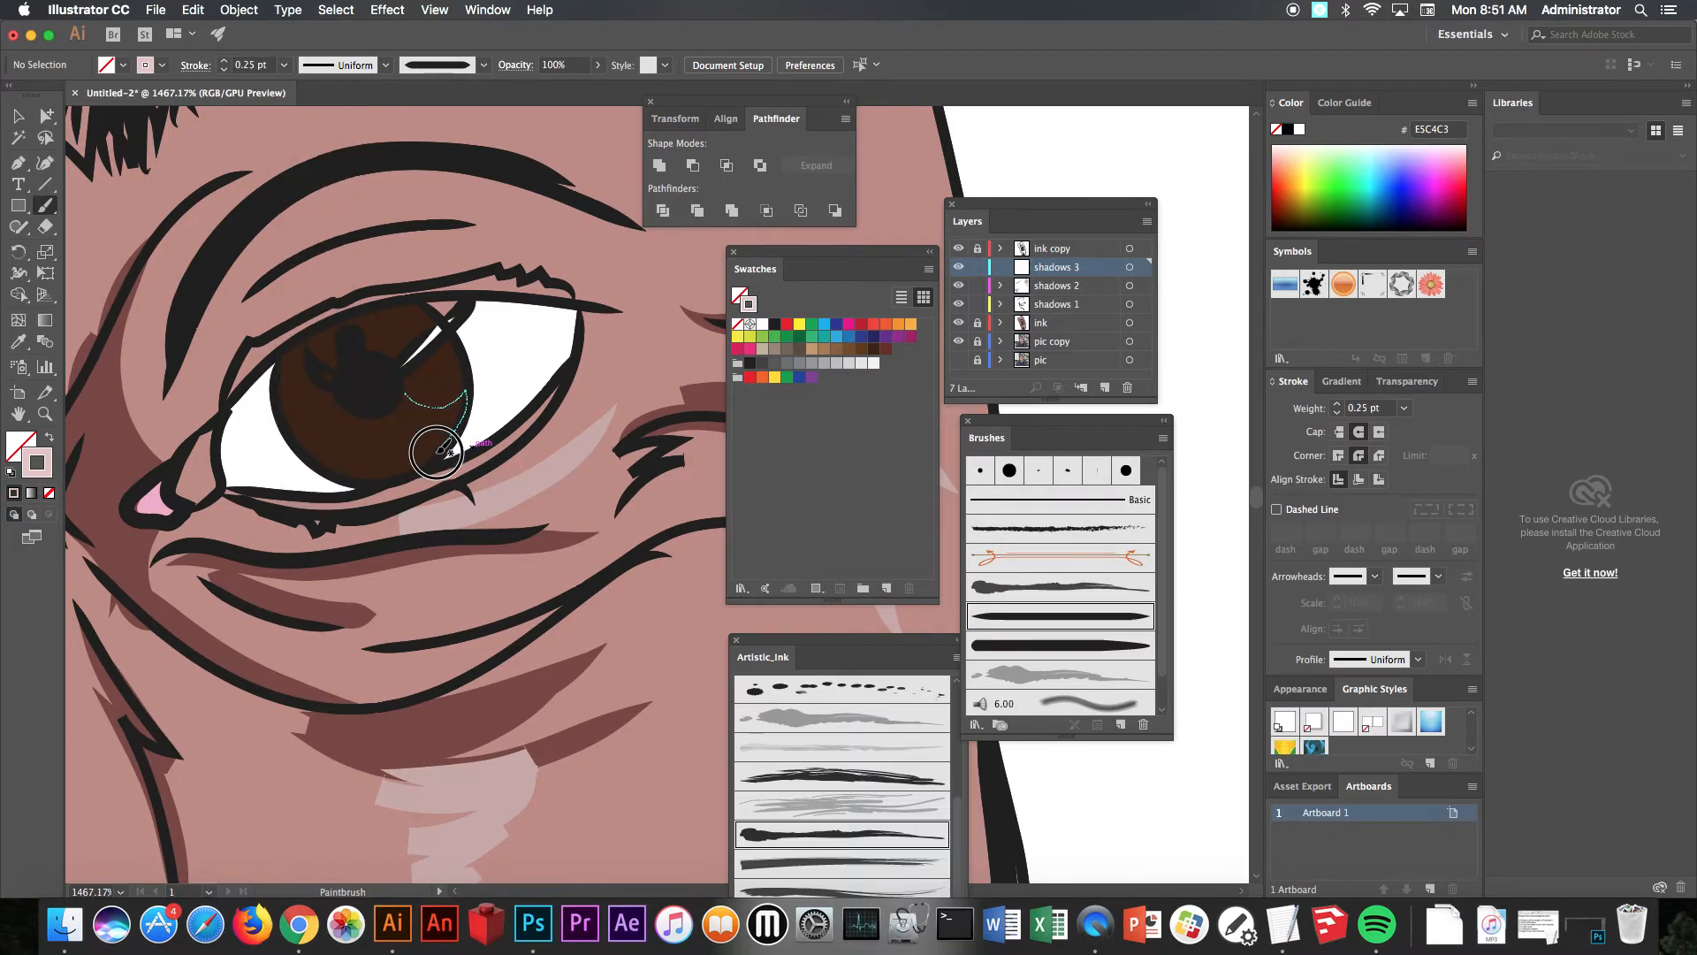
pyautogui.moveTo(433, 455); pyautogui.dragTo(465, 368)
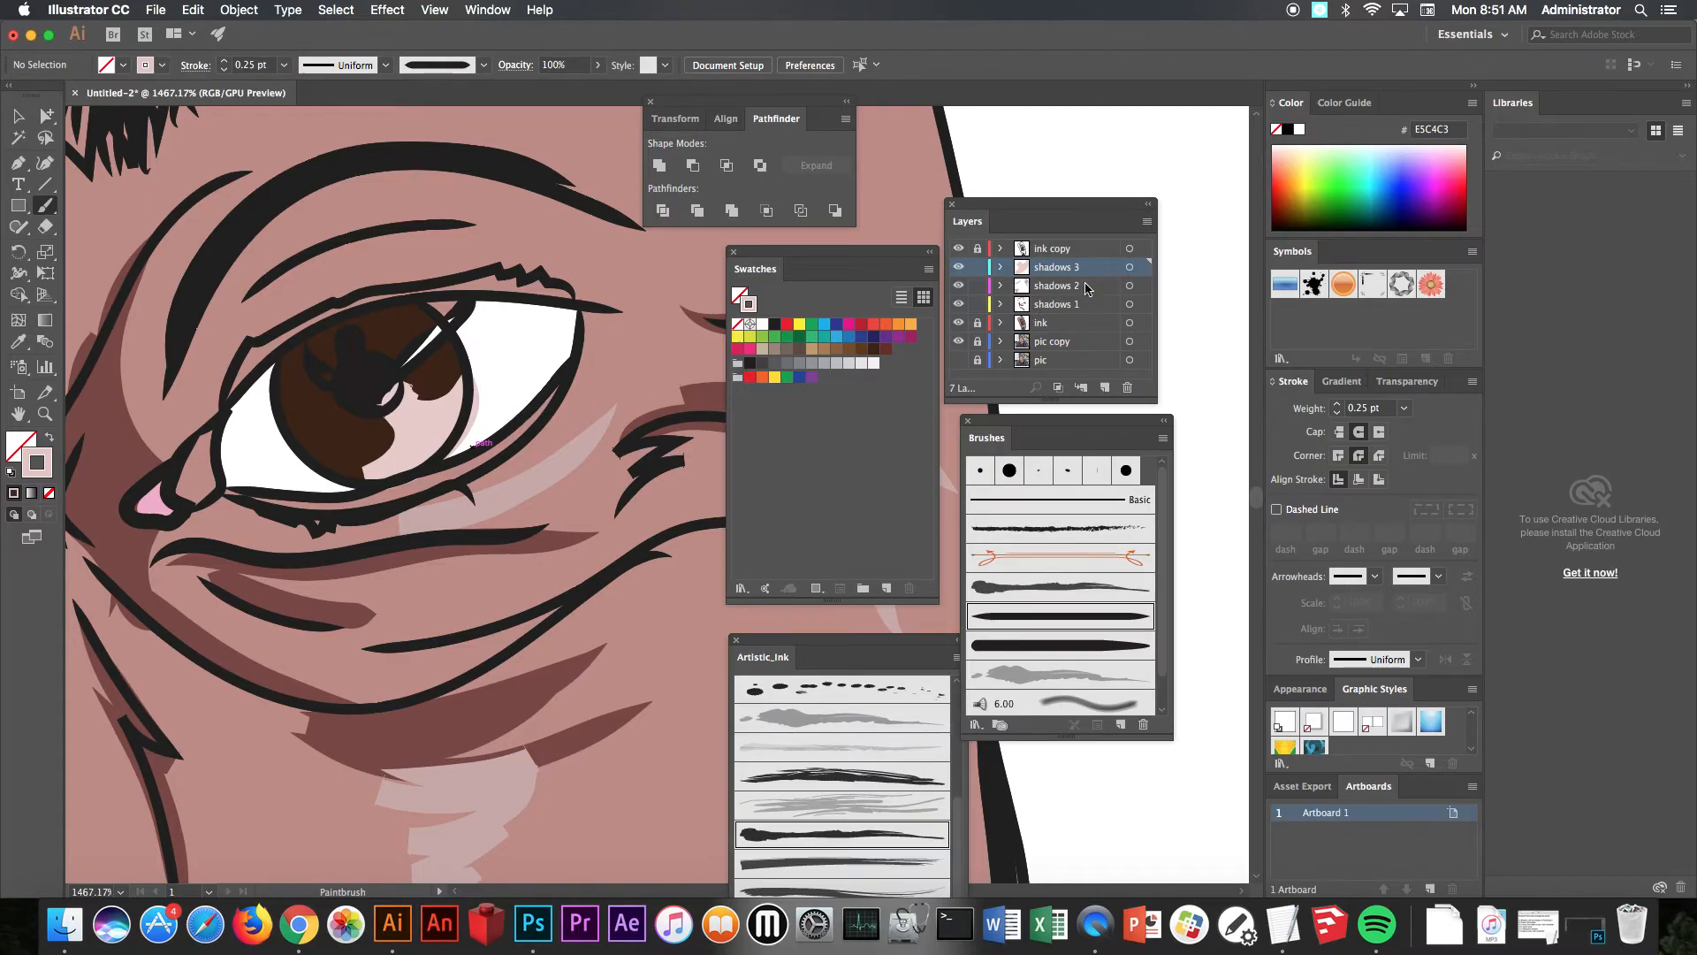
pyautogui.click(1064, 322)
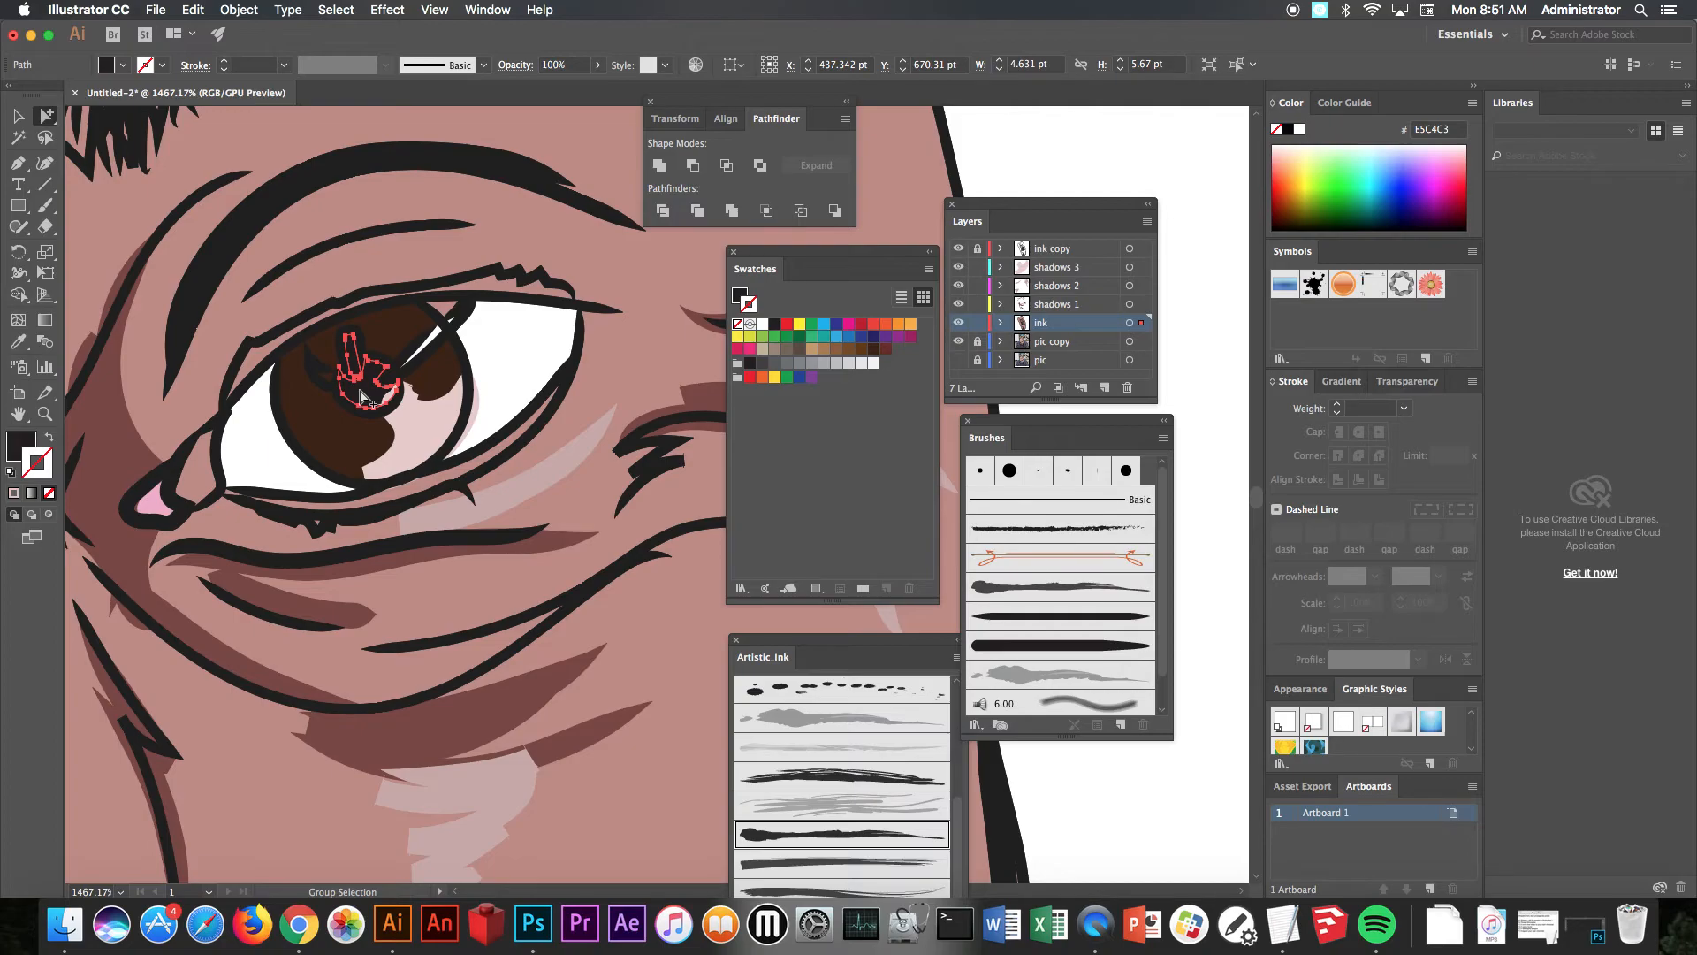
# Step: Cut the pupil ink path and move it onto Layer 8 above the shadow layers
pyautogui.click(192, 10)
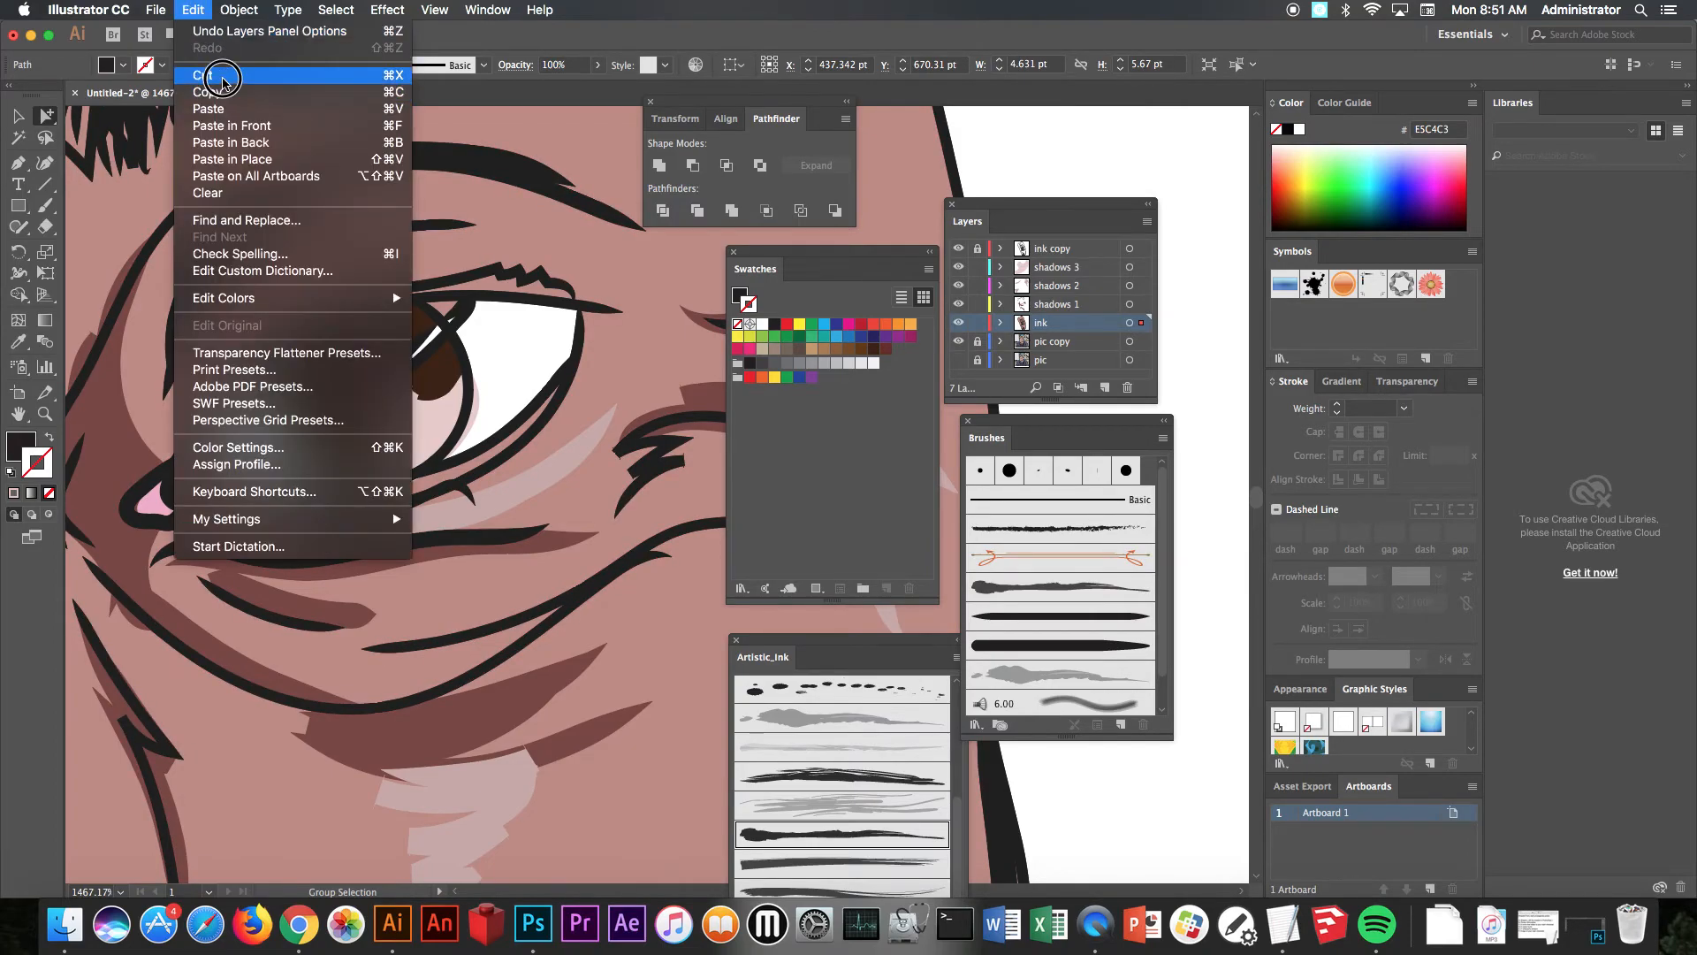
pyautogui.click(222, 80)
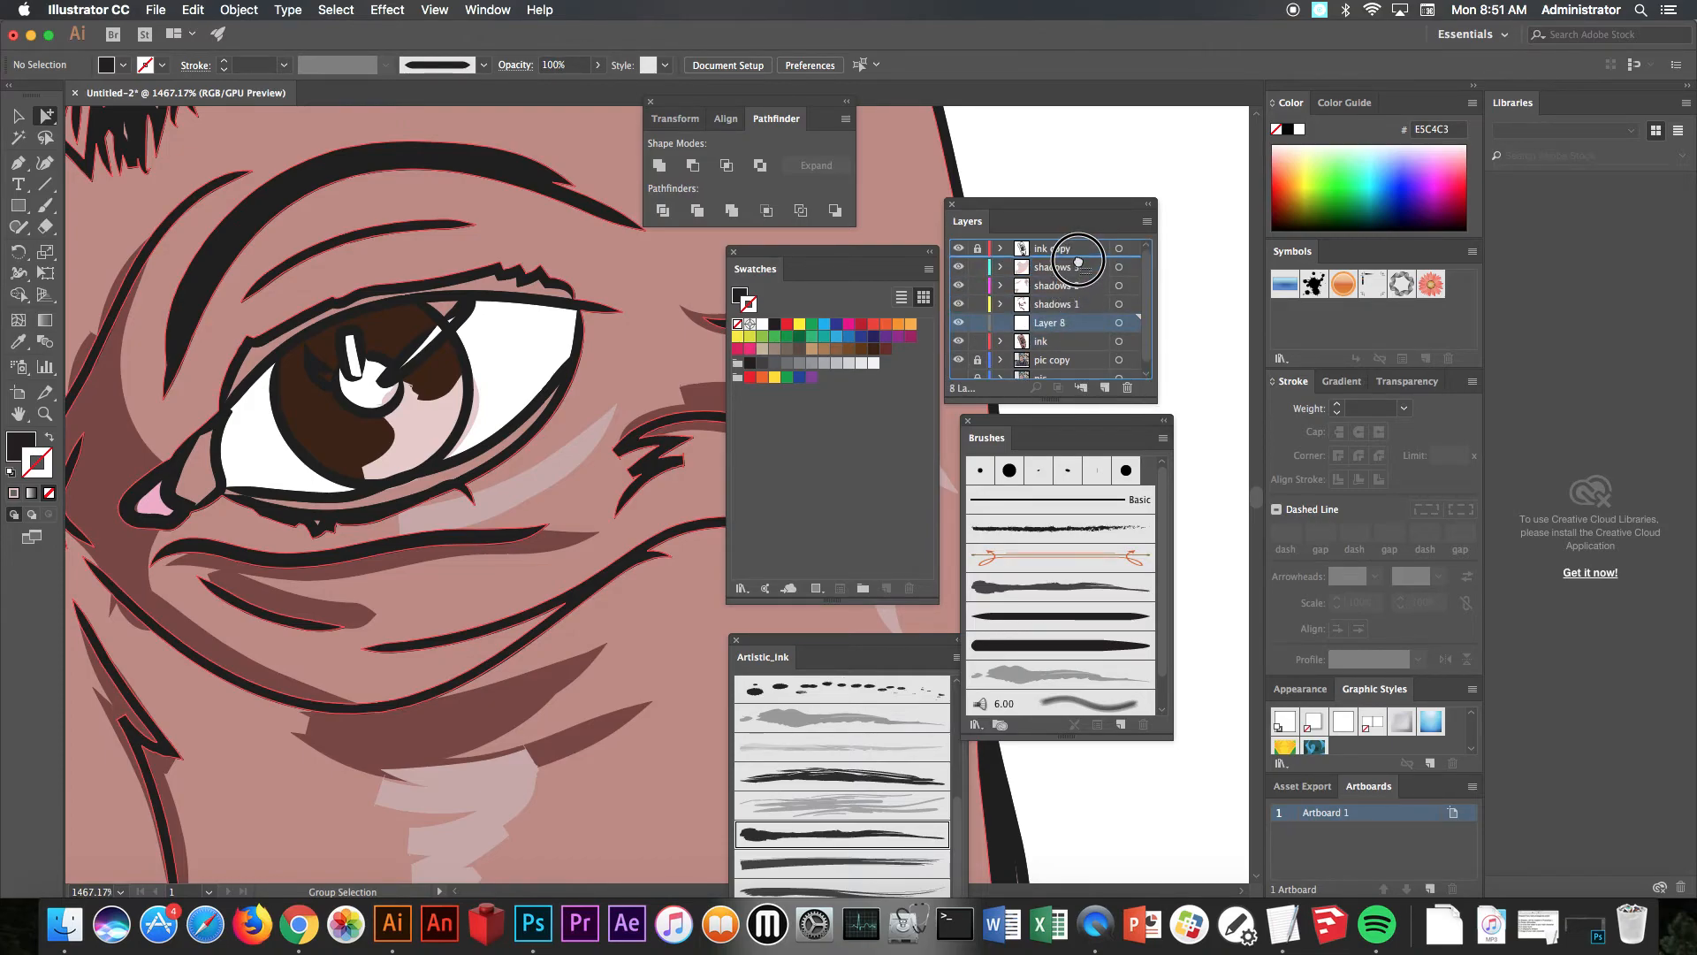
pyautogui.click(195, 9)
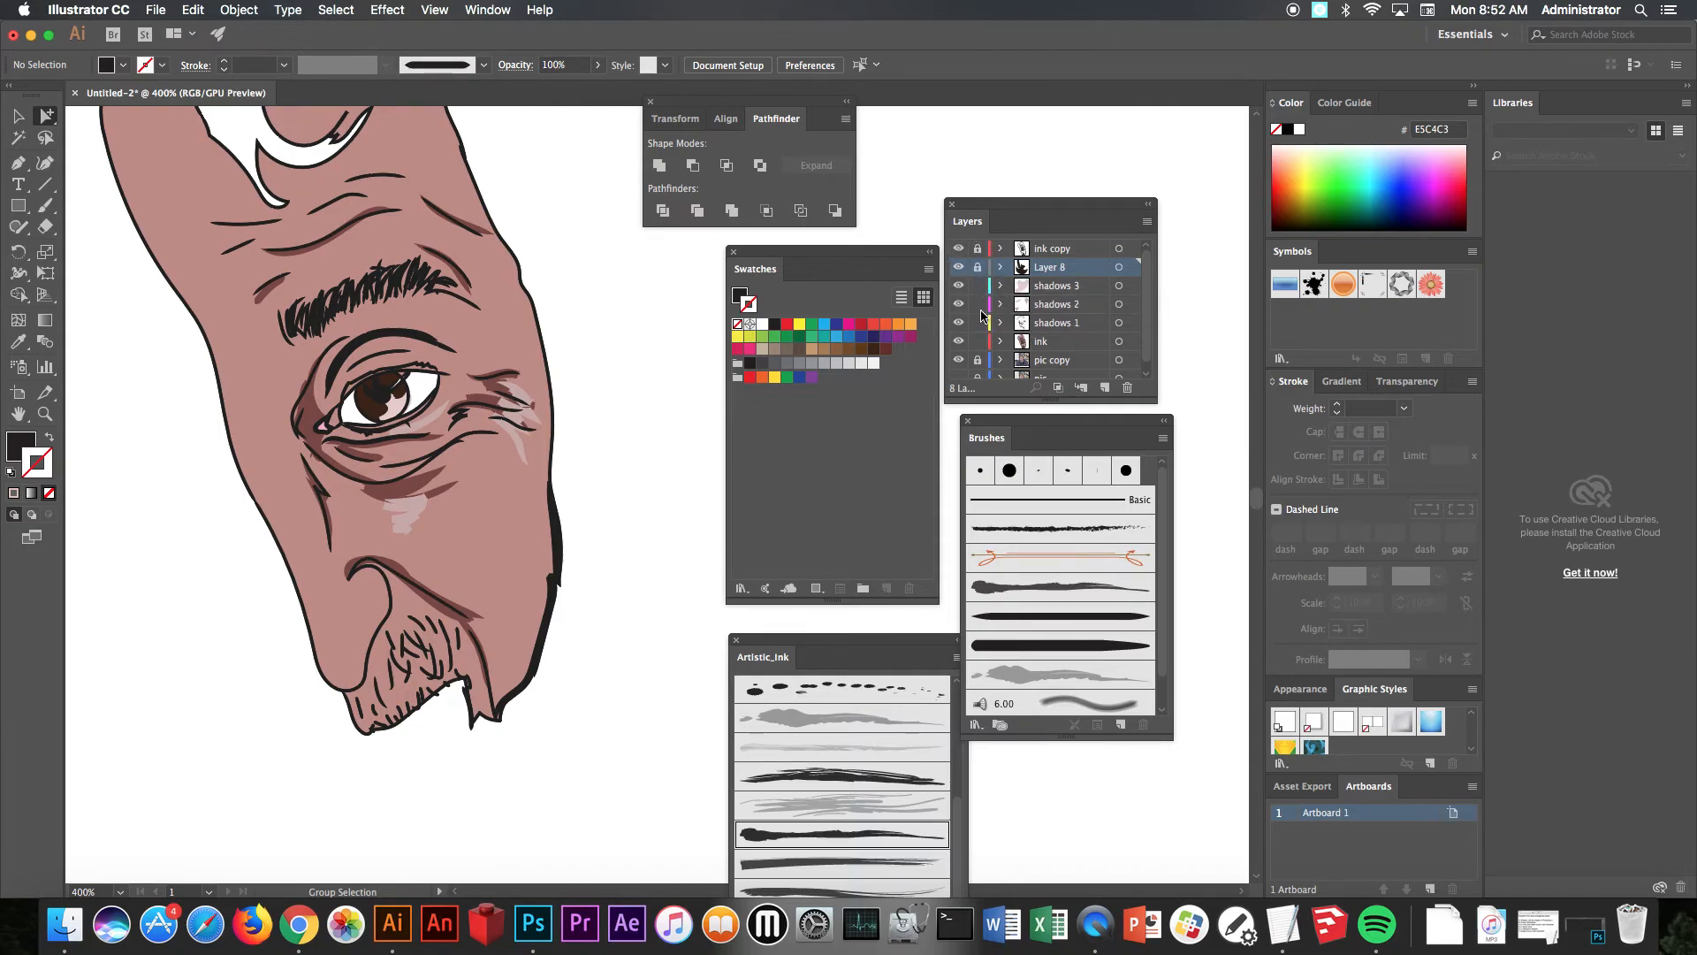
pyautogui.moveTo(979, 341)
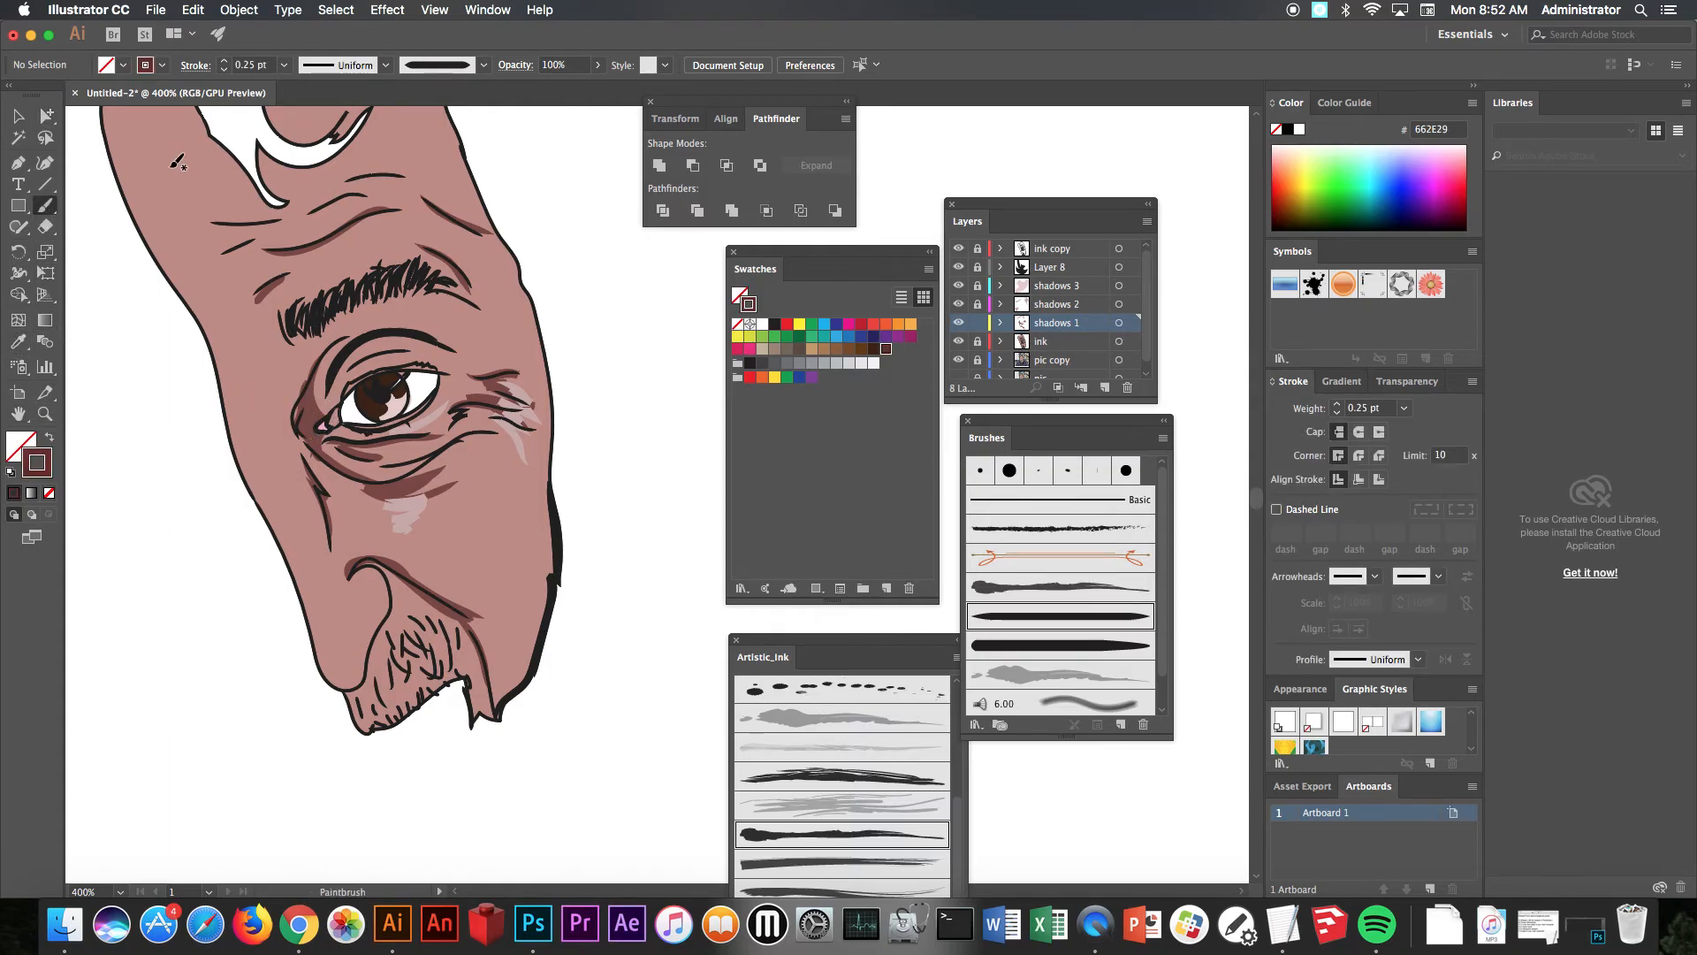
# Step: Paint a 1 pt dark brown shadow down the right cheek edge to the chin
pyautogui.scroll(-3)
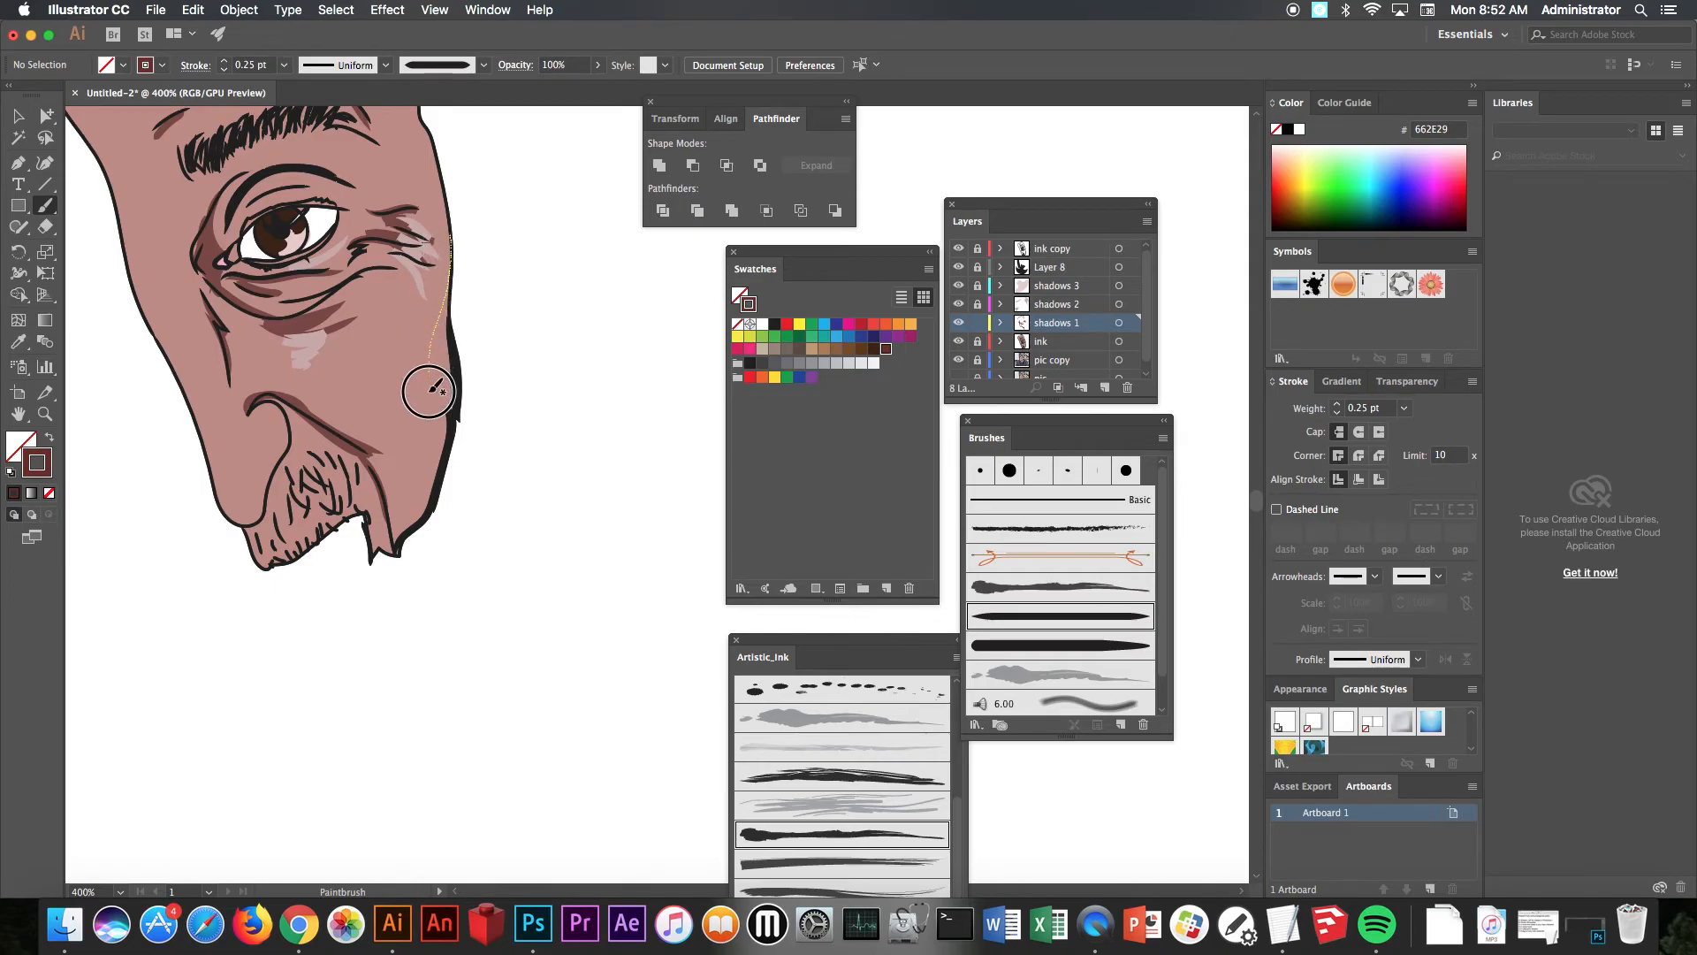
pyautogui.moveTo(433, 390); pyautogui.dragTo(396, 552)
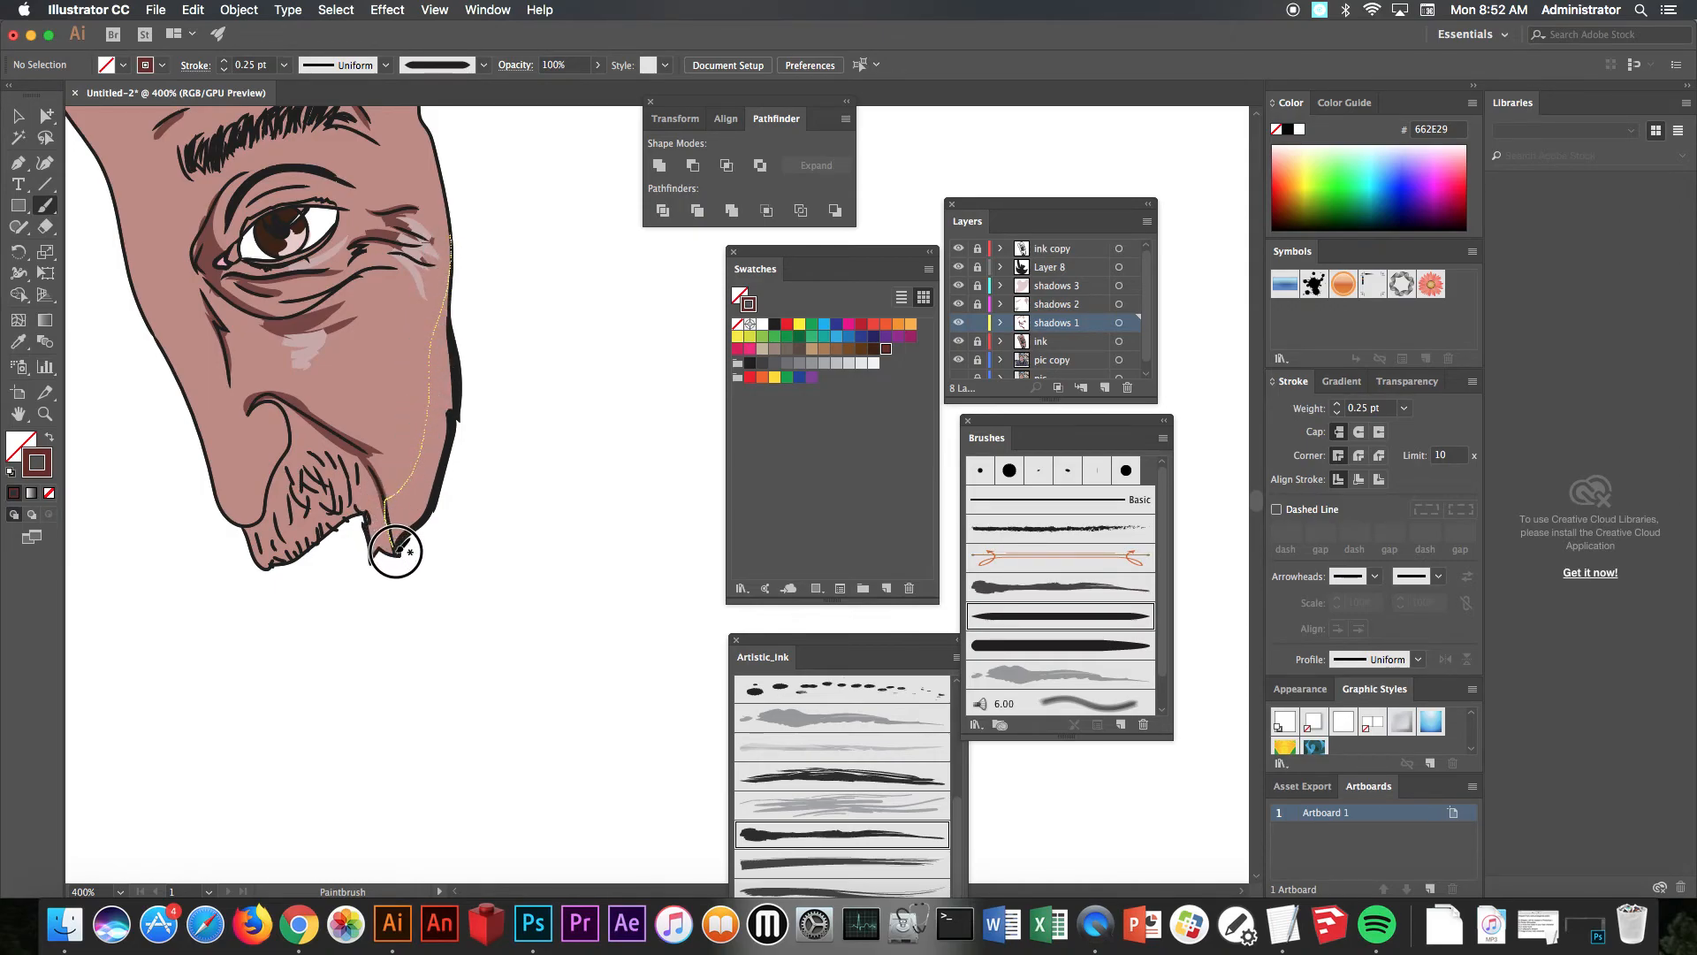
pyautogui.moveTo(395, 550); pyautogui.dragTo(442, 449)
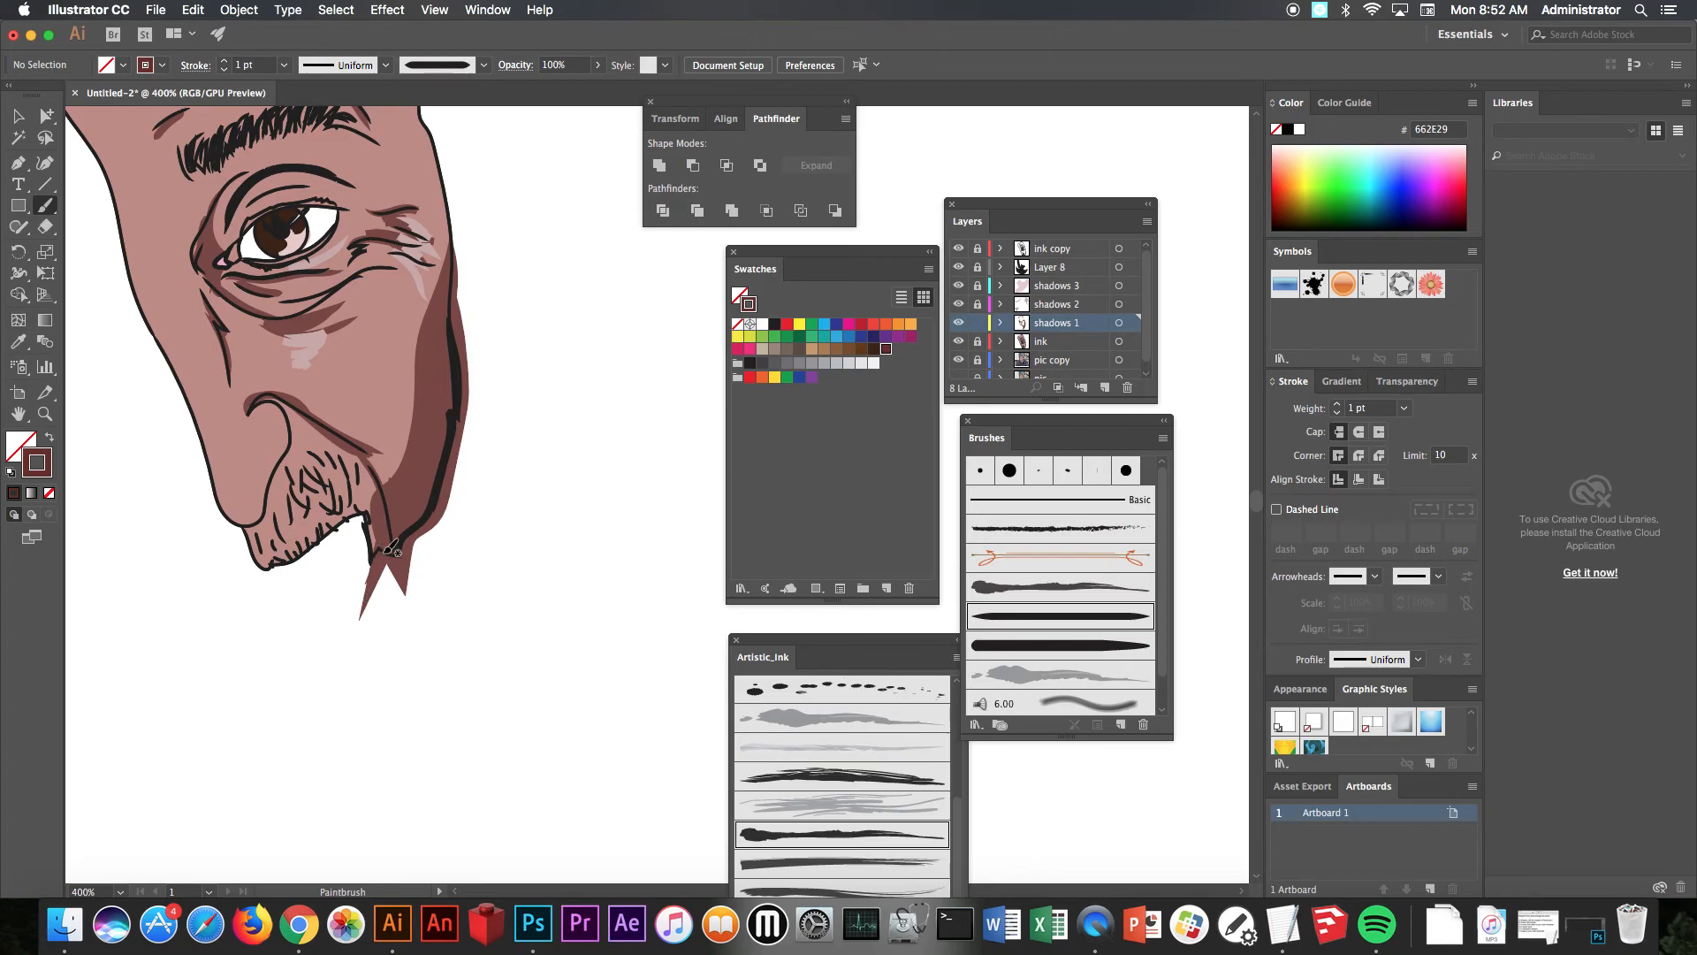
pyautogui.click(15, 119)
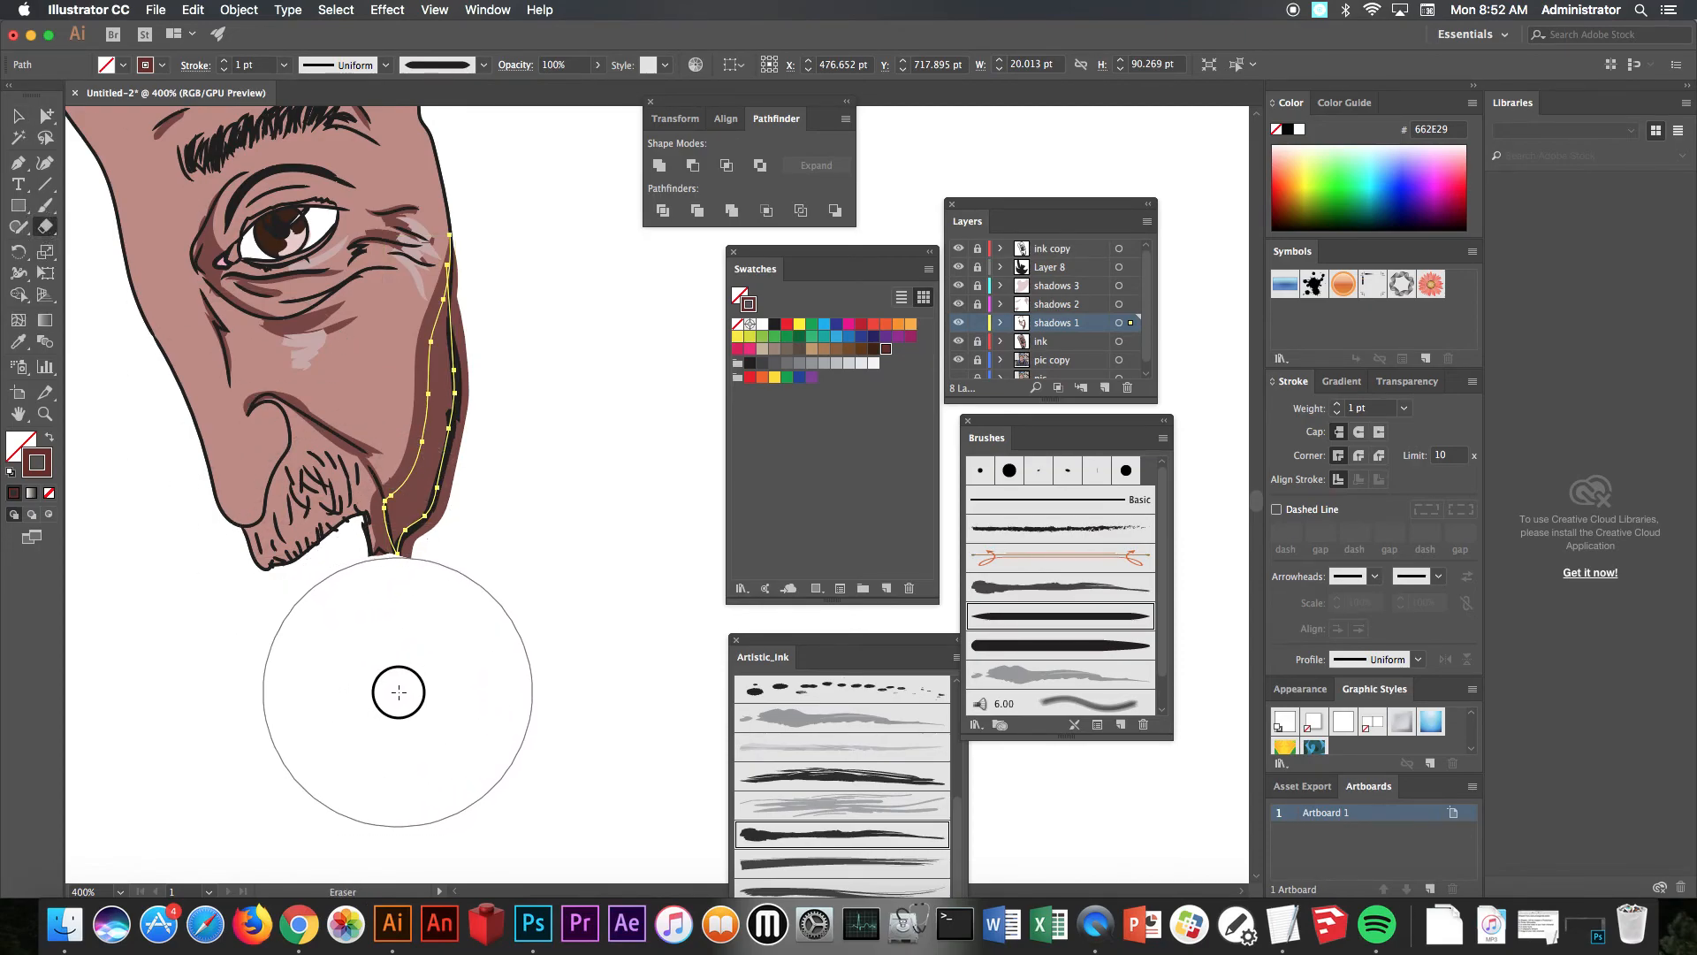
# Step: Erase the stroke's tail below the jaw and expand its appearance into a filled shape
pyautogui.moveTo(398, 692); pyautogui.dragTo(510, 660)
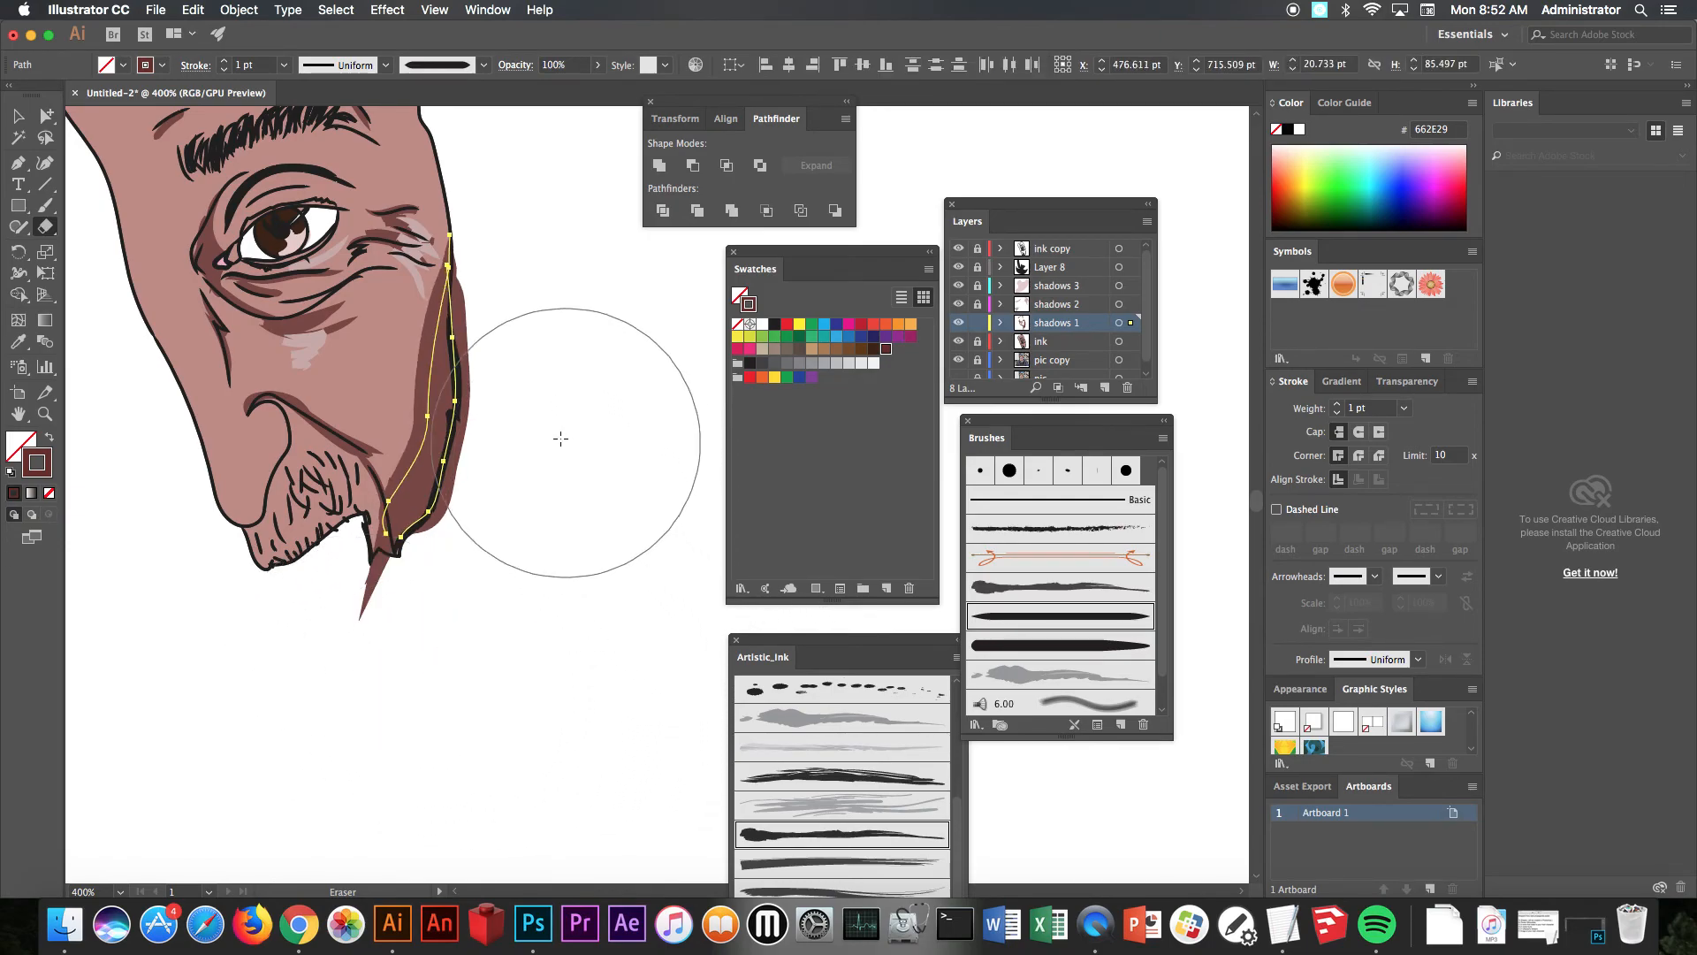
pyautogui.click(155, 10)
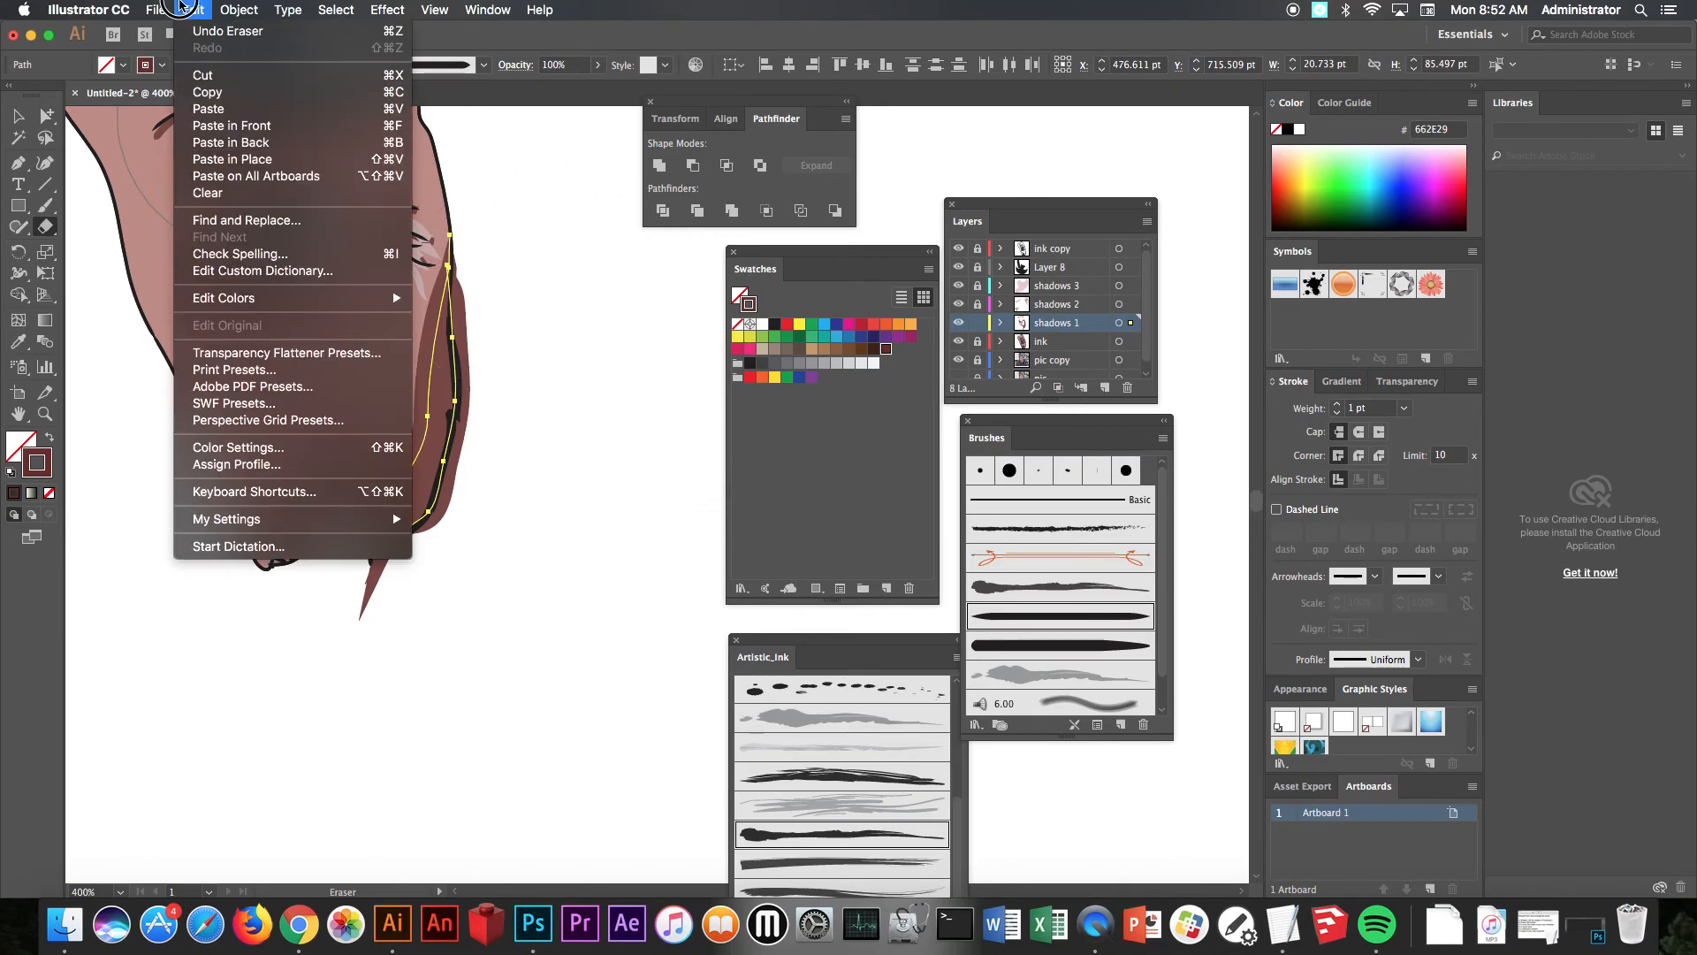
pyautogui.click(239, 10)
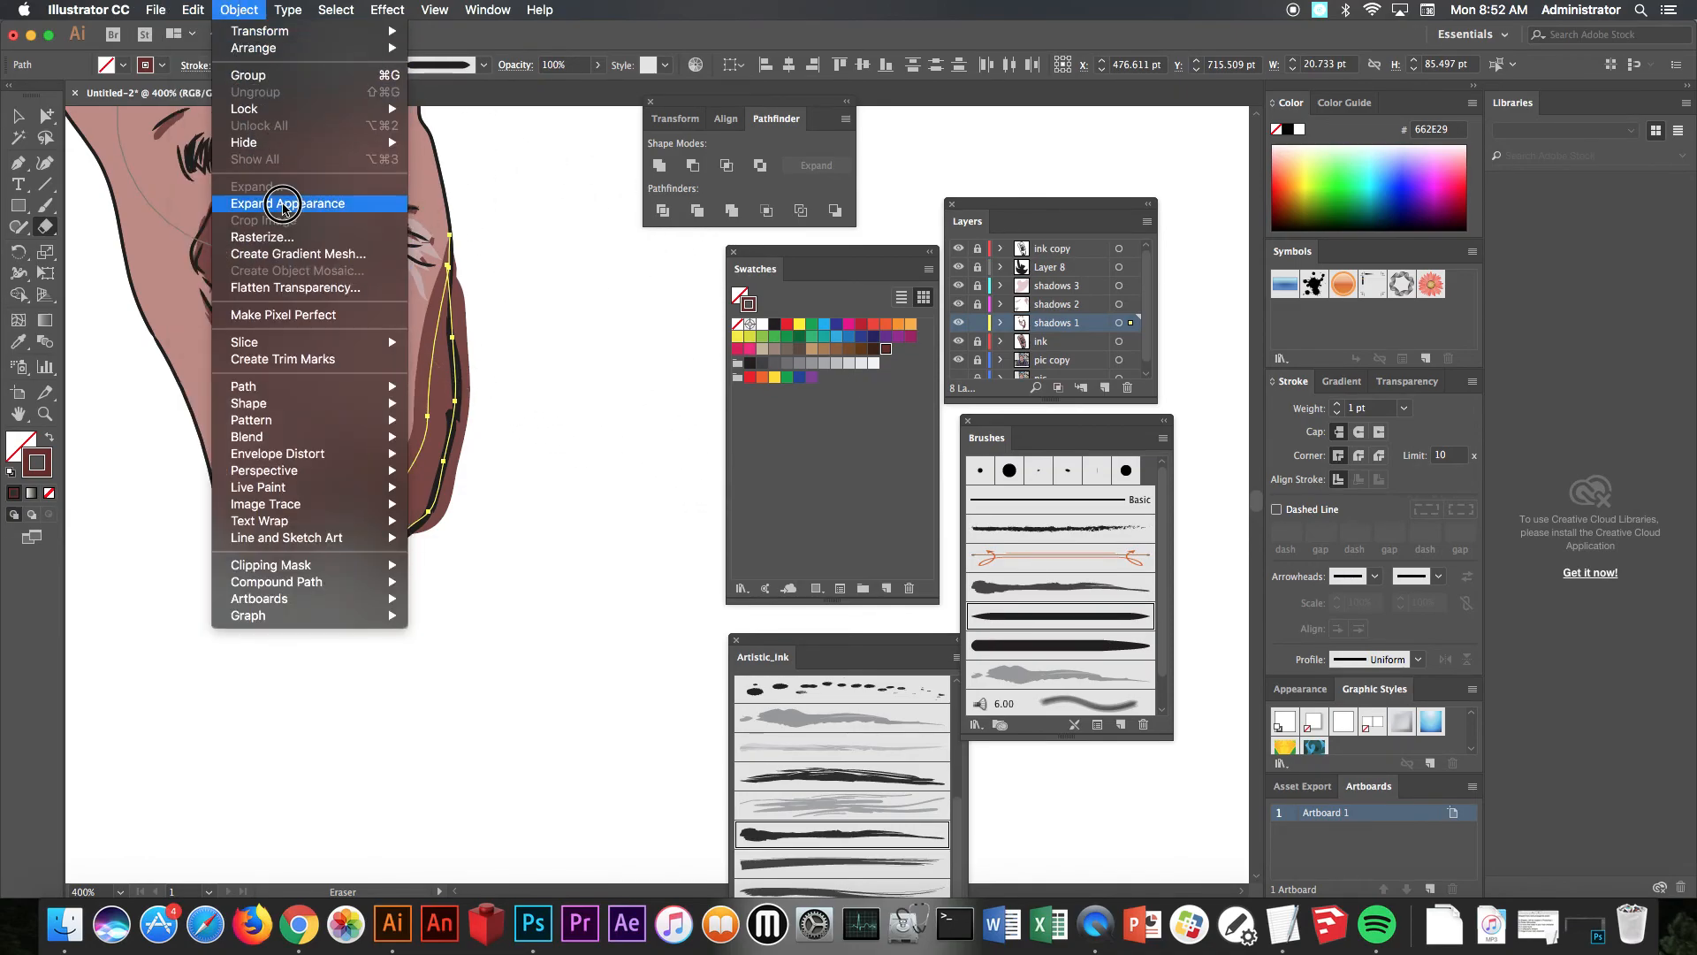
pyautogui.click(284, 204)
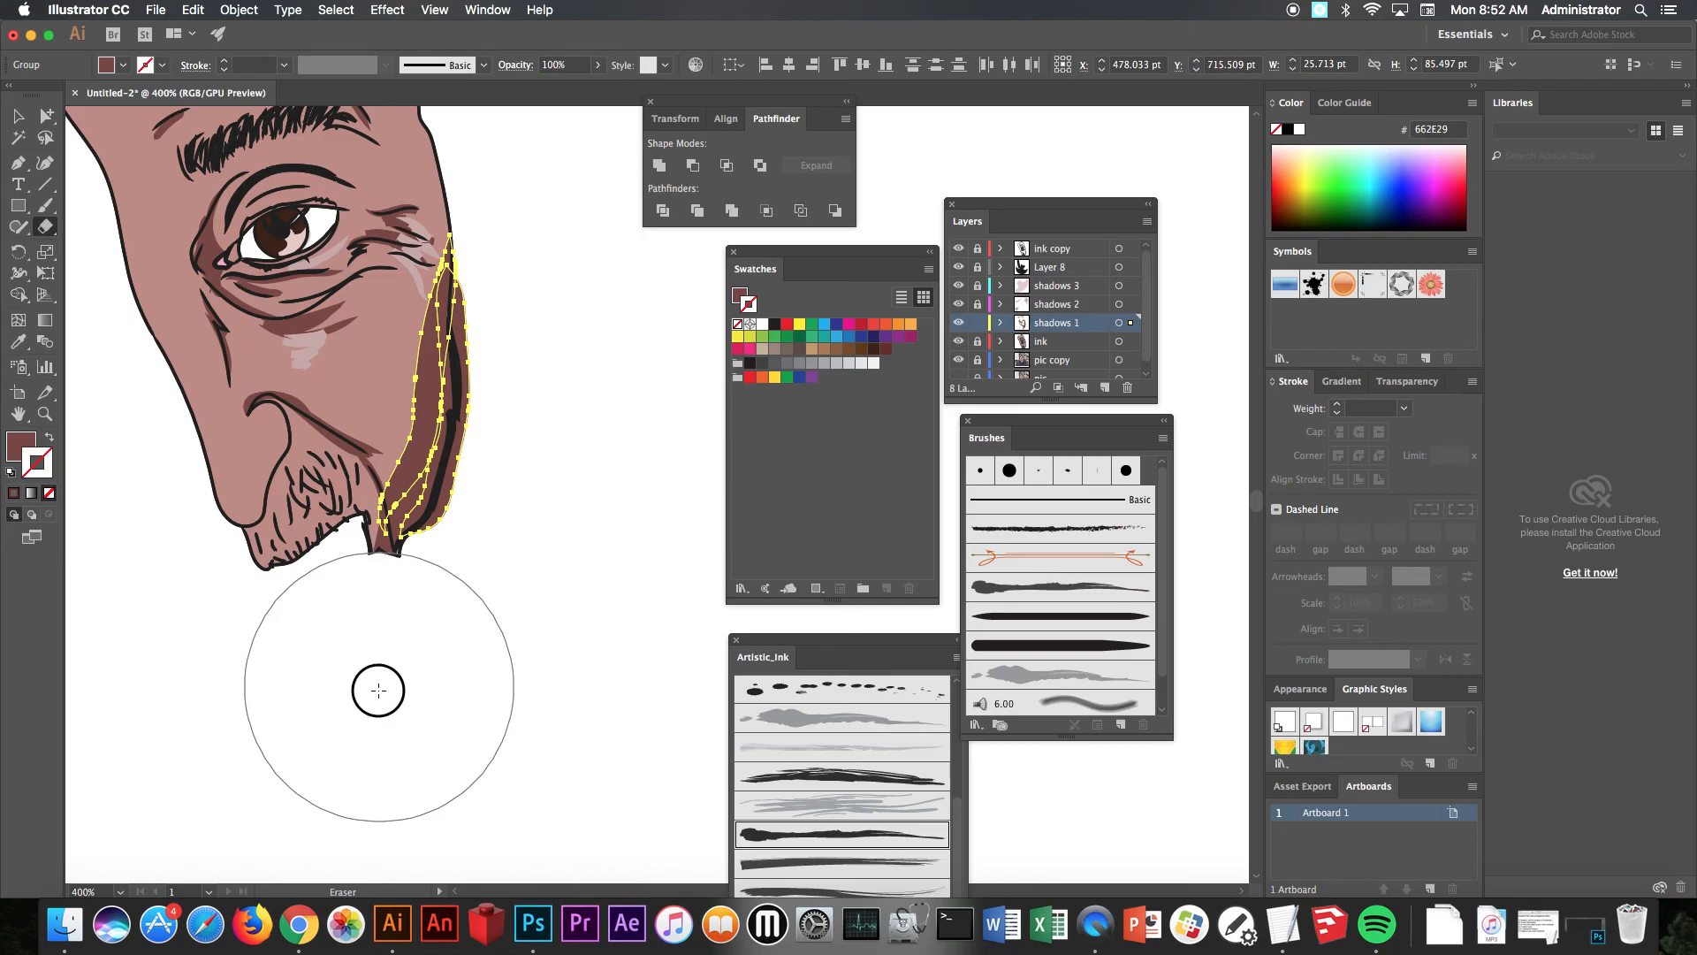